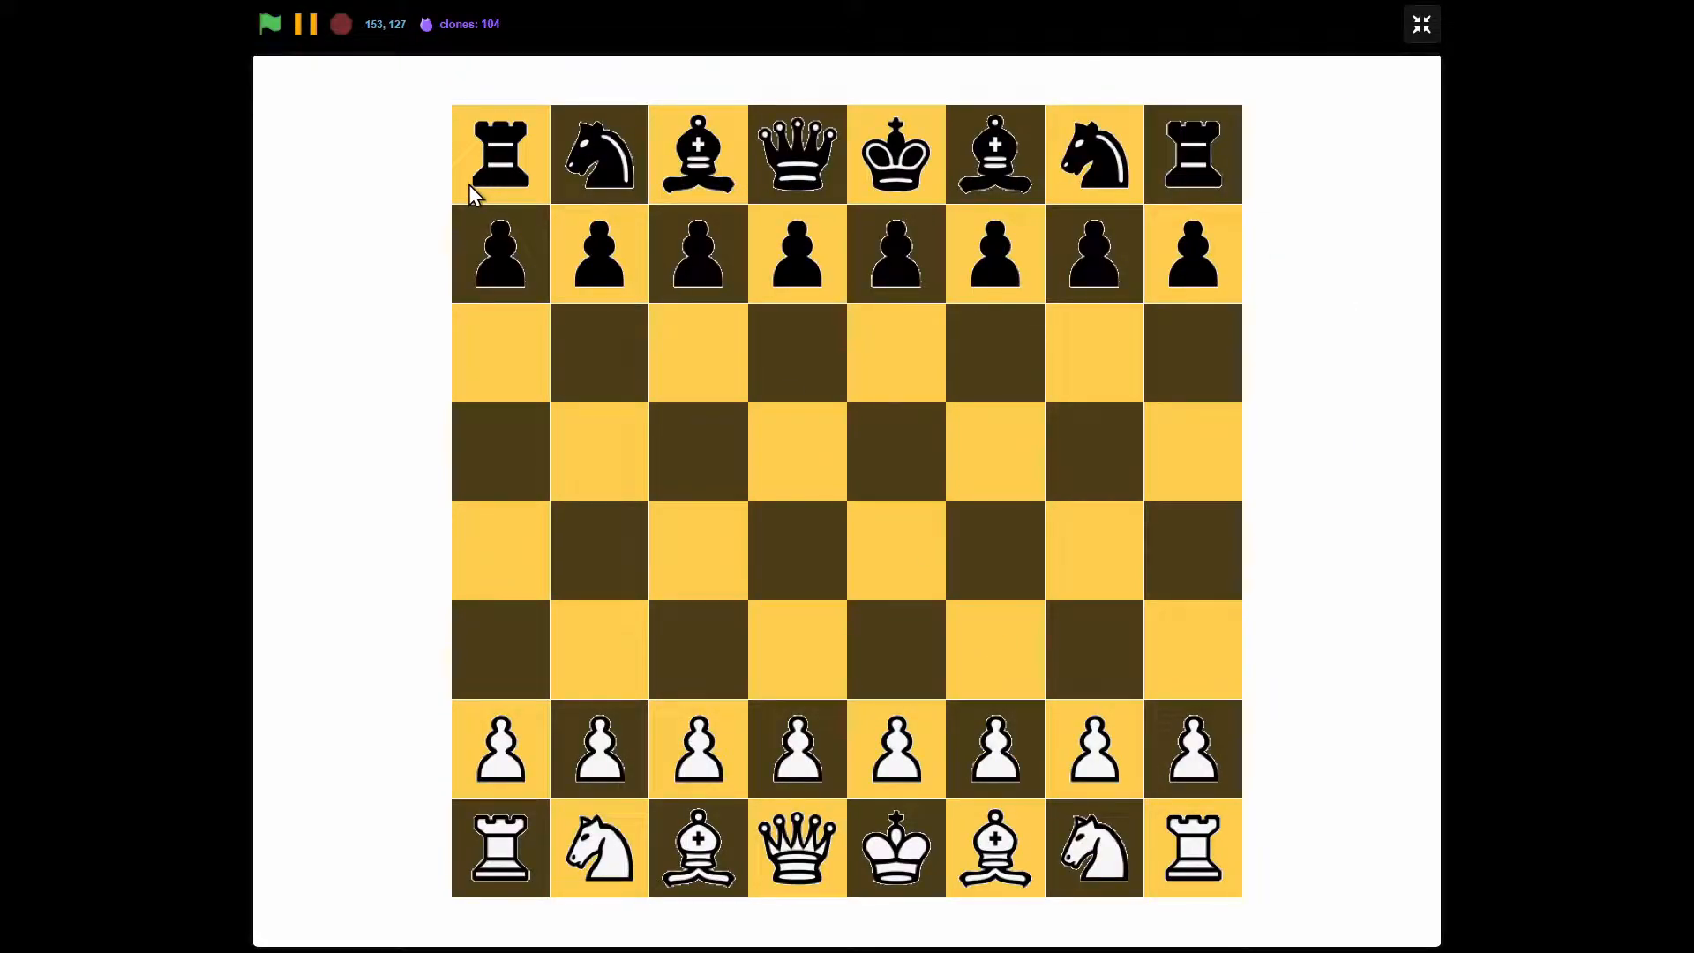
{"action": "mouse_move", "coordinate": [499, 865]}
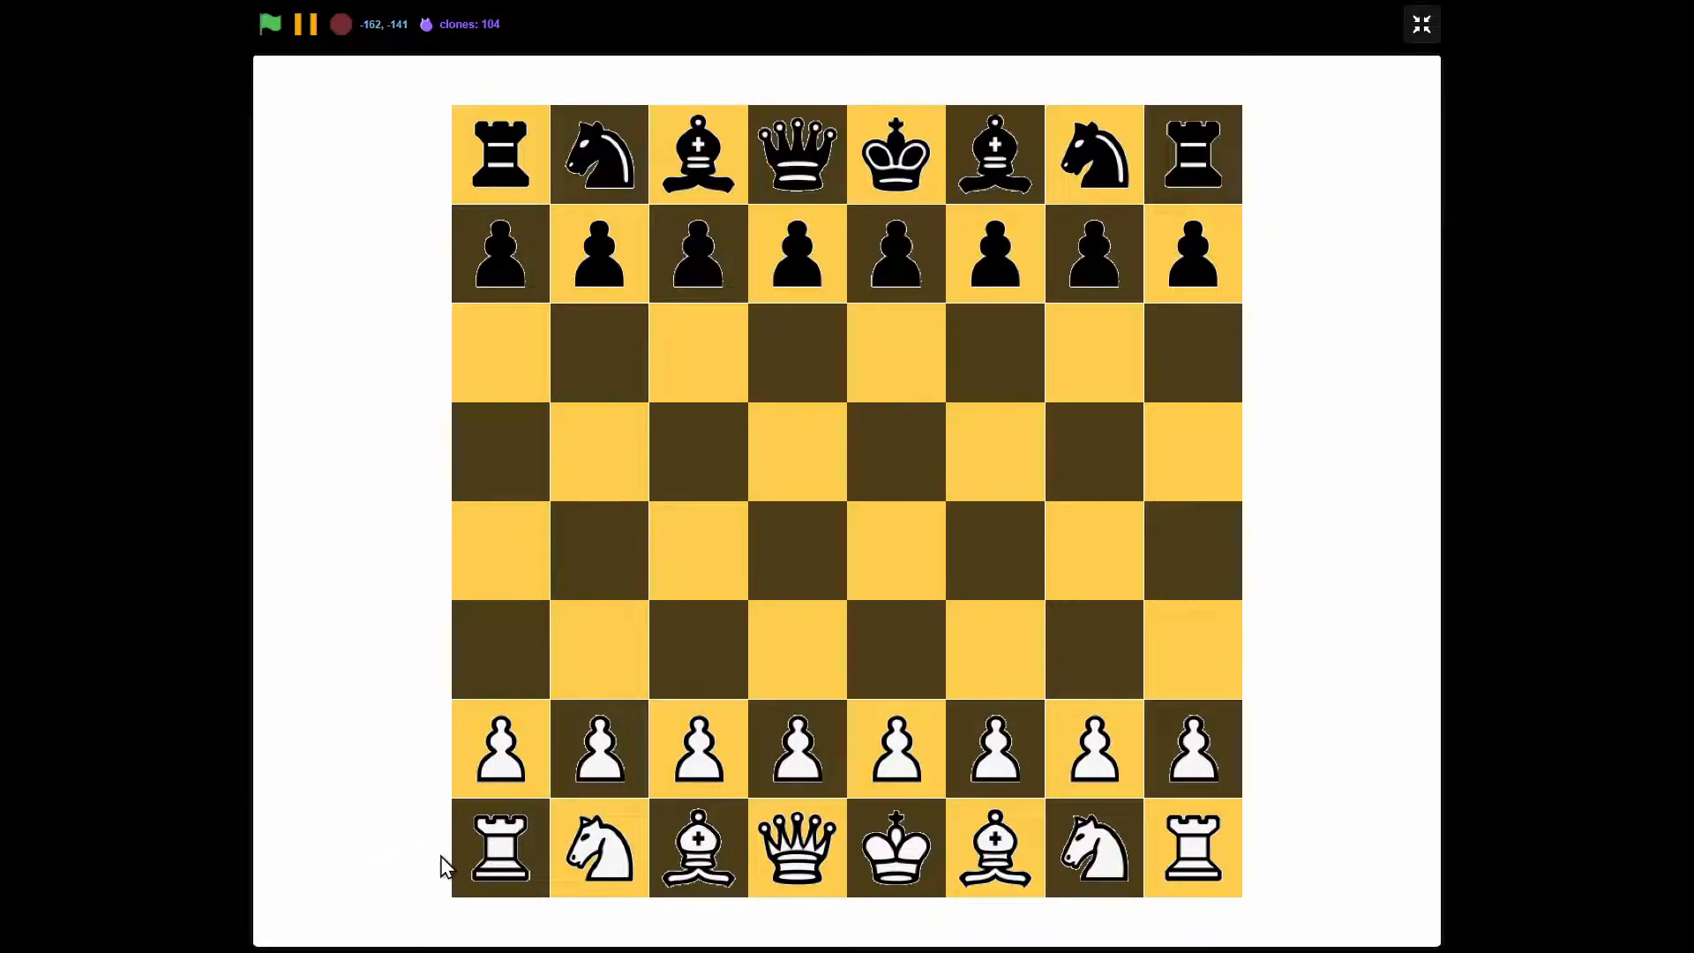
{"action": "mouse_move", "coordinate": [609, 420]}
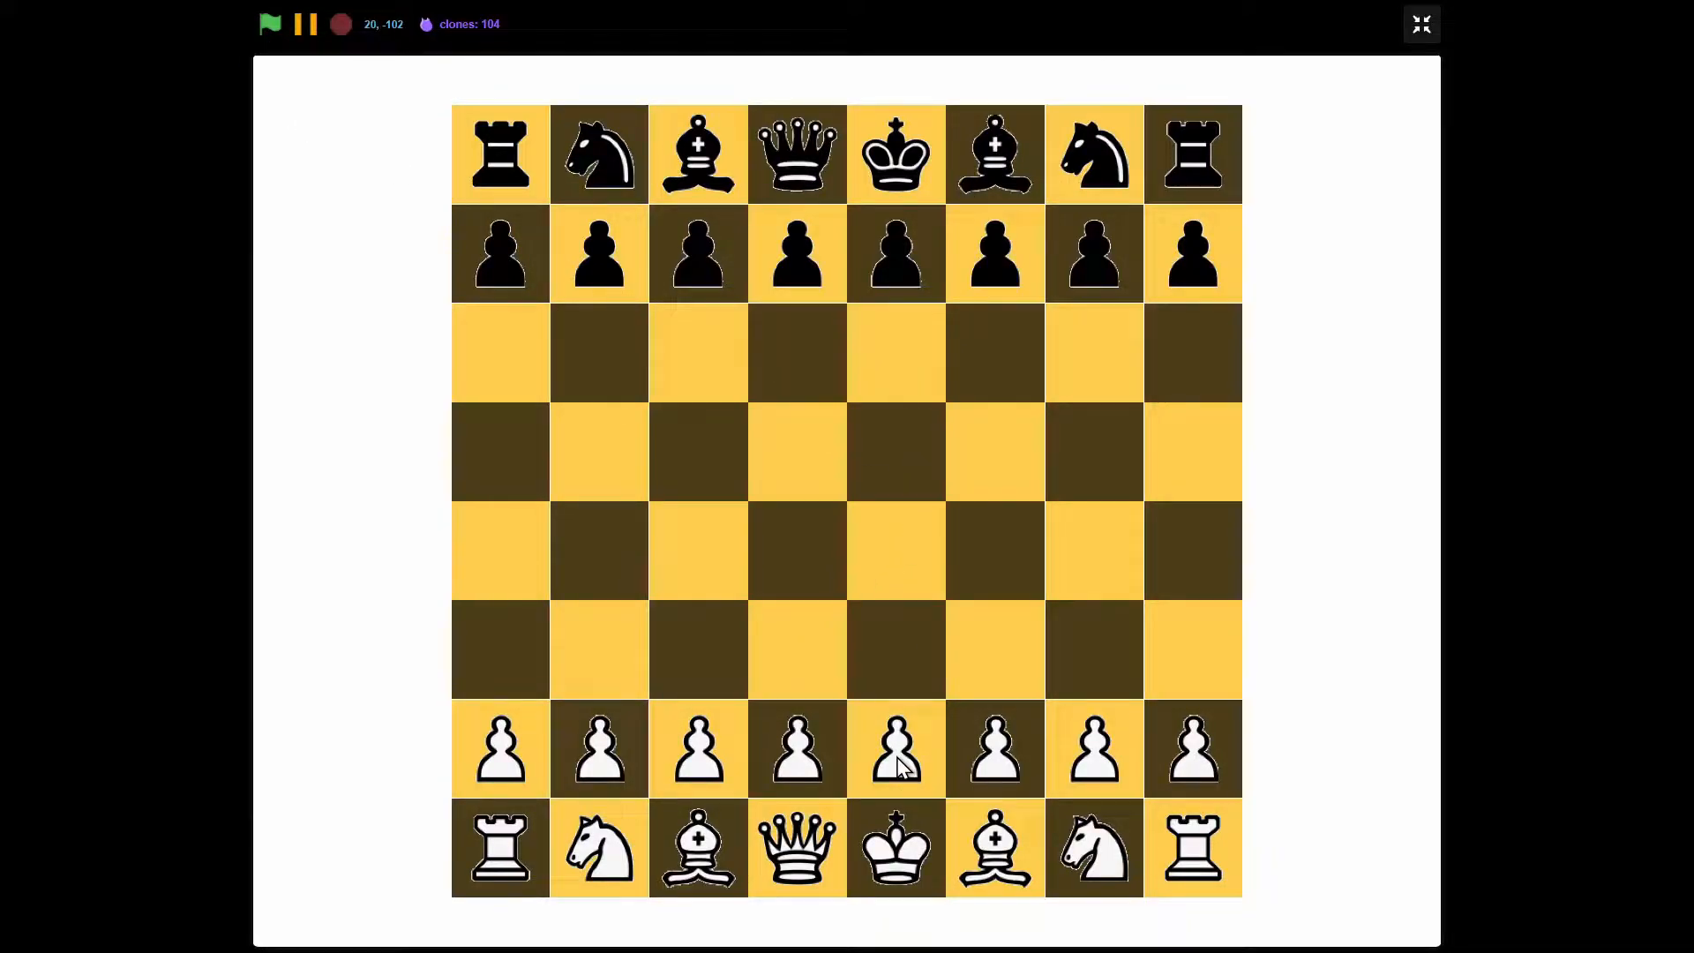
Step: Demo an opening move by dragging a white pawn two squares forward on the running board
{"action": "left_click_drag", "start_coordinate": [895, 748], "coordinate": [857, 551]}
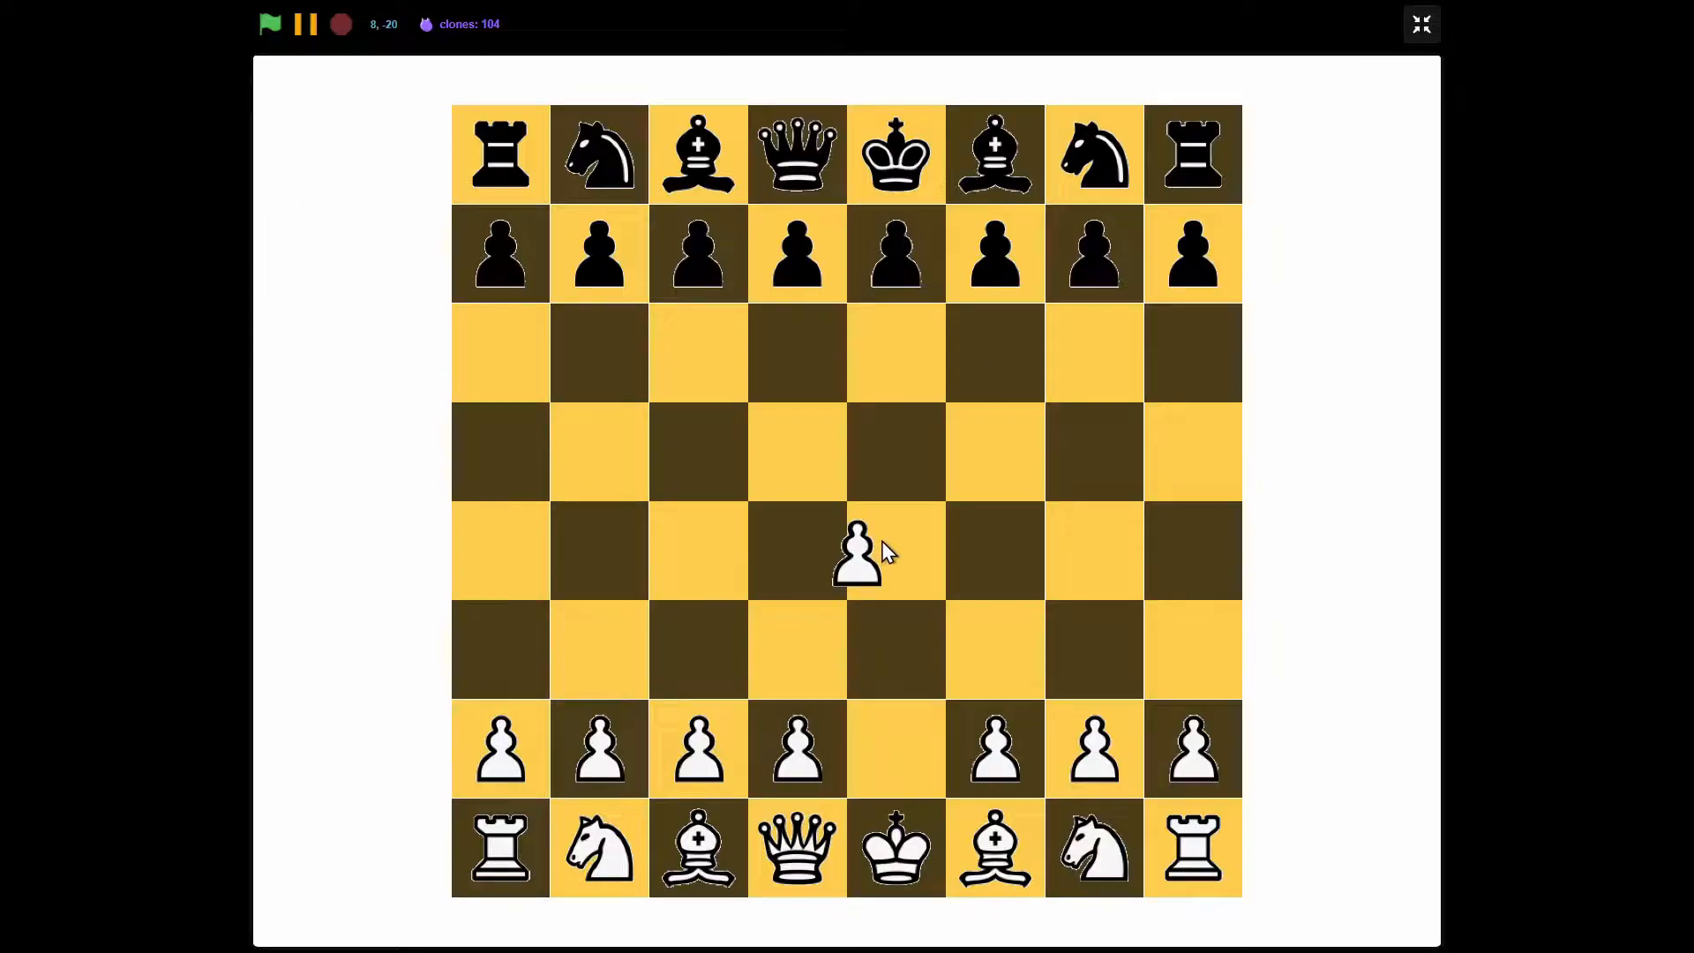
{"action": "left_click_drag", "start_coordinate": [858, 550], "coordinate": [893, 545]}
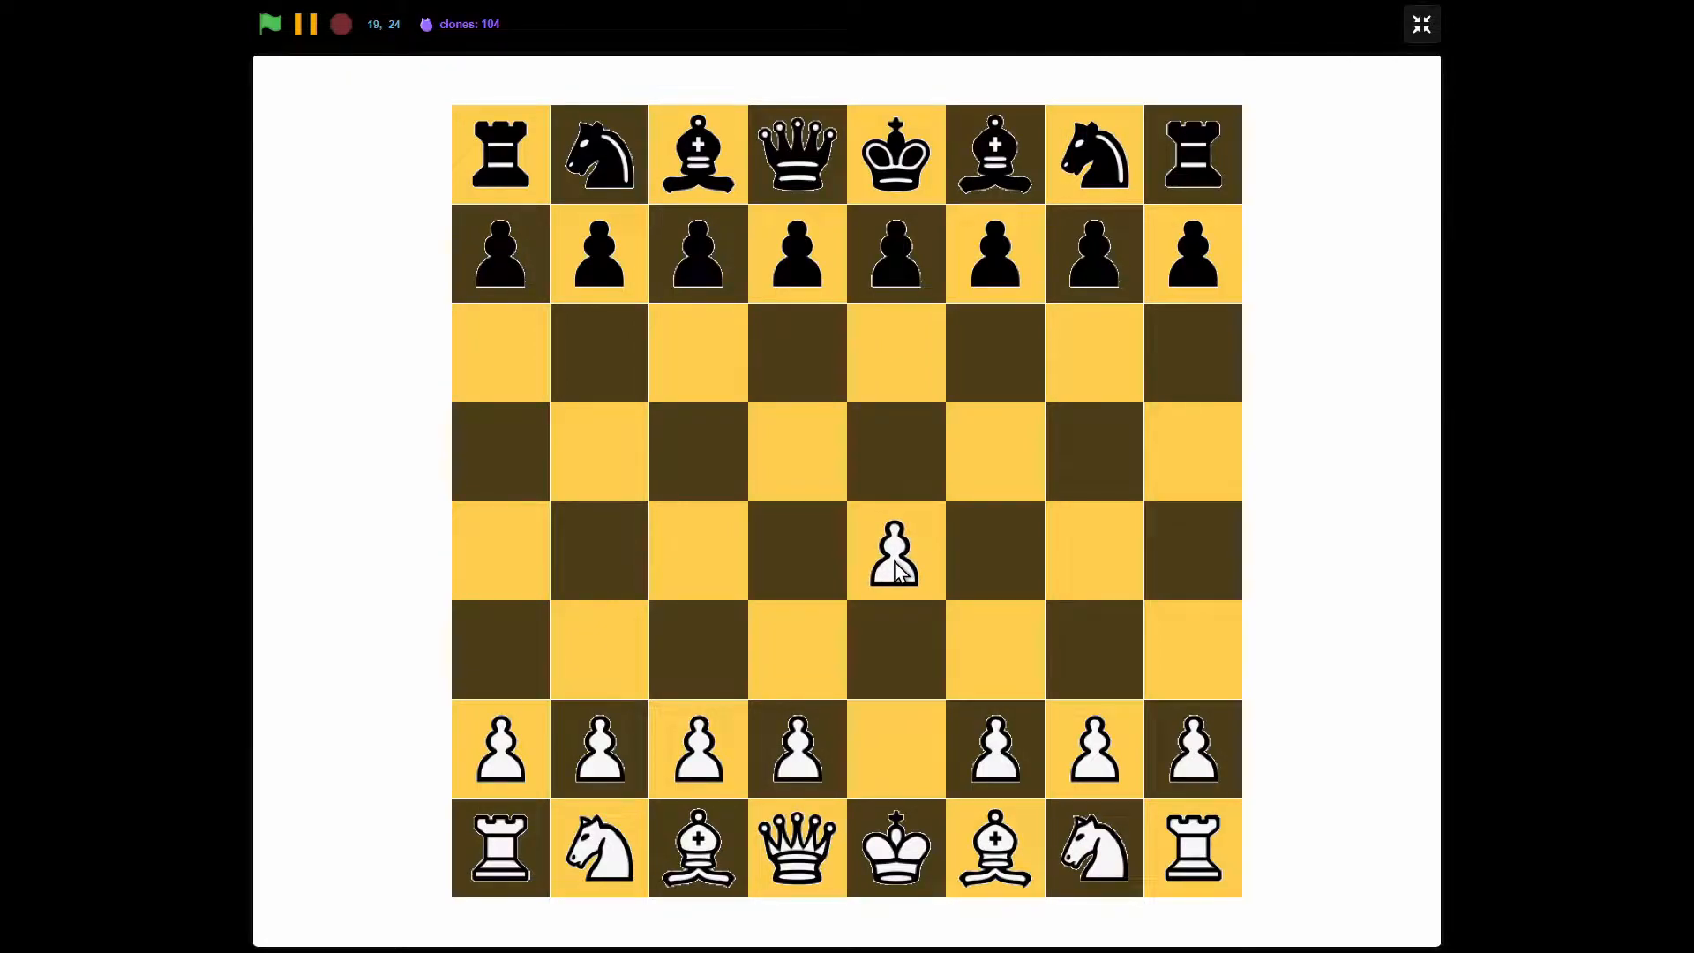
{"action": "left_click", "coordinate": [893, 401]}
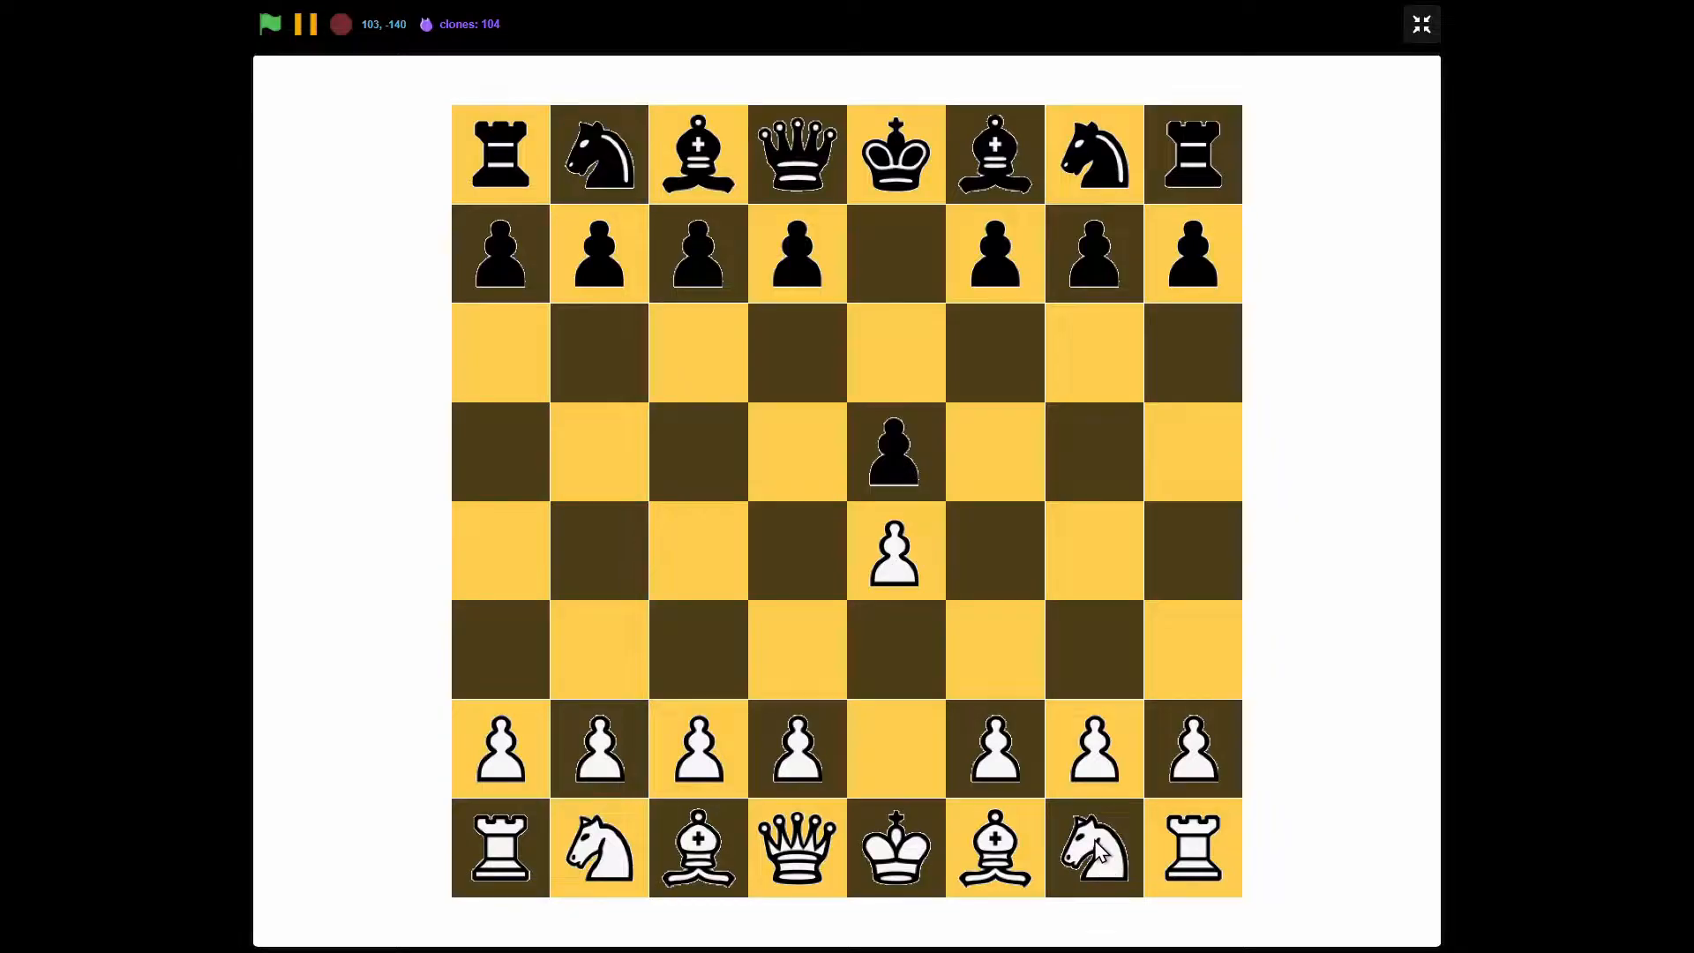
Step: Bring a white and a black knight toward the centre, then leave full-screen for the editor
{"action": "left_click_drag", "start_coordinate": [1094, 845], "coordinate": [993, 648]}
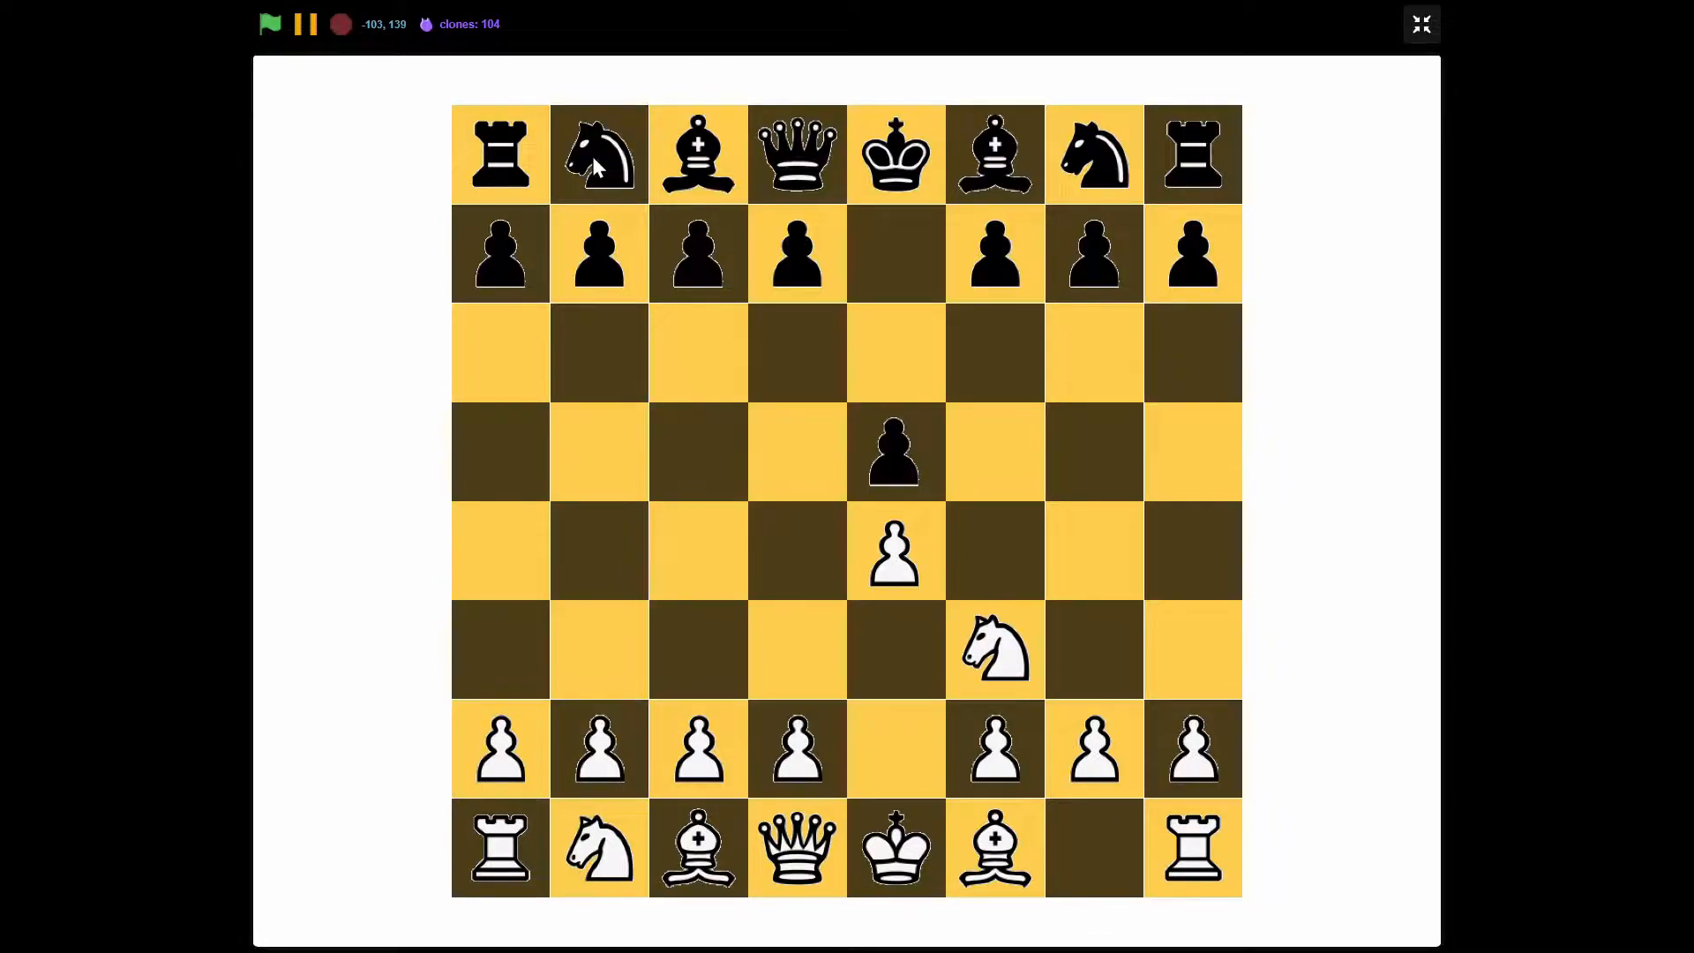
{"action": "left_click_drag", "start_coordinate": [596, 152], "coordinate": [696, 349]}
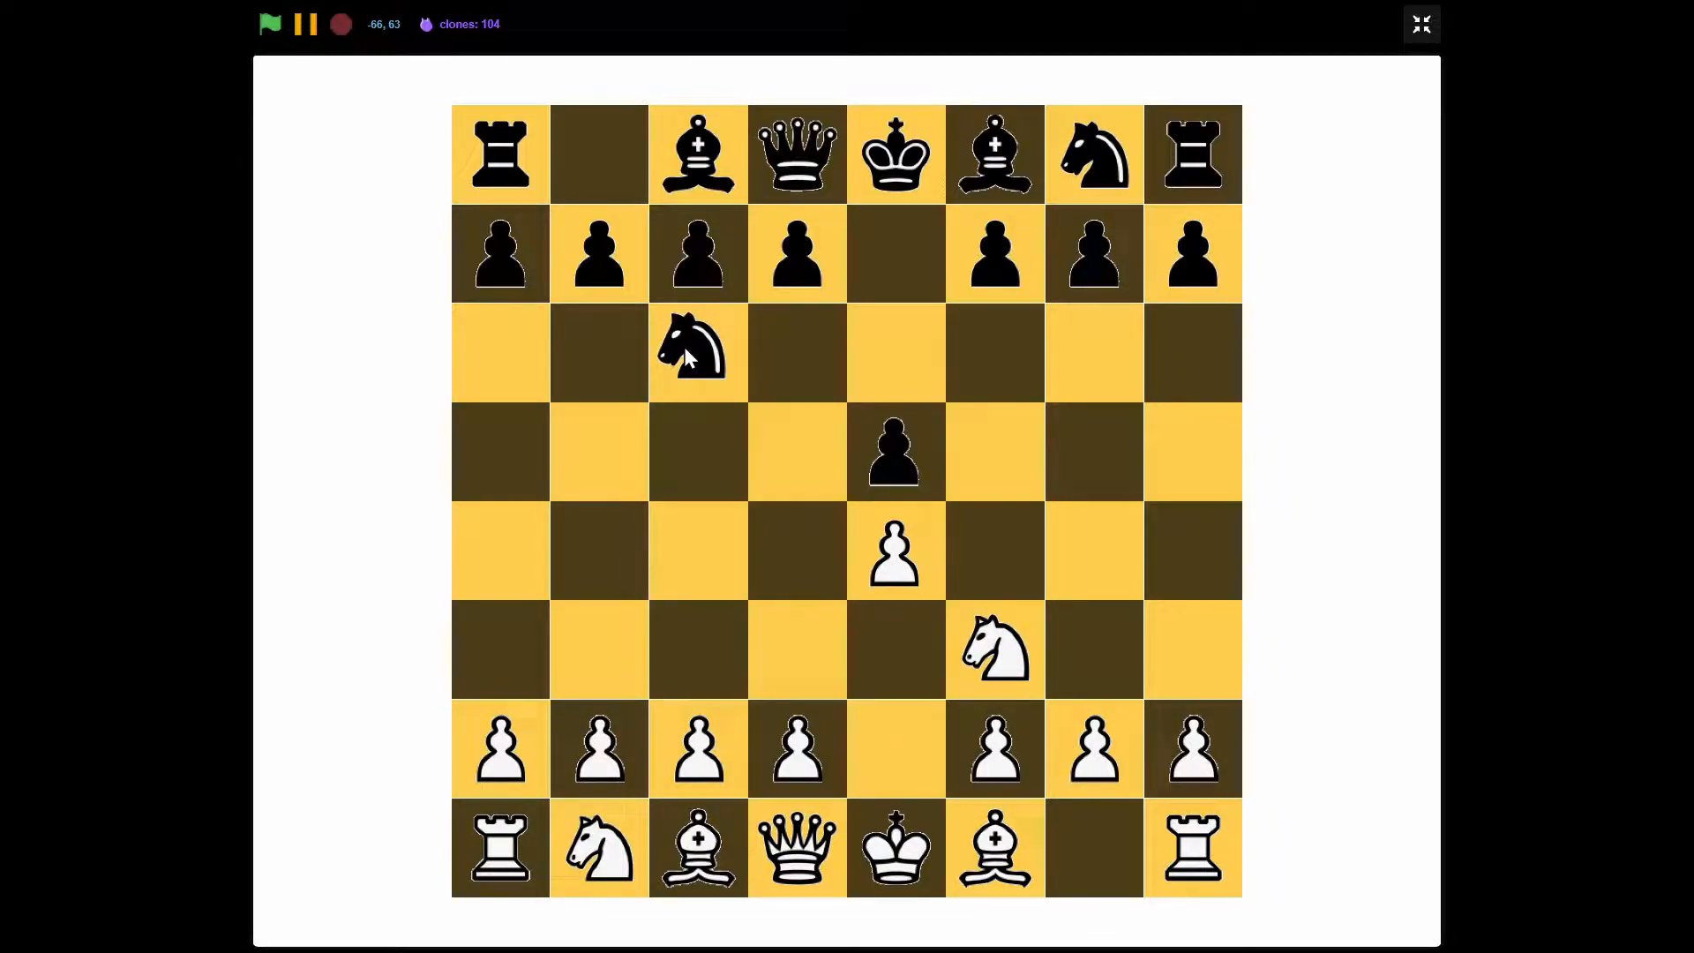
{"action": "left_click", "coordinate": [1420, 23]}
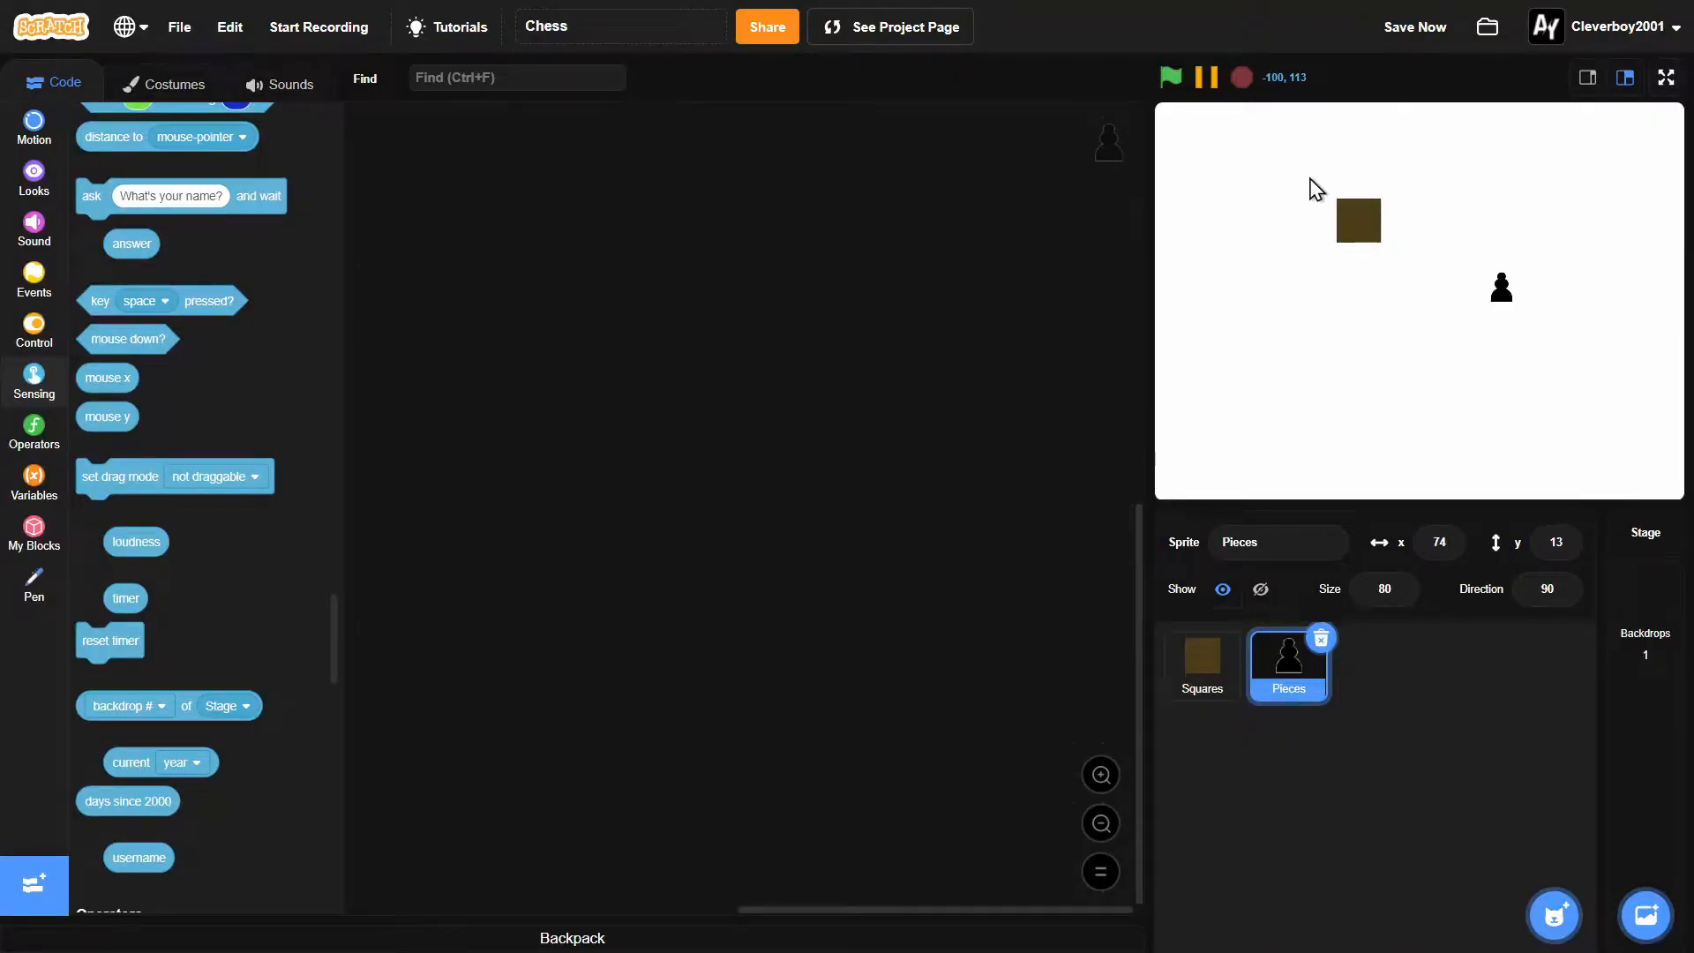
Step: Review the Squares sprite's brown and yellow square costumes
{"action": "left_click", "coordinate": [1201, 664]}
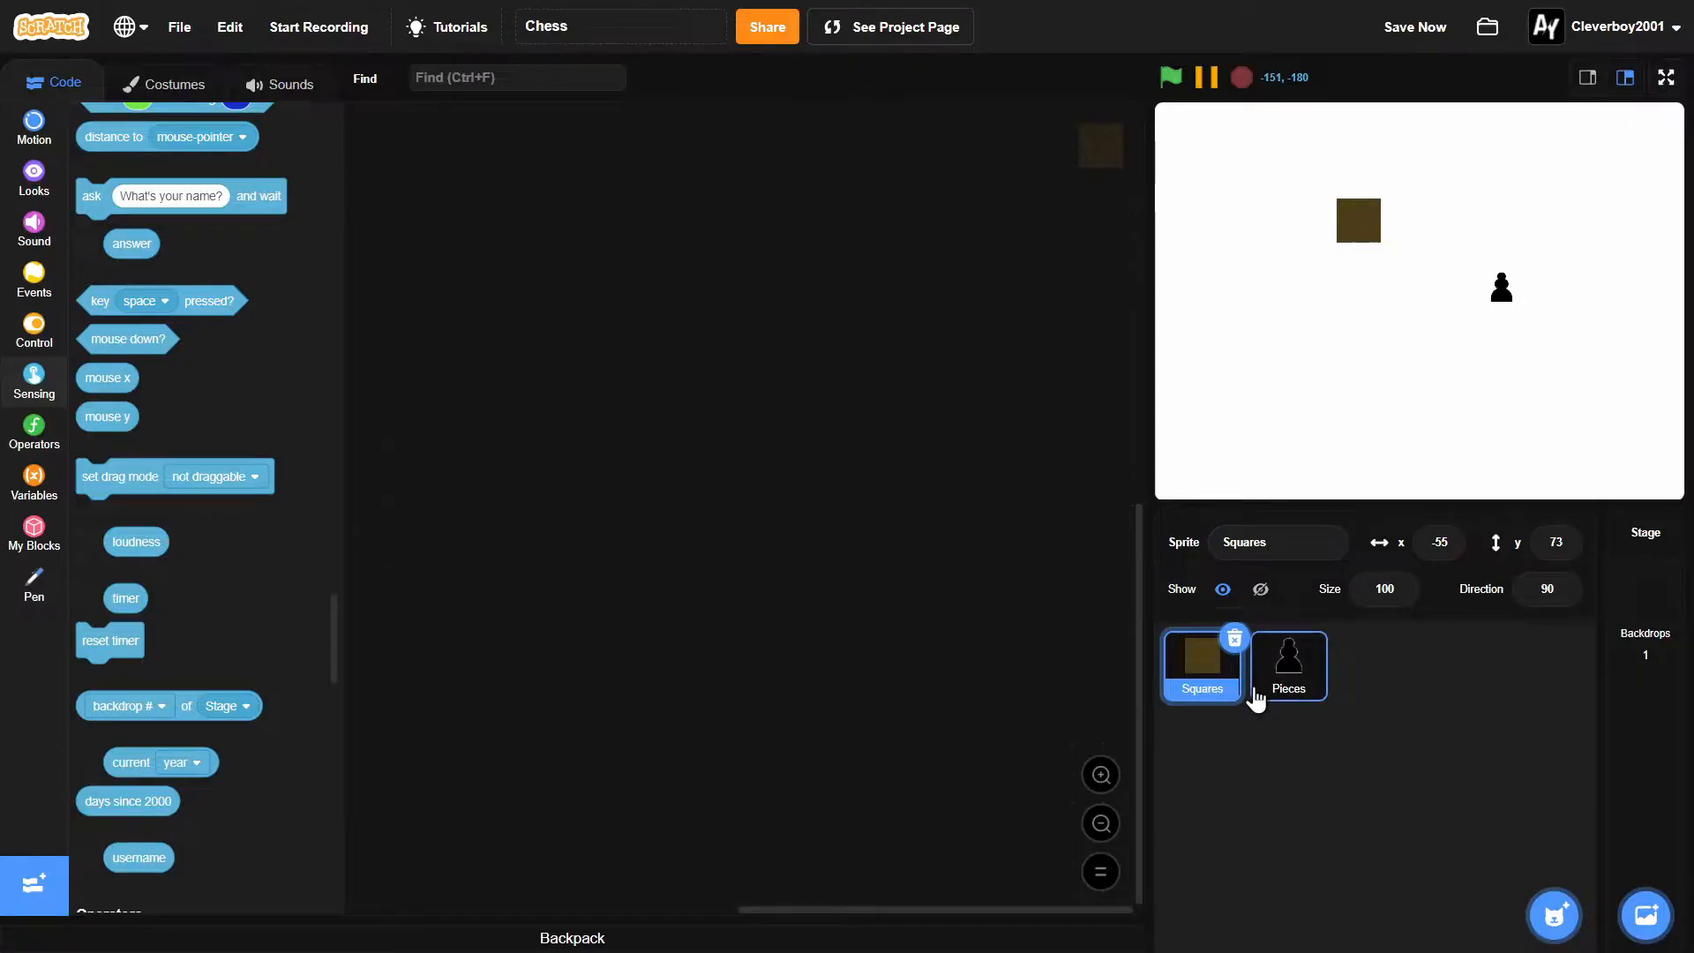
{"action": "left_click", "coordinate": [1286, 665]}
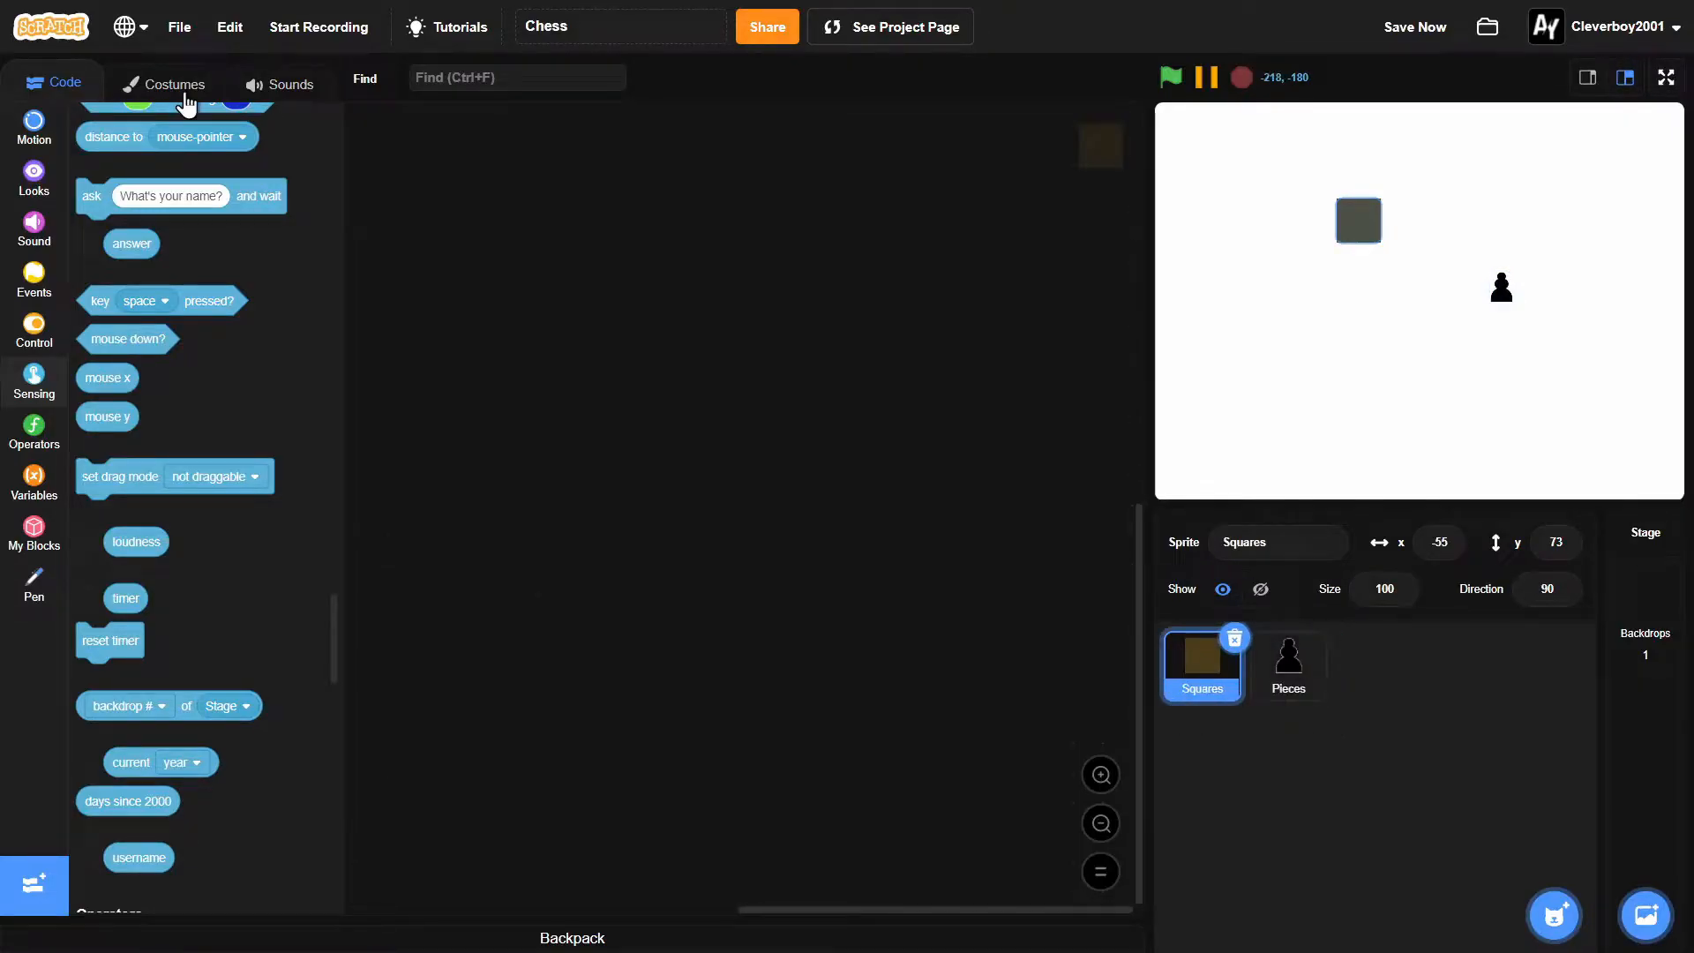
{"action": "left_click", "coordinate": [164, 83]}
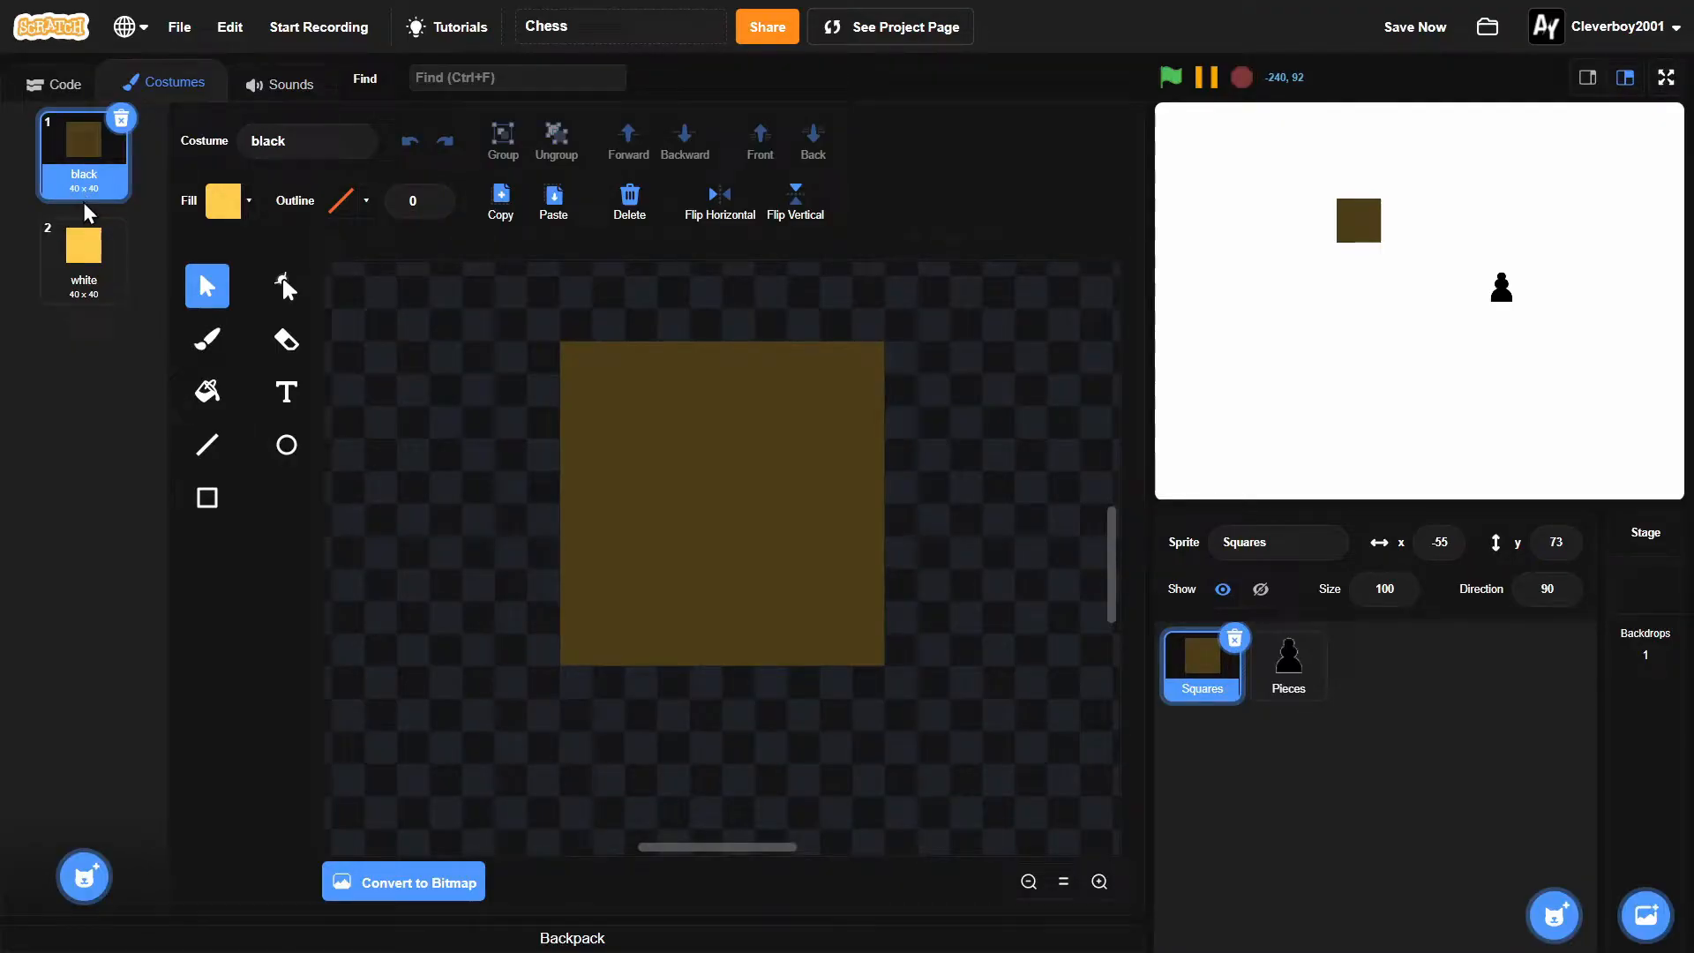
{"action": "left_click", "coordinate": [83, 256]}
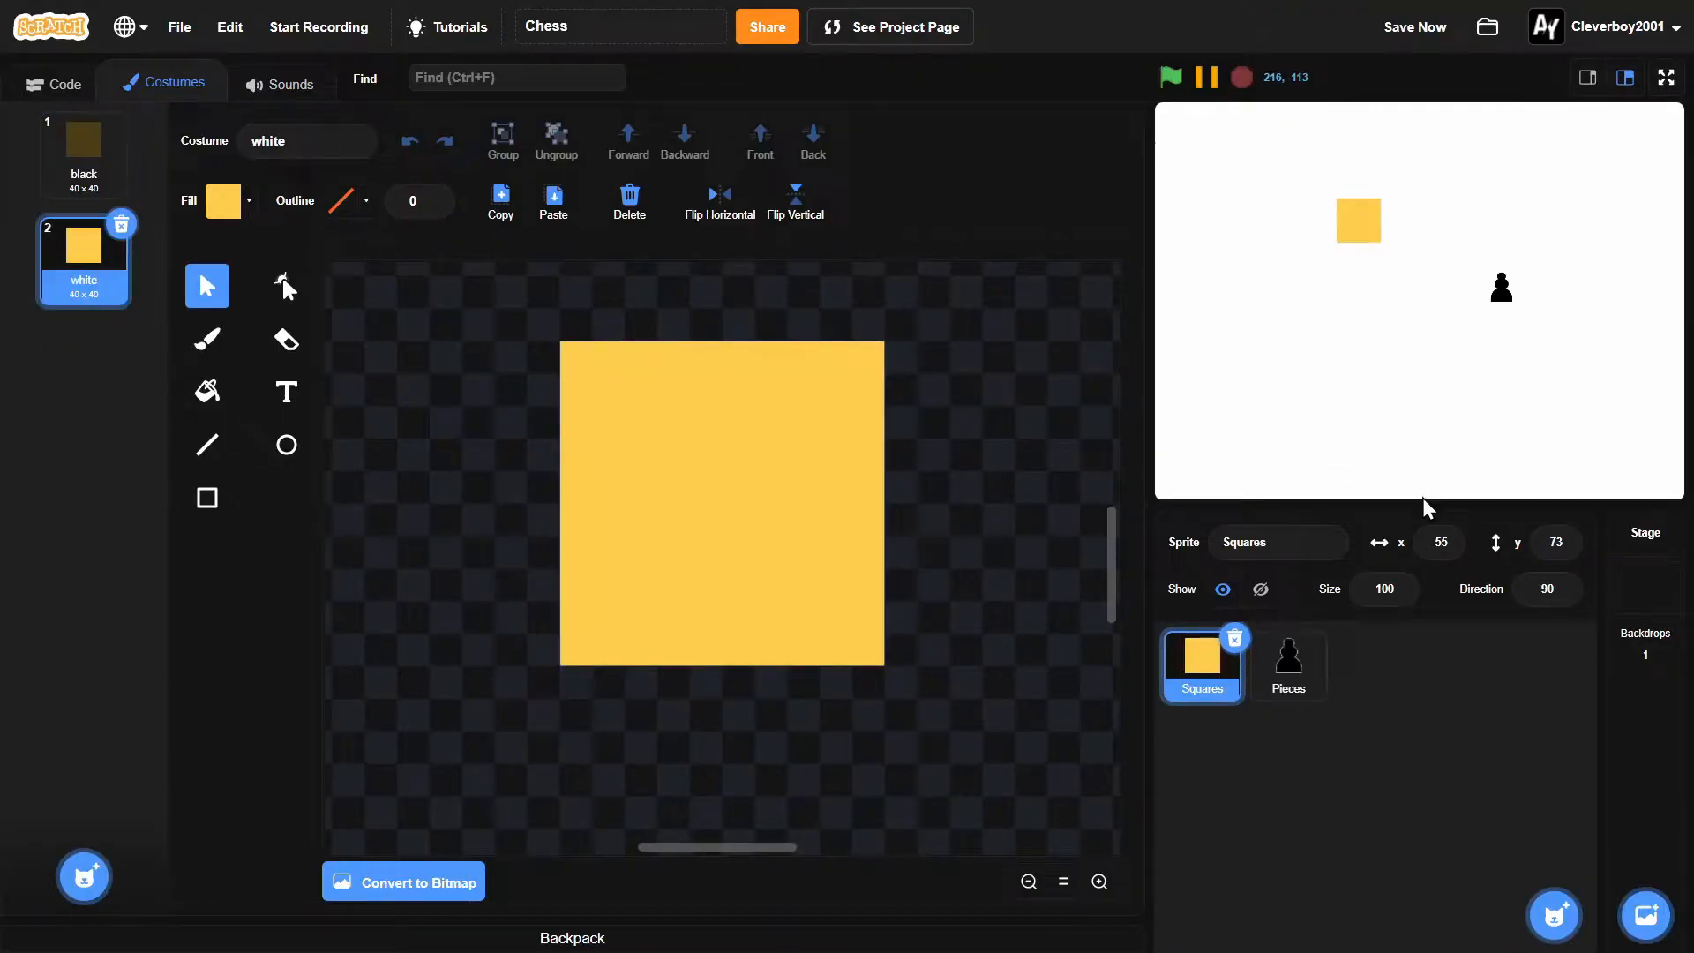
Step: Browse the Pieces sprite's costumes from whiteRook through whitePawn to blackPawn
{"action": "left_click", "coordinate": [1287, 664]}
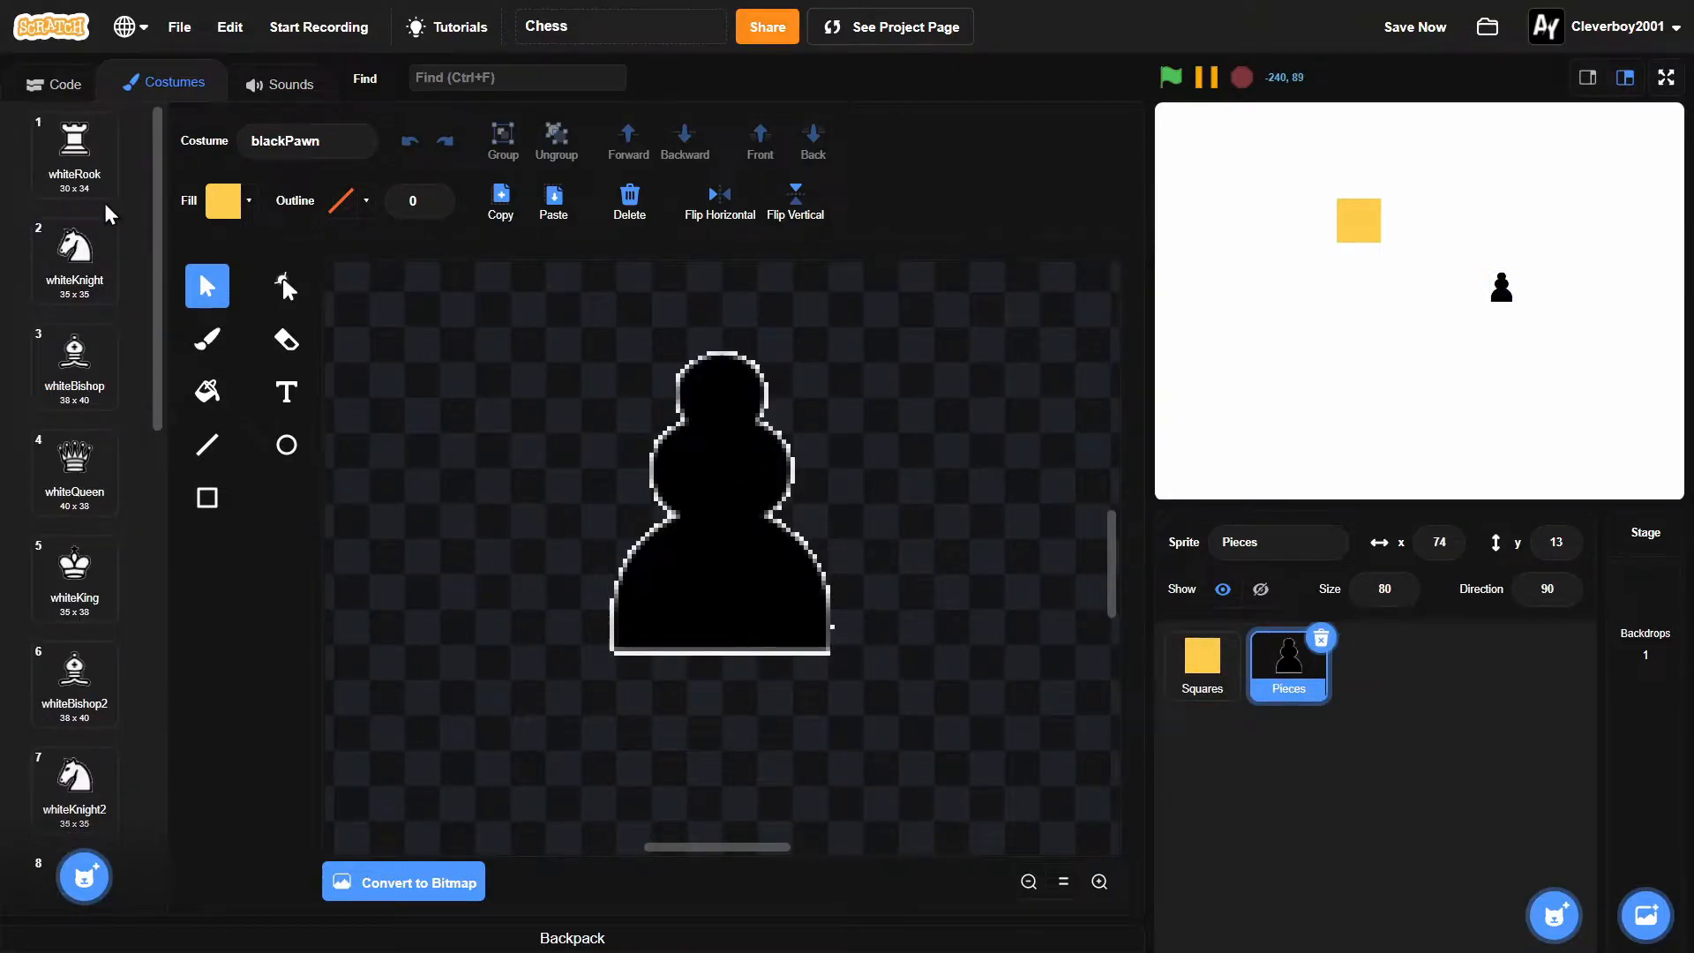
{"action": "left_click", "coordinate": [73, 152]}
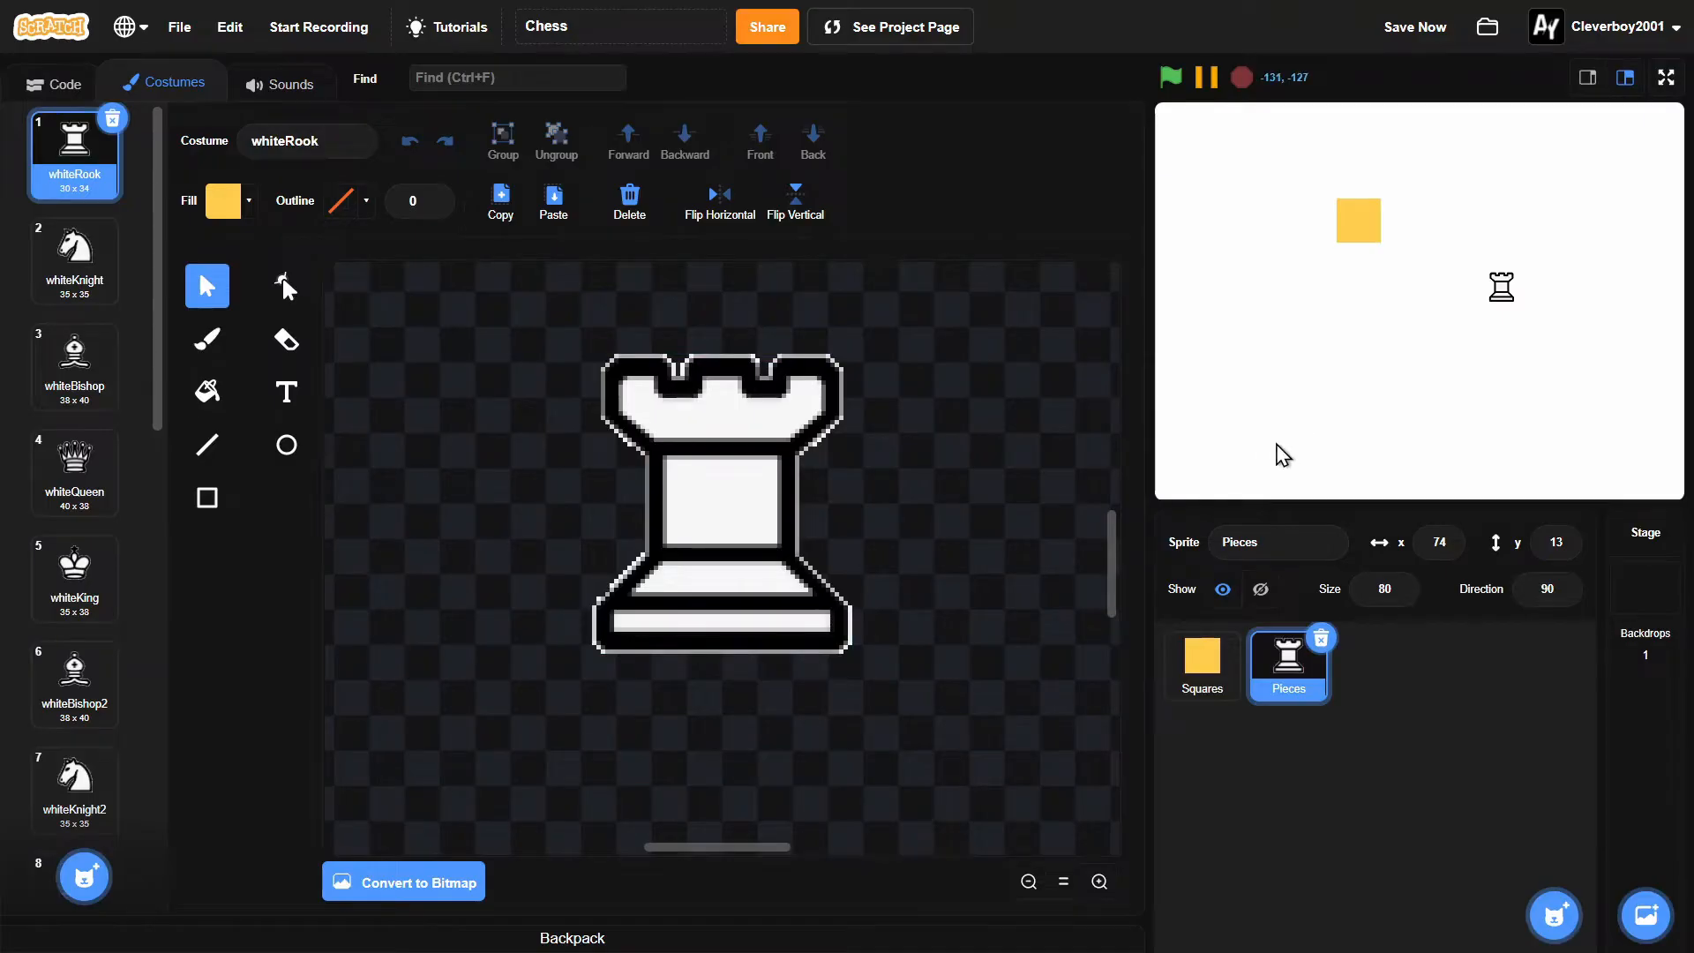
{"action": "left_click", "coordinate": [75, 259]}
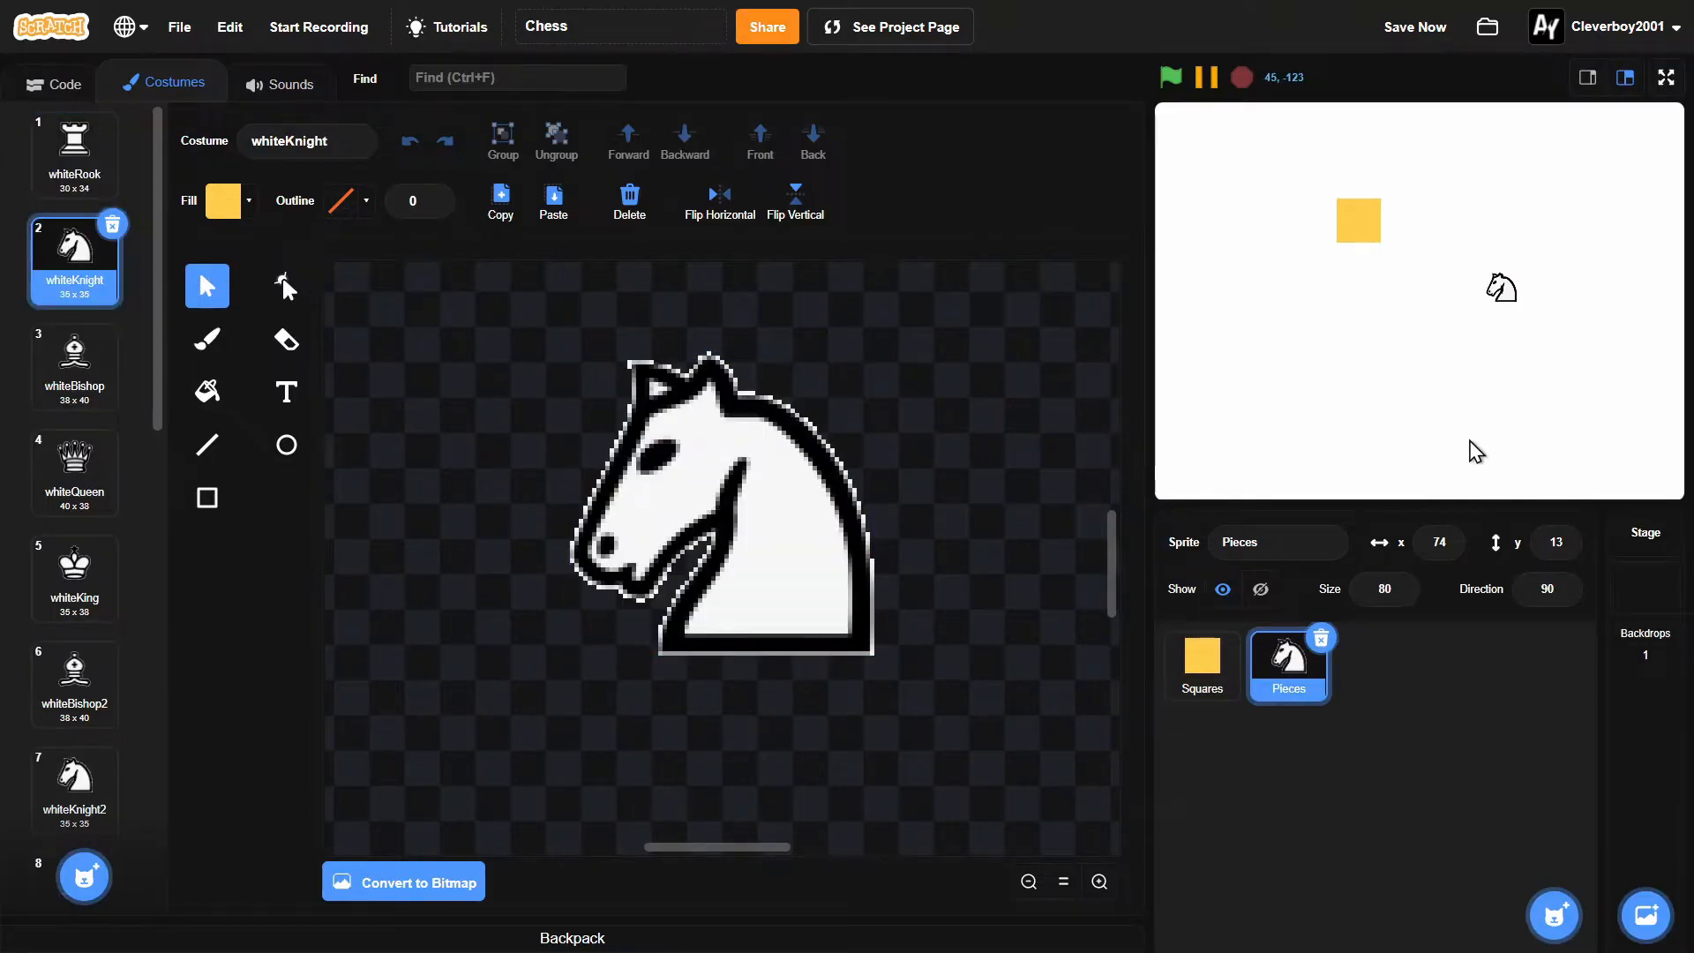
{"action": "left_click", "coordinate": [74, 364]}
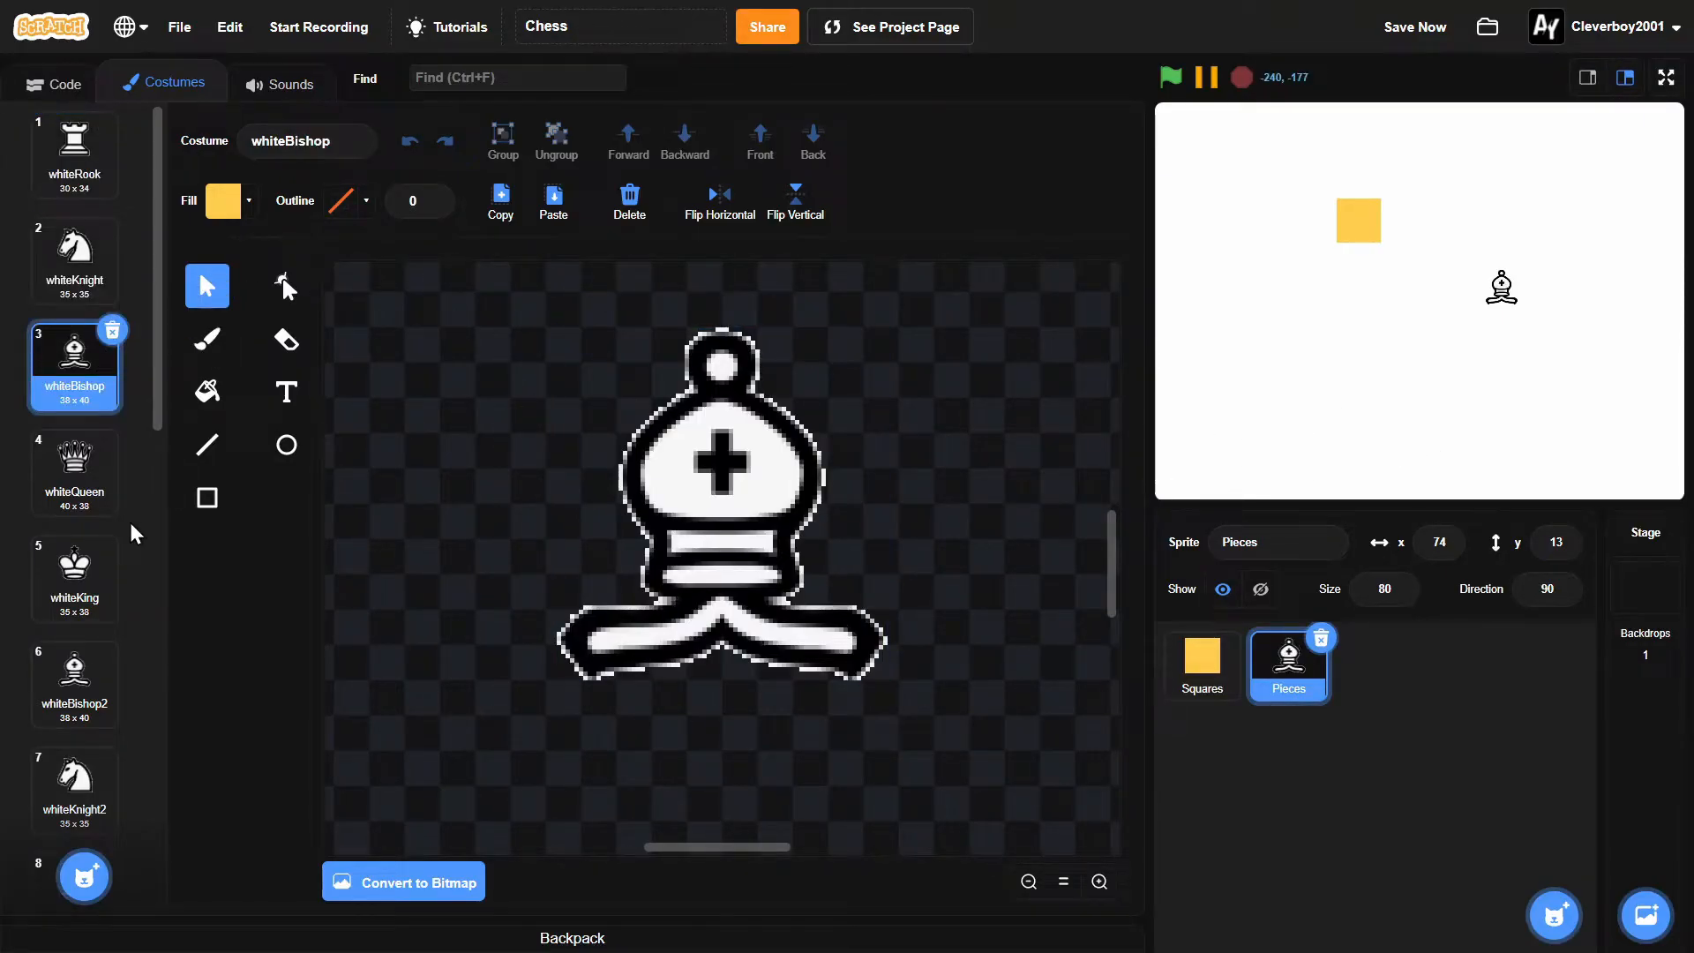
{"action": "left_click", "coordinate": [72, 473]}
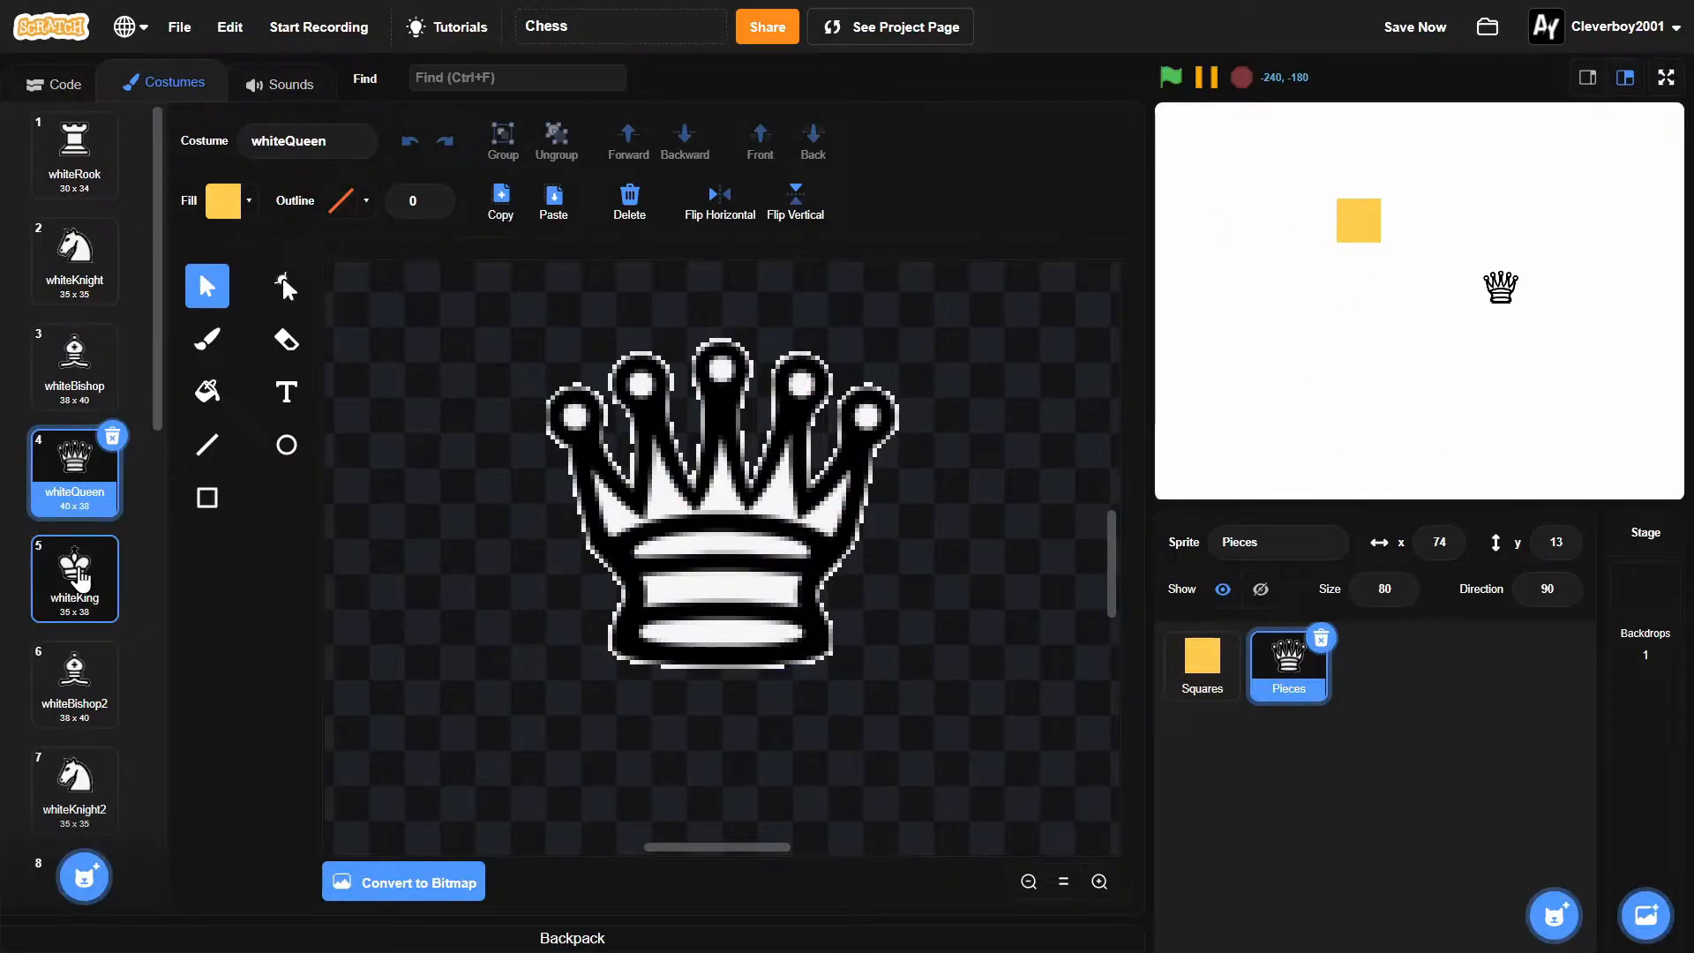
{"action": "left_click", "coordinate": [74, 577]}
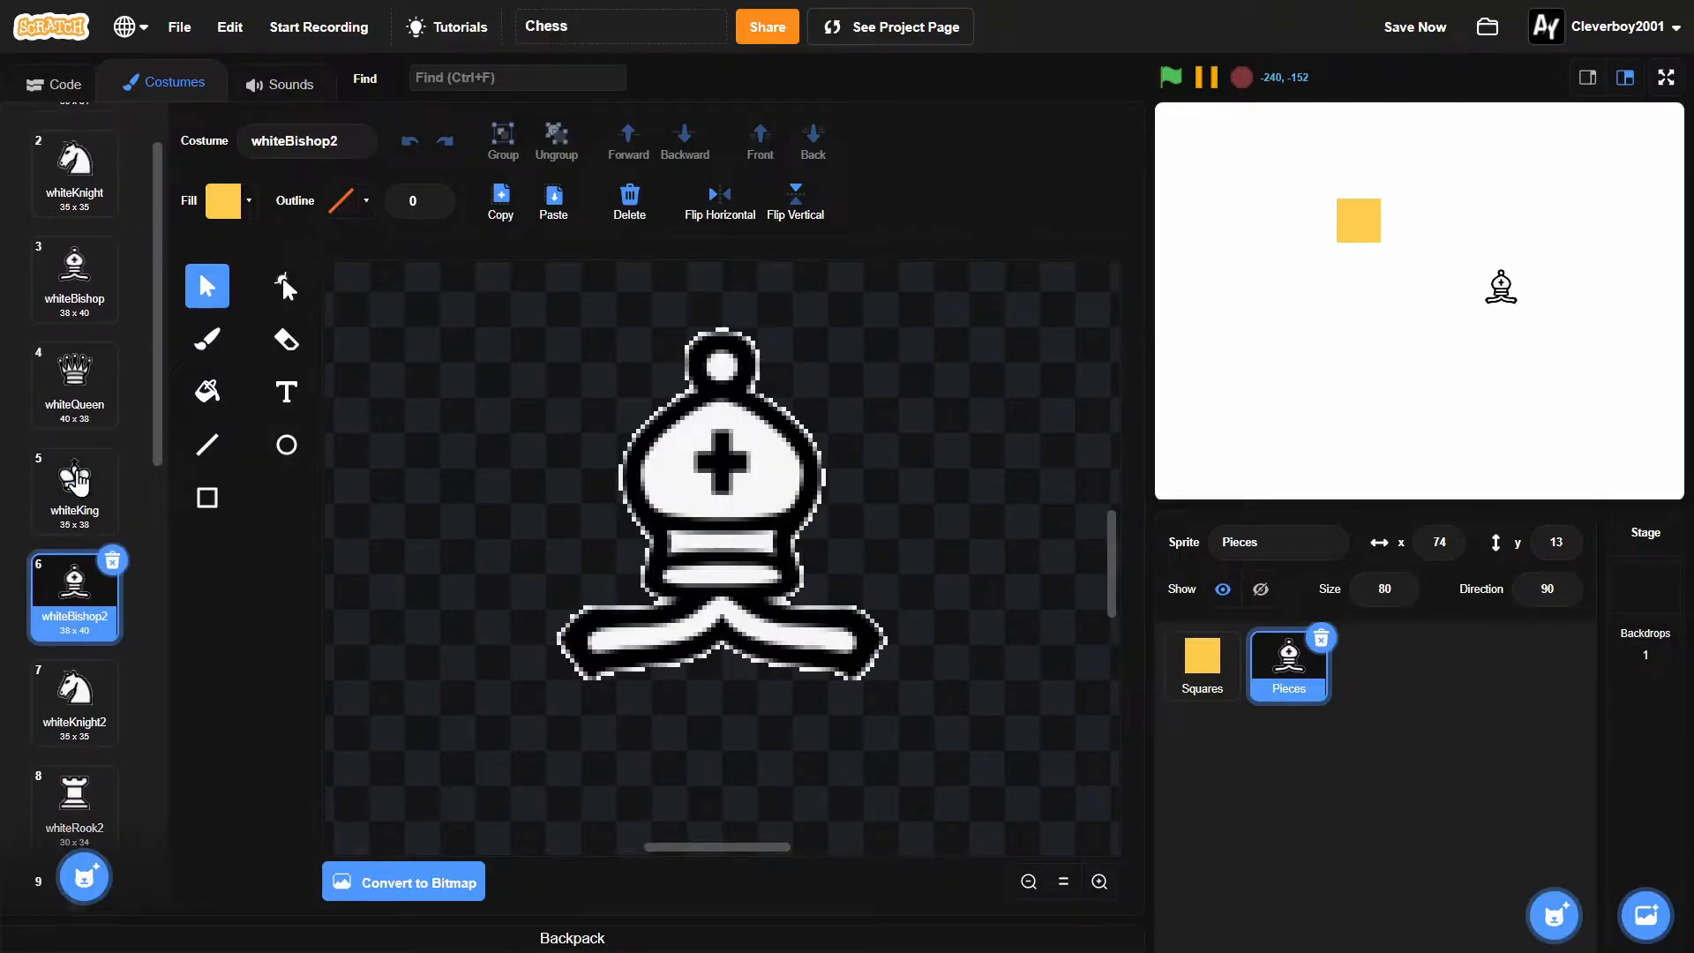
{"action": "left_click", "coordinate": [74, 561]}
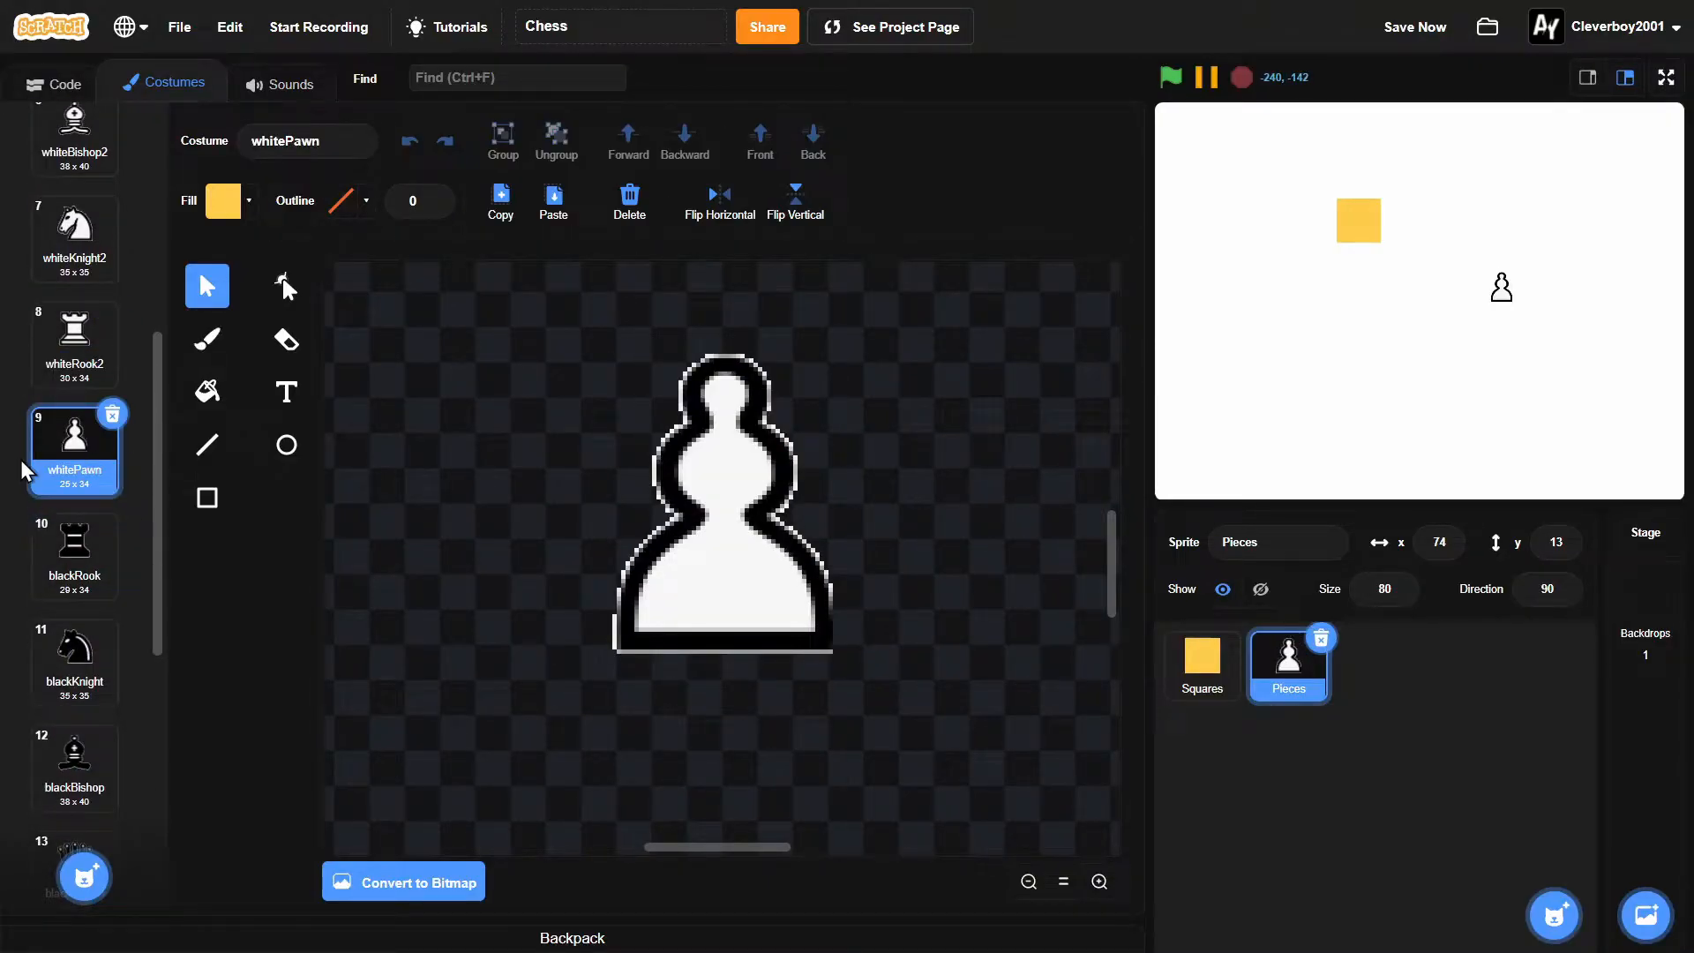
{"action": "scroll", "scroll_direction": "down", "scroll_amount": 3}
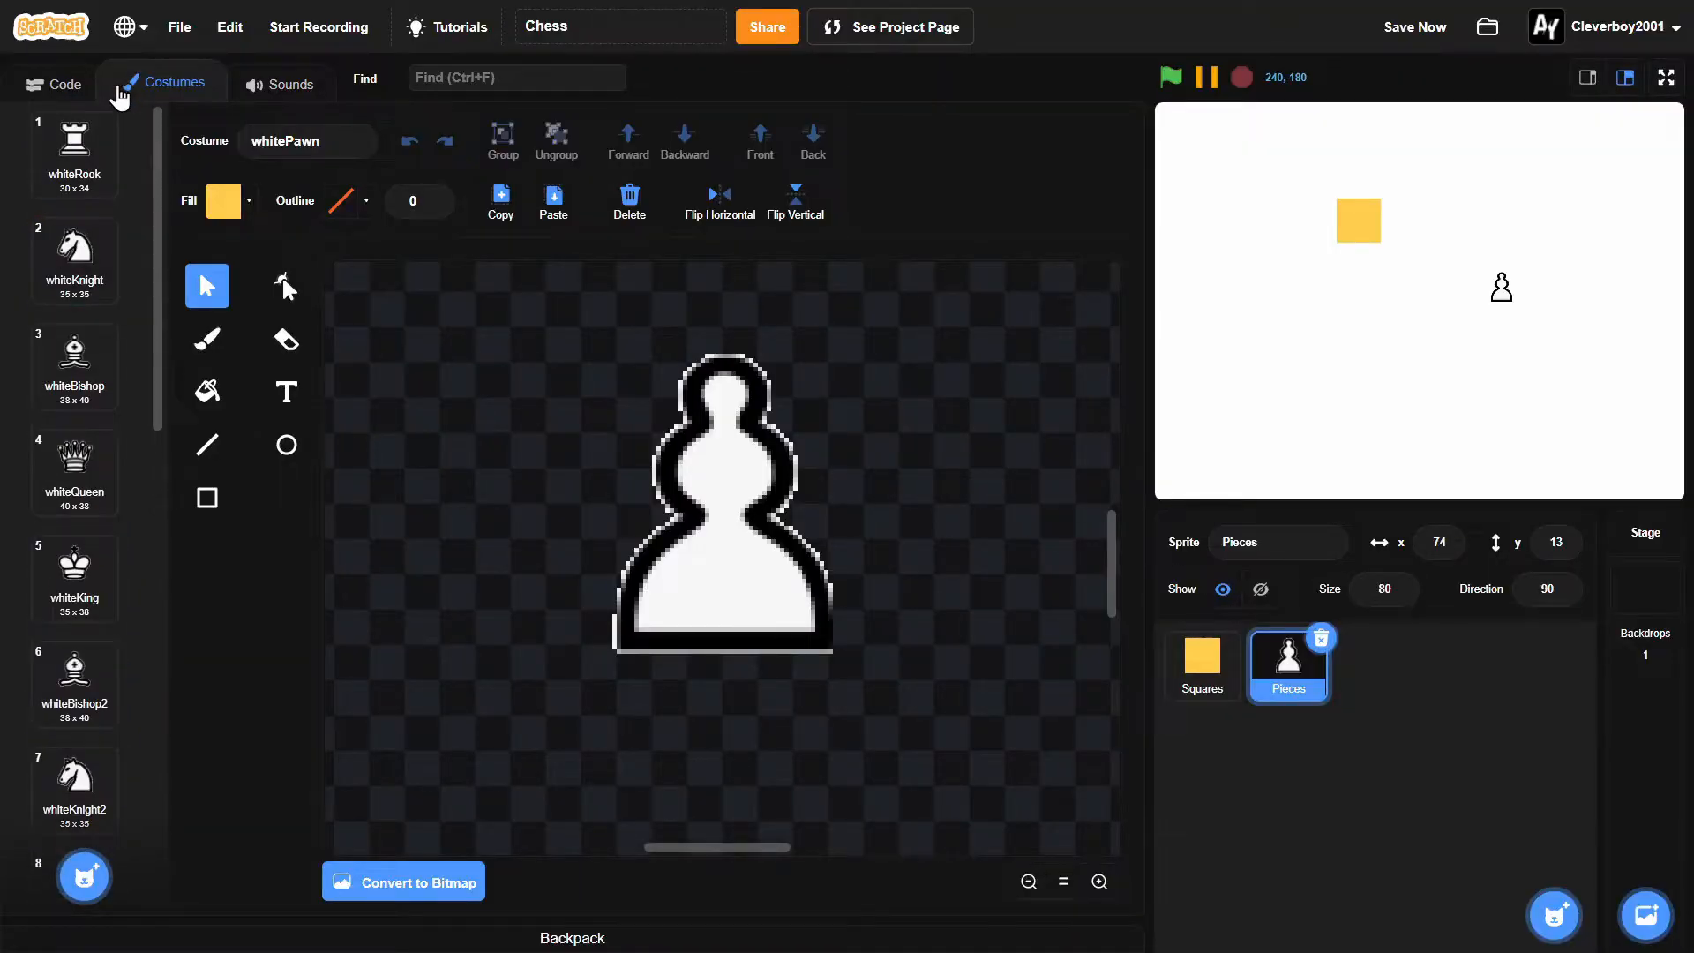
{"action": "scroll", "scroll_direction": "down", "scroll_amount": 3}
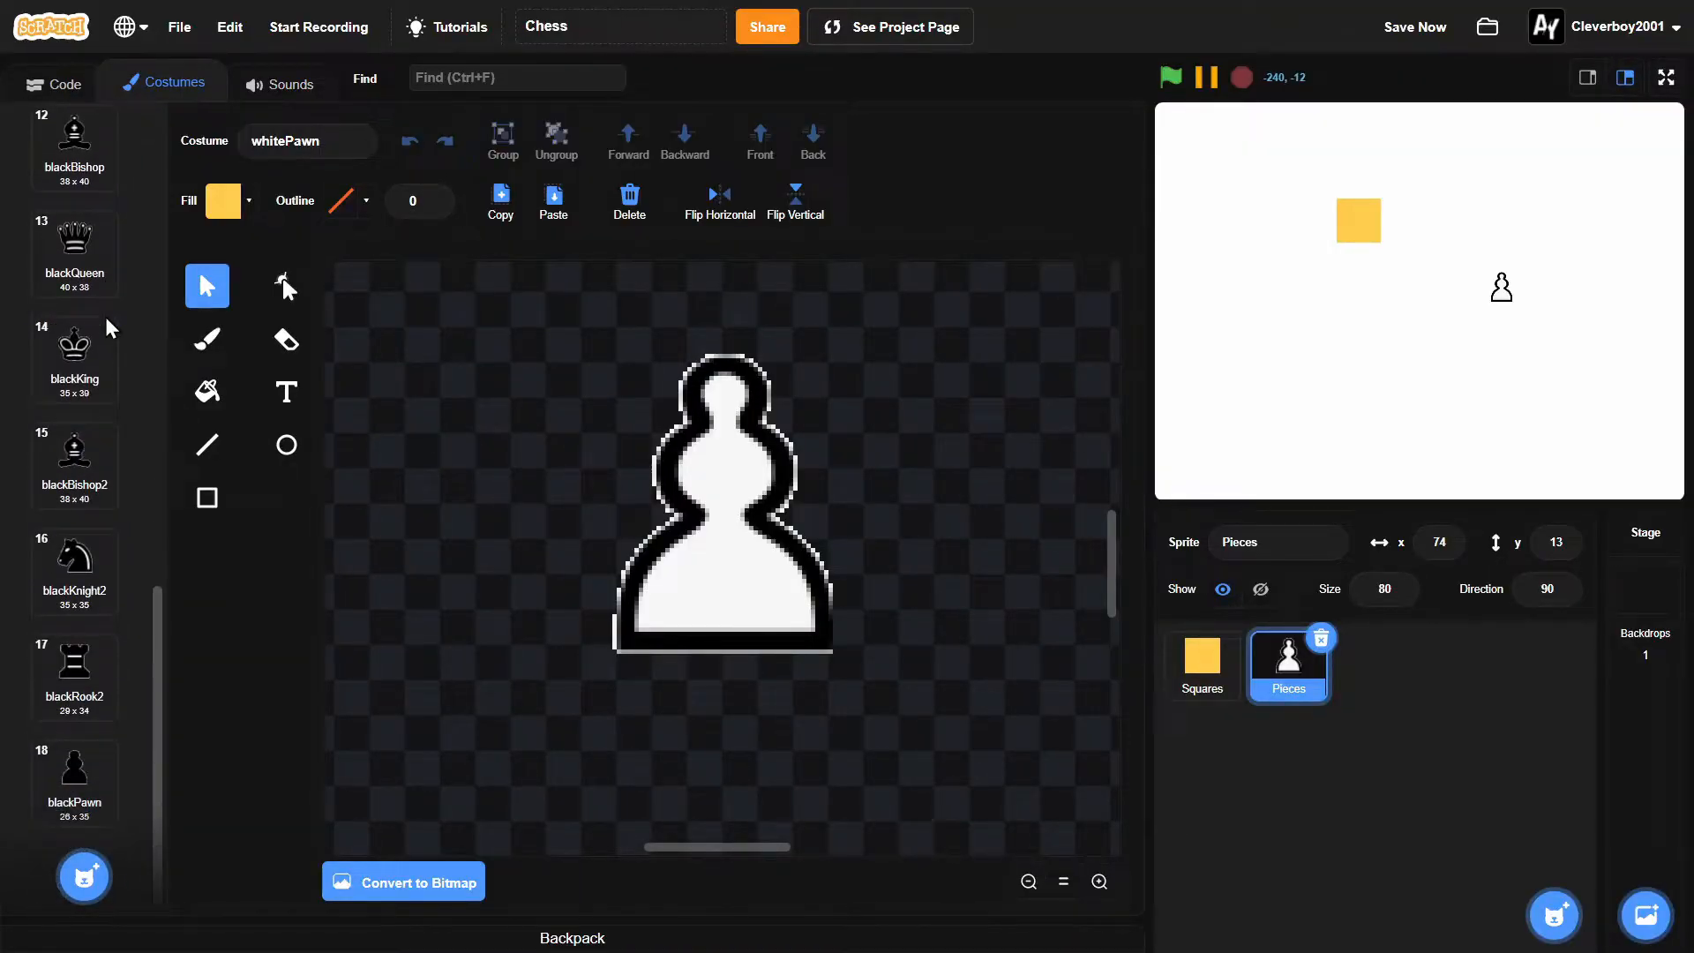
{"action": "left_click", "coordinate": [74, 762]}
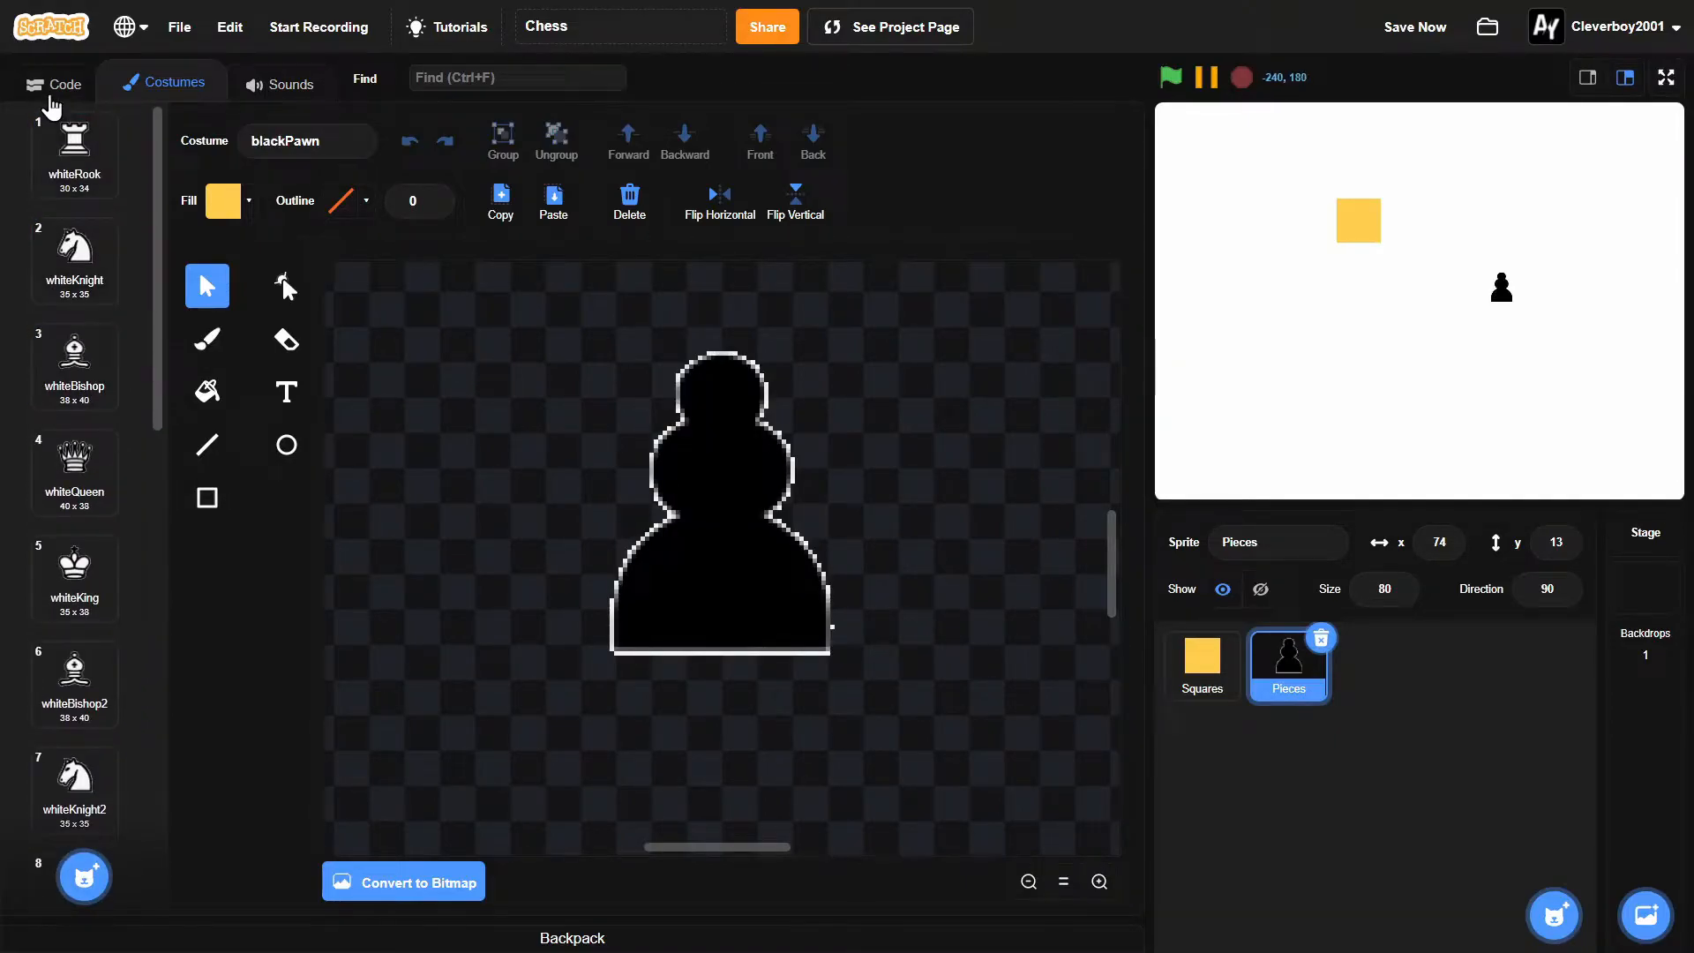
Step: Return to the Squares sprite's empty Code area
{"action": "left_click", "coordinate": [1201, 665]}
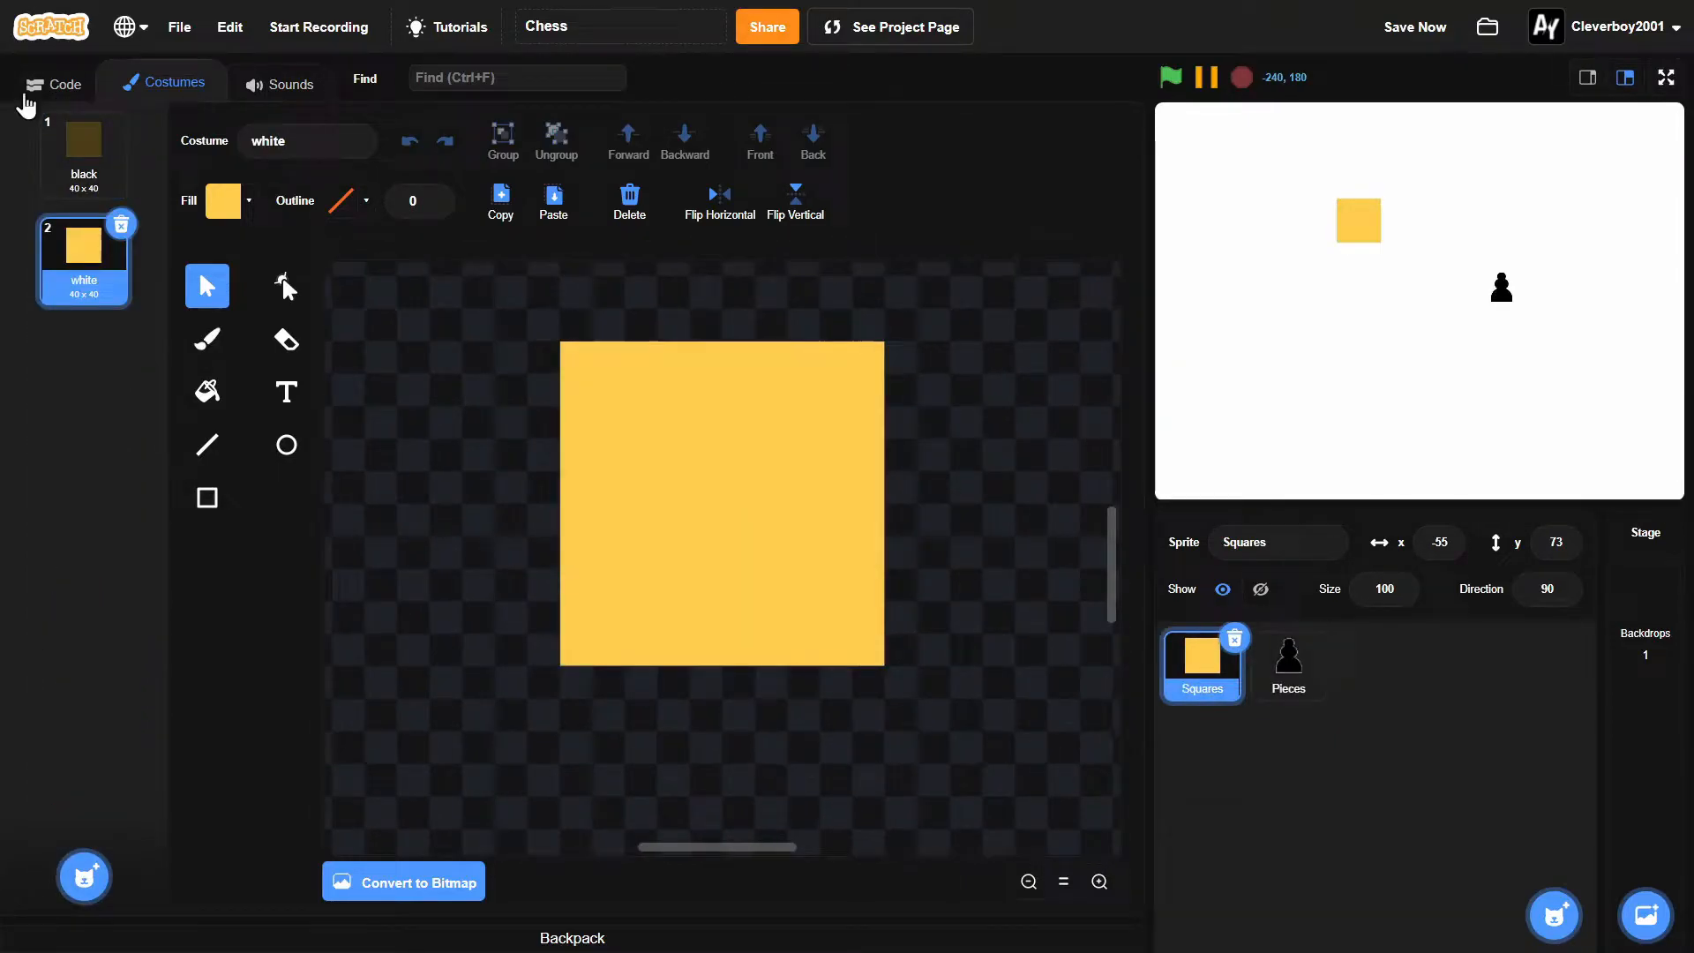
{"action": "left_click", "coordinate": [60, 85]}
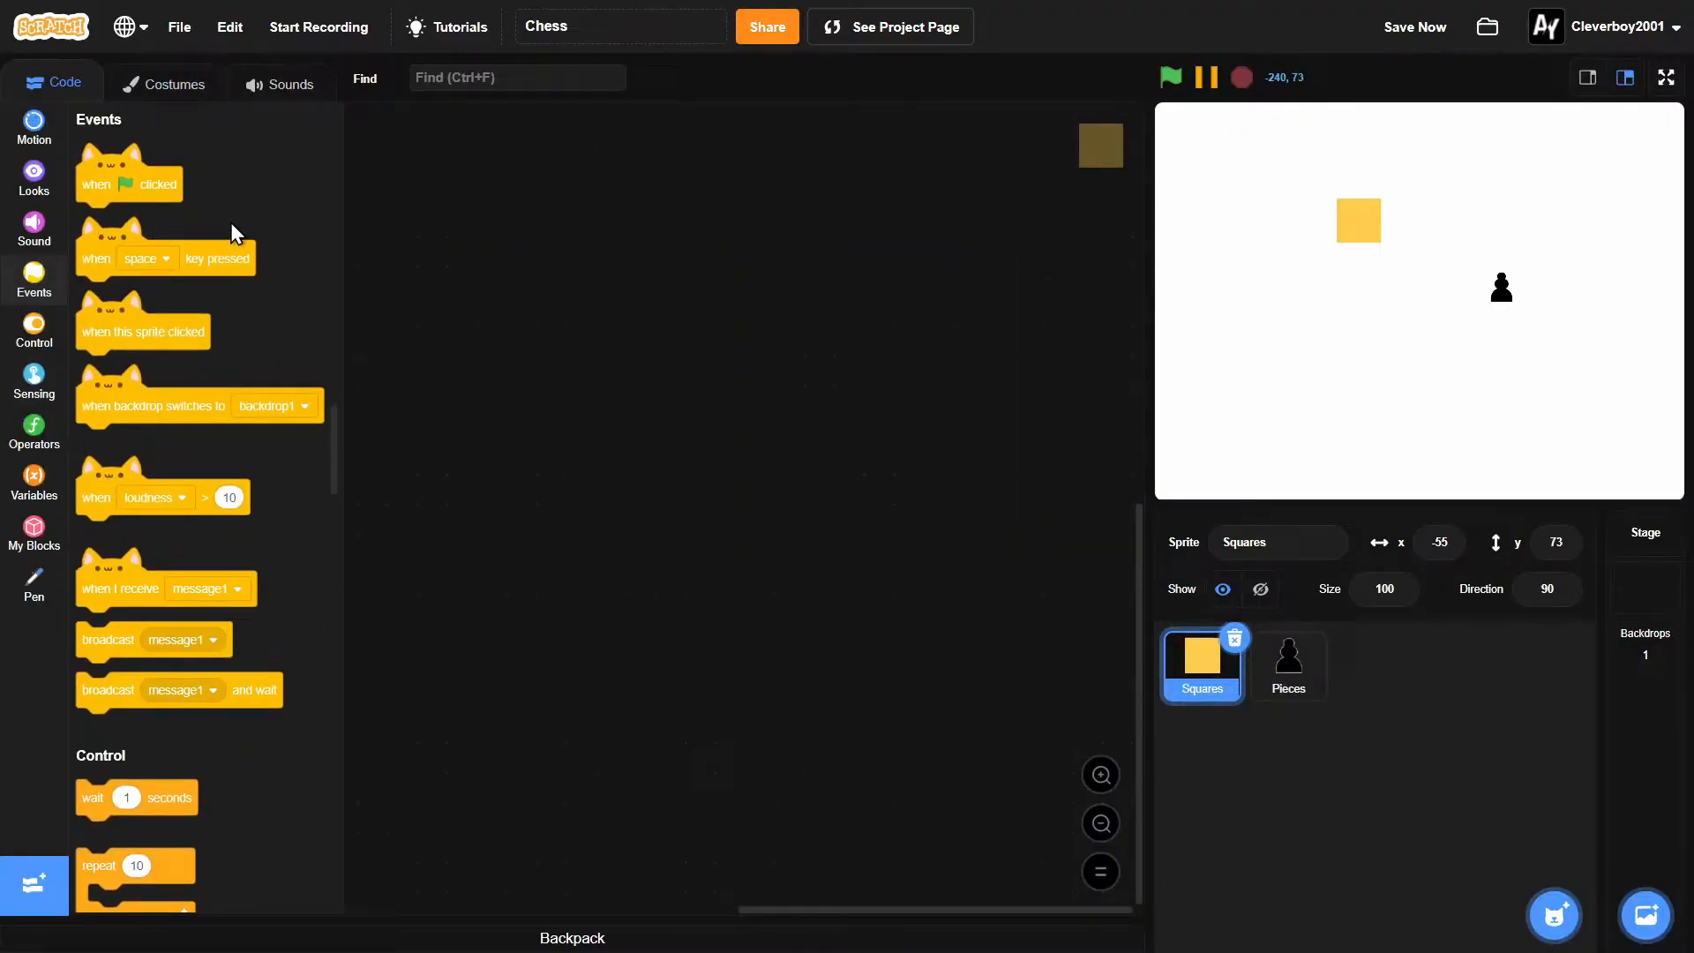
Step: Start a green-flag script for Squares that goes to -140, -140 with a repeat 8 loop
{"action": "left_click_drag", "start_coordinate": [127, 181], "coordinate": [540, 219]}
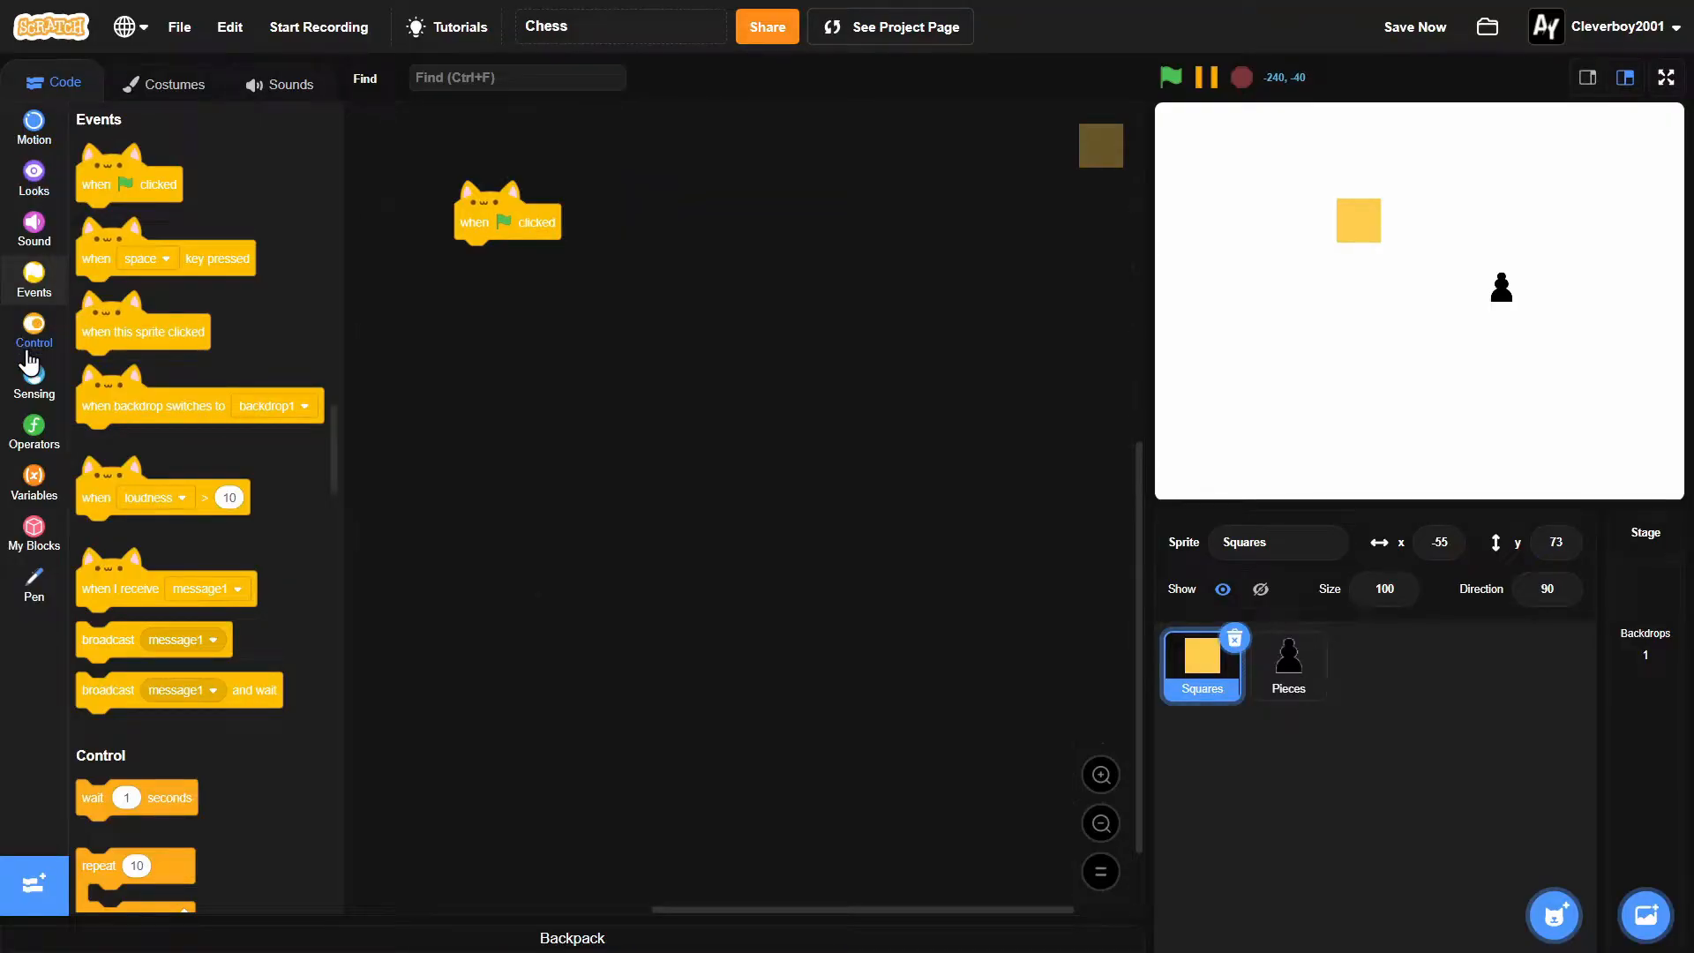
{"action": "left_click", "coordinate": [34, 331]}
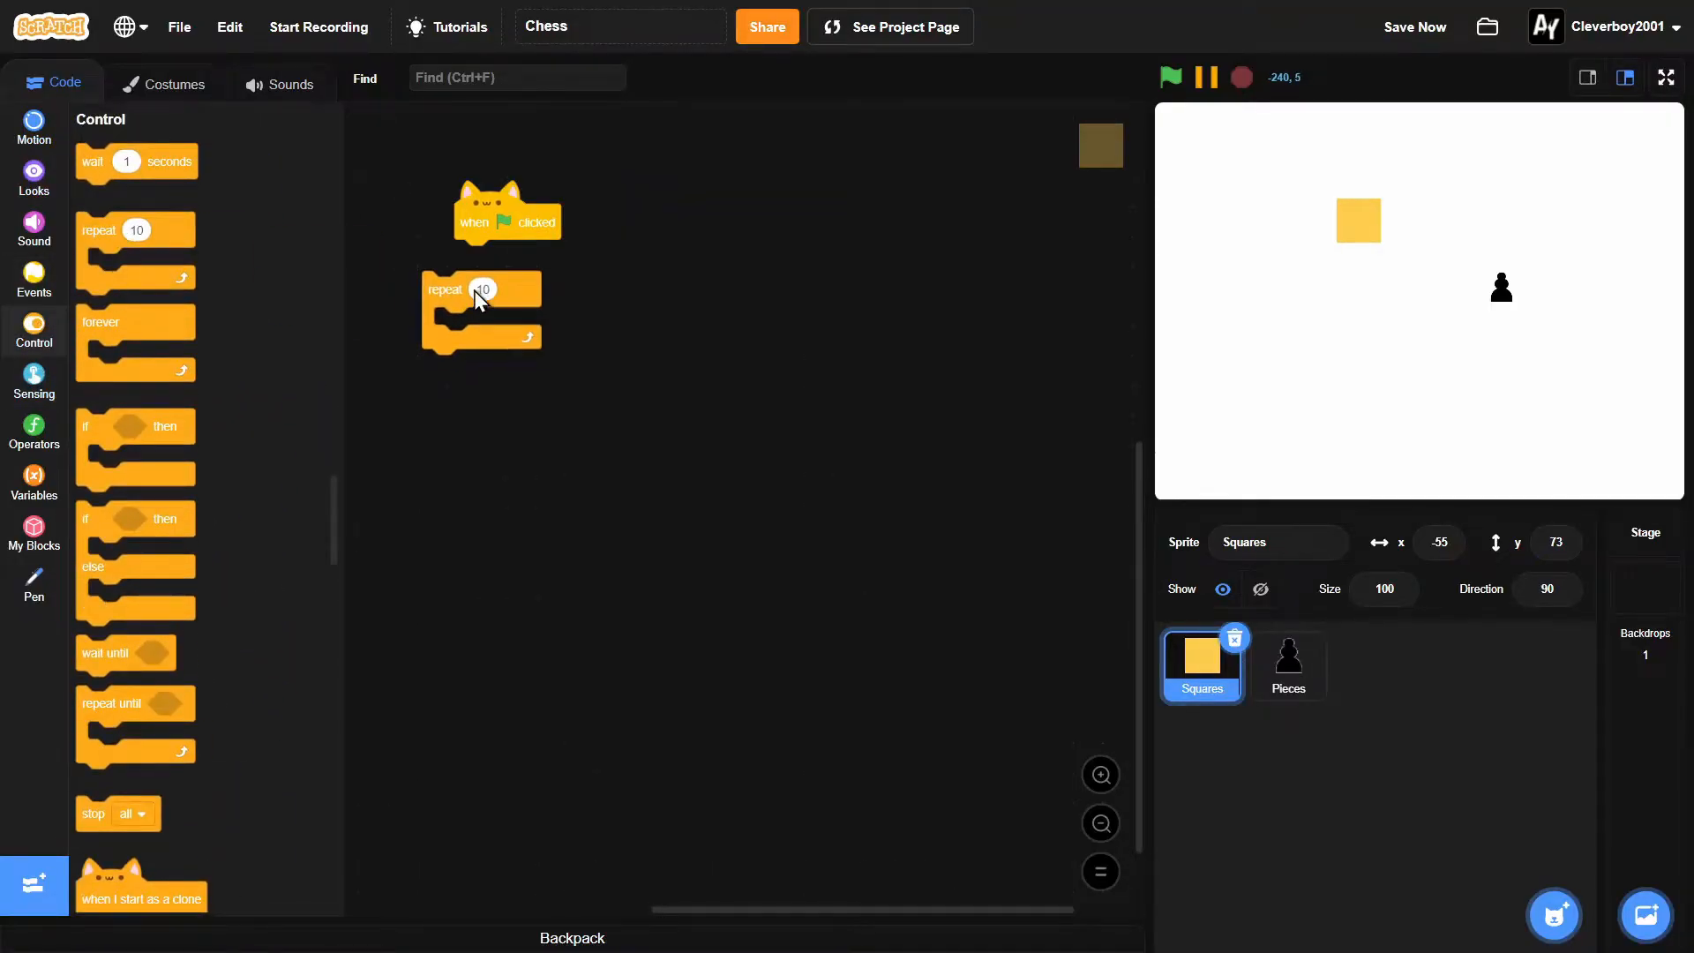
{"action": "left_click_drag", "start_coordinate": [480, 289], "coordinate": [513, 258]}
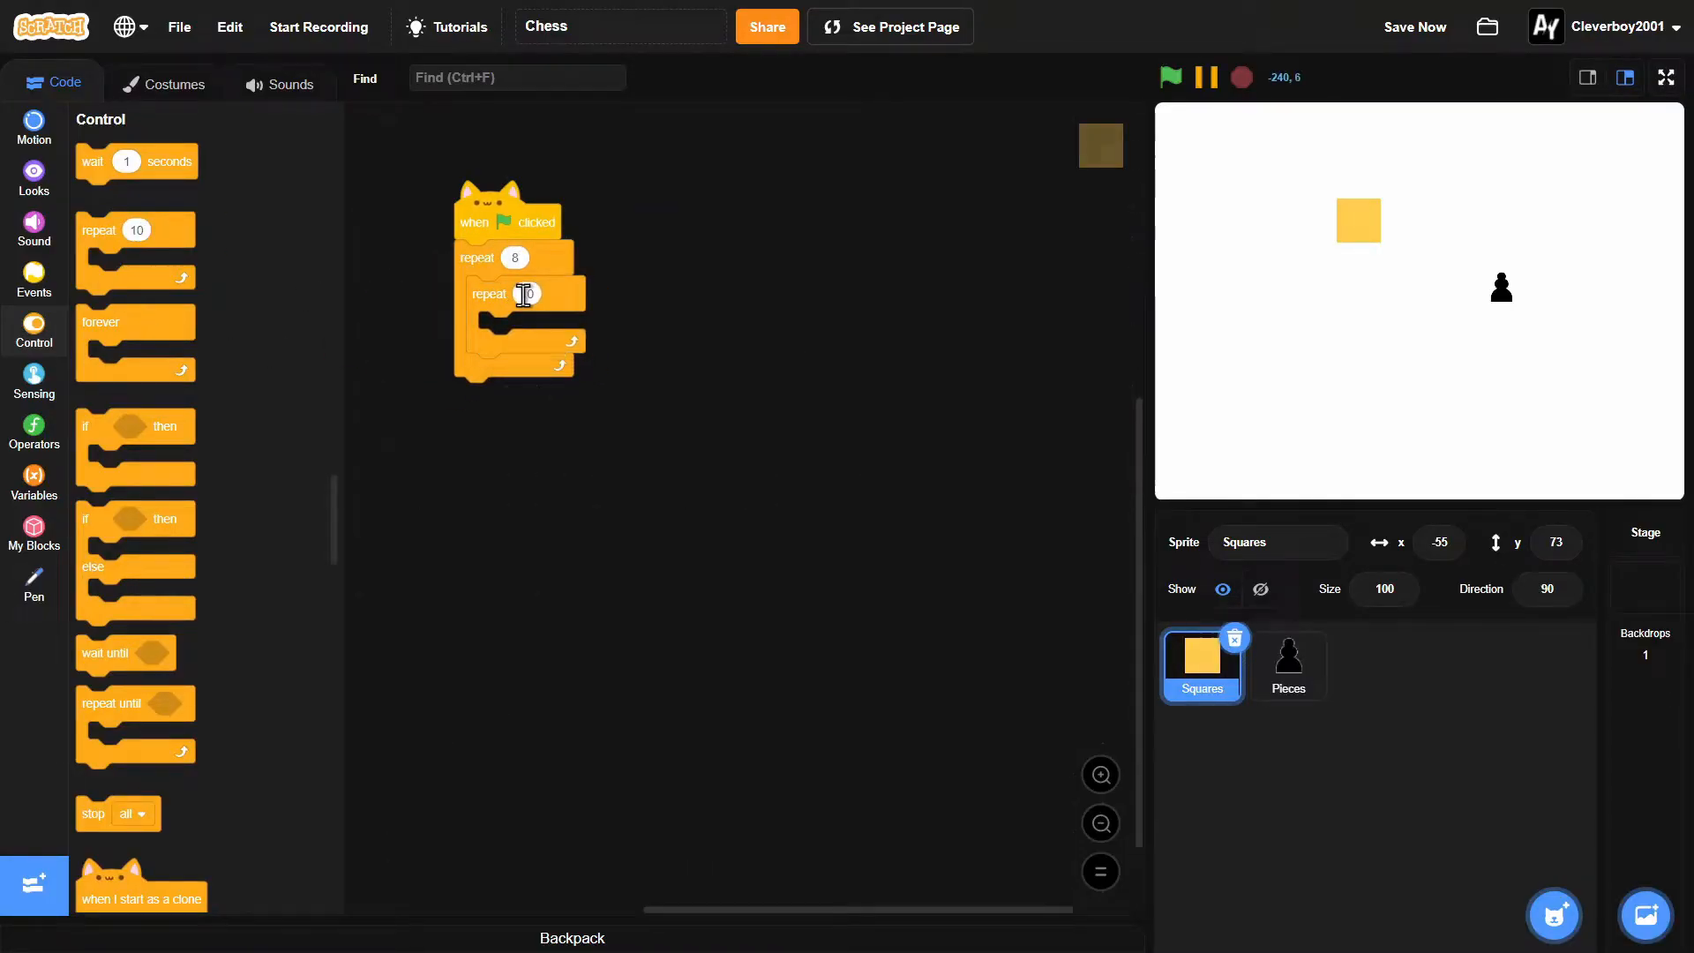
{"action": "type", "text": "8"}
{"action": "type", "text": "-5-1405"}
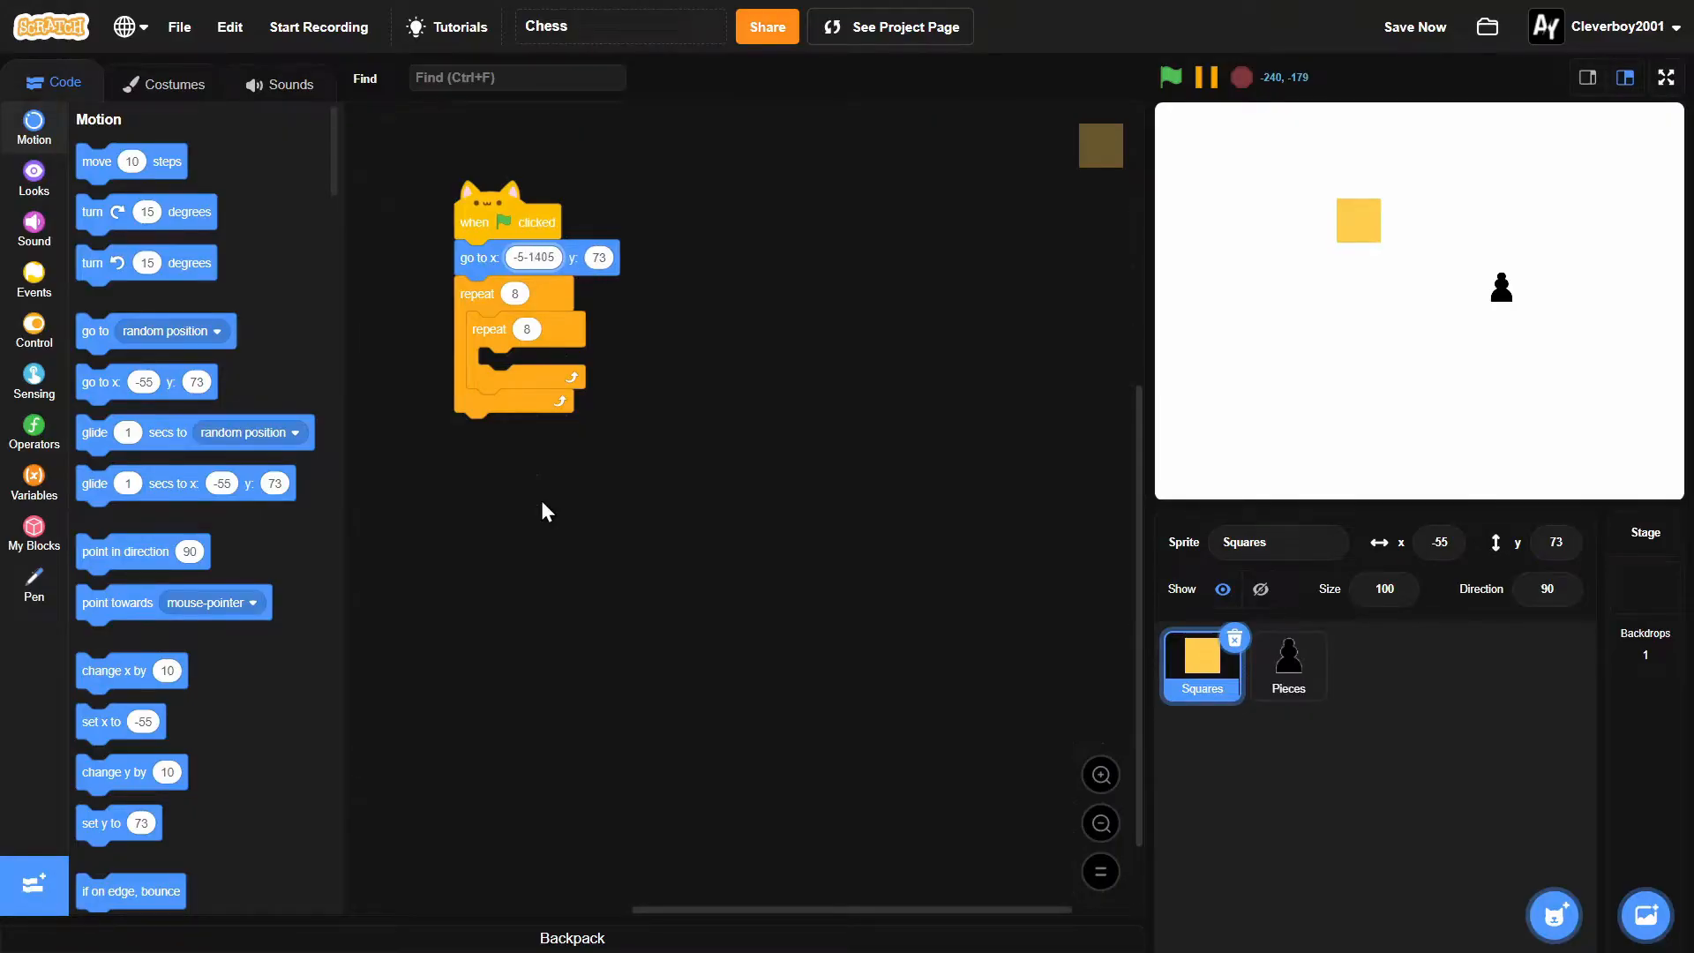
{"action": "left_click", "coordinate": [531, 258]}
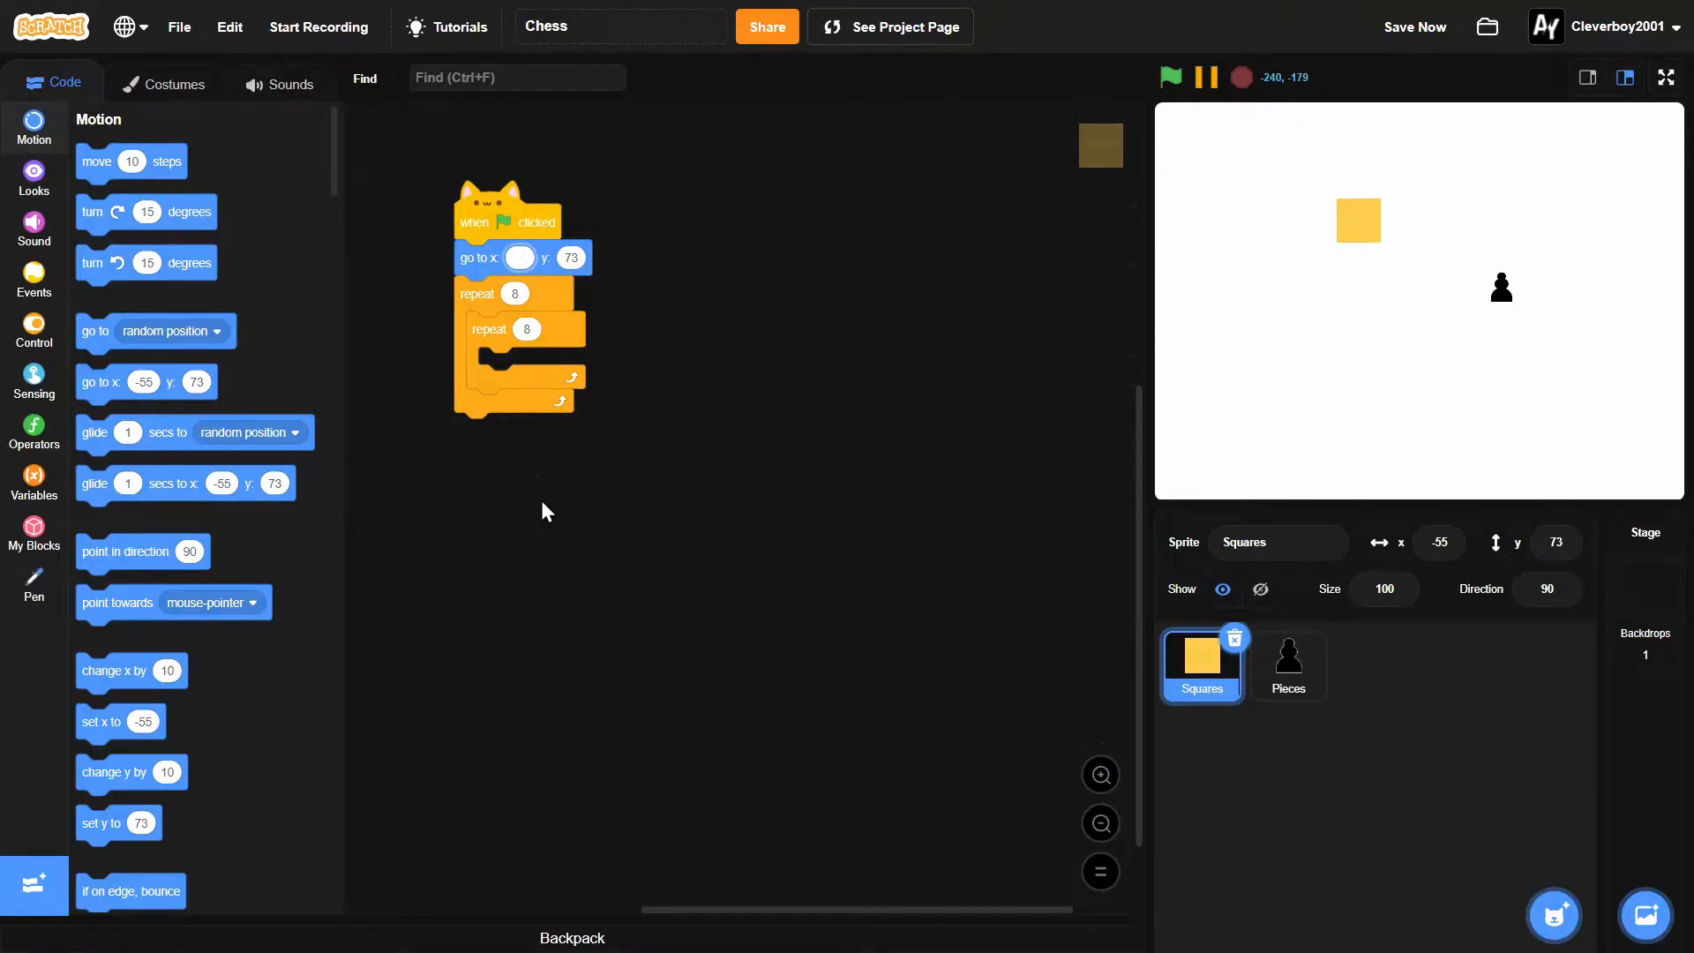
{"action": "type", "text": "-140"}
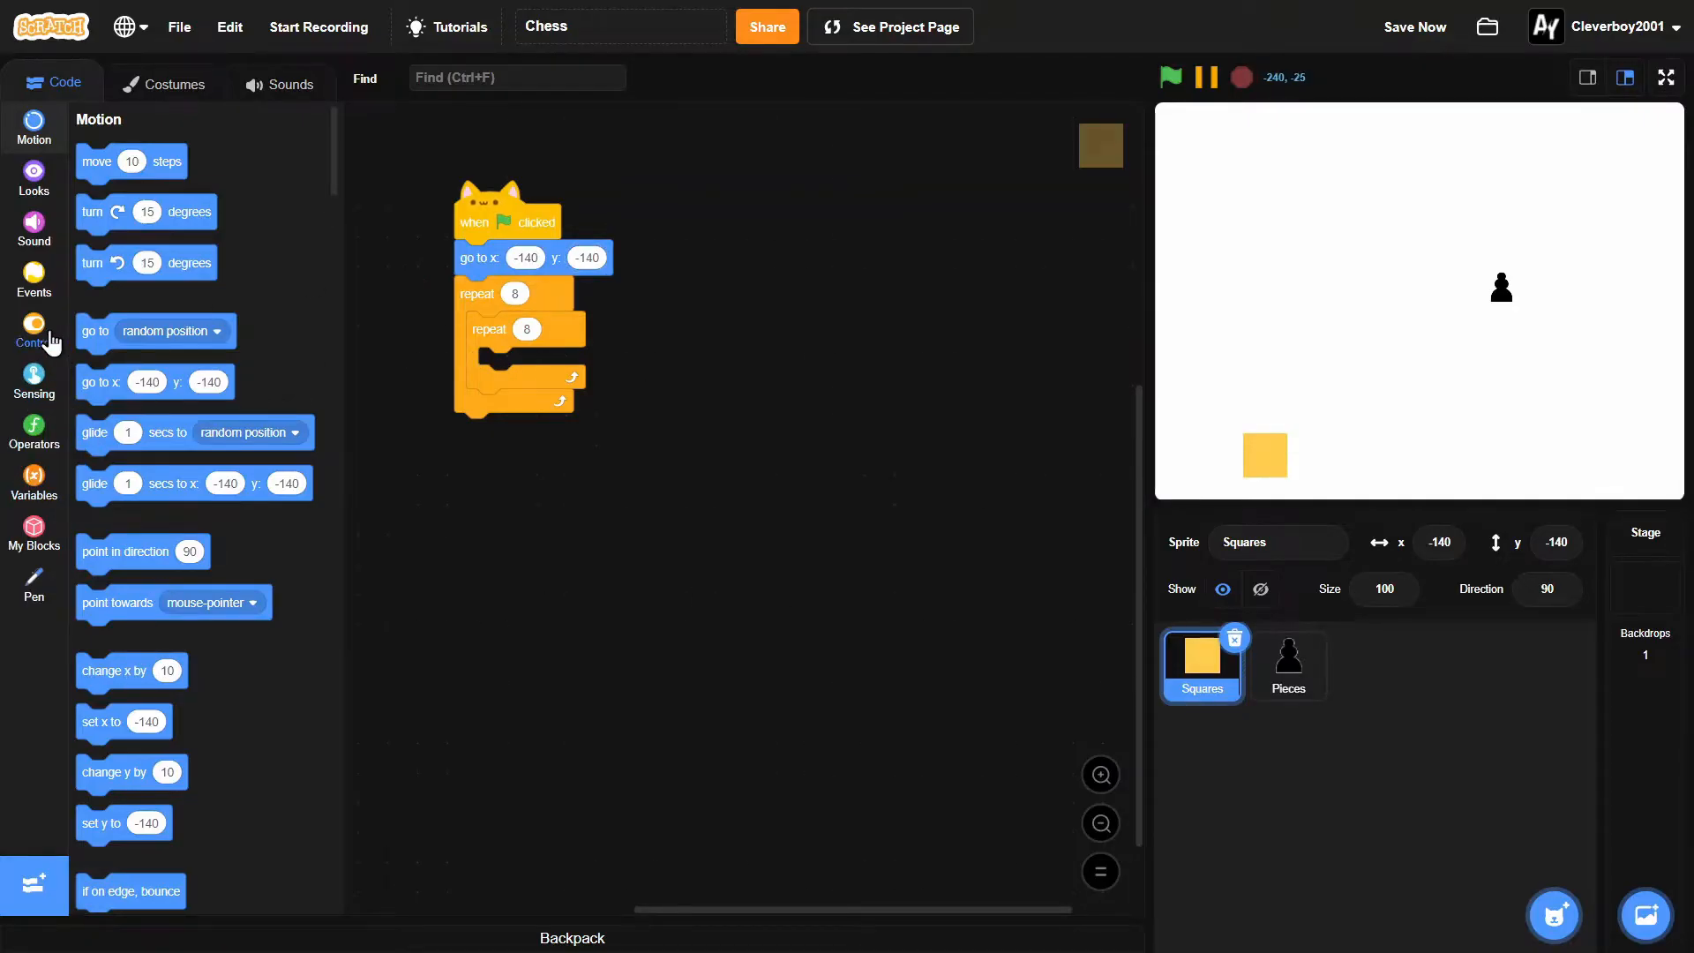
Step: Inside the inner repeat, create a clone of myself and change x by 40
{"action": "left_click", "coordinate": [34, 330]}
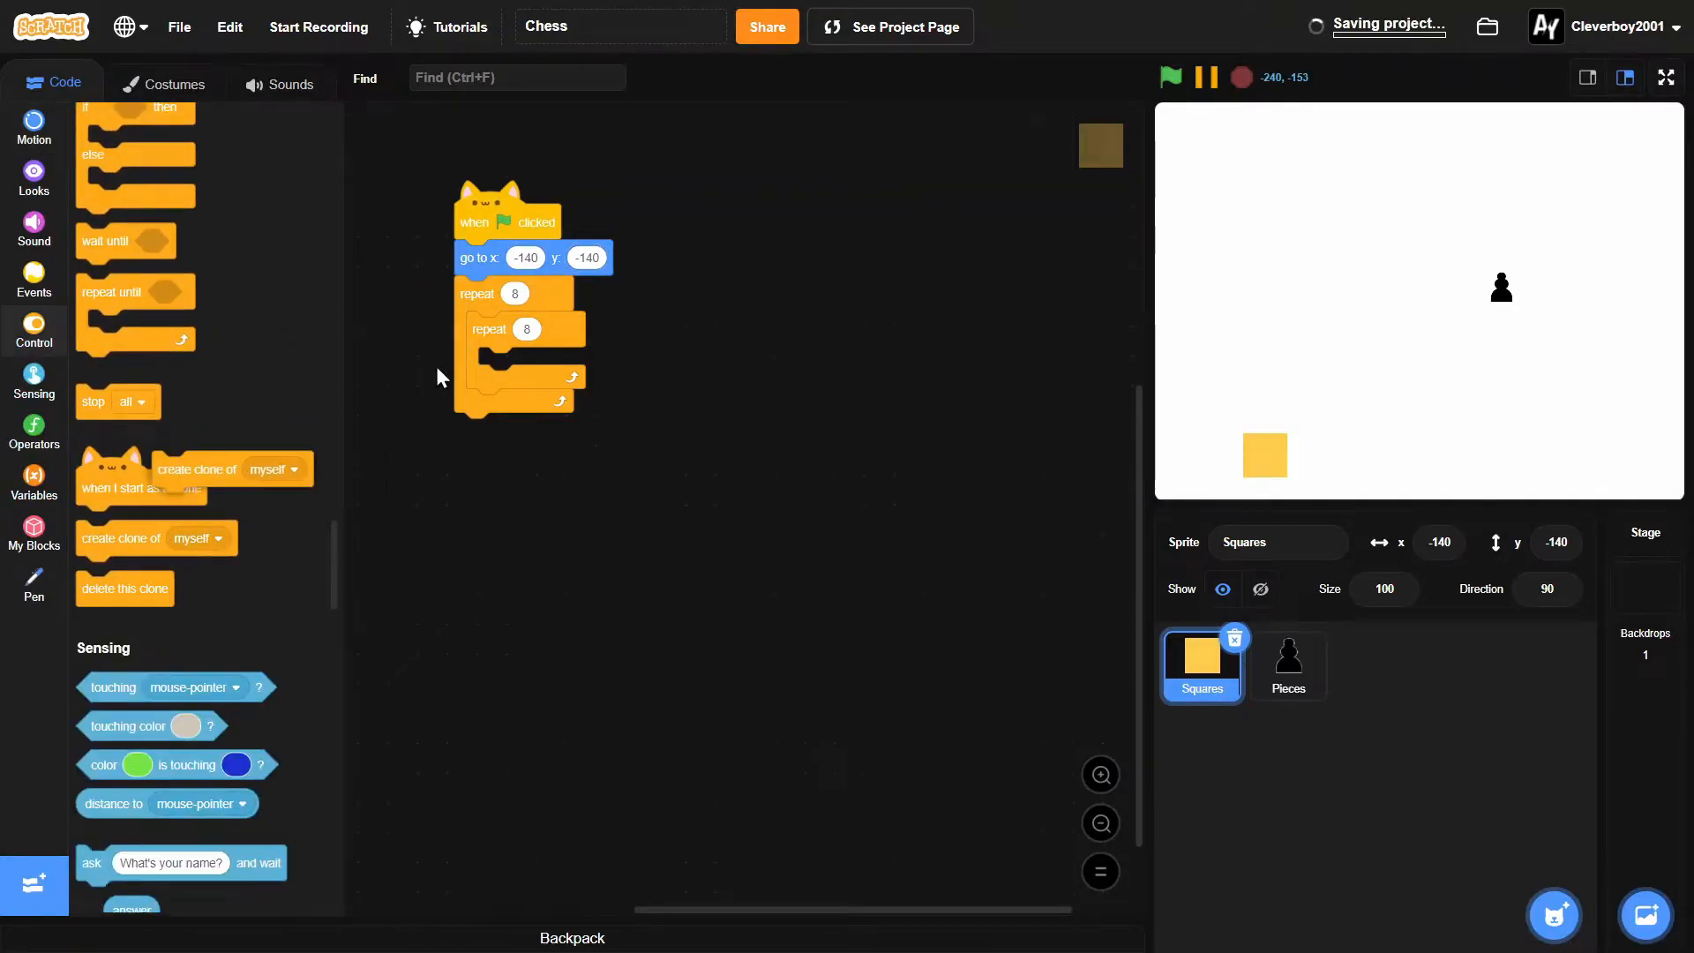
{"action": "left_click", "coordinate": [34, 124]}
{"action": "type", "text": "4"}
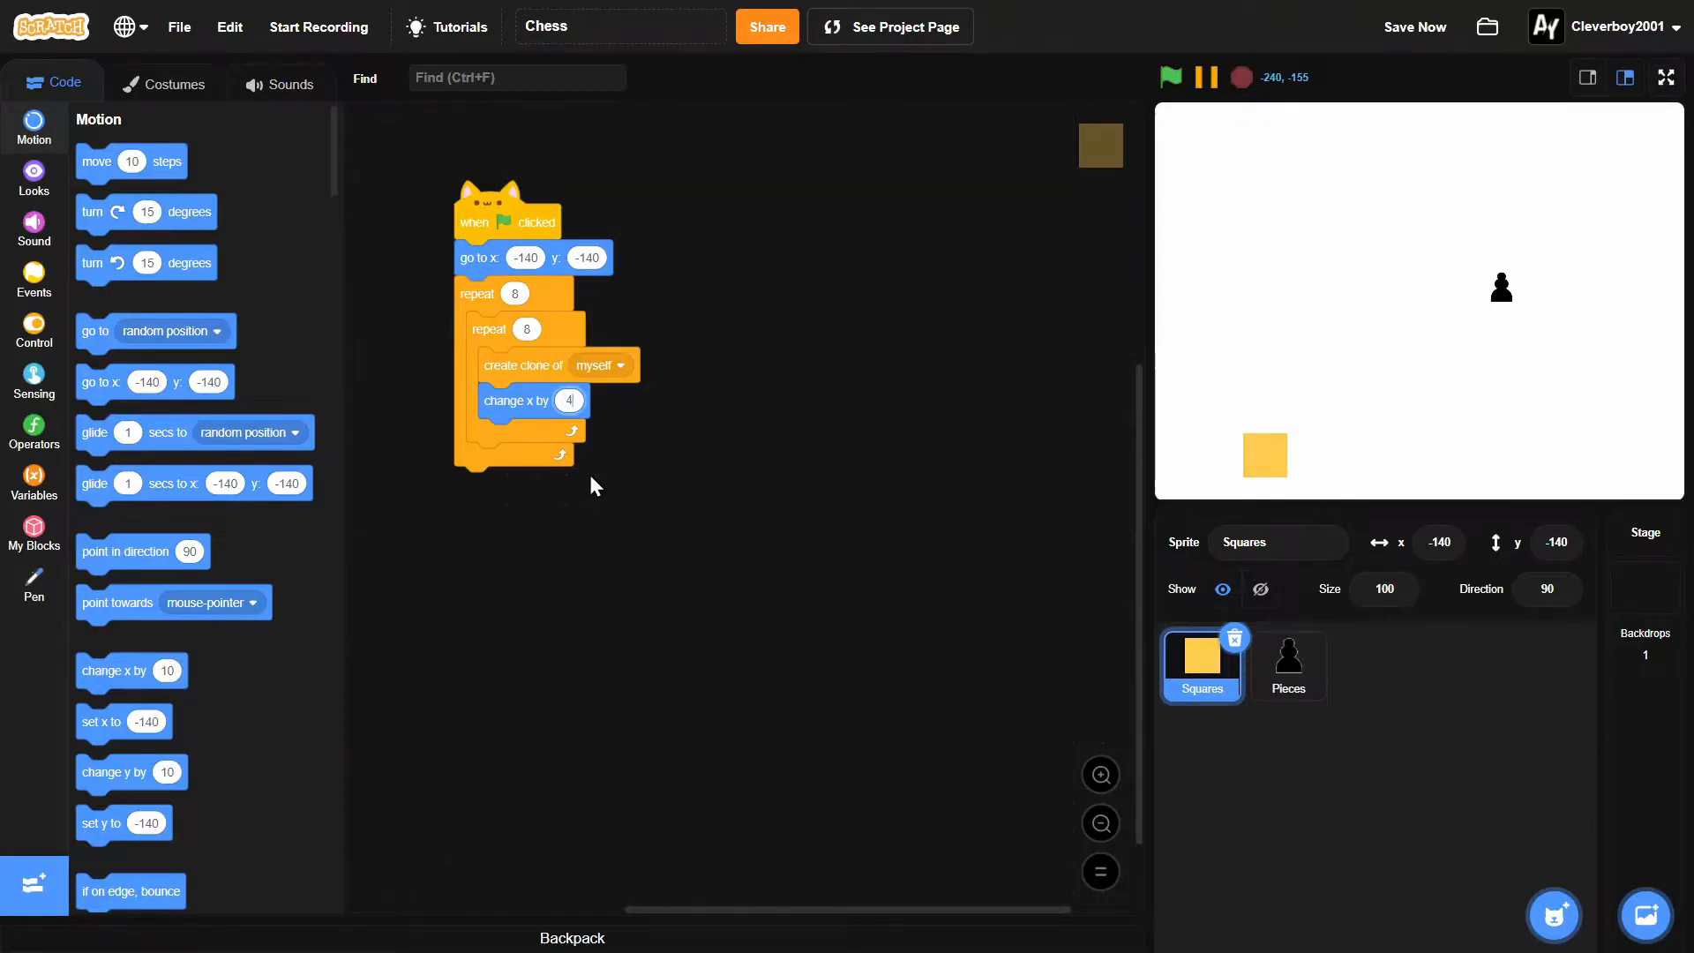
{"action": "left_click", "coordinate": [1170, 75]}
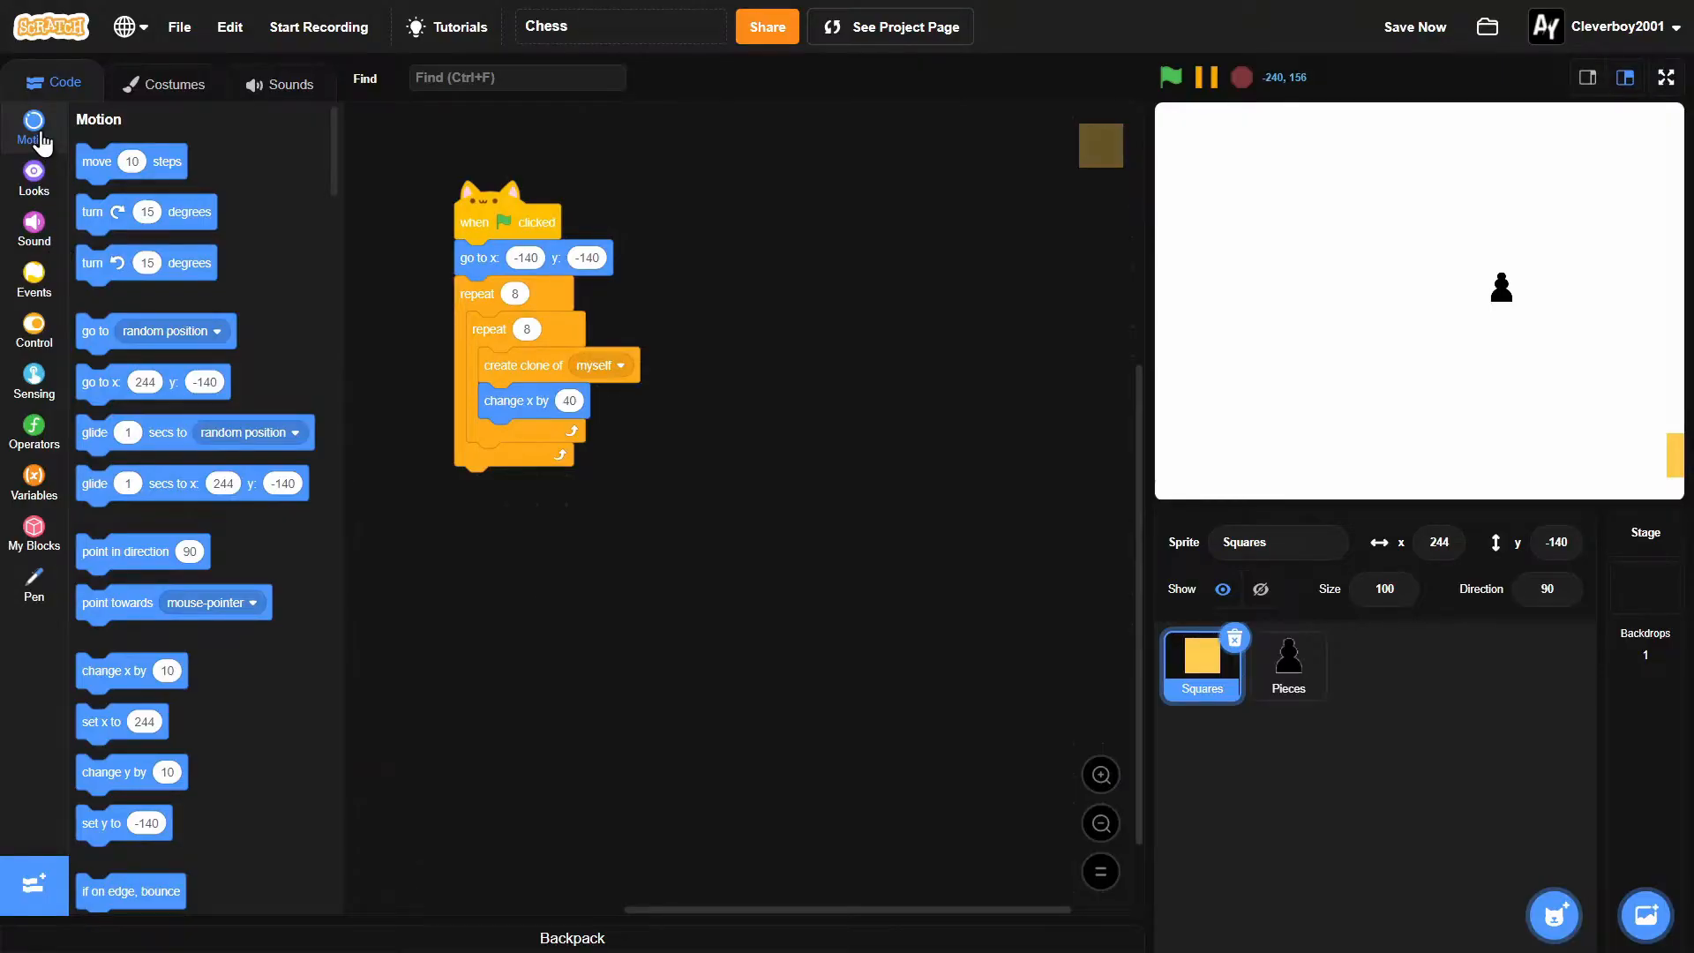
{"action": "left_click", "coordinate": [34, 178]}
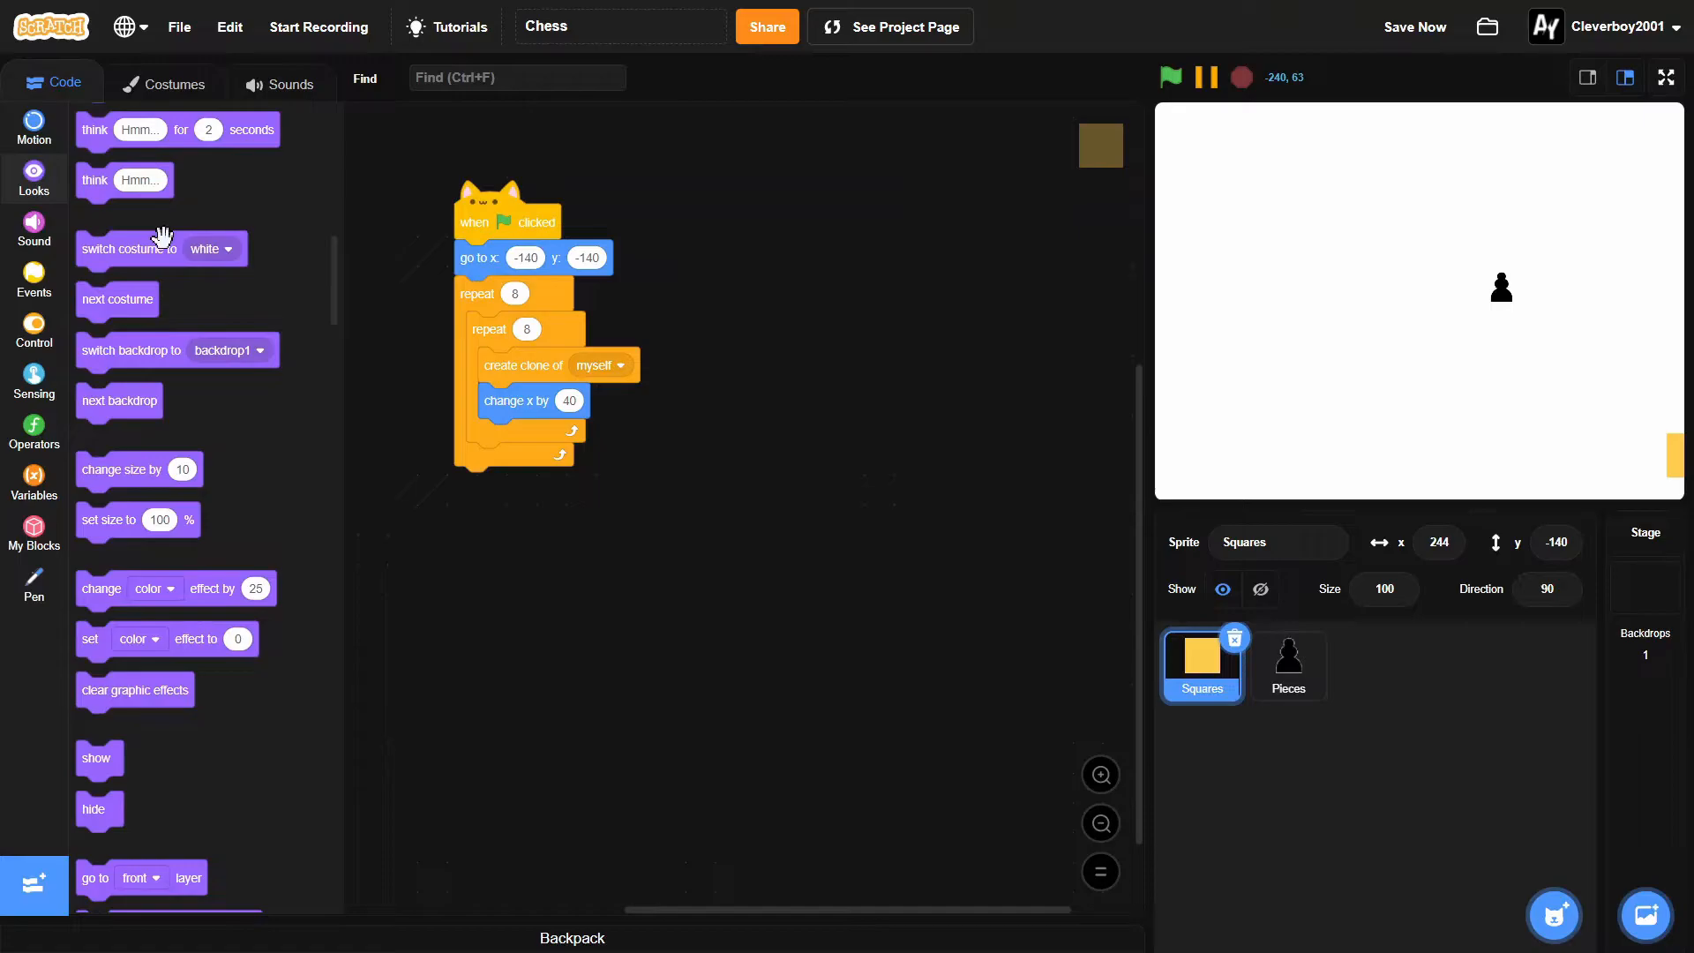
Step: Start with the black costume and switch to the next costume after each clone
{"action": "left_click_drag", "start_coordinate": [124, 180], "coordinate": [508, 293]}
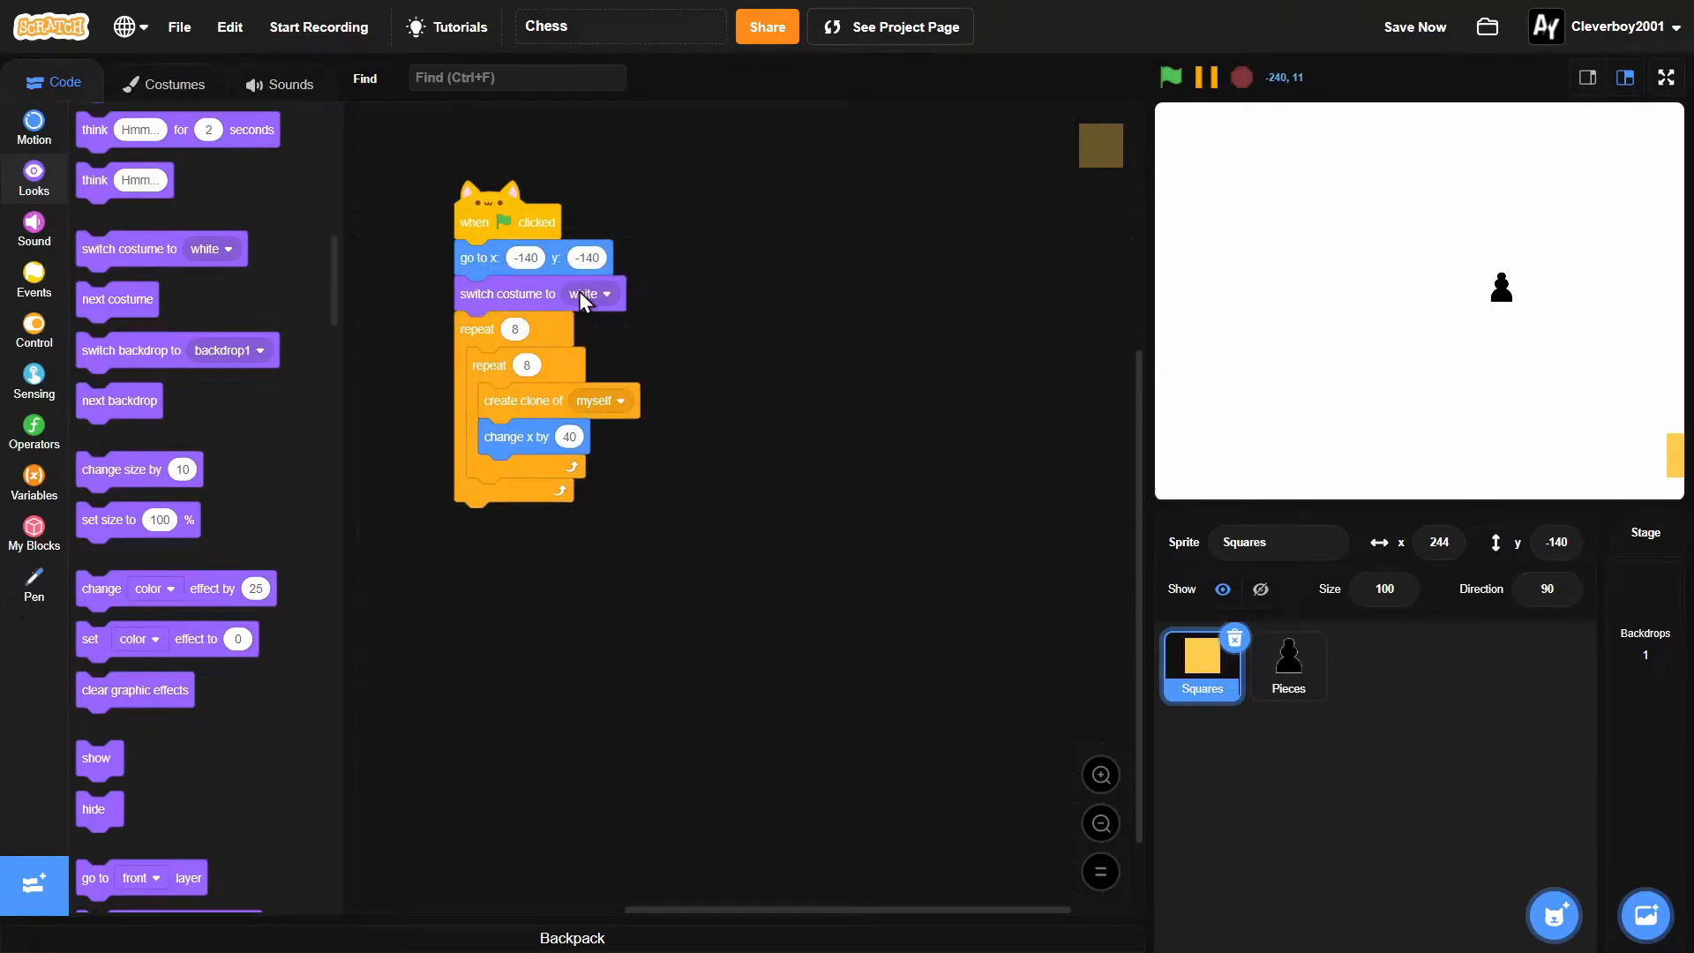
{"action": "left_click", "coordinate": [589, 293]}
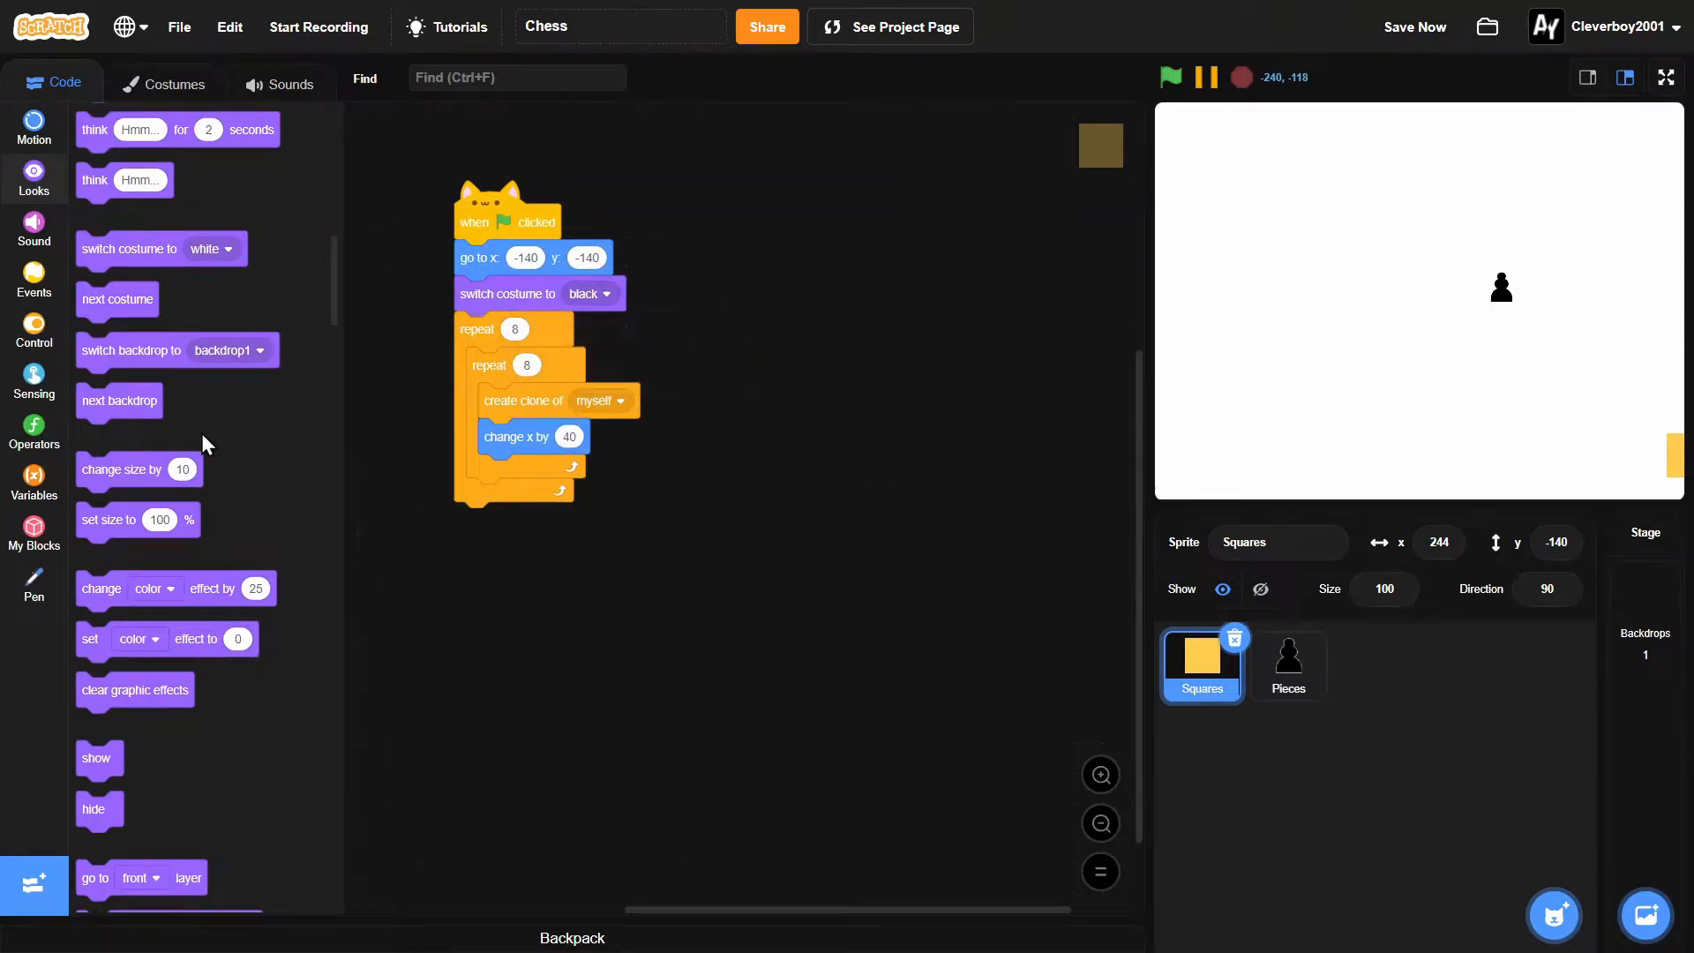
{"action": "left_click_drag", "start_coordinate": [116, 300], "coordinate": [518, 473]}
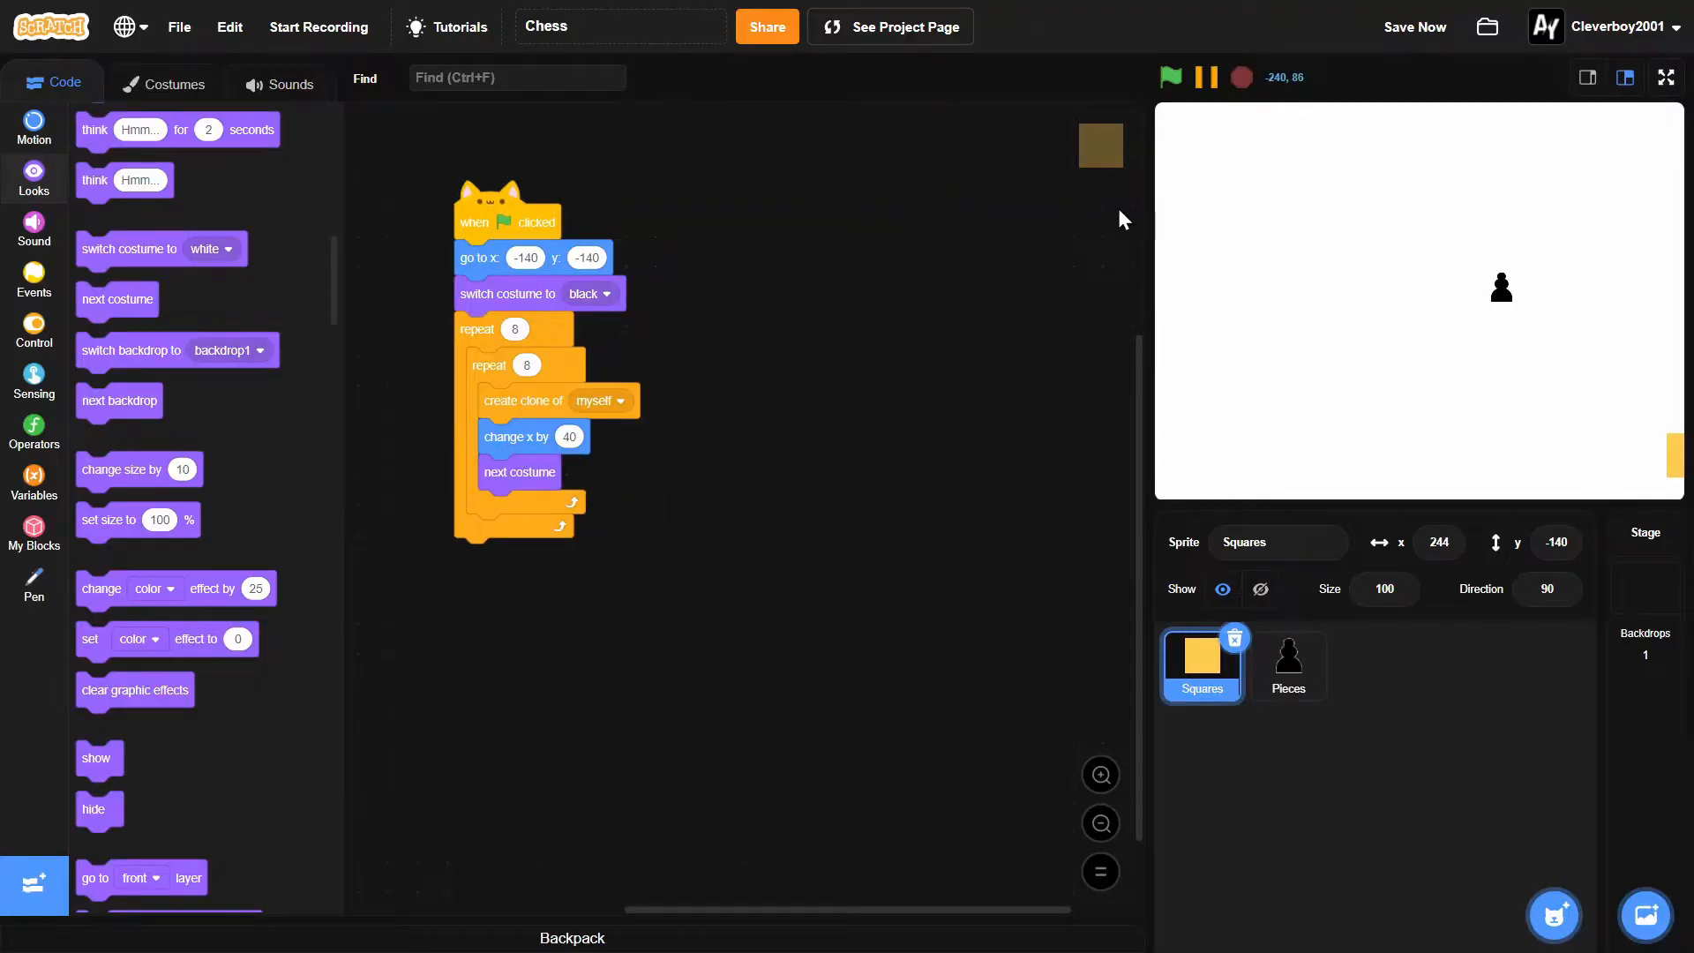
{"action": "left_click", "coordinate": [1168, 76]}
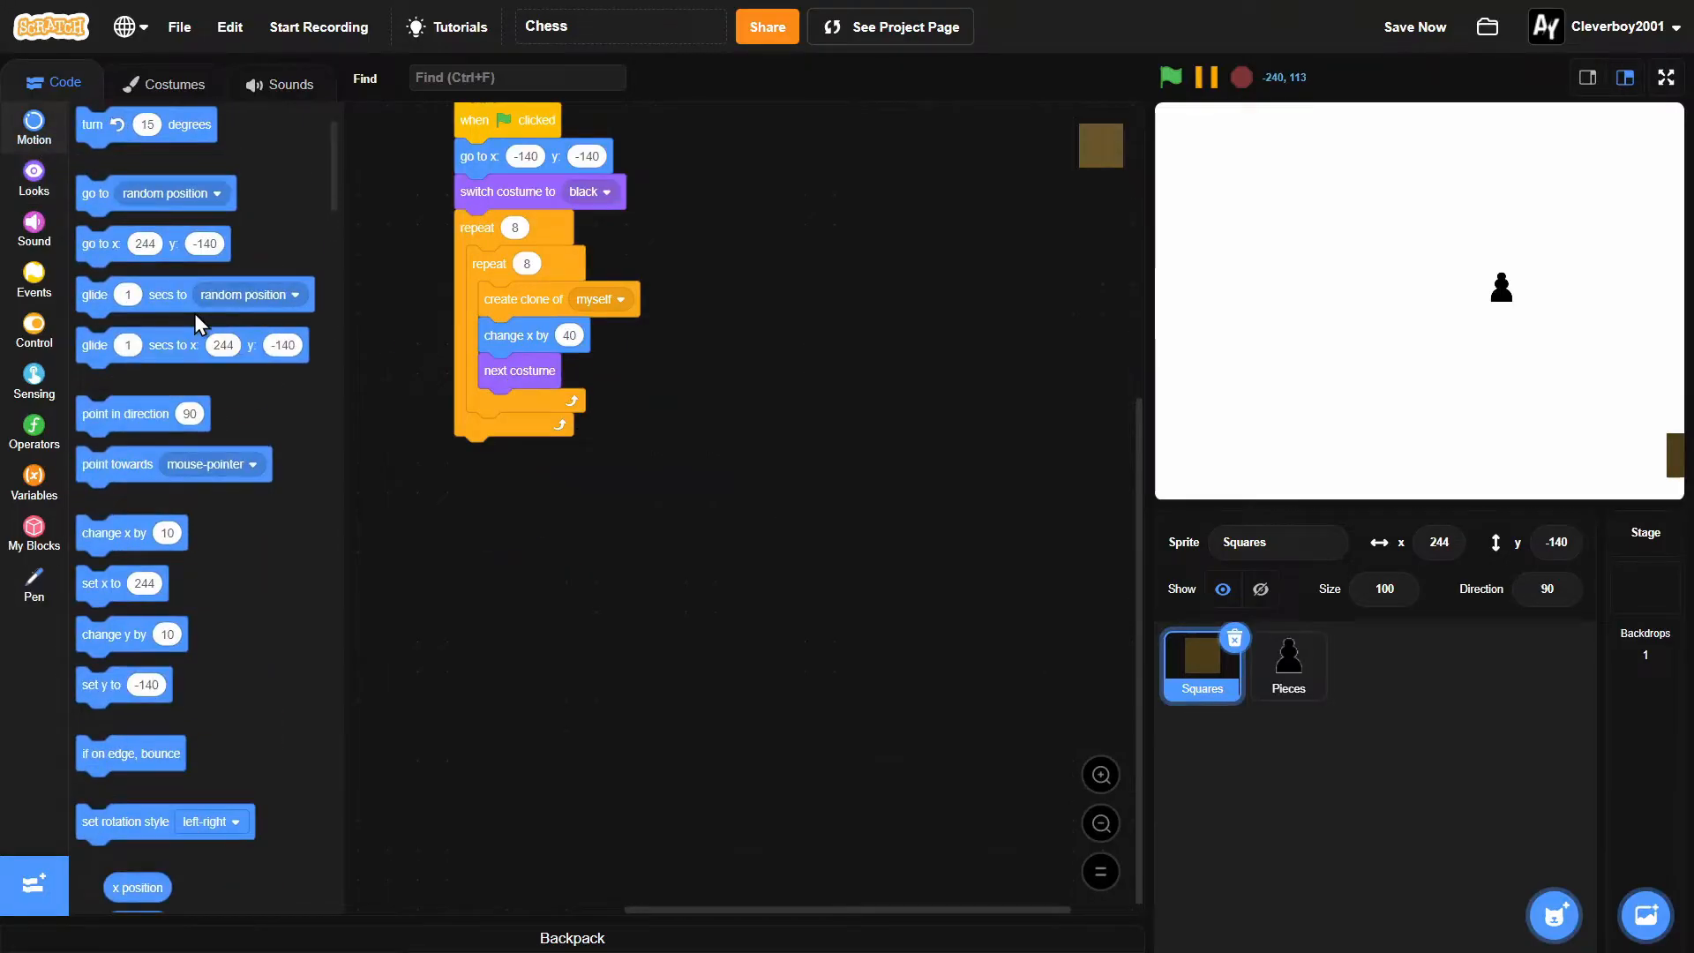
Step: After each inner loop reset x to -140 and change y by 40, removing a stray y block
{"action": "left_click_drag", "start_coordinate": [128, 633], "coordinate": [519, 432]}
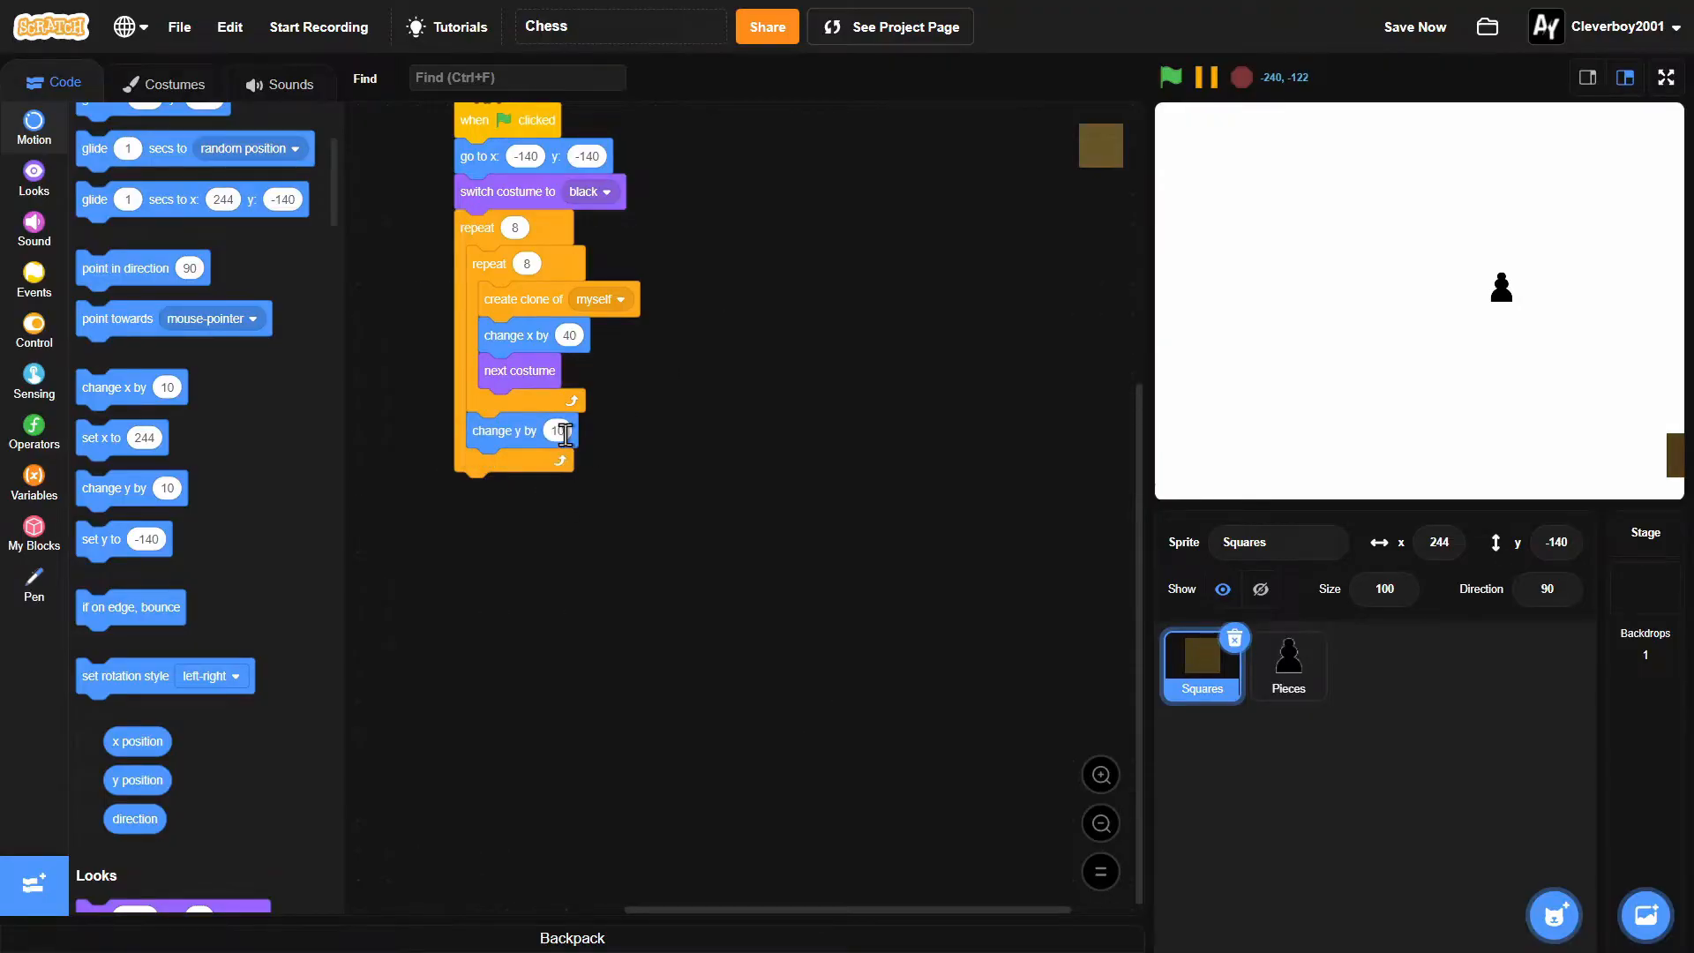
{"action": "type", "text": "40"}
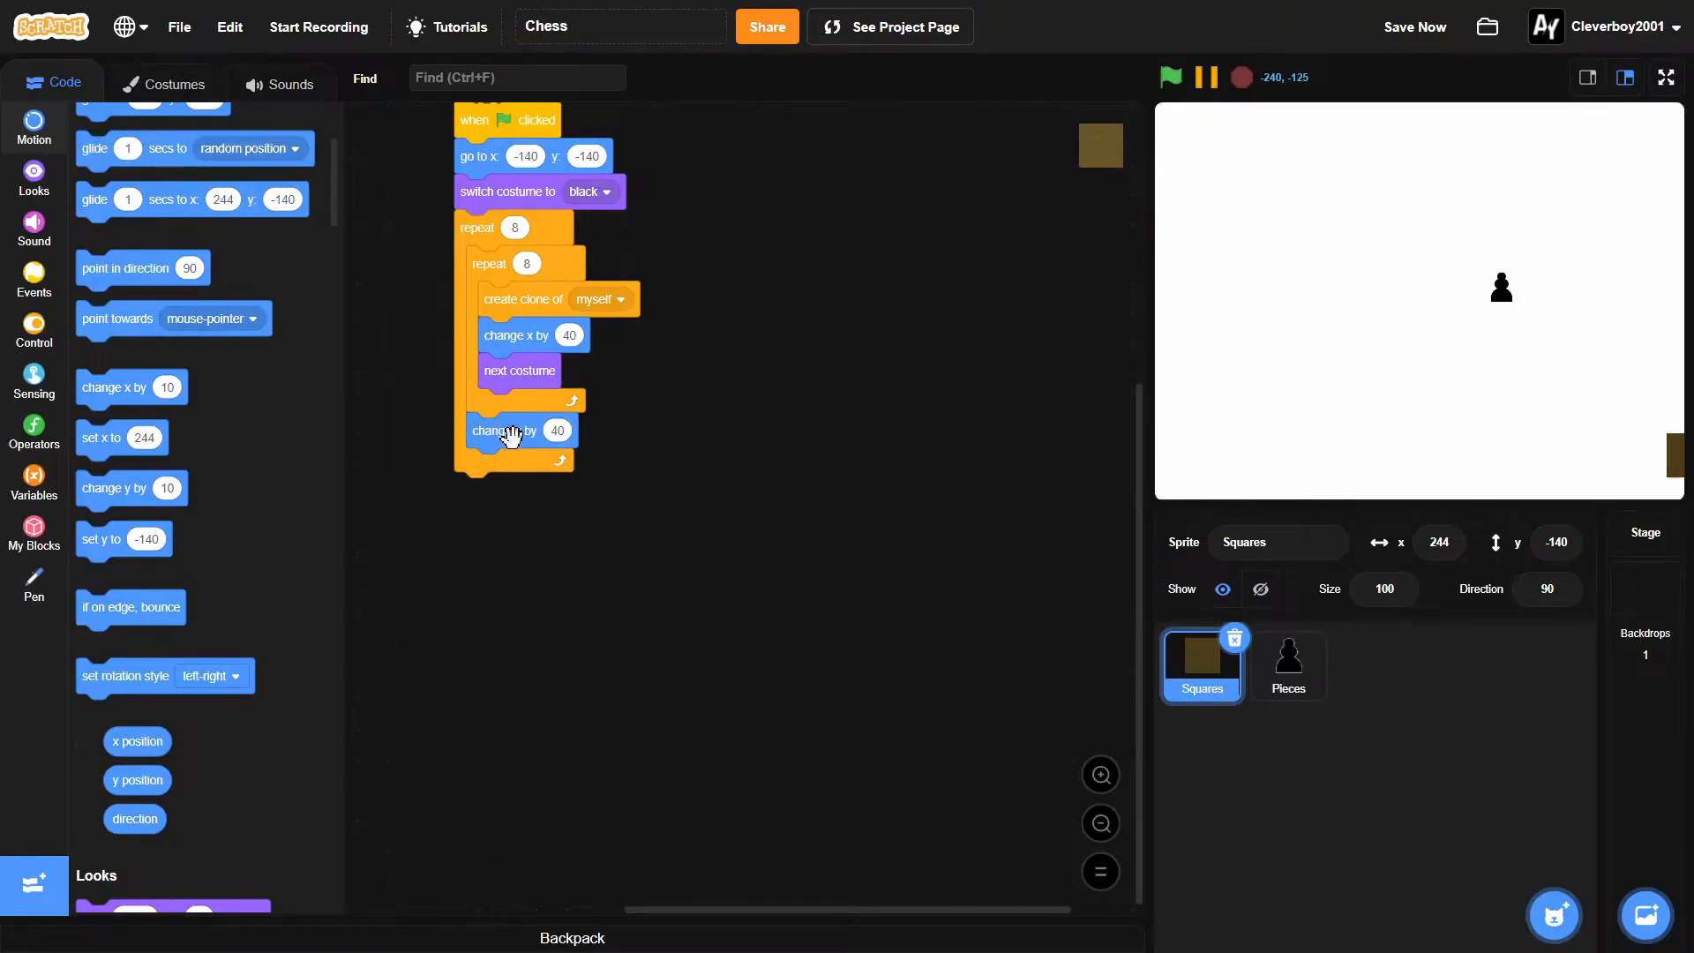
{"action": "left_click_drag", "start_coordinate": [519, 431], "coordinate": [448, 422]}
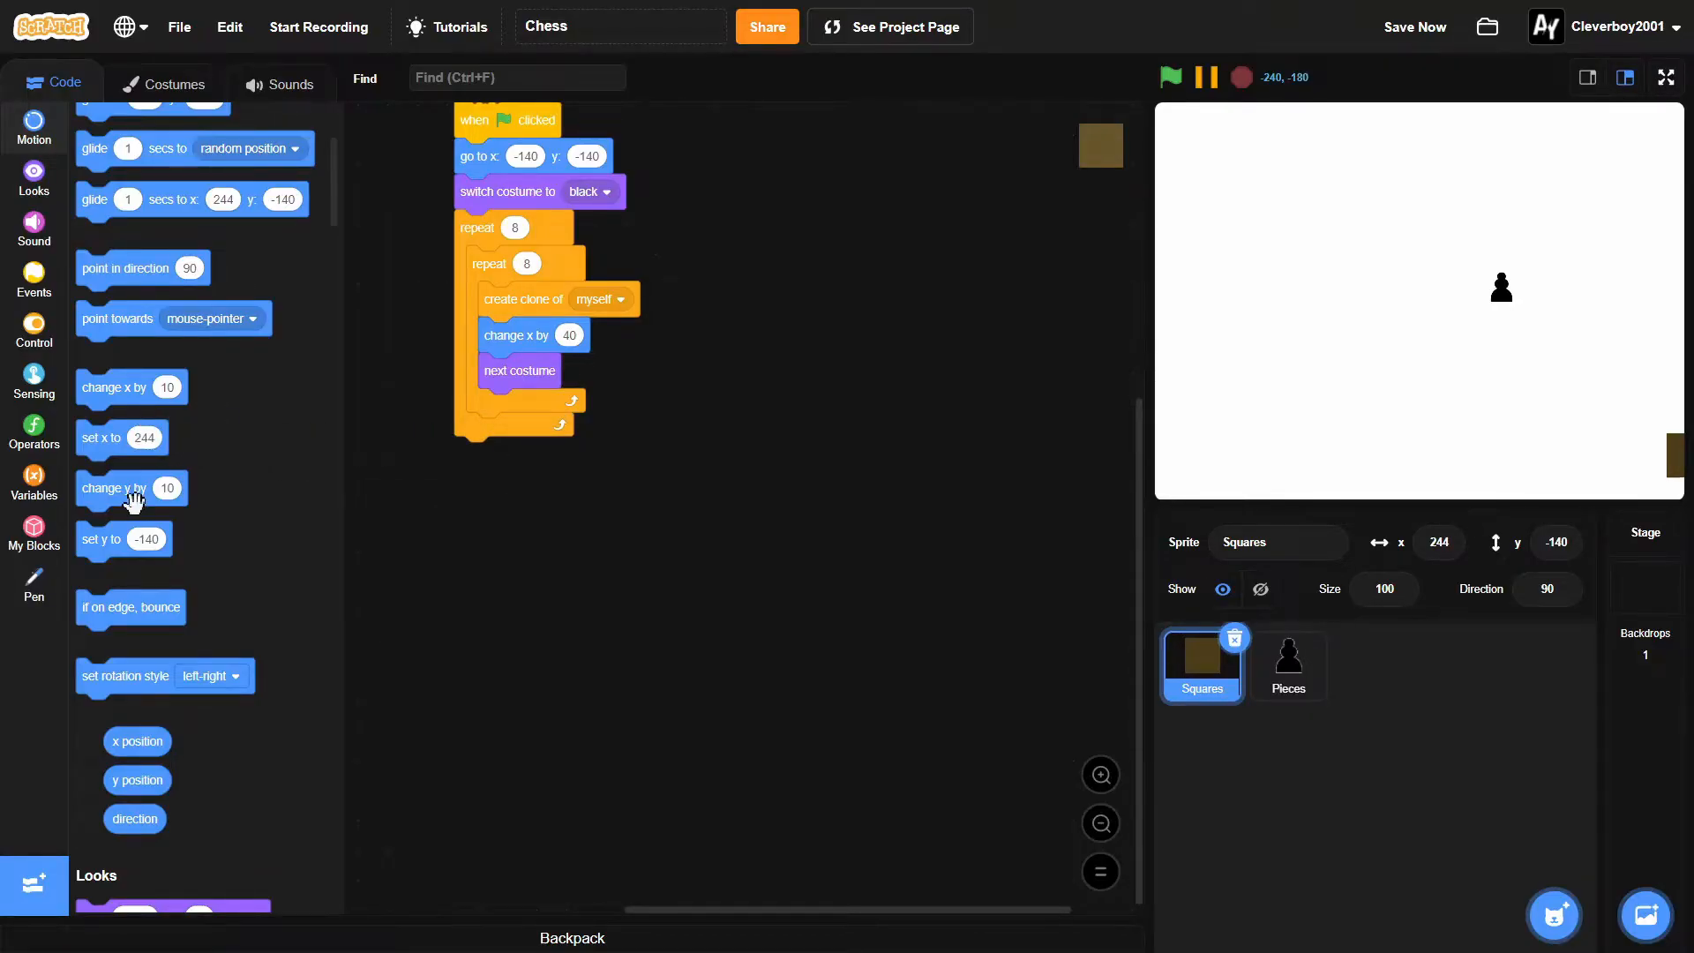
{"action": "left_click_drag", "start_coordinate": [121, 538], "coordinate": [370, 451]}
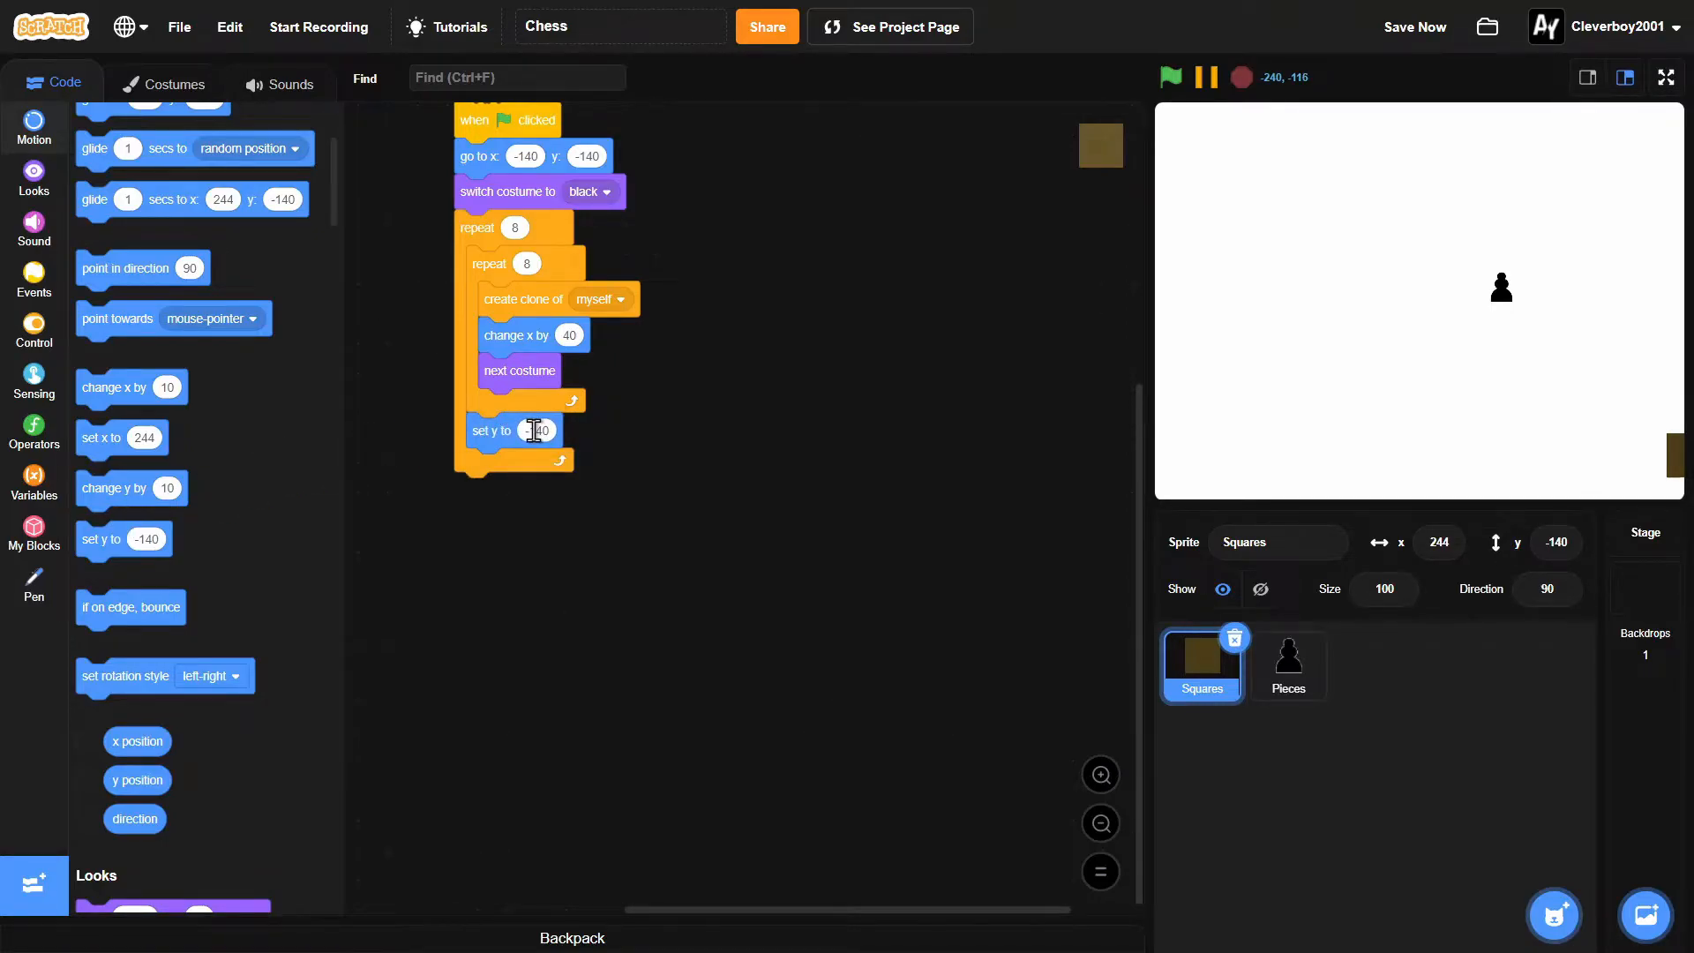
{"action": "left_click", "coordinate": [1170, 76]}
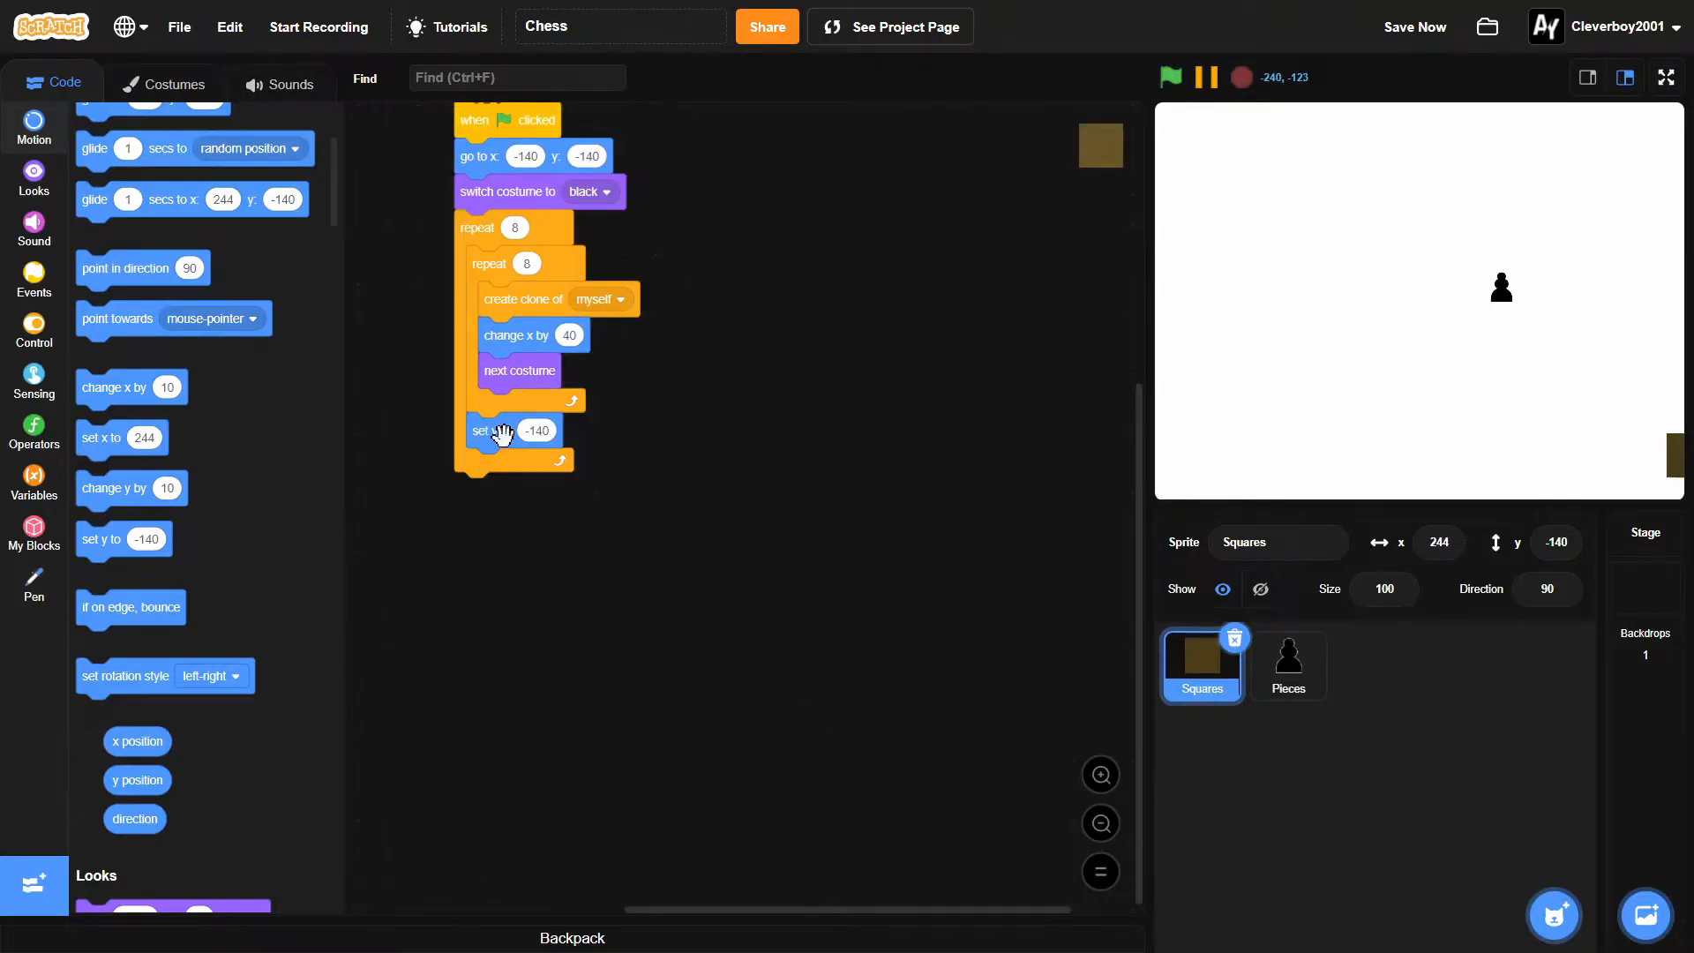
{"action": "left_click_drag", "start_coordinate": [519, 431], "coordinate": [559, 525]}
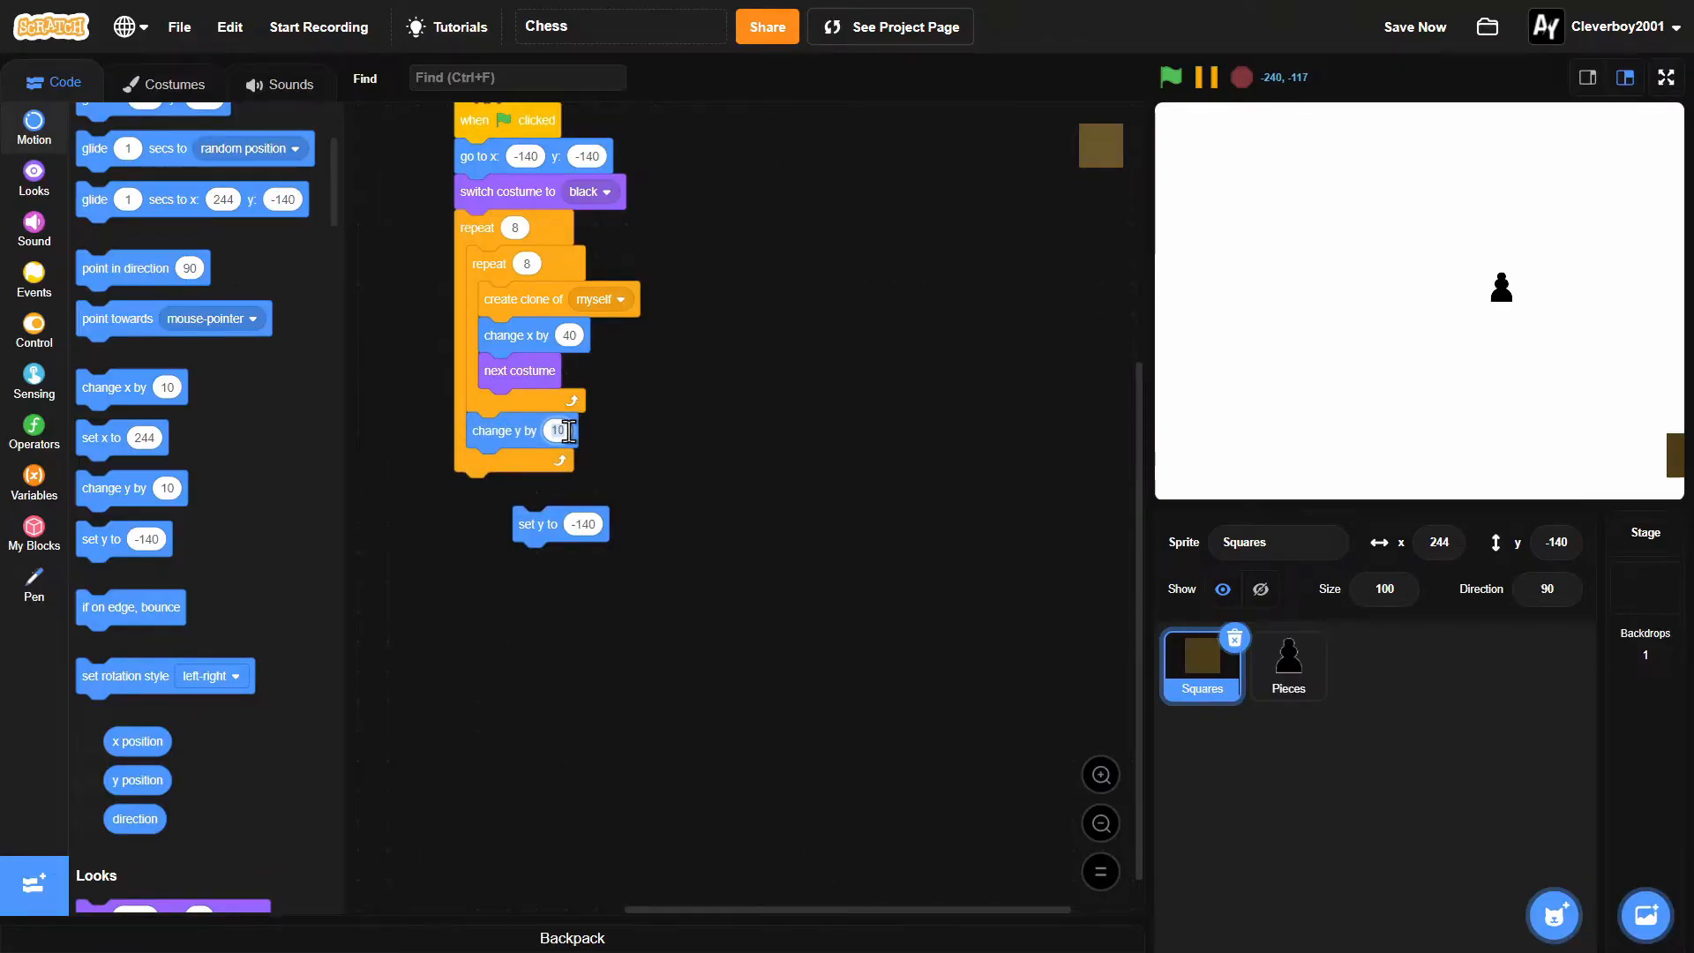
{"action": "type", "text": "40"}
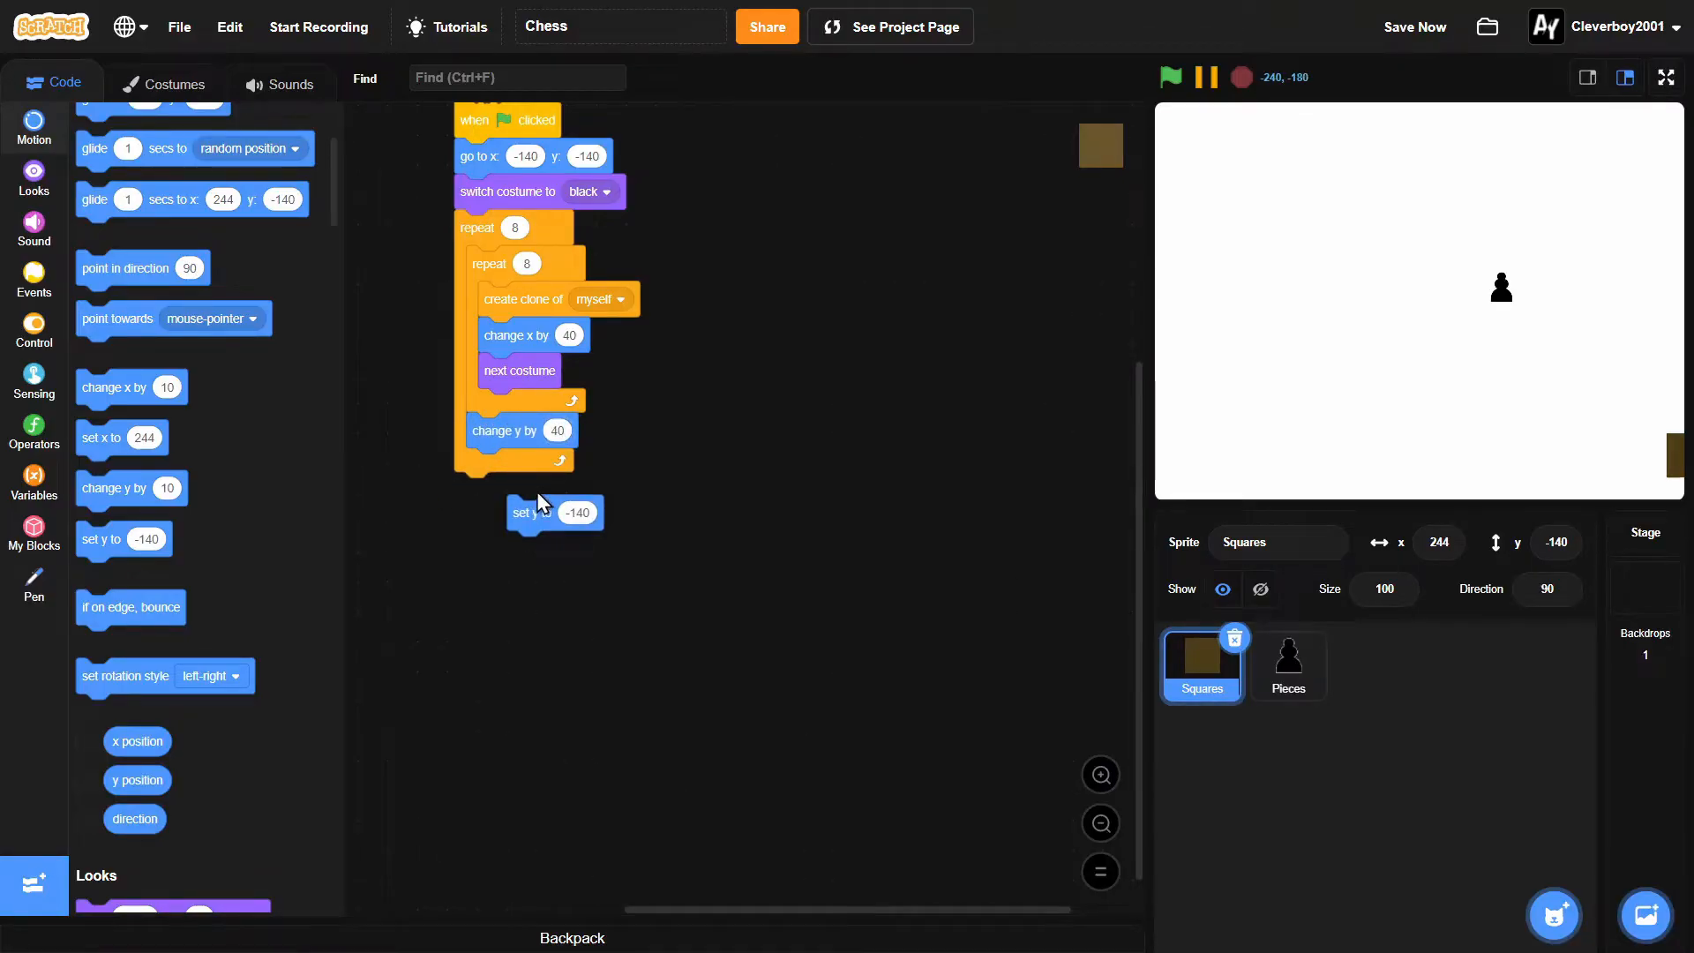
{"action": "right_click", "coordinate": [529, 512]}
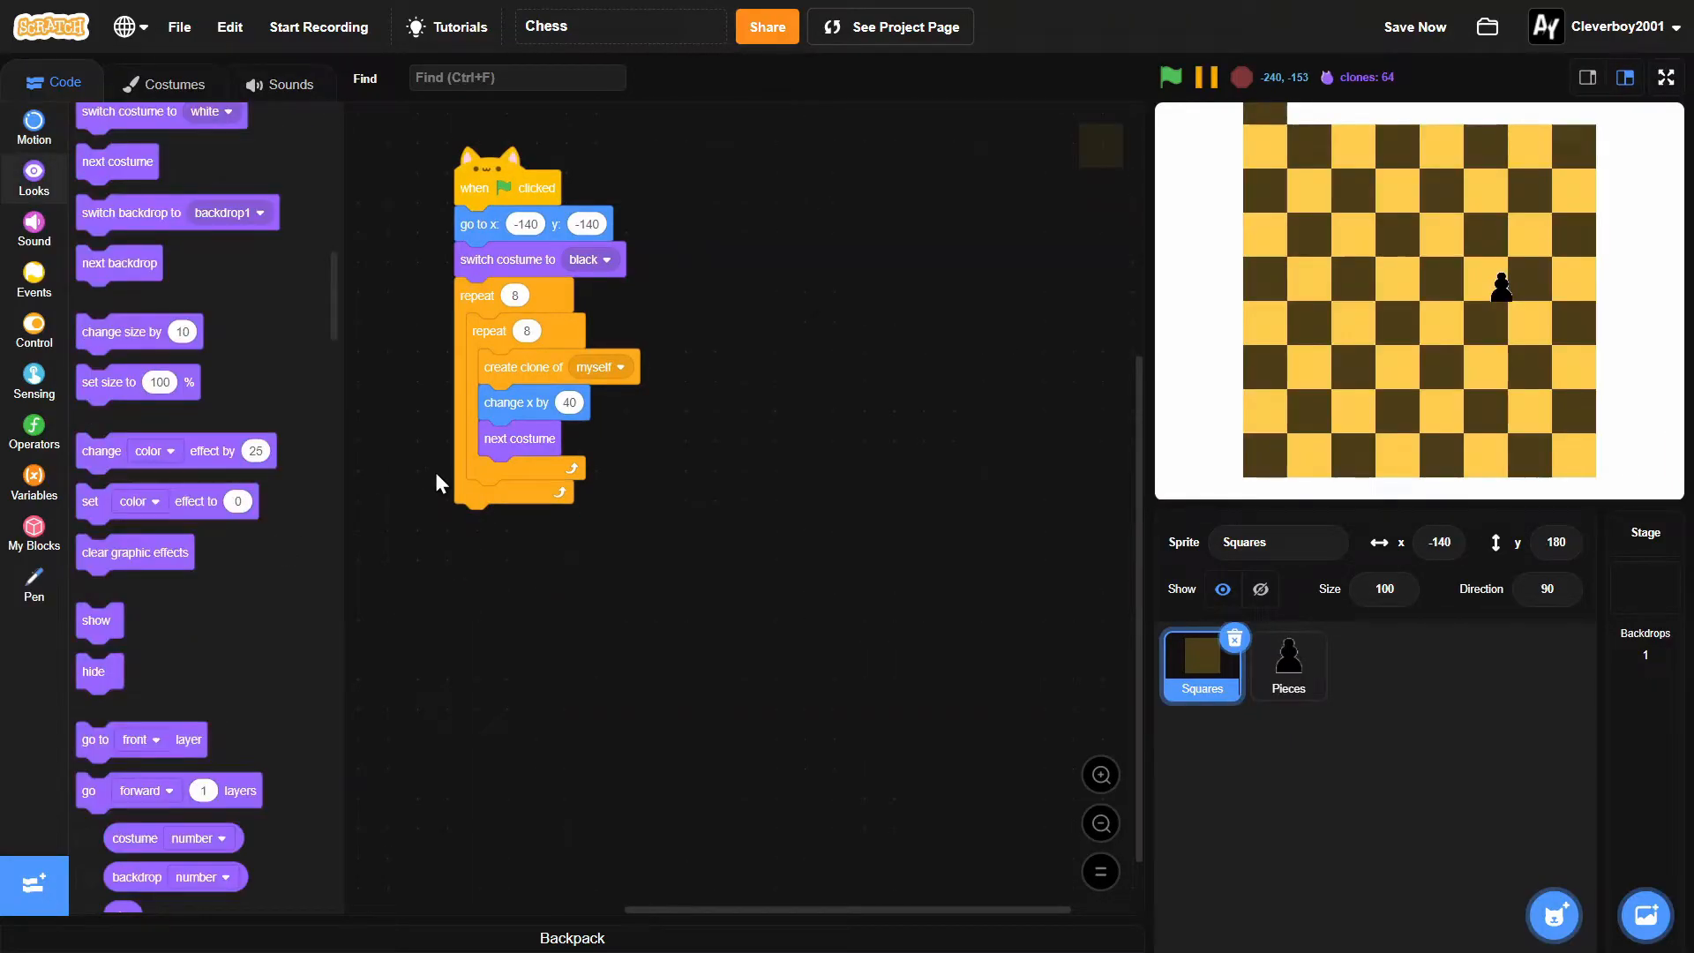
{"action": "left_click", "coordinate": [34, 125]}
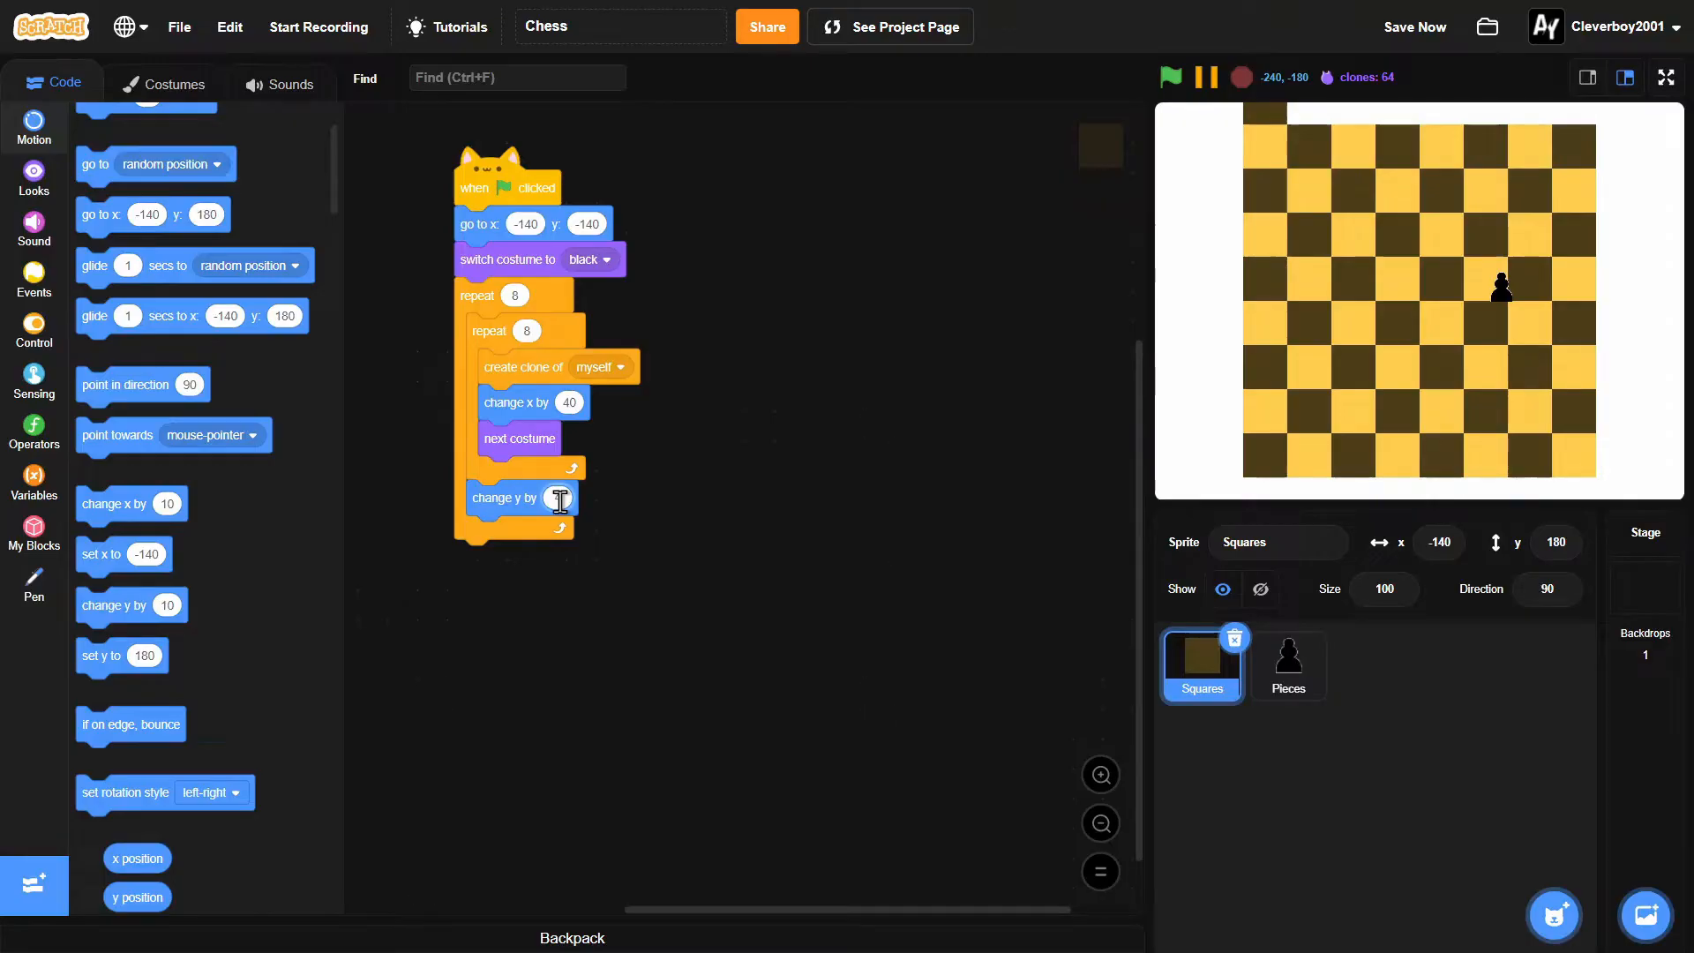
{"action": "type", "text": "40"}
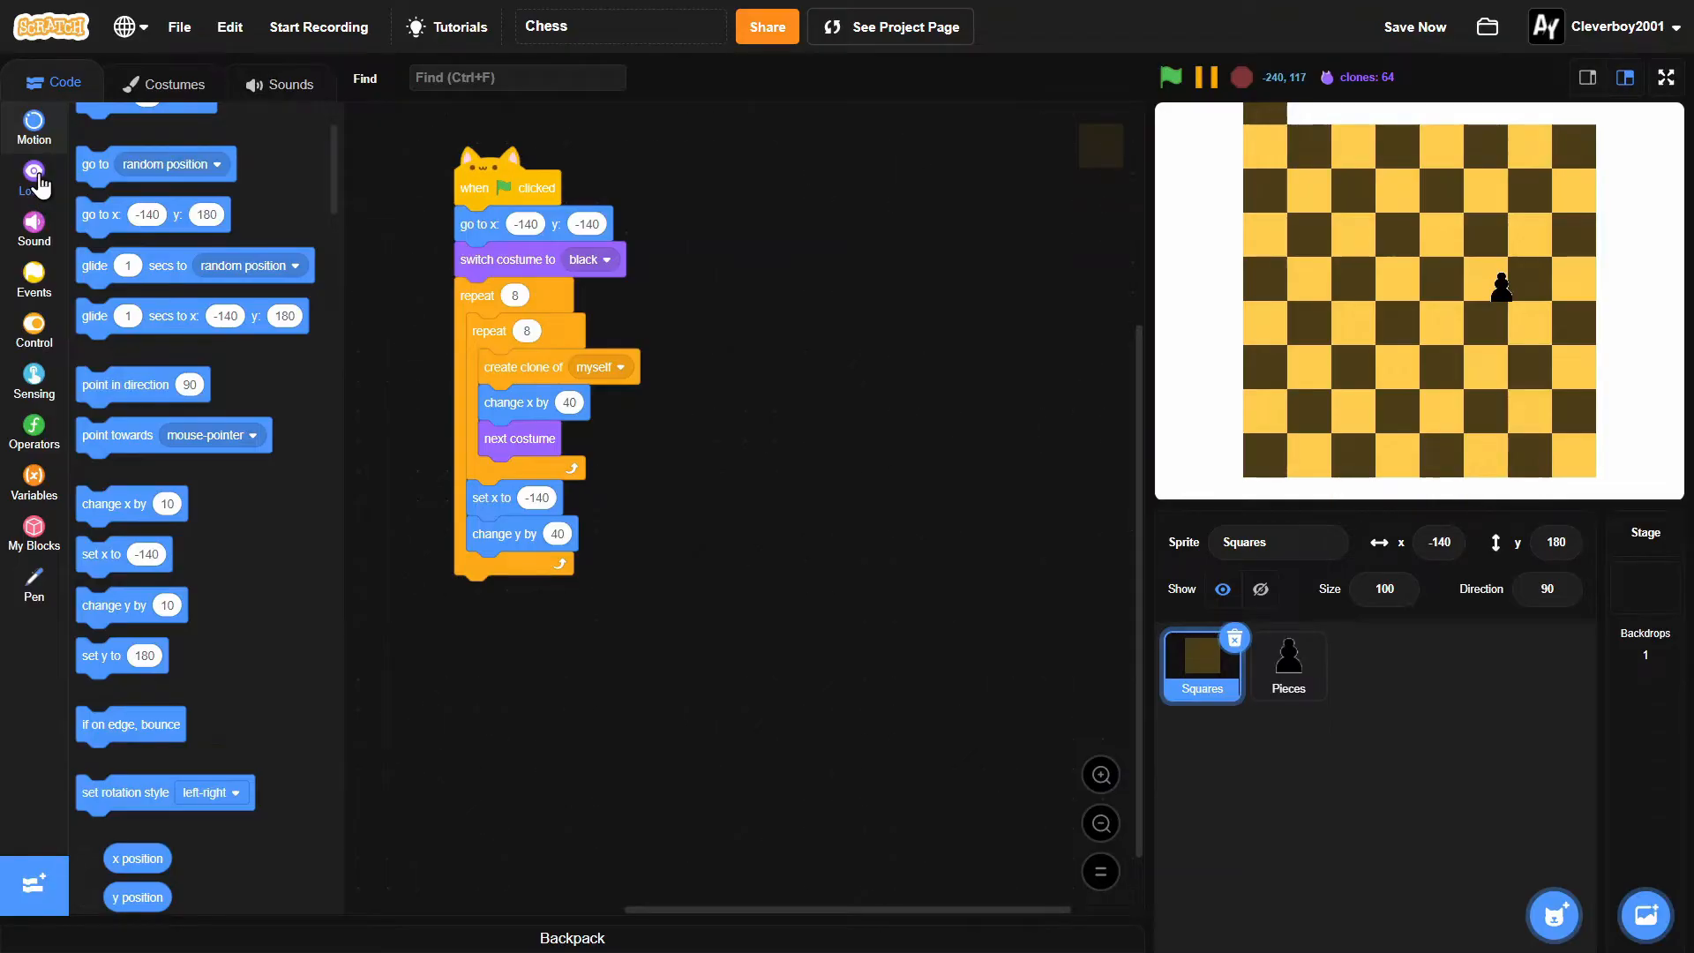
Step: Hide the original square and run the project to build the 8x8 checkerboard
{"action": "left_click", "coordinate": [33, 178]}
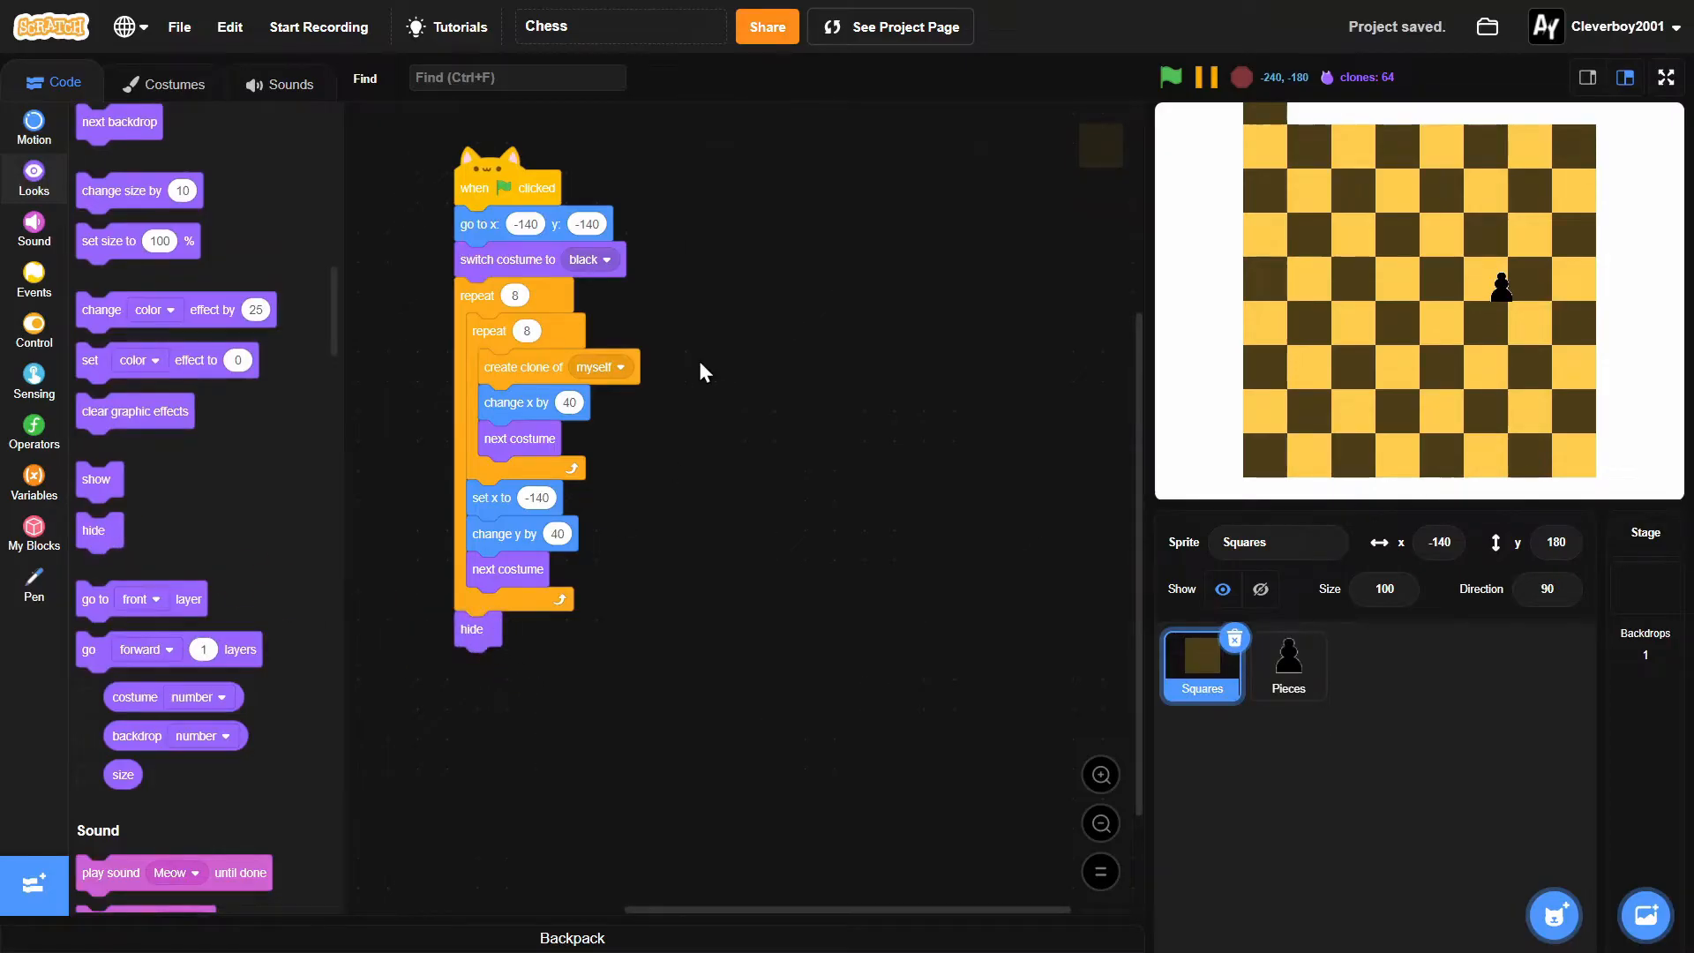
{"action": "left_click", "coordinate": [1170, 76]}
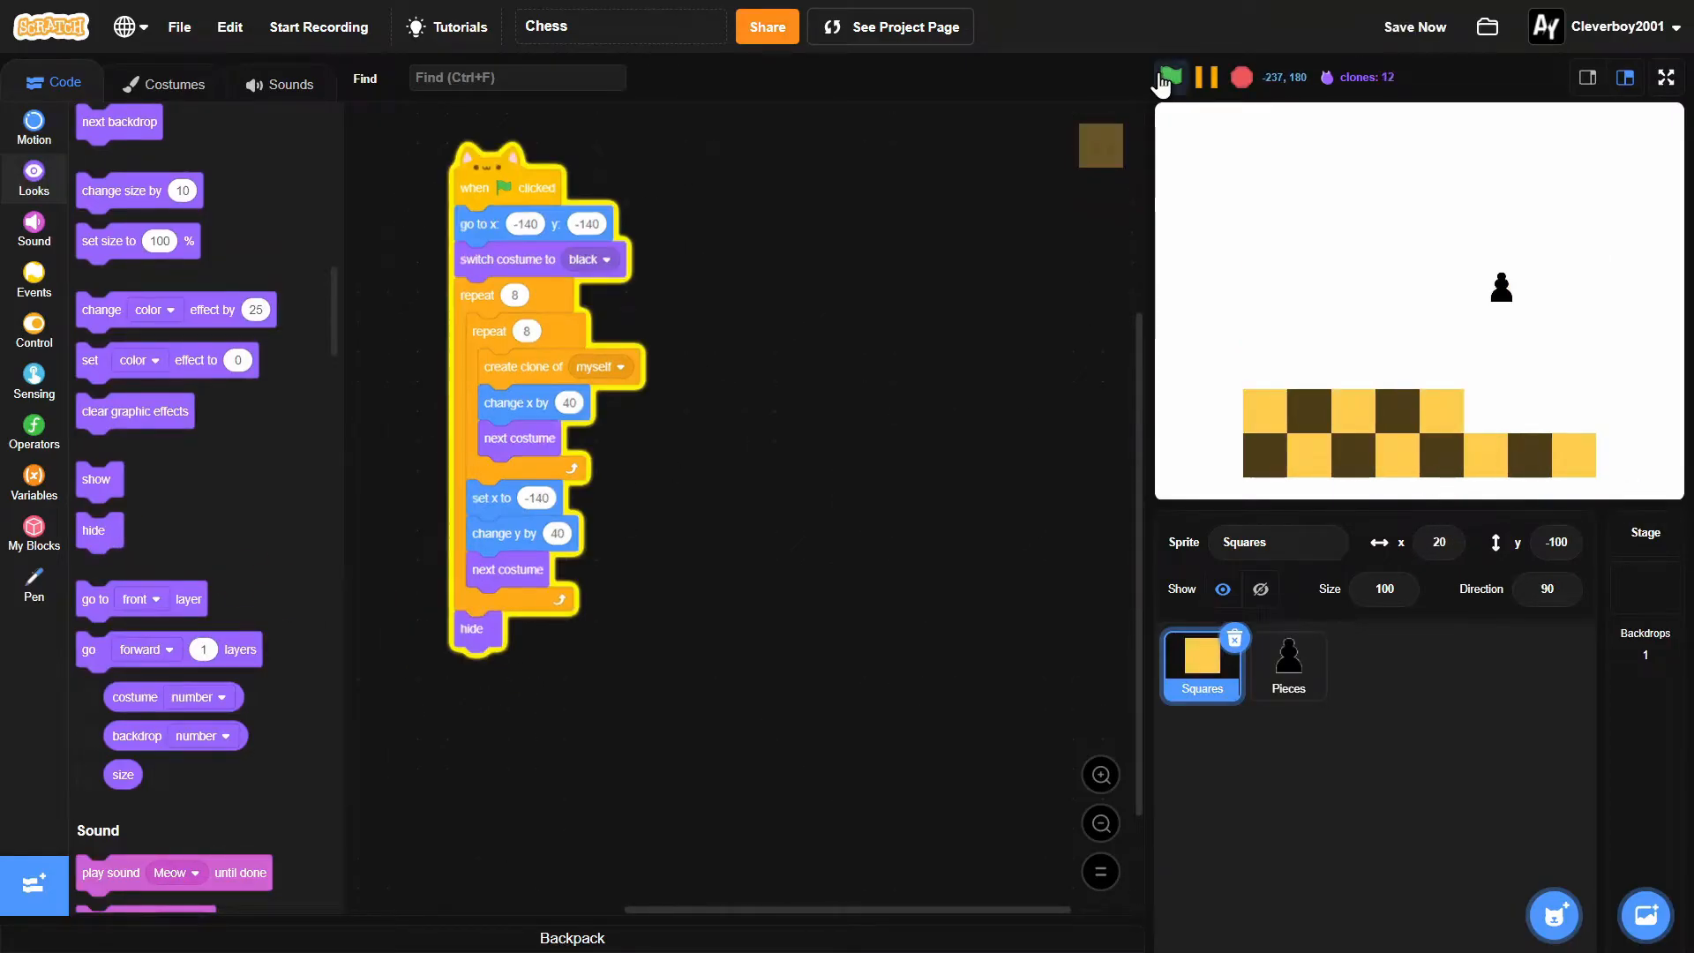
{"action": "left_click", "coordinate": [1172, 76]}
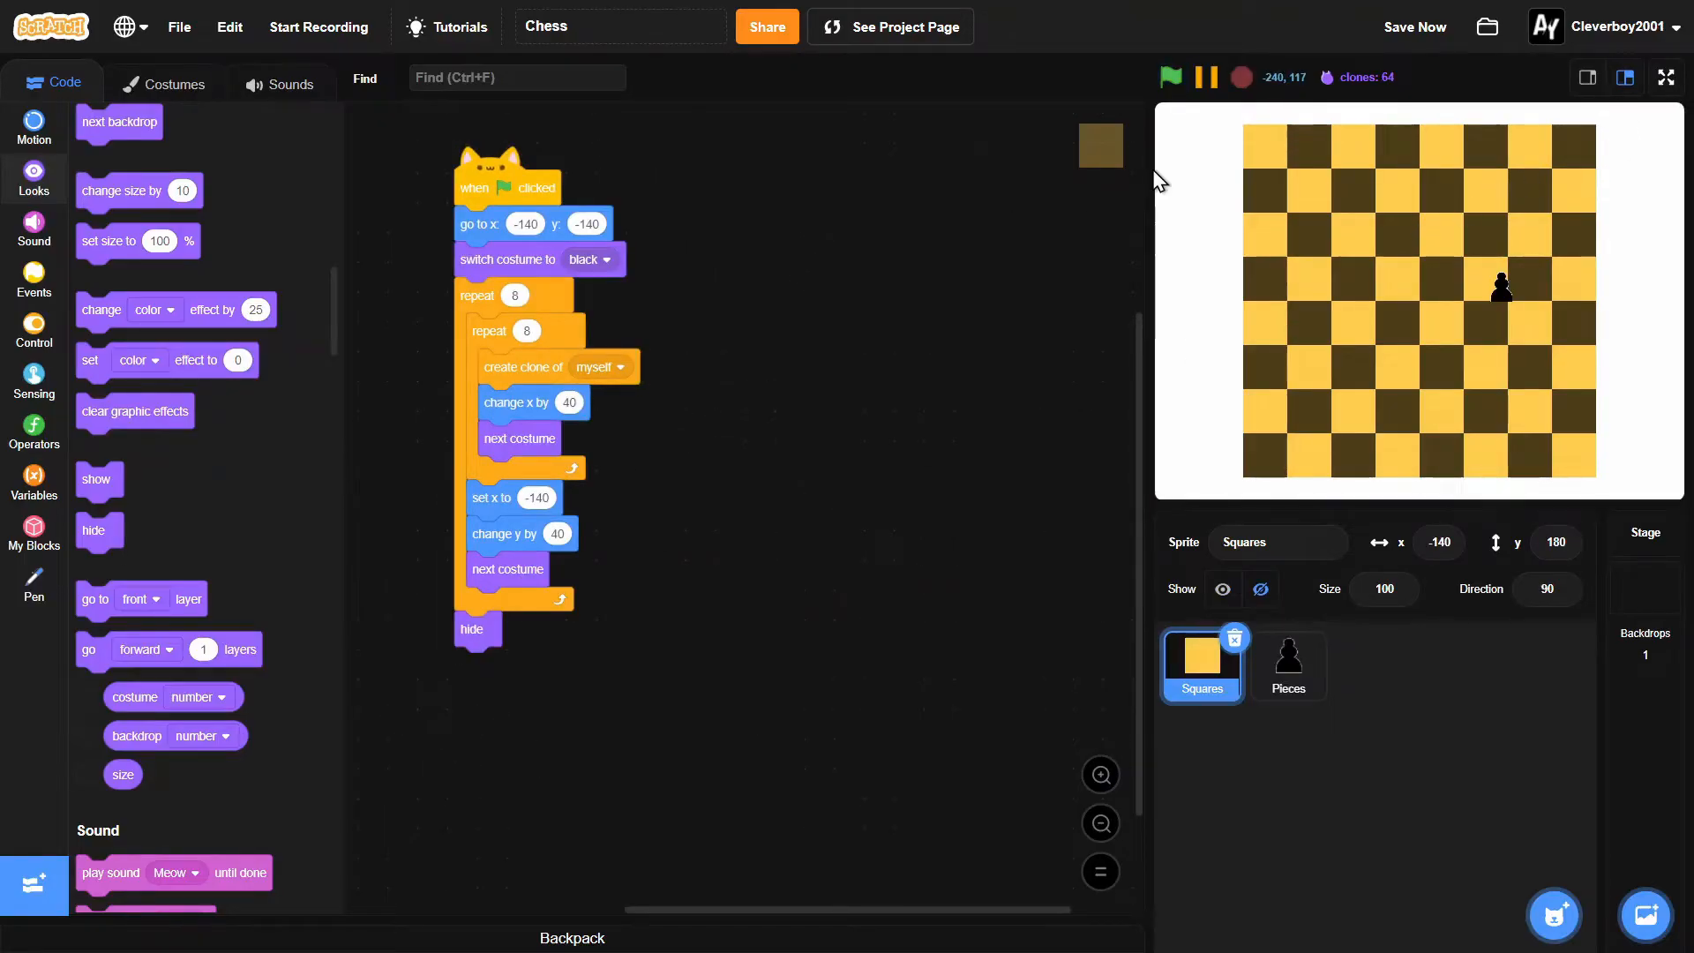
{"action": "mouse_move", "coordinate": [393, 460]}
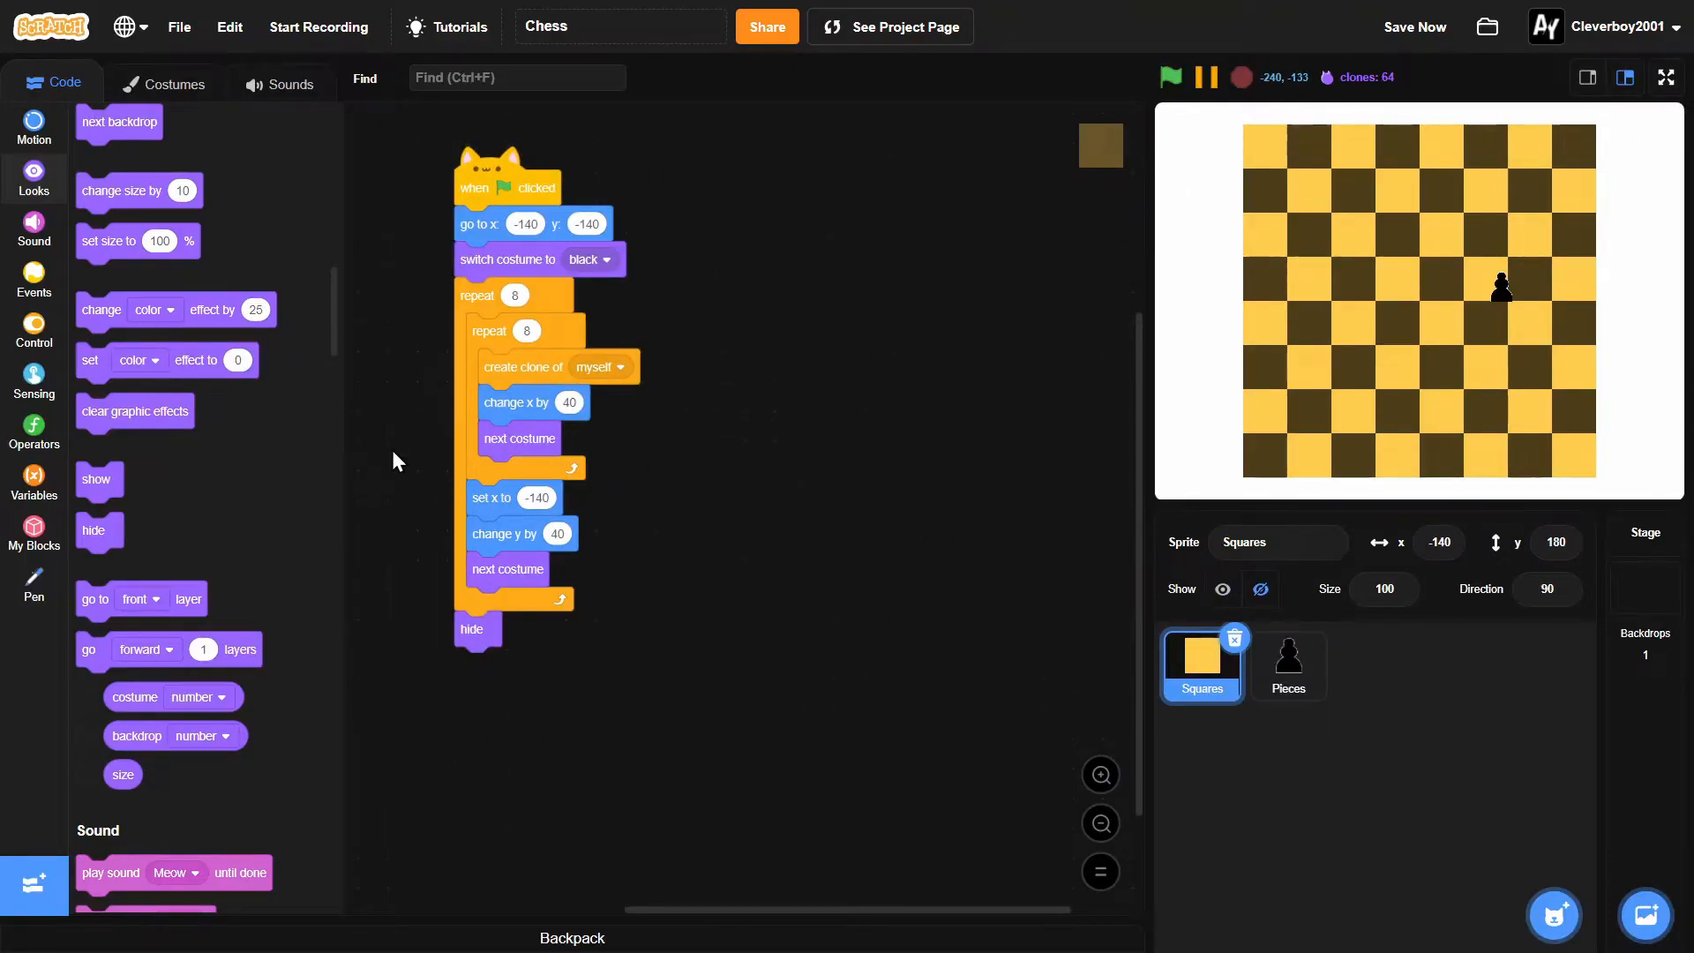
{"action": "mouse_move", "coordinate": [33, 291]}
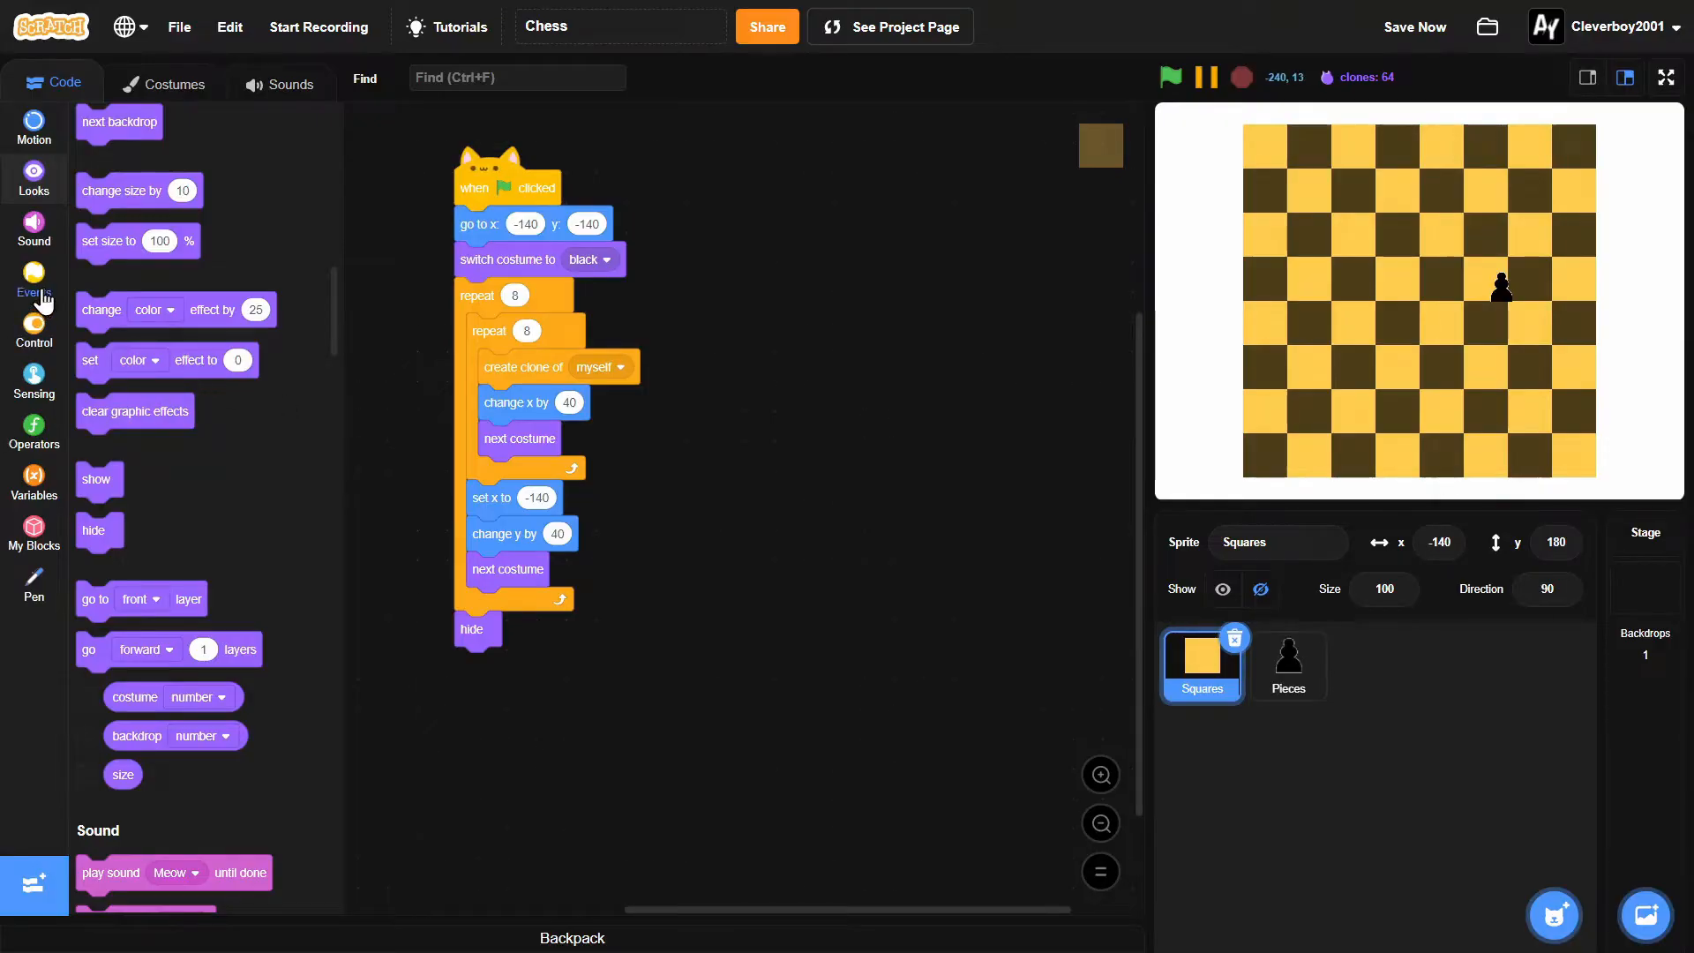
Step: End the board script with a broadcast of a new CreatePieces message
{"action": "left_click", "coordinate": [33, 276]}
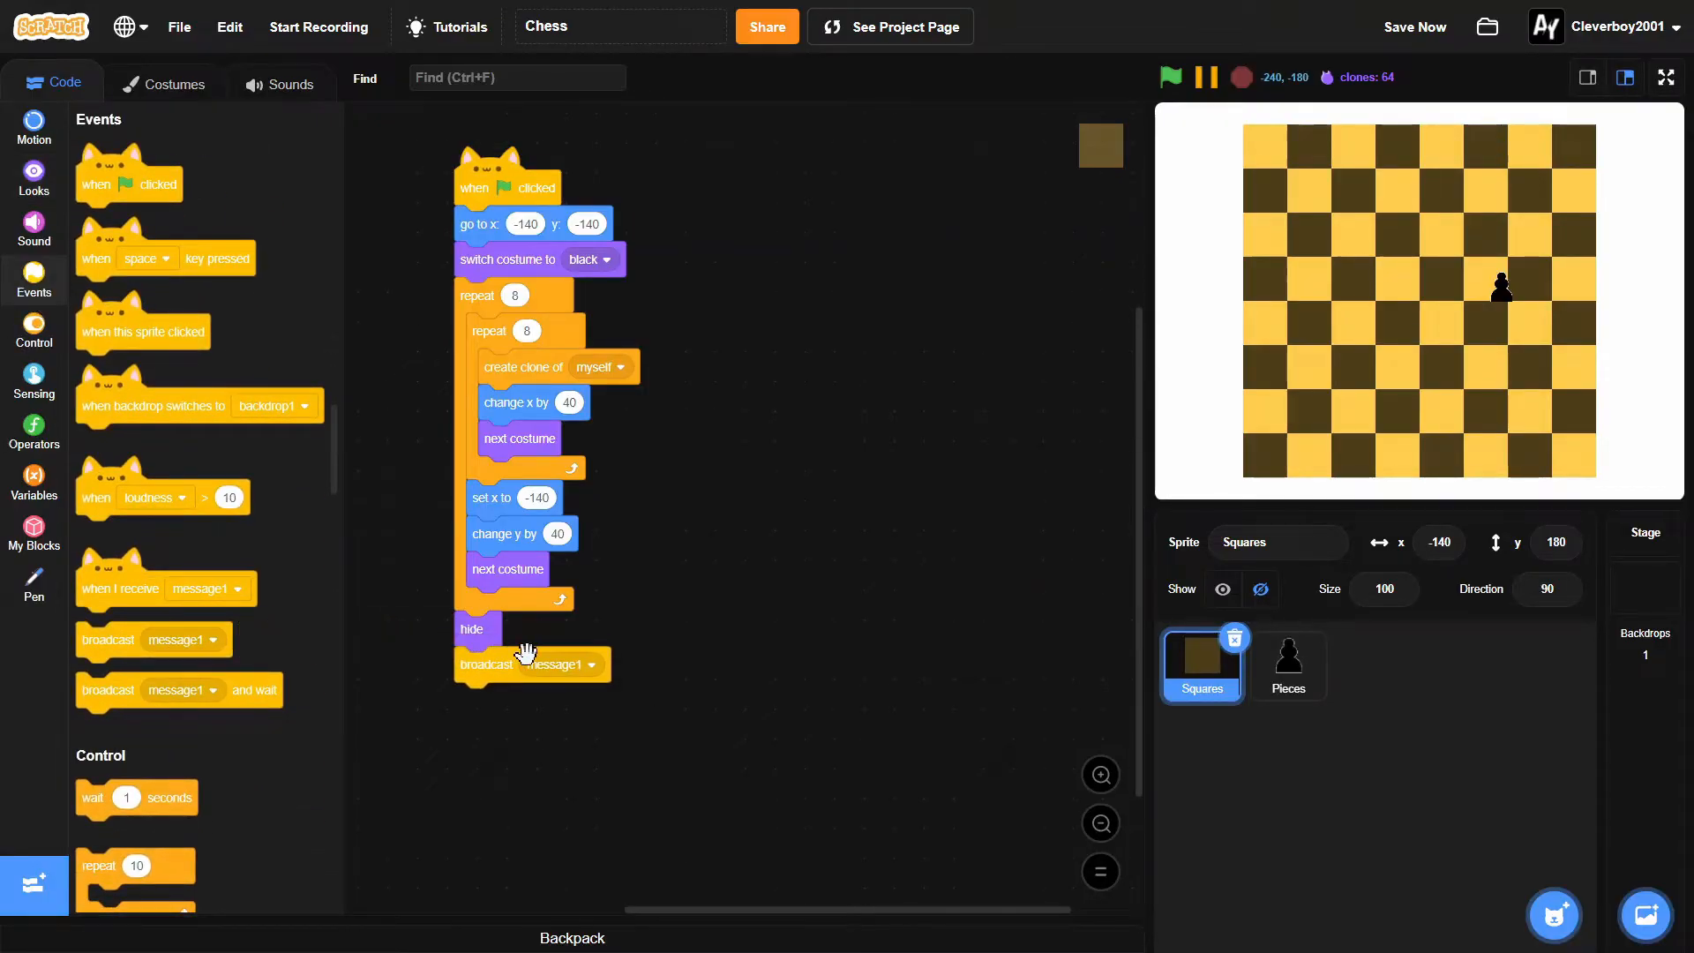
{"action": "left_click", "coordinate": [589, 665]}
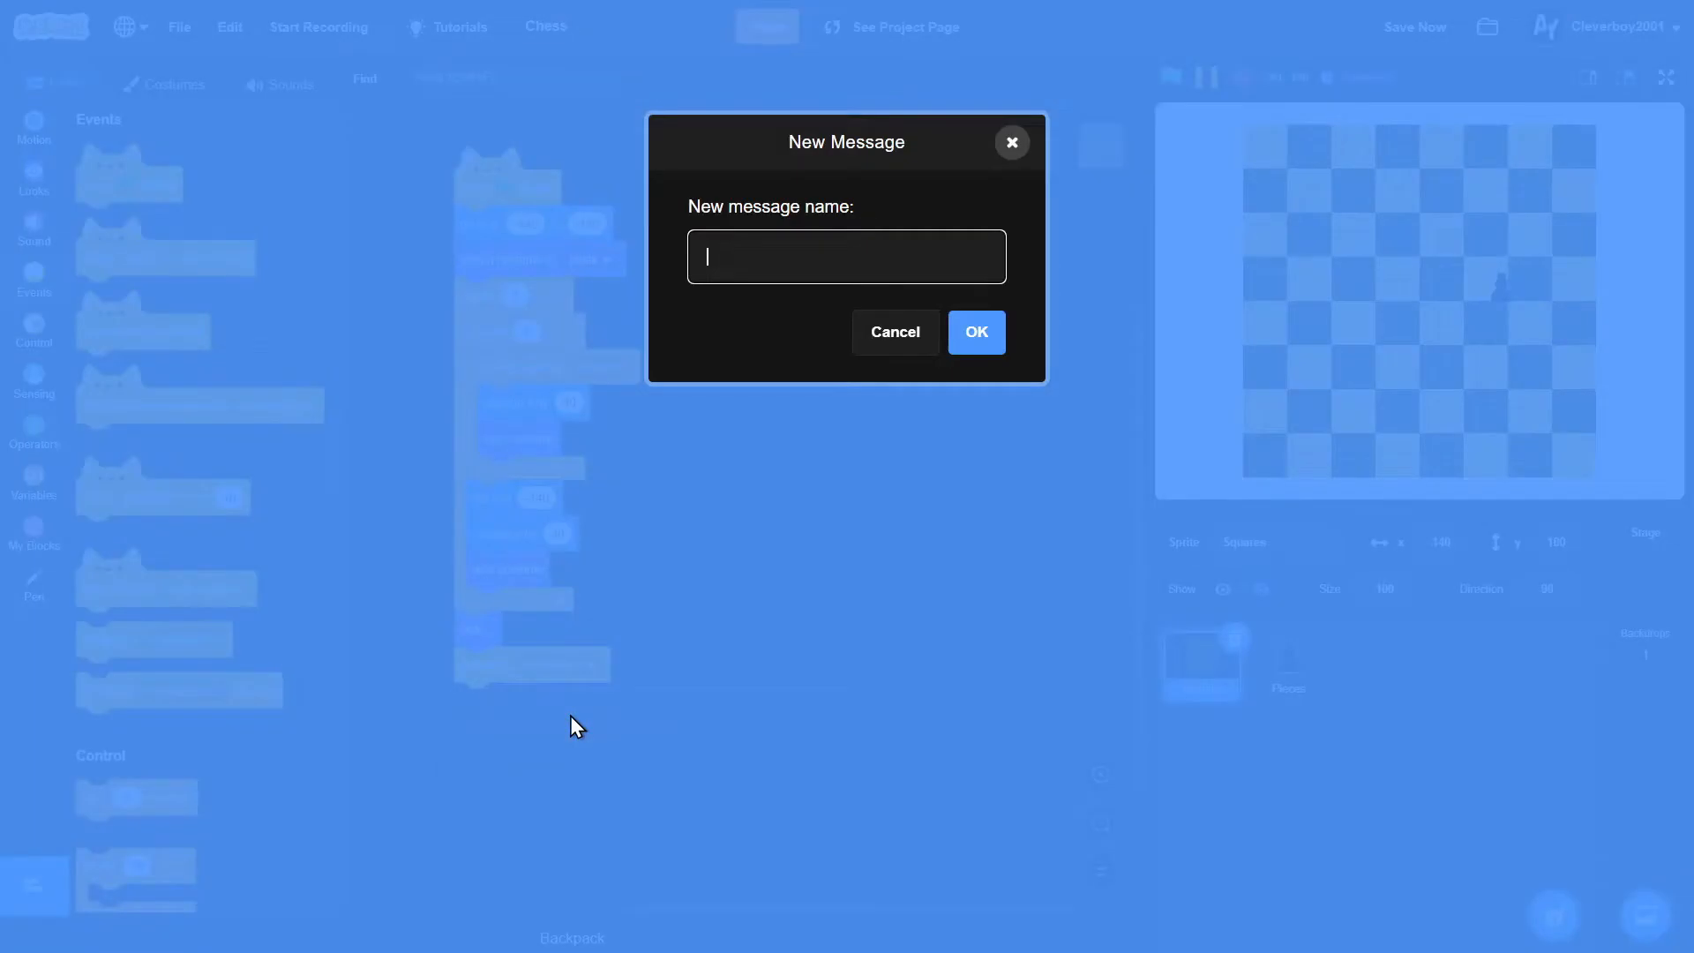
{"action": "type", "text": "CreatePieces"}
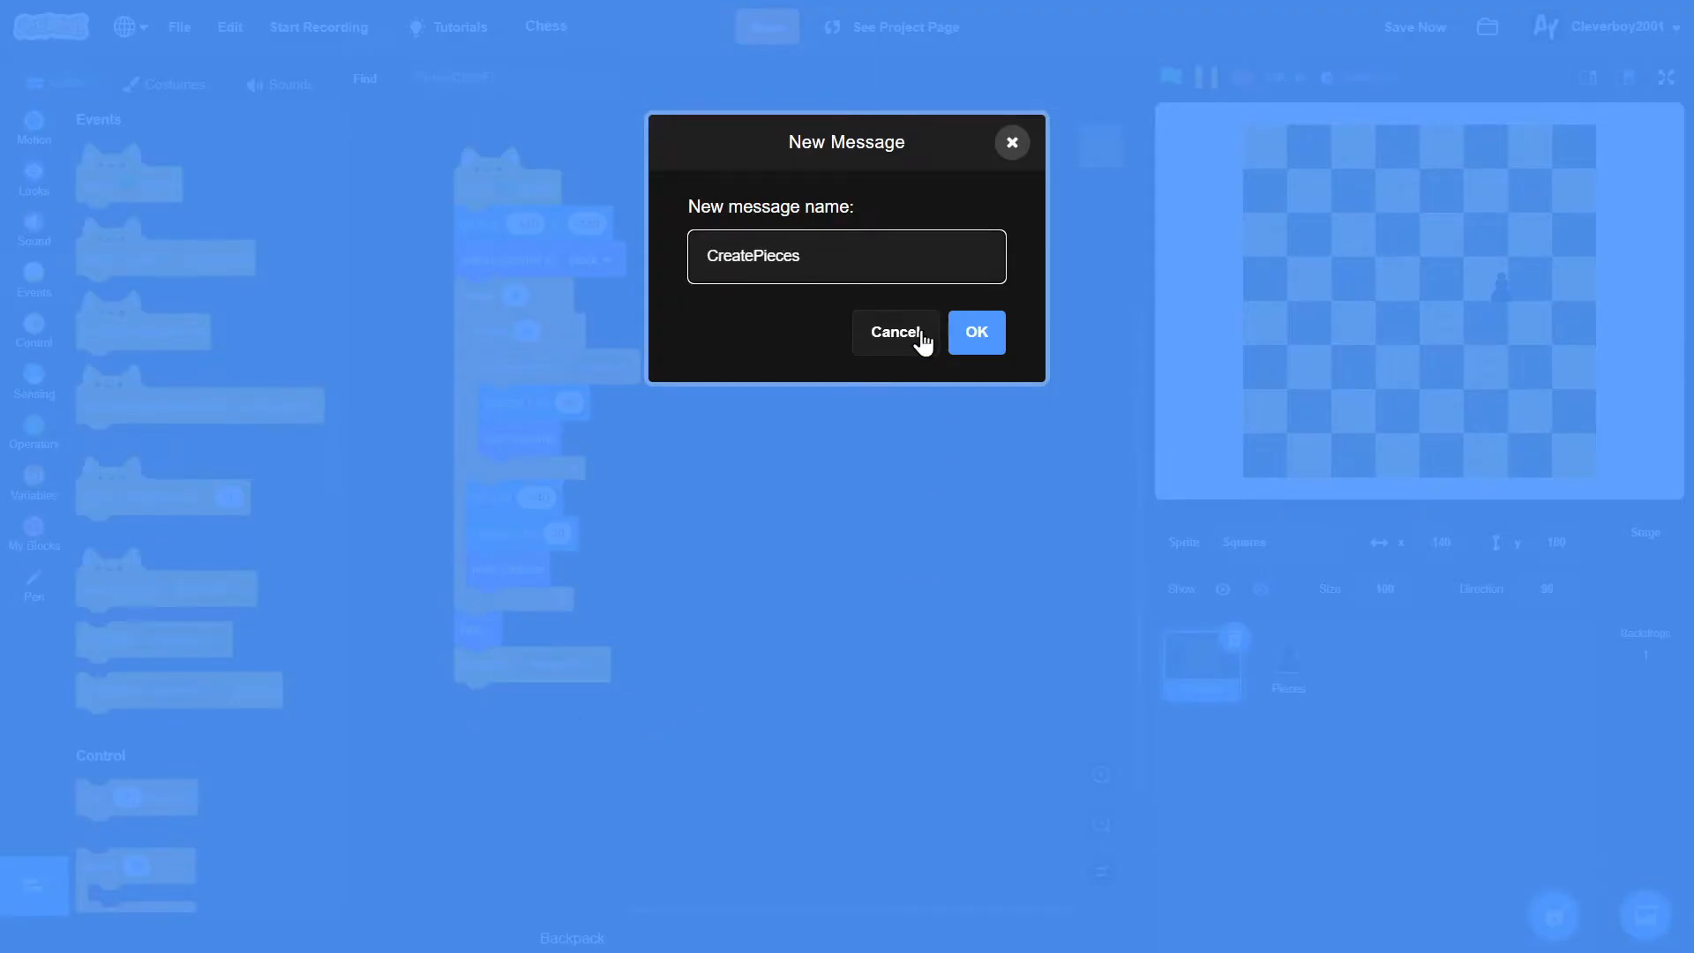
{"action": "left_click", "coordinate": [974, 331]}
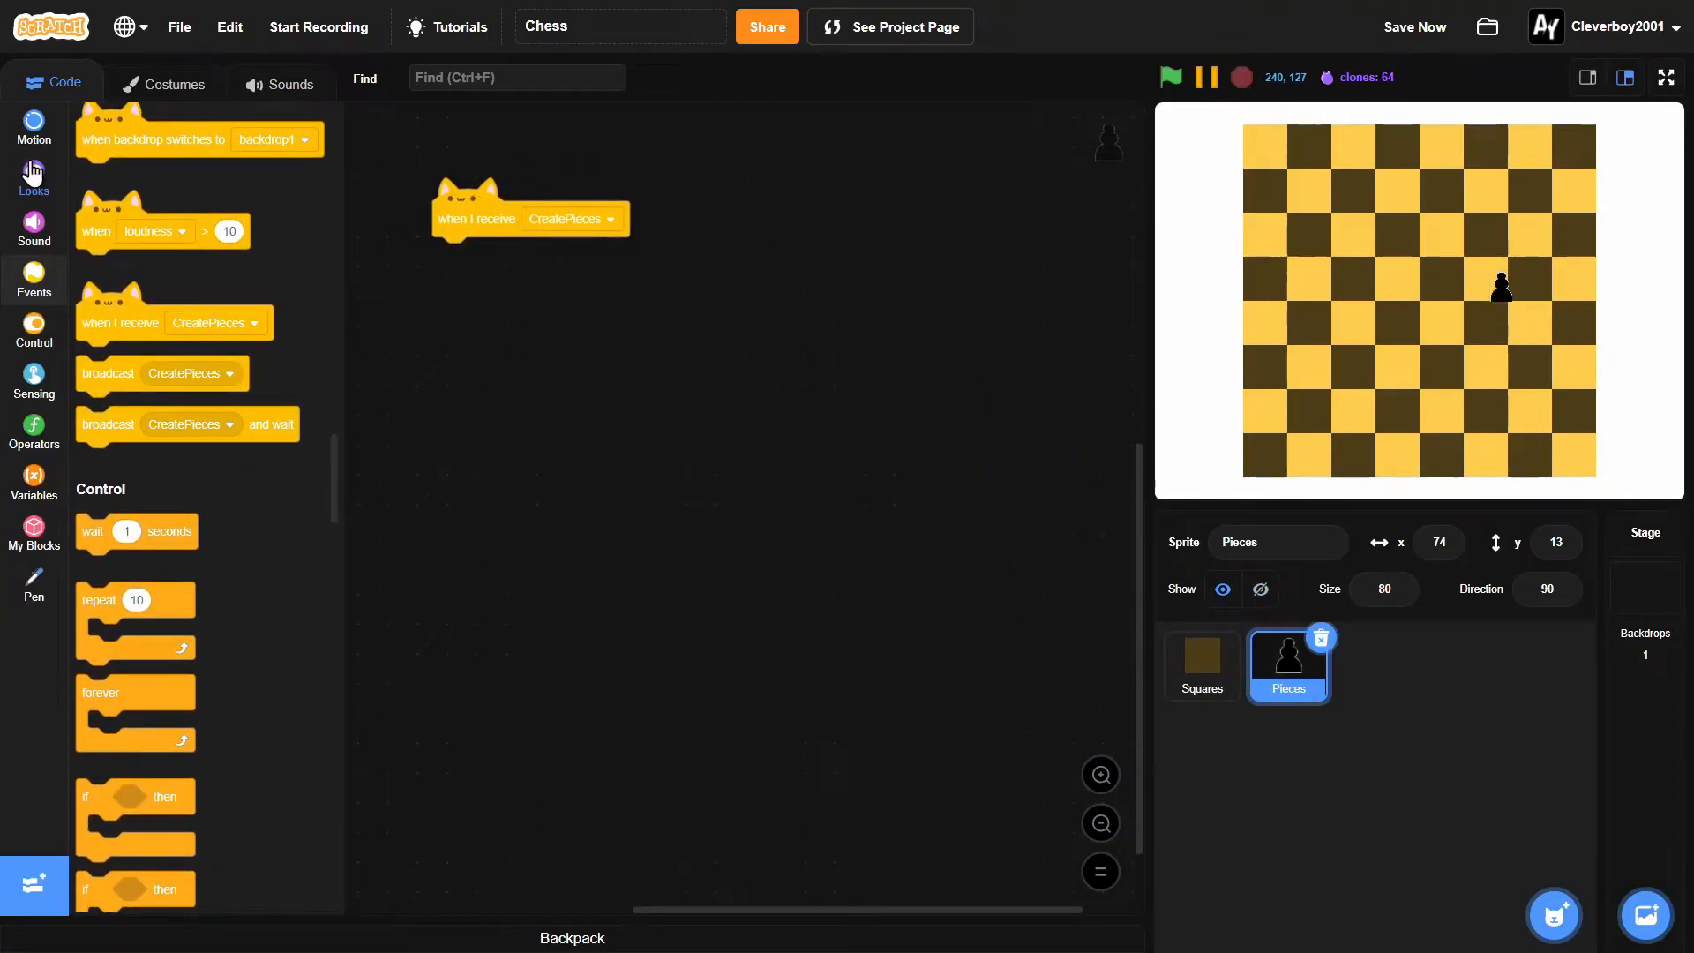
Step: Make Pieces show as the whiteRook costume when CreatePieces is received
{"action": "left_click", "coordinate": [33, 176]}
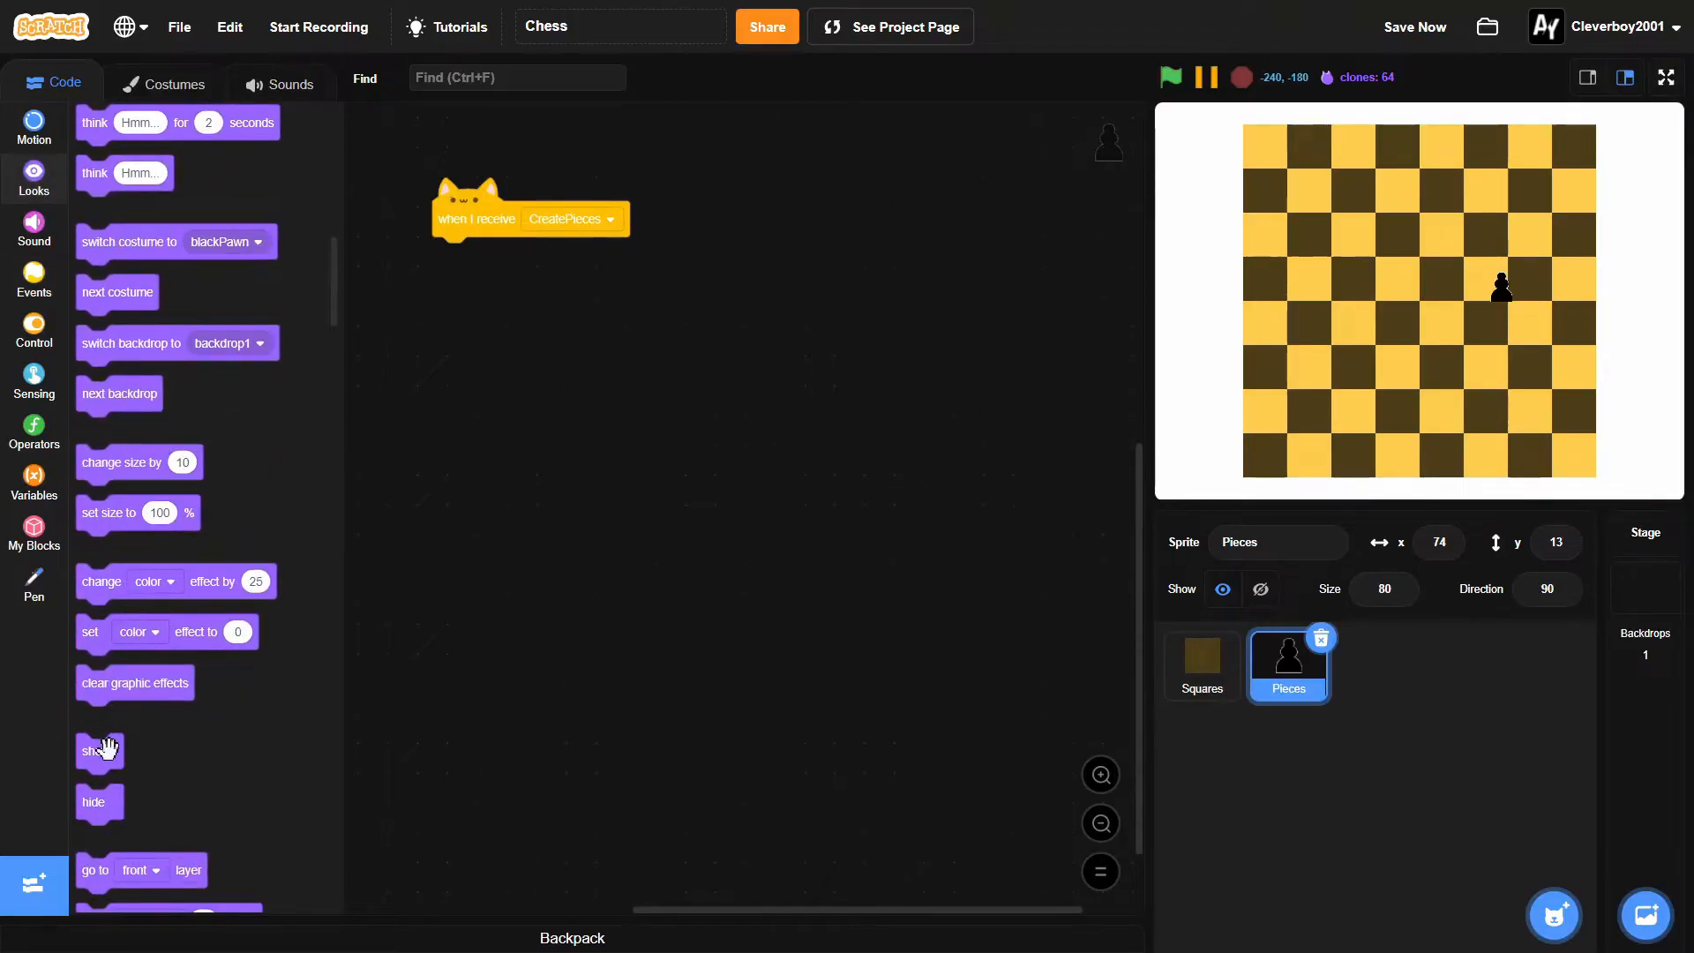
{"action": "left_click_drag", "start_coordinate": [97, 752], "coordinate": [453, 254]}
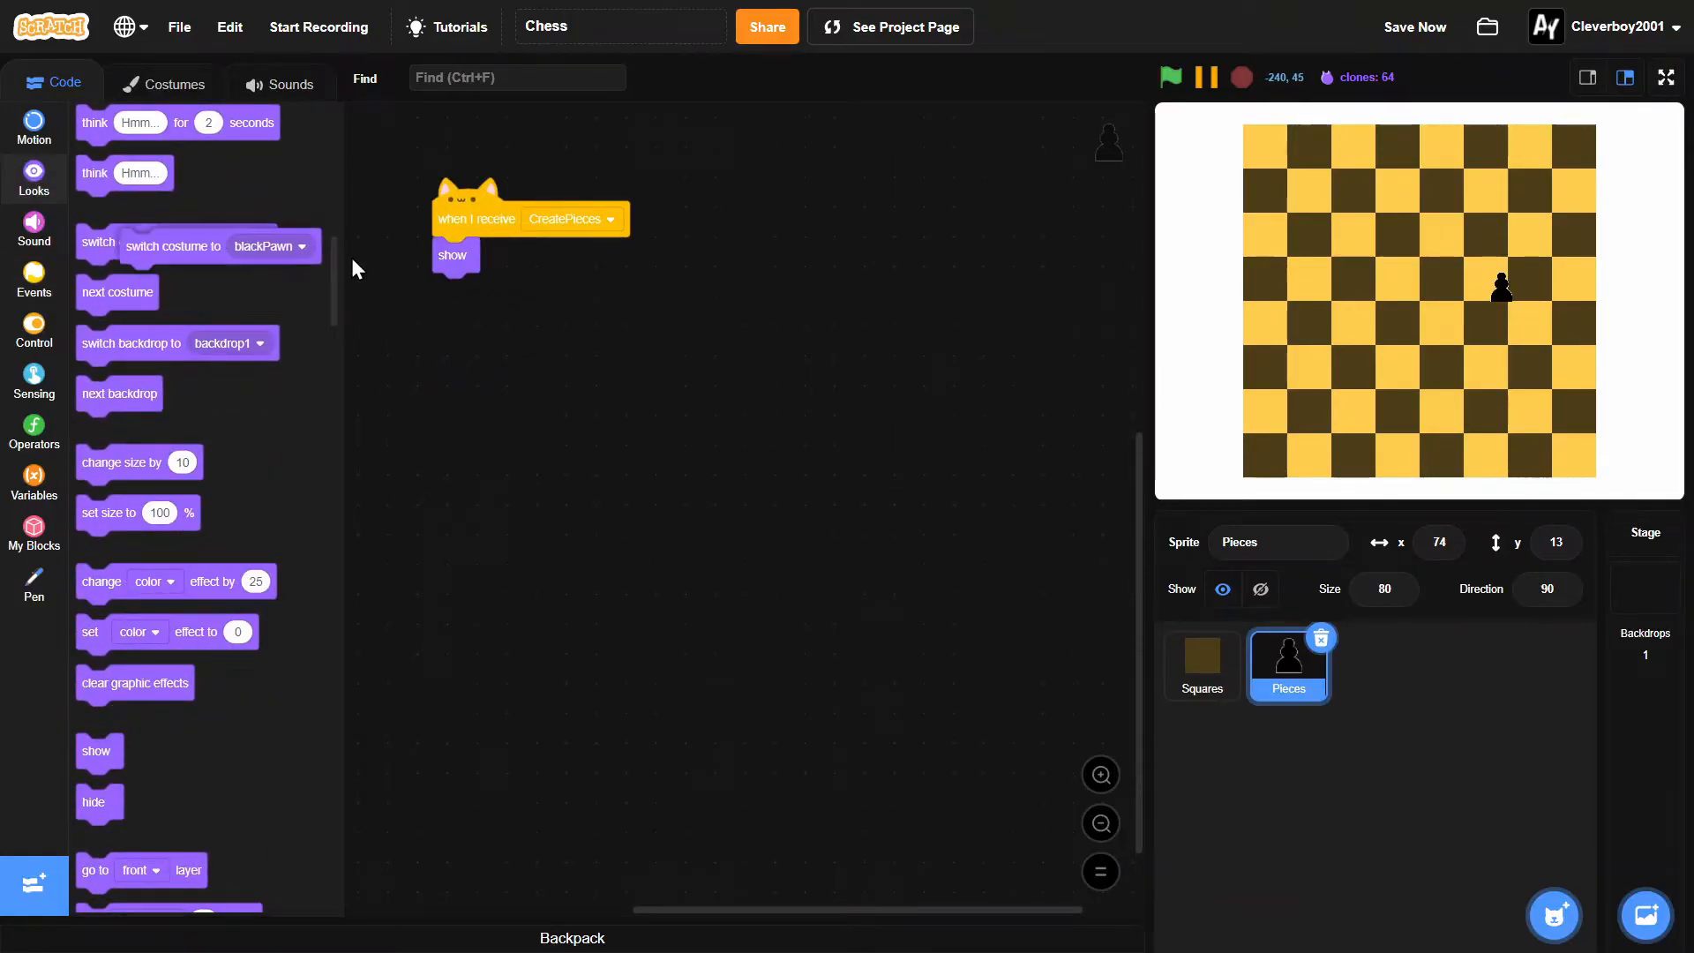
{"action": "left_click", "coordinate": [581, 254]}
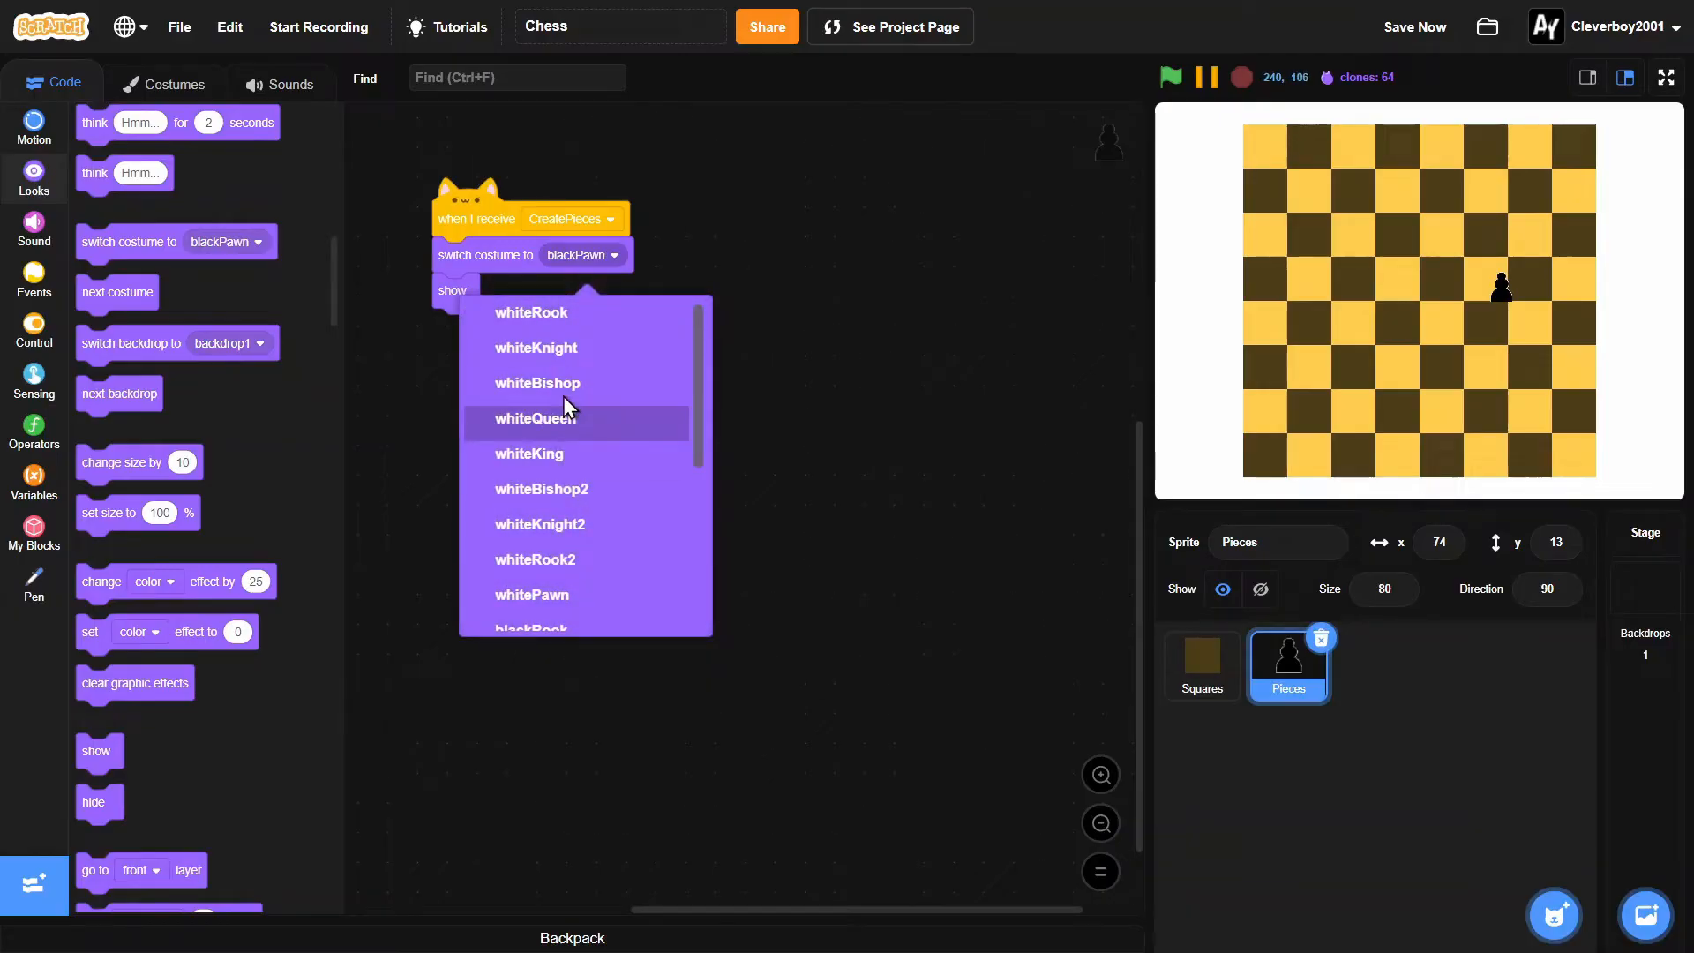
{"action": "left_click", "coordinate": [532, 313]}
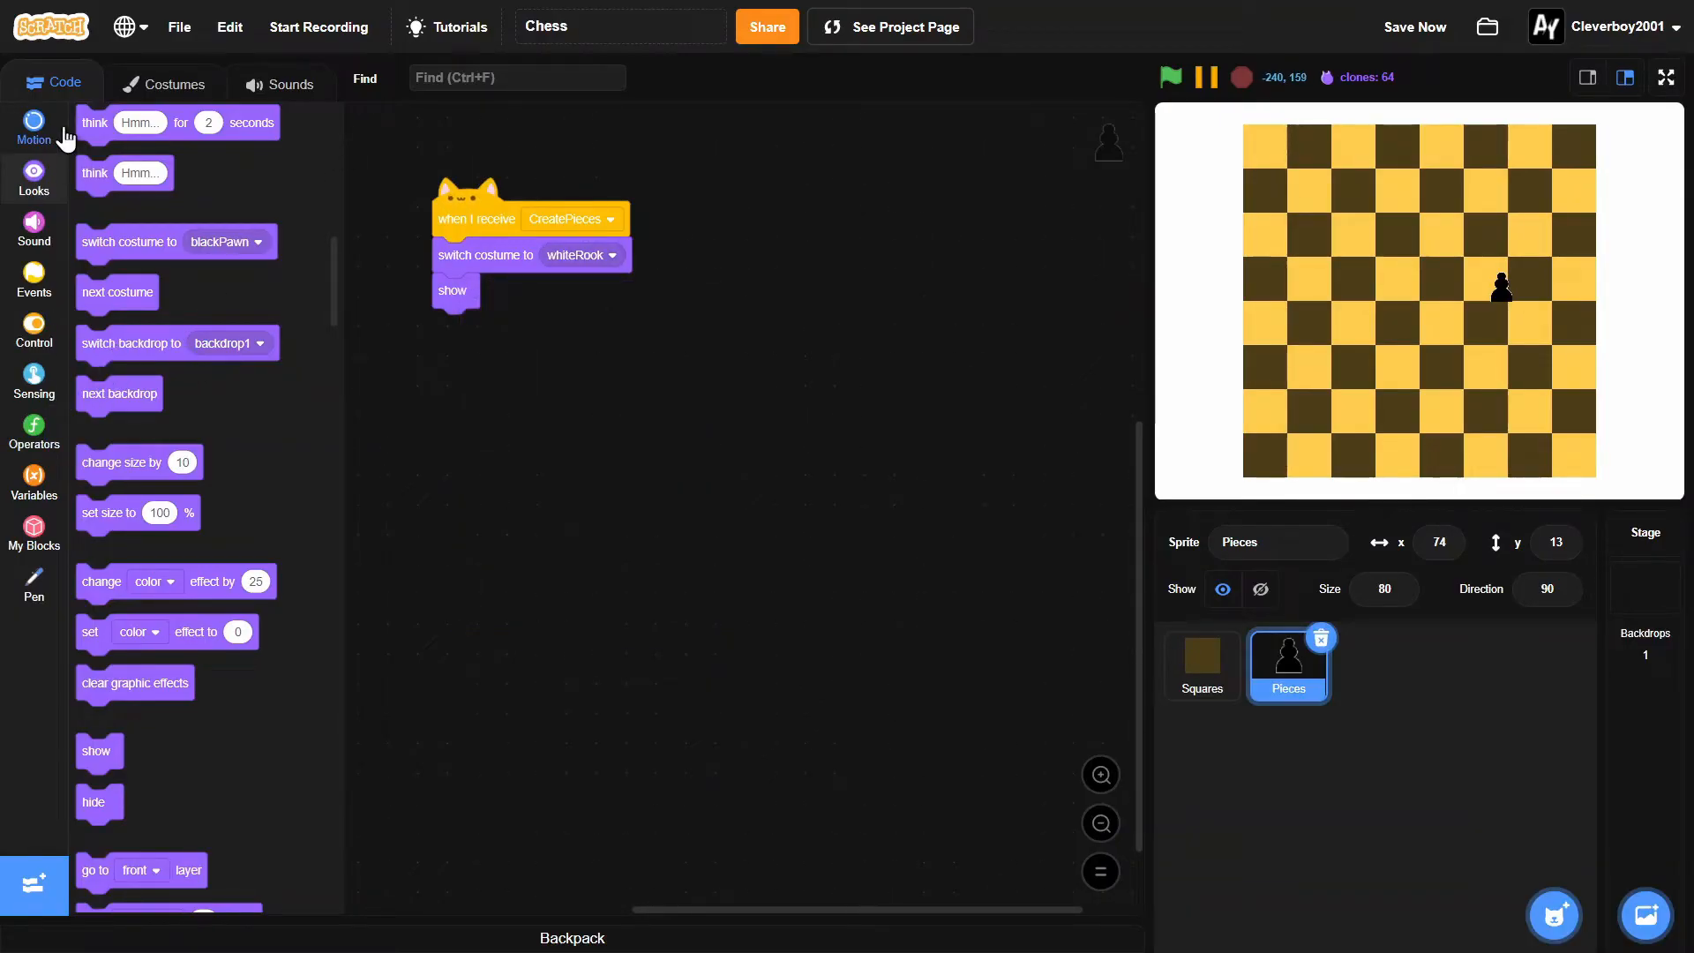
{"action": "left_click", "coordinate": [33, 126]}
{"action": "type", "text": "-140"}
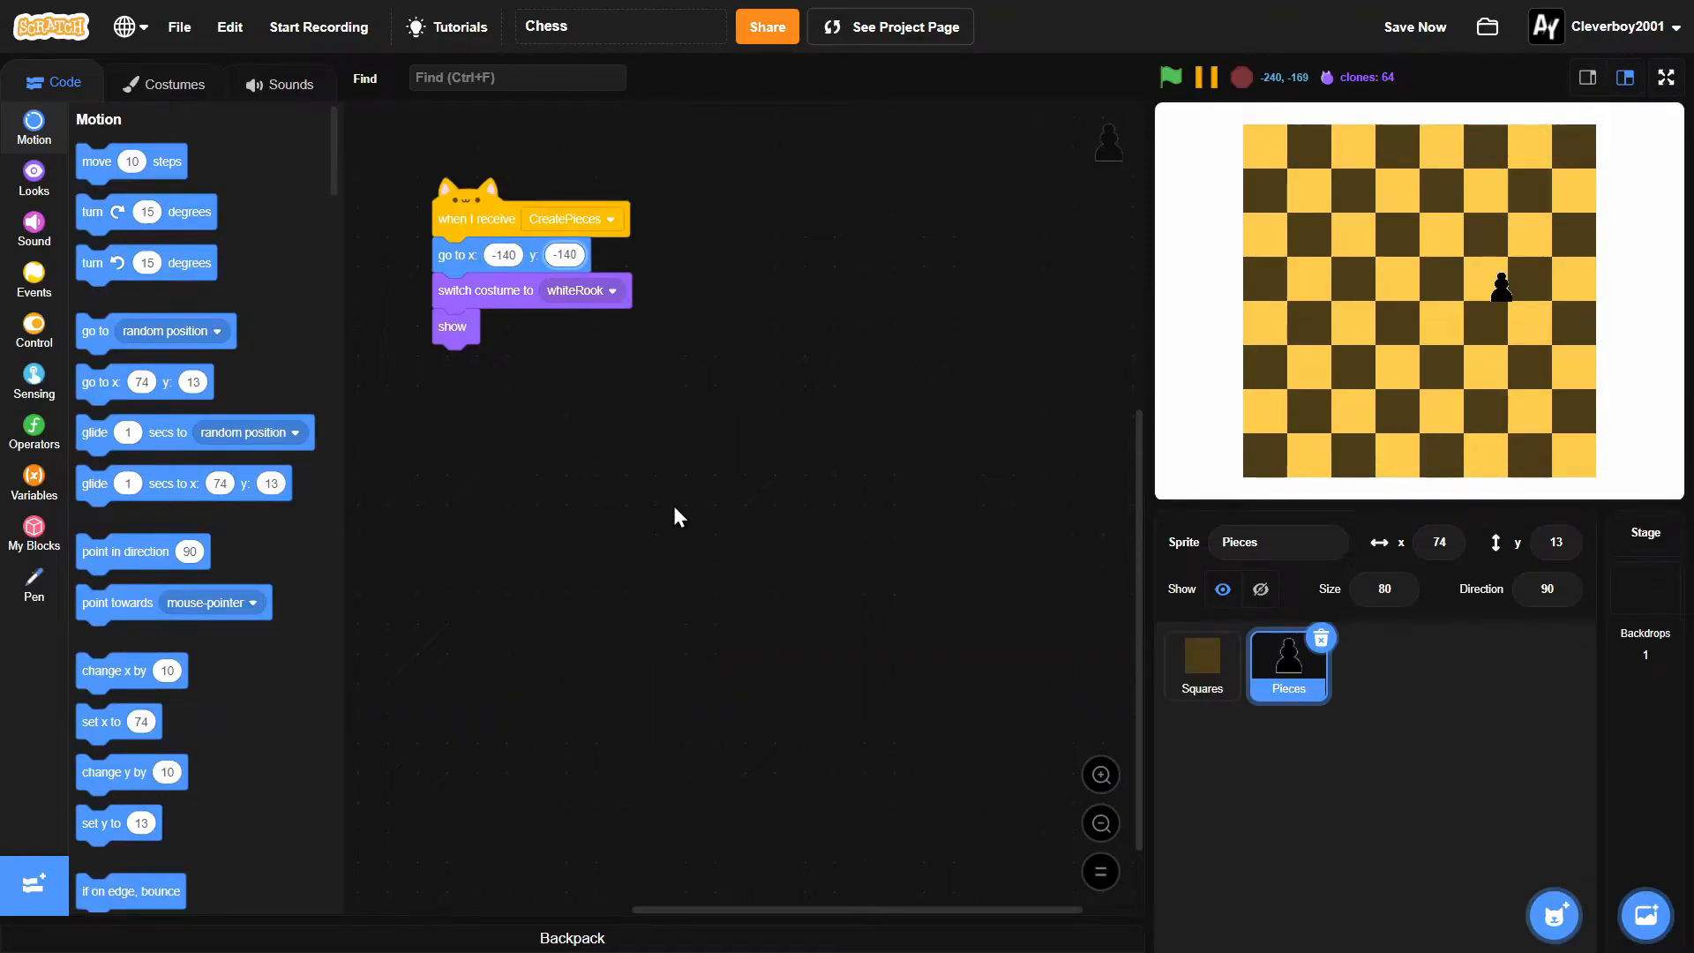
Step: Stop the project, check the Squares script, and detach the Pieces stack from its hat
{"action": "left_click", "coordinate": [1171, 76]}
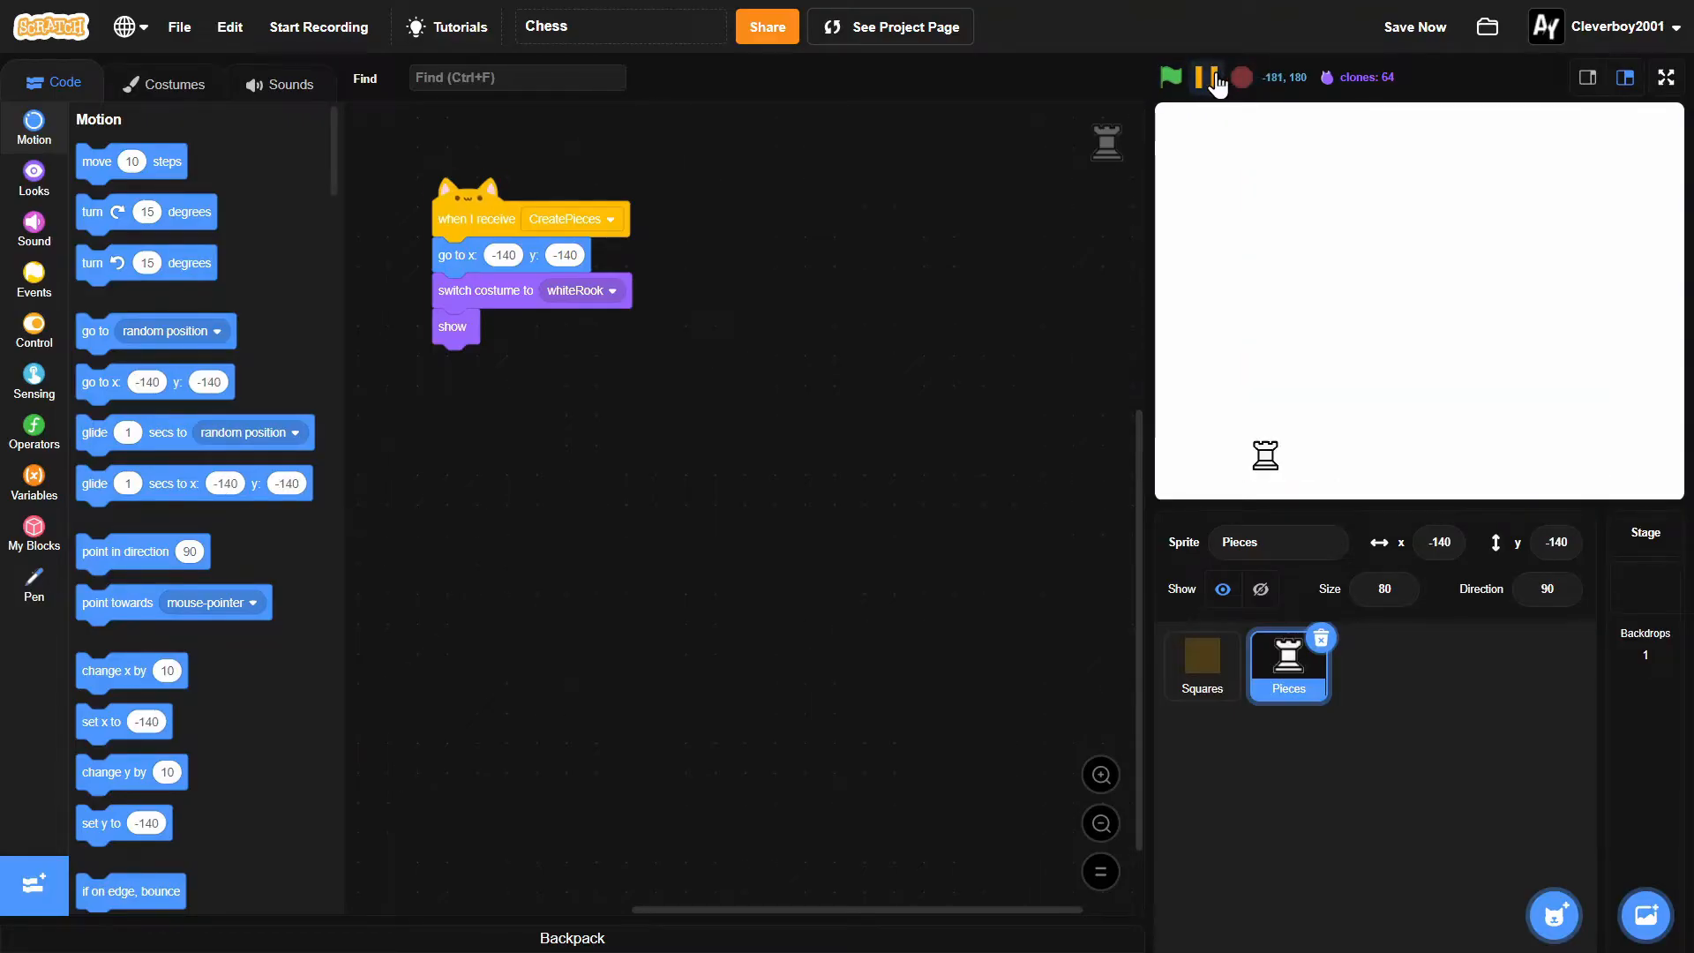
{"action": "left_click", "coordinate": [1200, 664]}
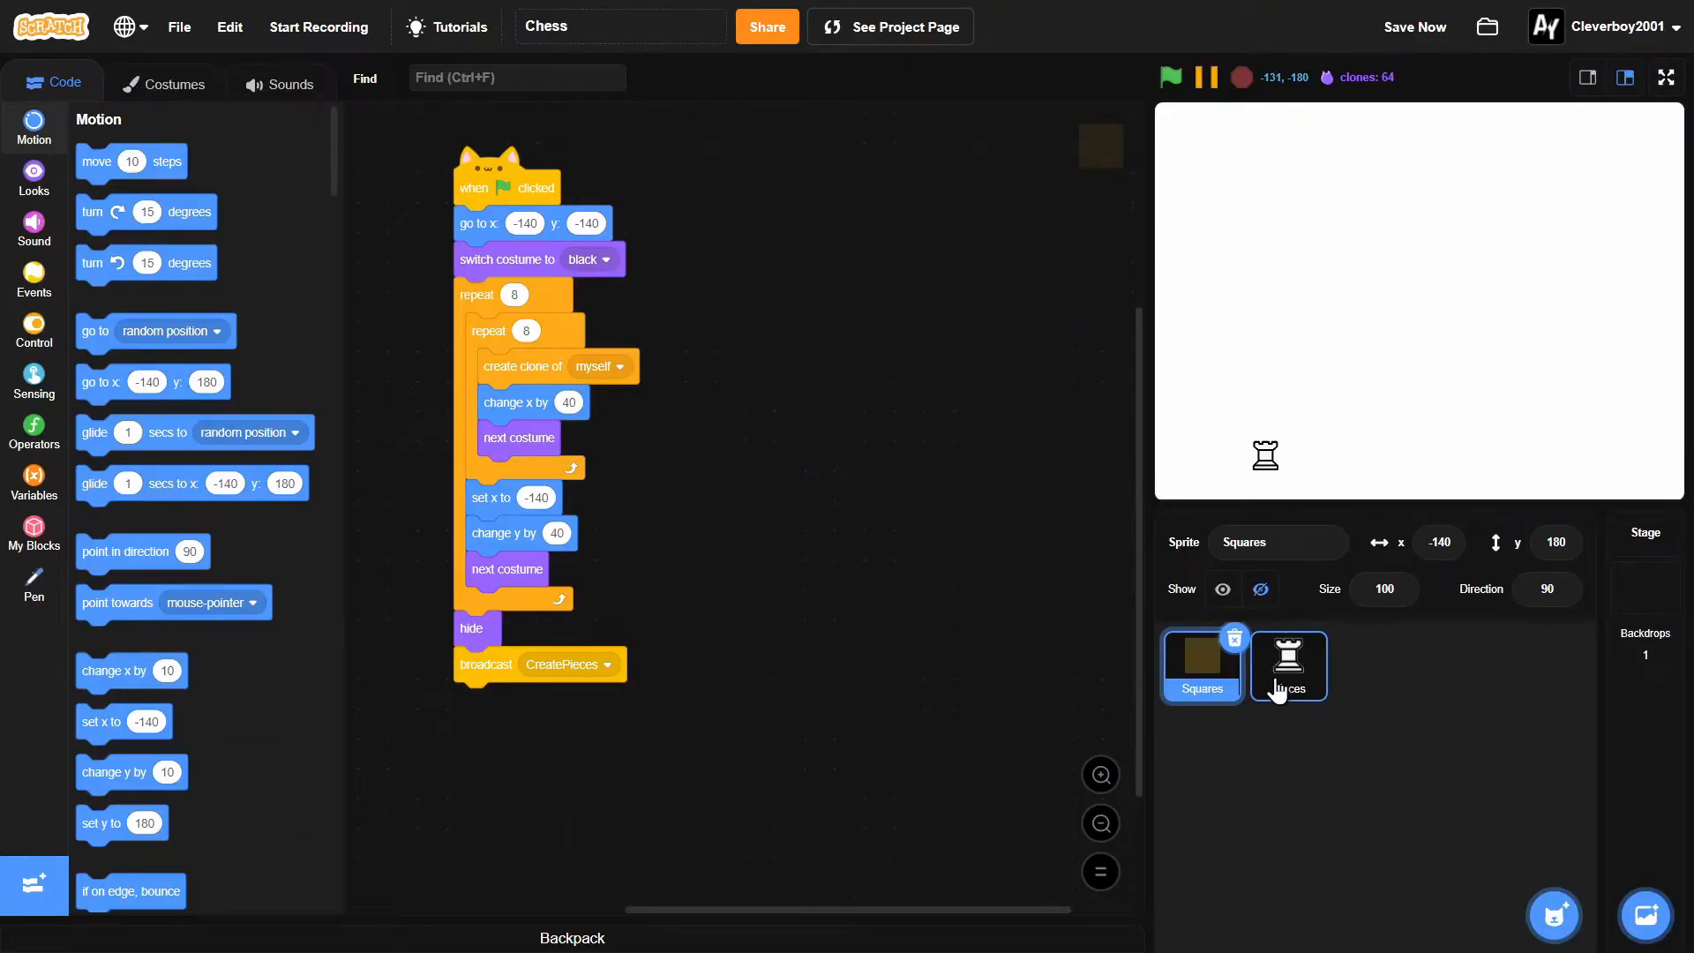
{"action": "left_click", "coordinate": [1287, 665]}
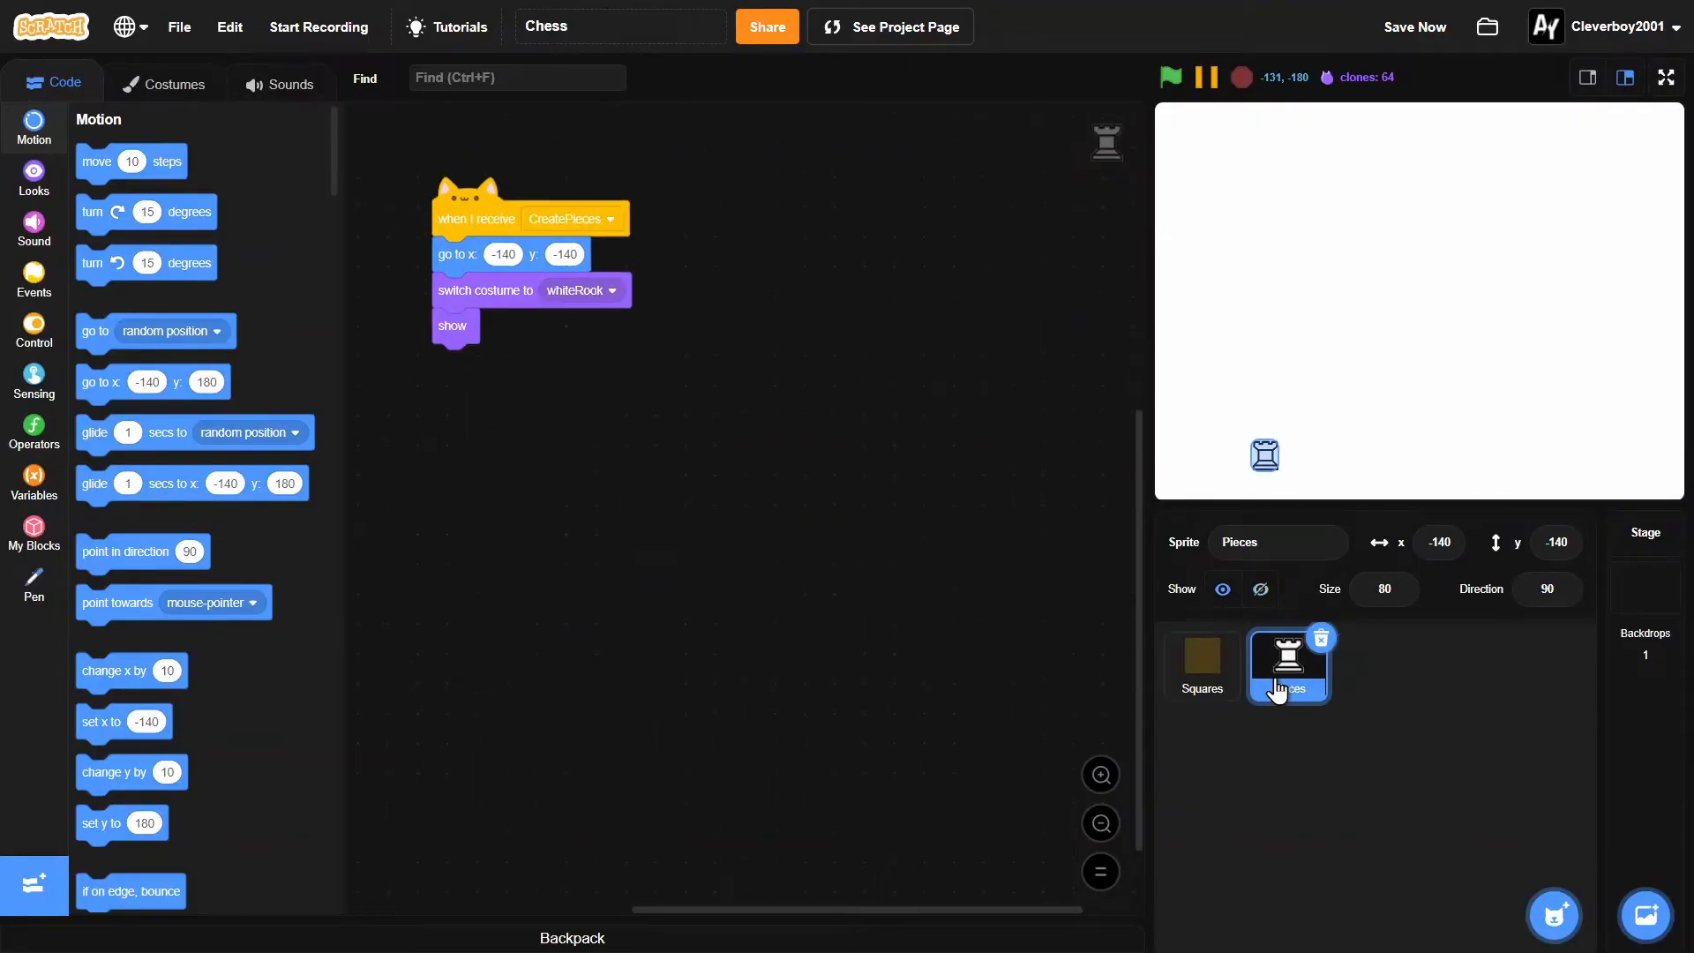
{"action": "left_click_drag", "start_coordinate": [454, 254], "coordinate": [535, 372]}
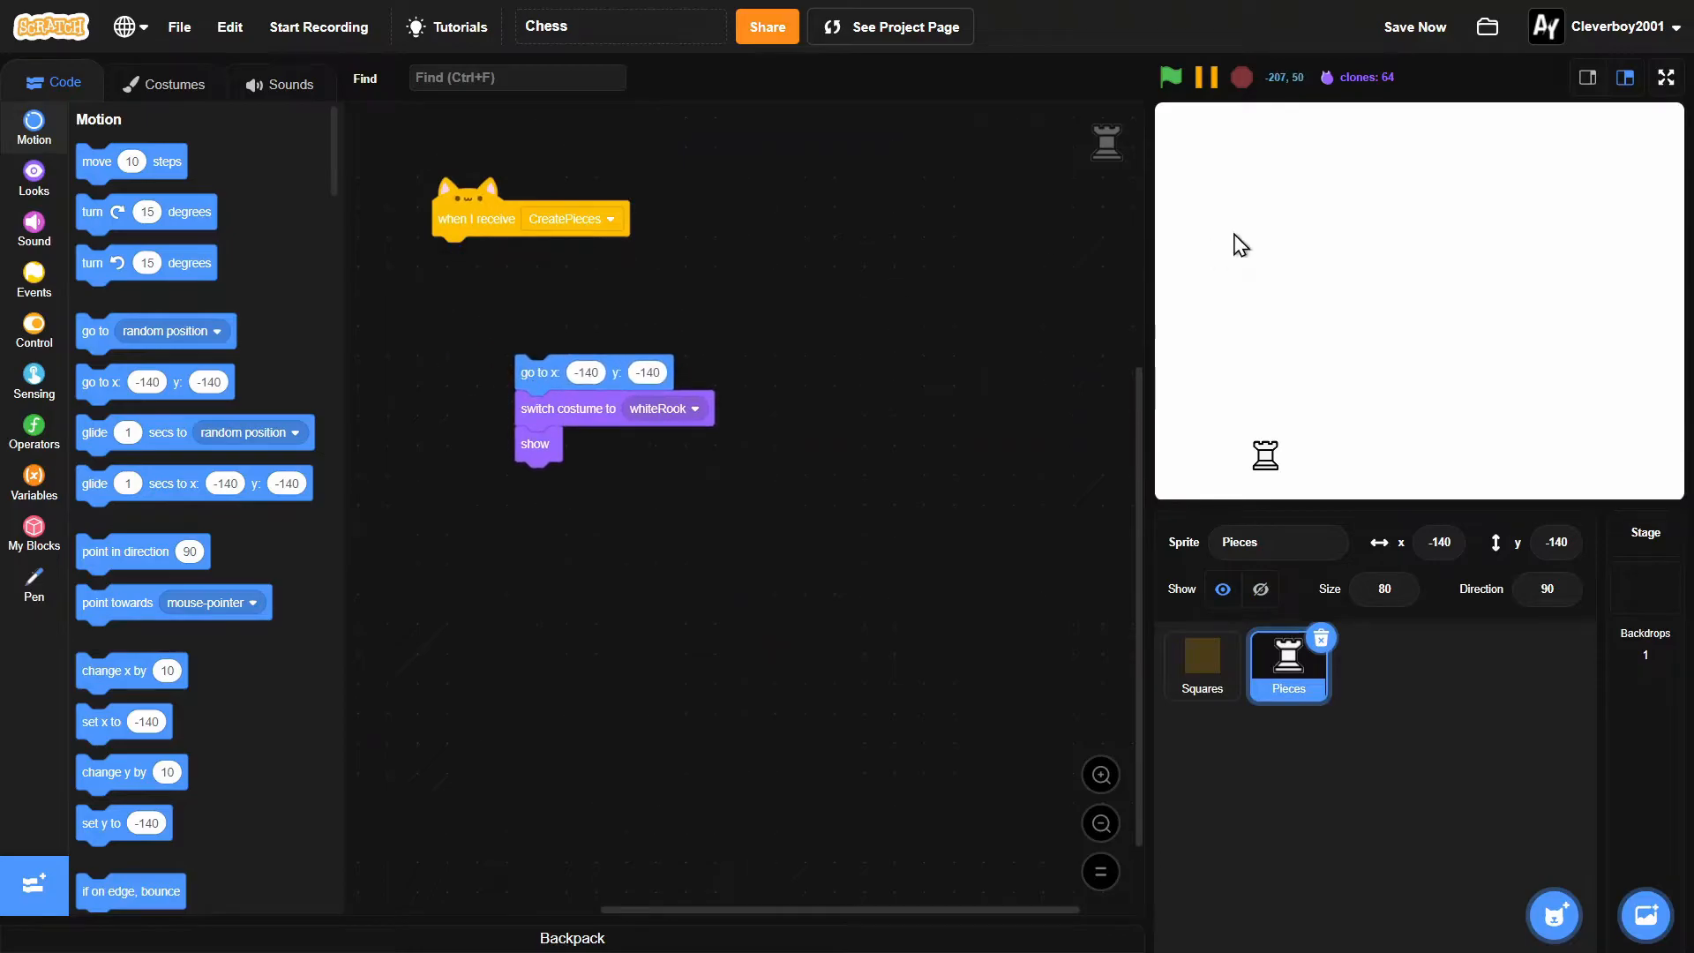
{"action": "mouse_move", "coordinate": [801, 294]}
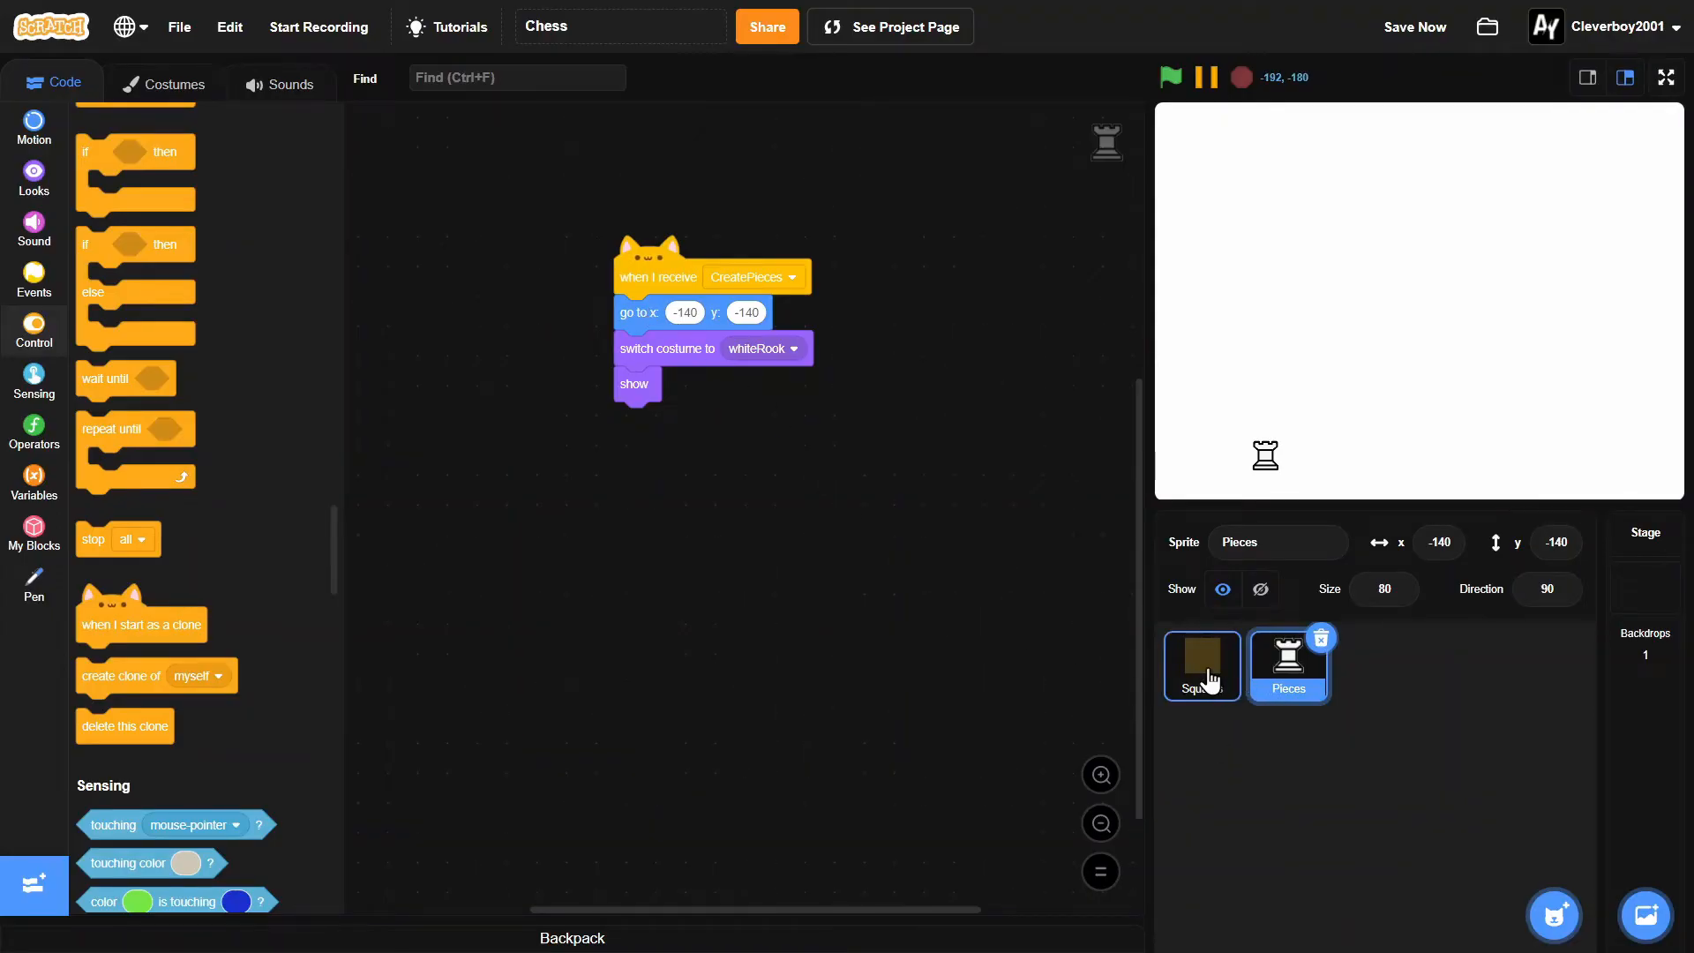
Step: Rerun the Squares board script to redraw the checkerboard with the white rook
{"action": "left_click", "coordinate": [1200, 665]}
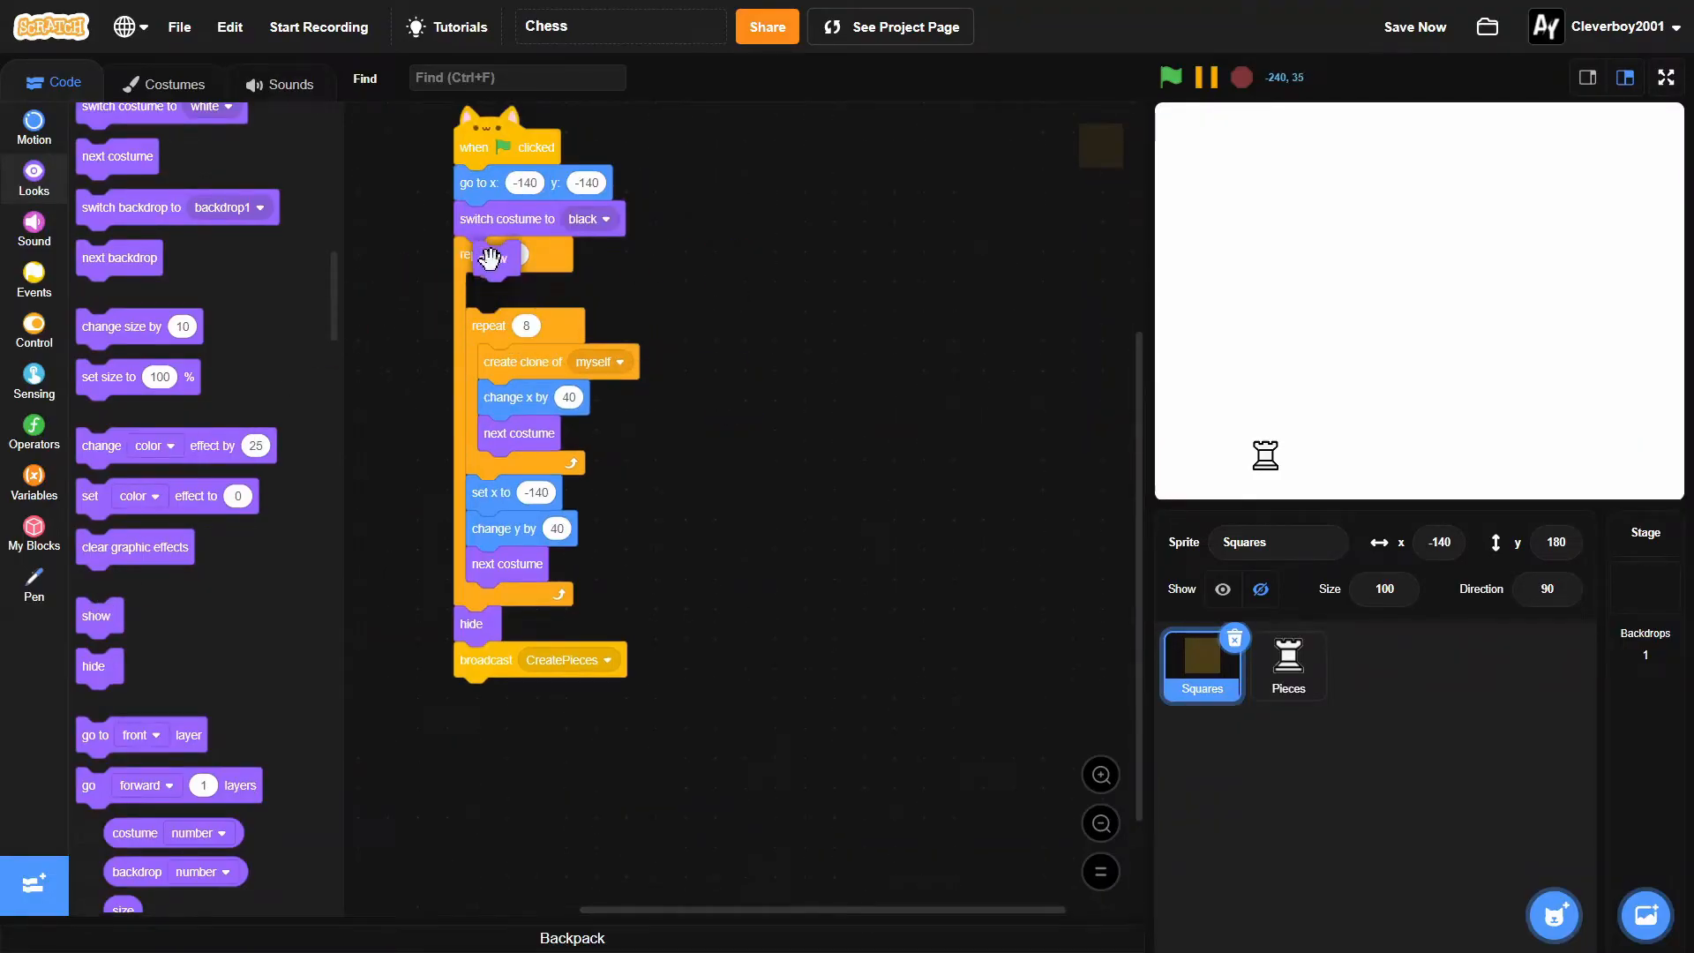
{"action": "left_click", "coordinate": [1170, 76]}
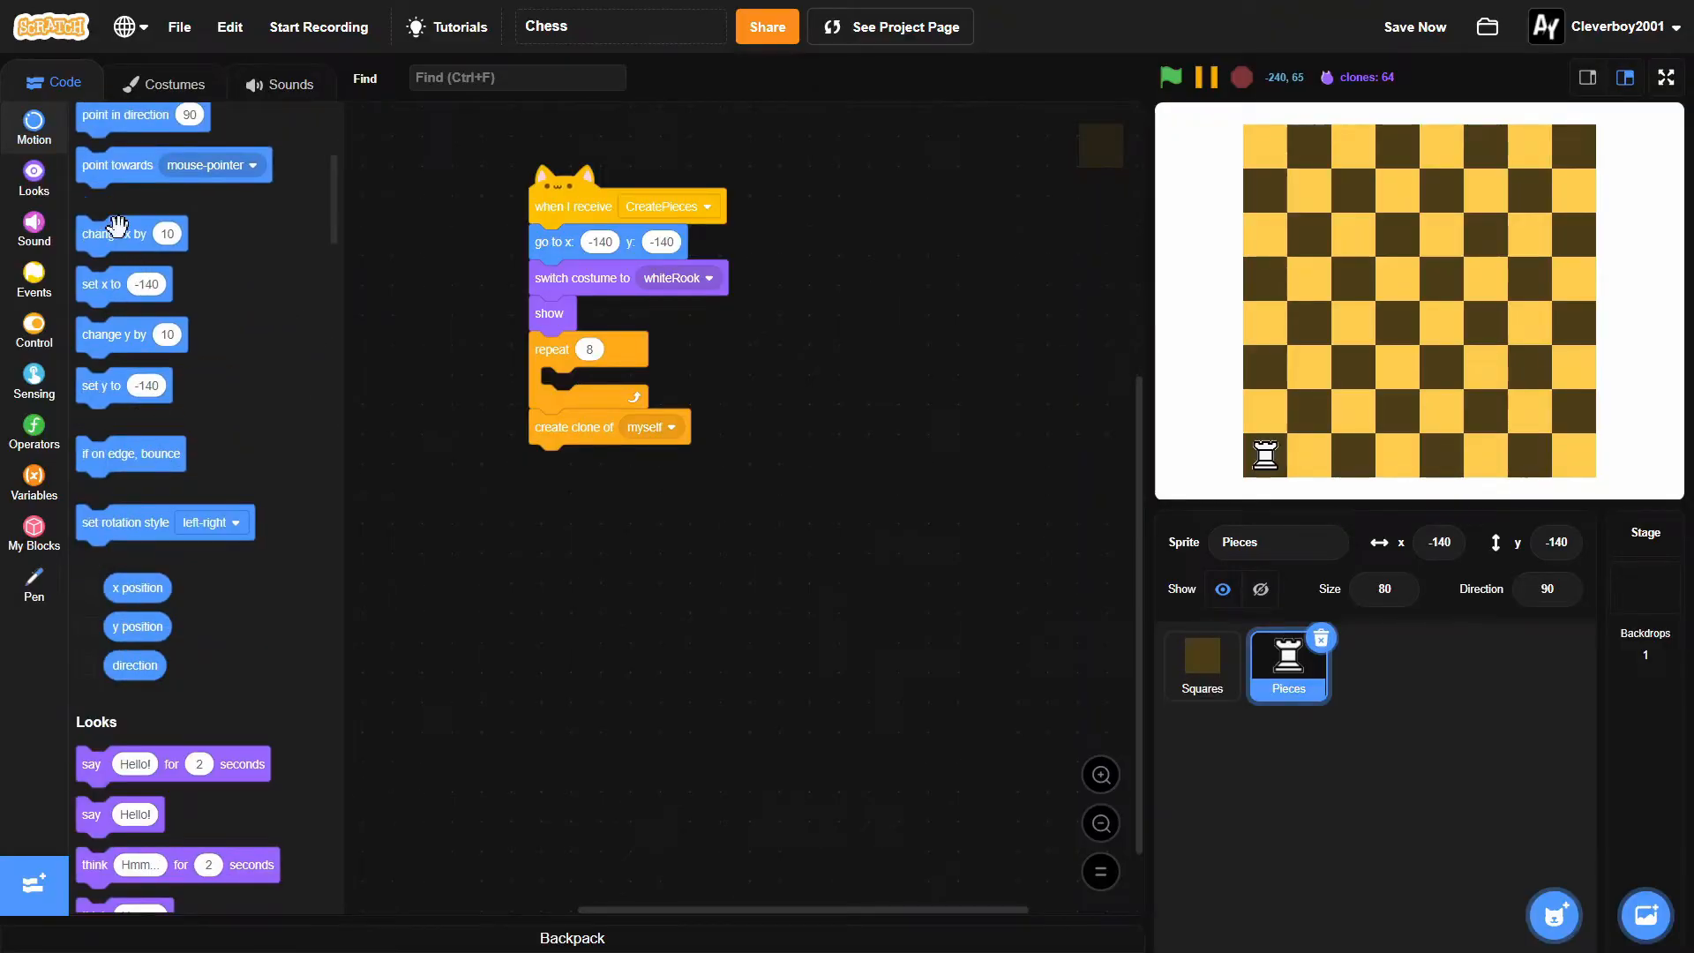
Step: Clone the white back row with change x by 40 and next costume, and test it
{"action": "left_click_drag", "start_coordinate": [113, 233], "coordinate": [567, 463]}
{"action": "type", "text": "40"}
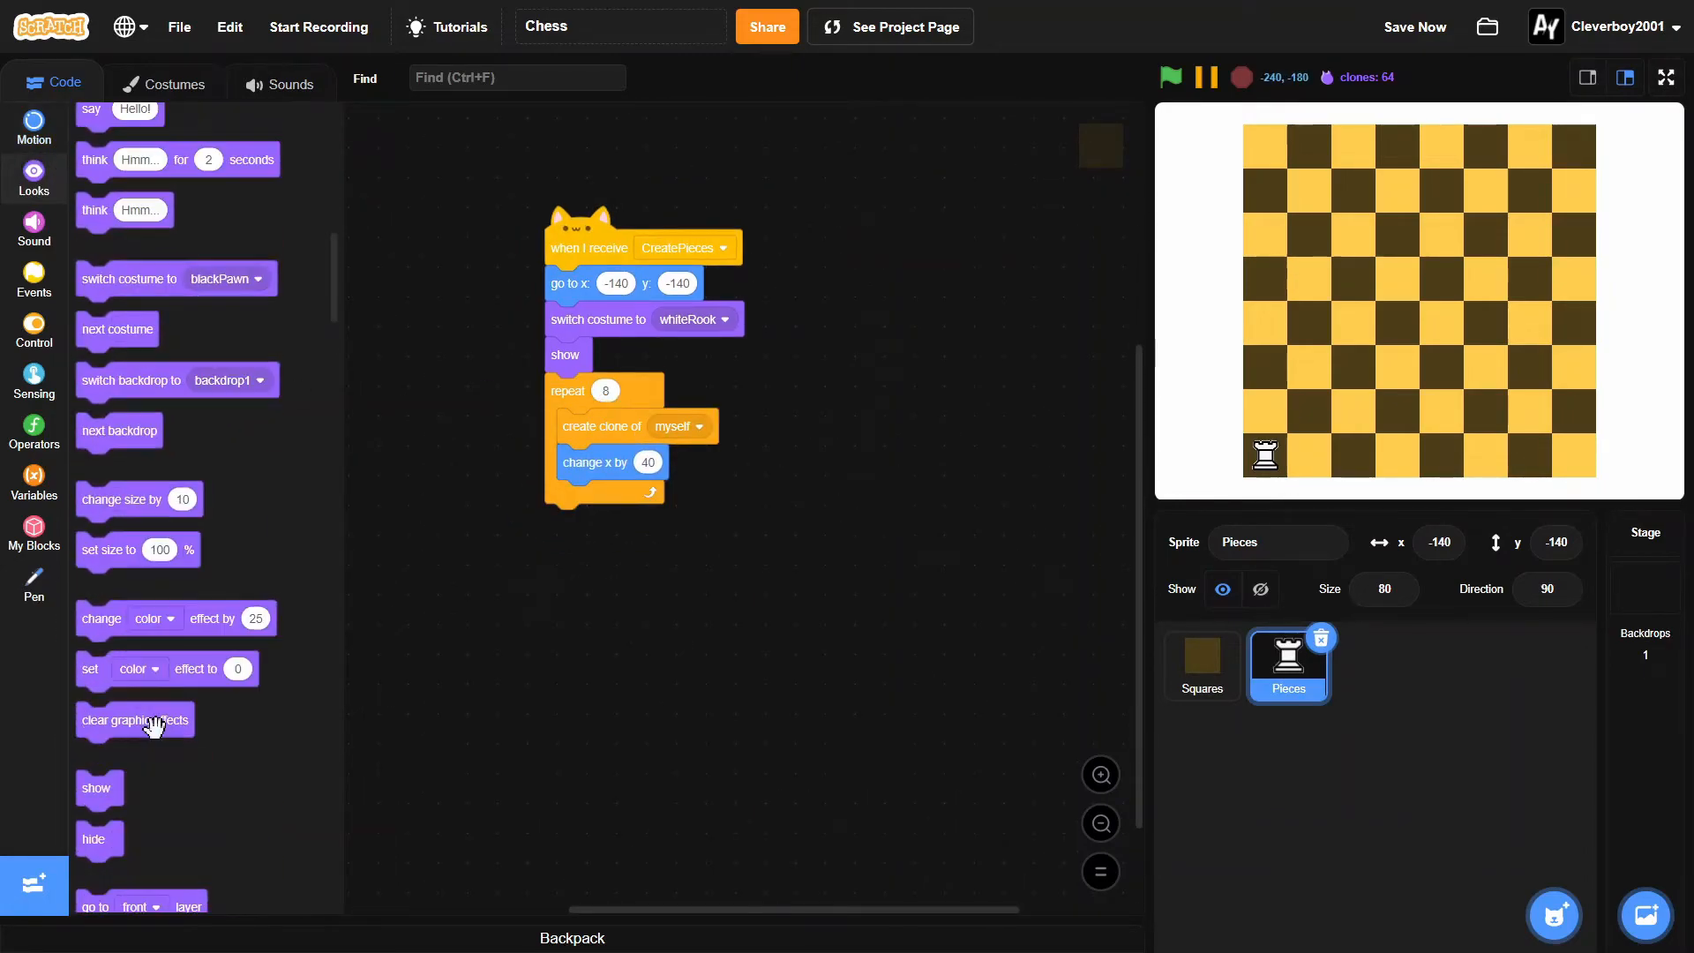
{"action": "left_click_drag", "start_coordinate": [116, 328], "coordinate": [614, 498]}
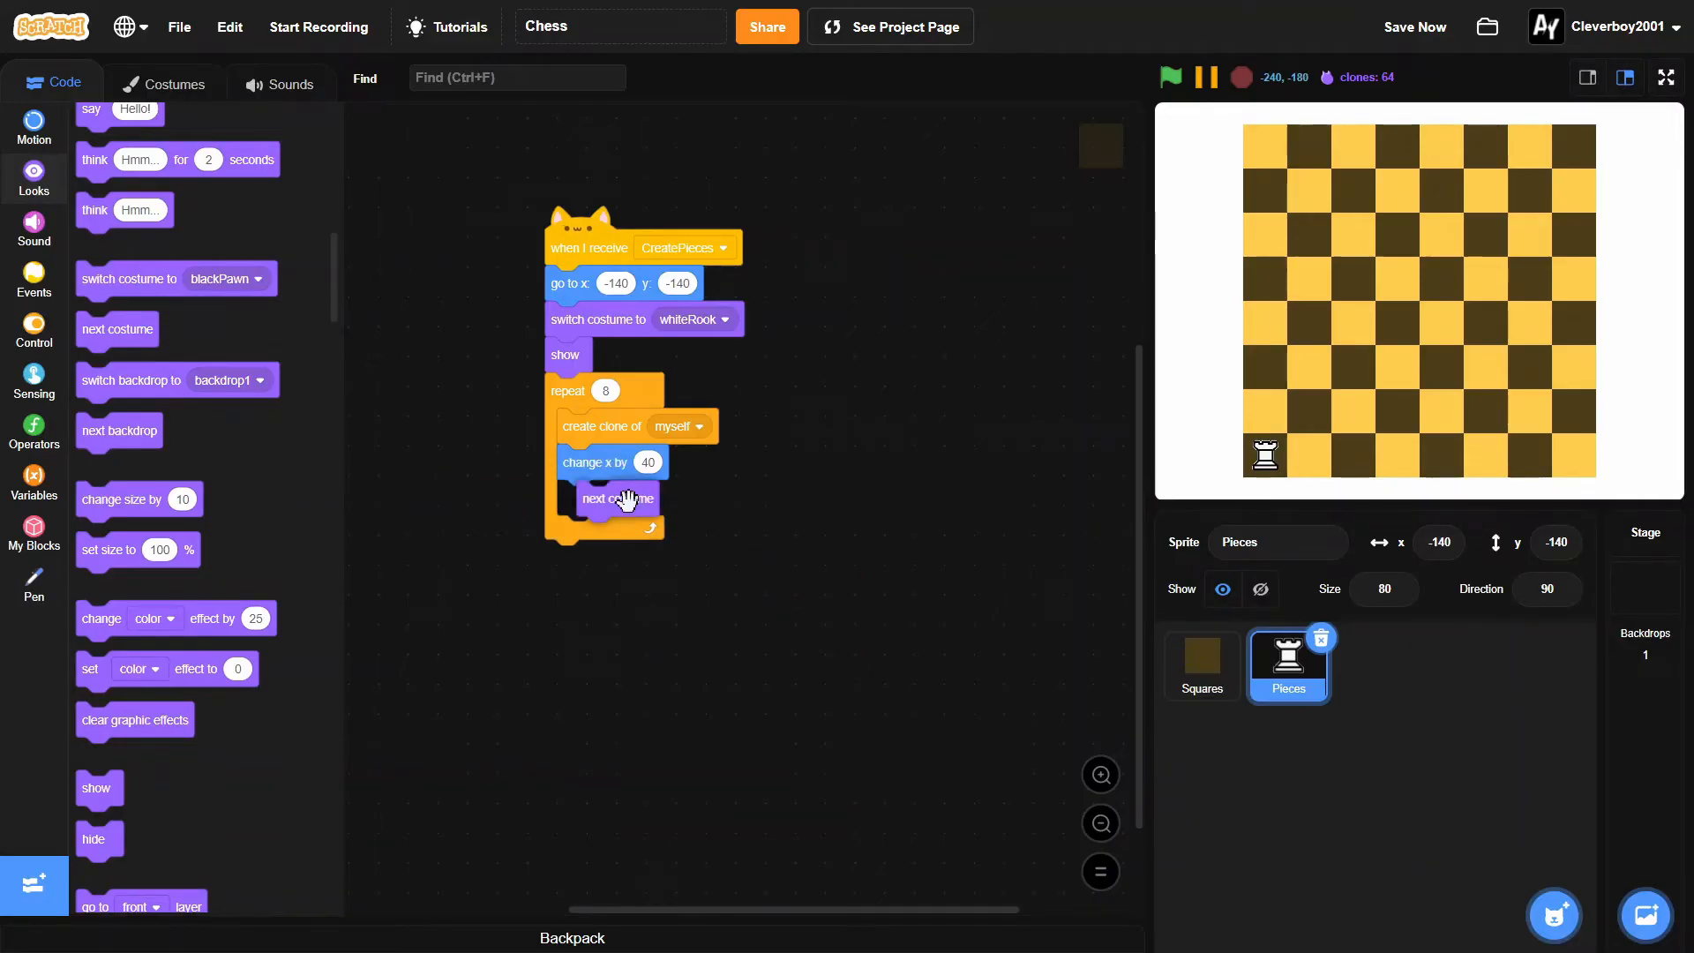
{"action": "left_click", "coordinate": [1239, 76]}
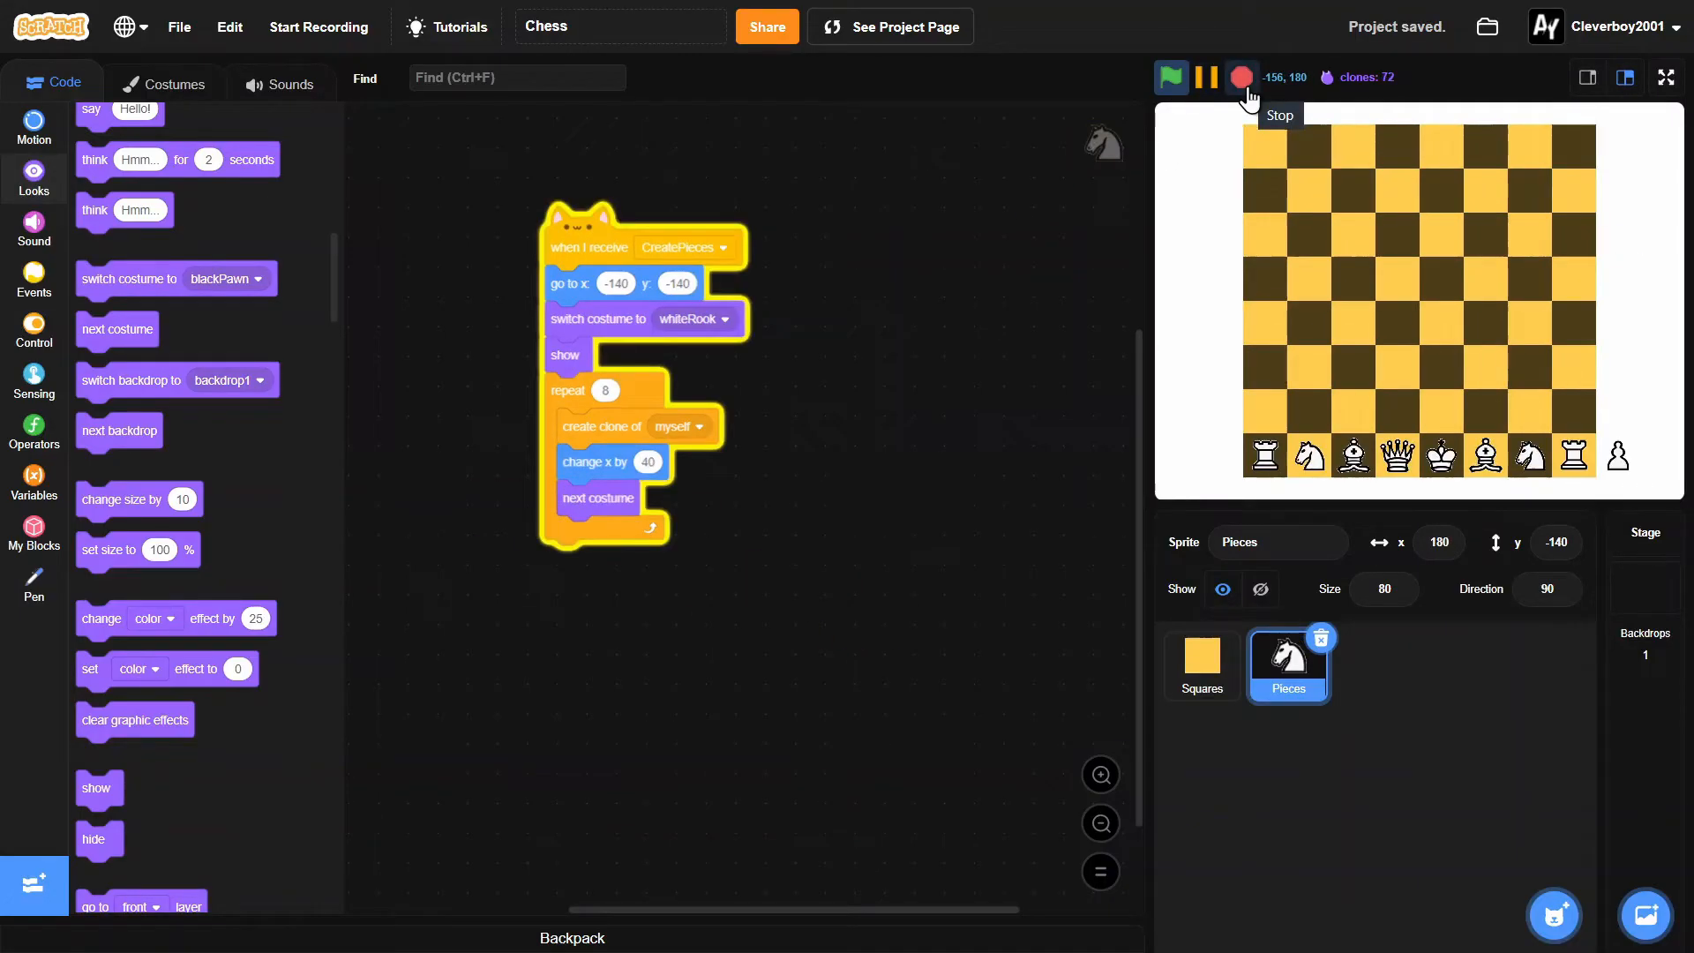
{"action": "left_click", "coordinate": [1239, 76]}
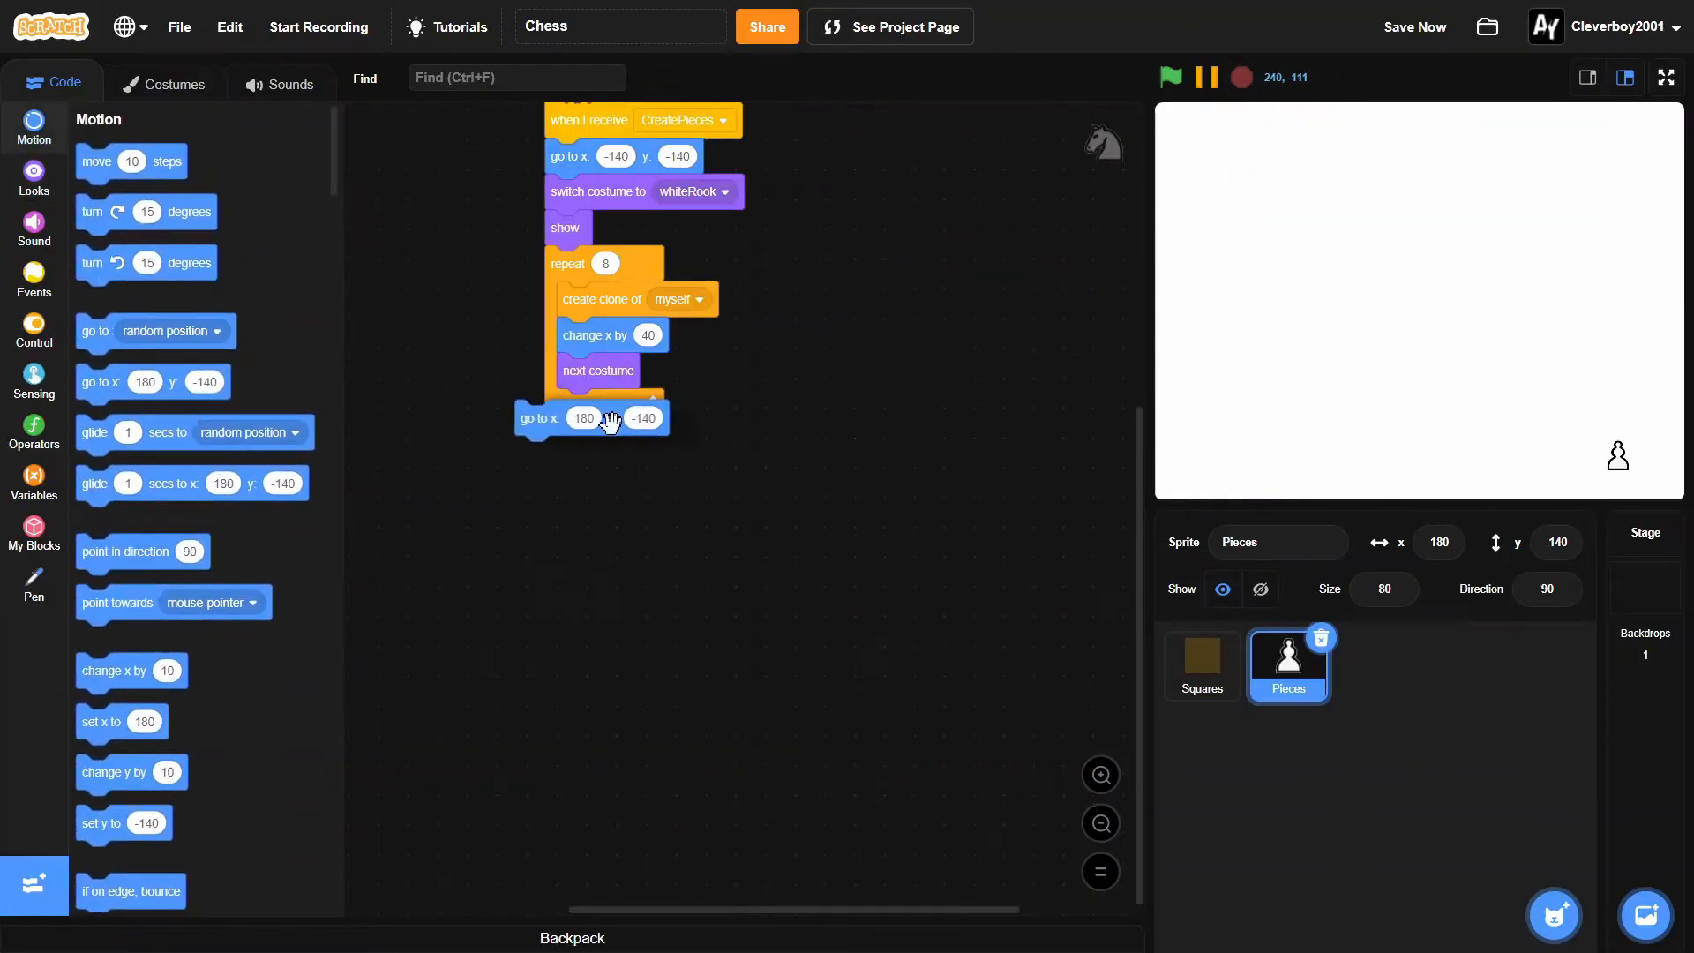
Step: Go to -140, -100 and clone a row of white pawns across with a second repeat 8, then test
{"action": "left_click", "coordinate": [614, 431]}
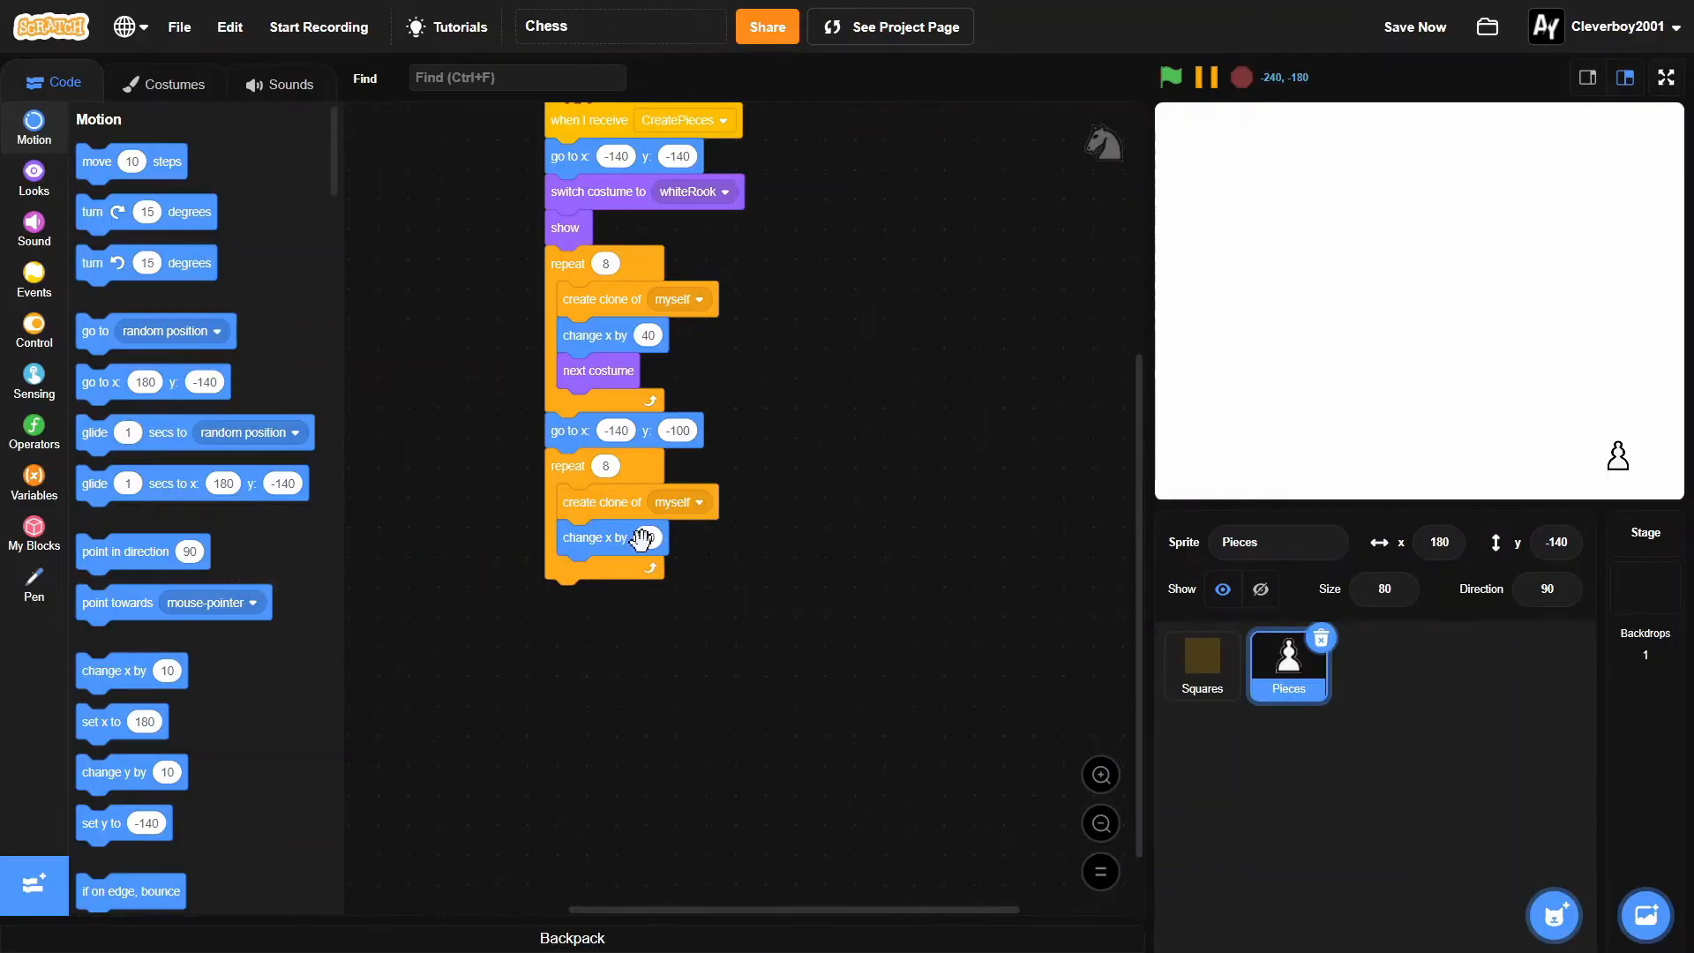
{"action": "left_click", "coordinate": [1170, 76]}
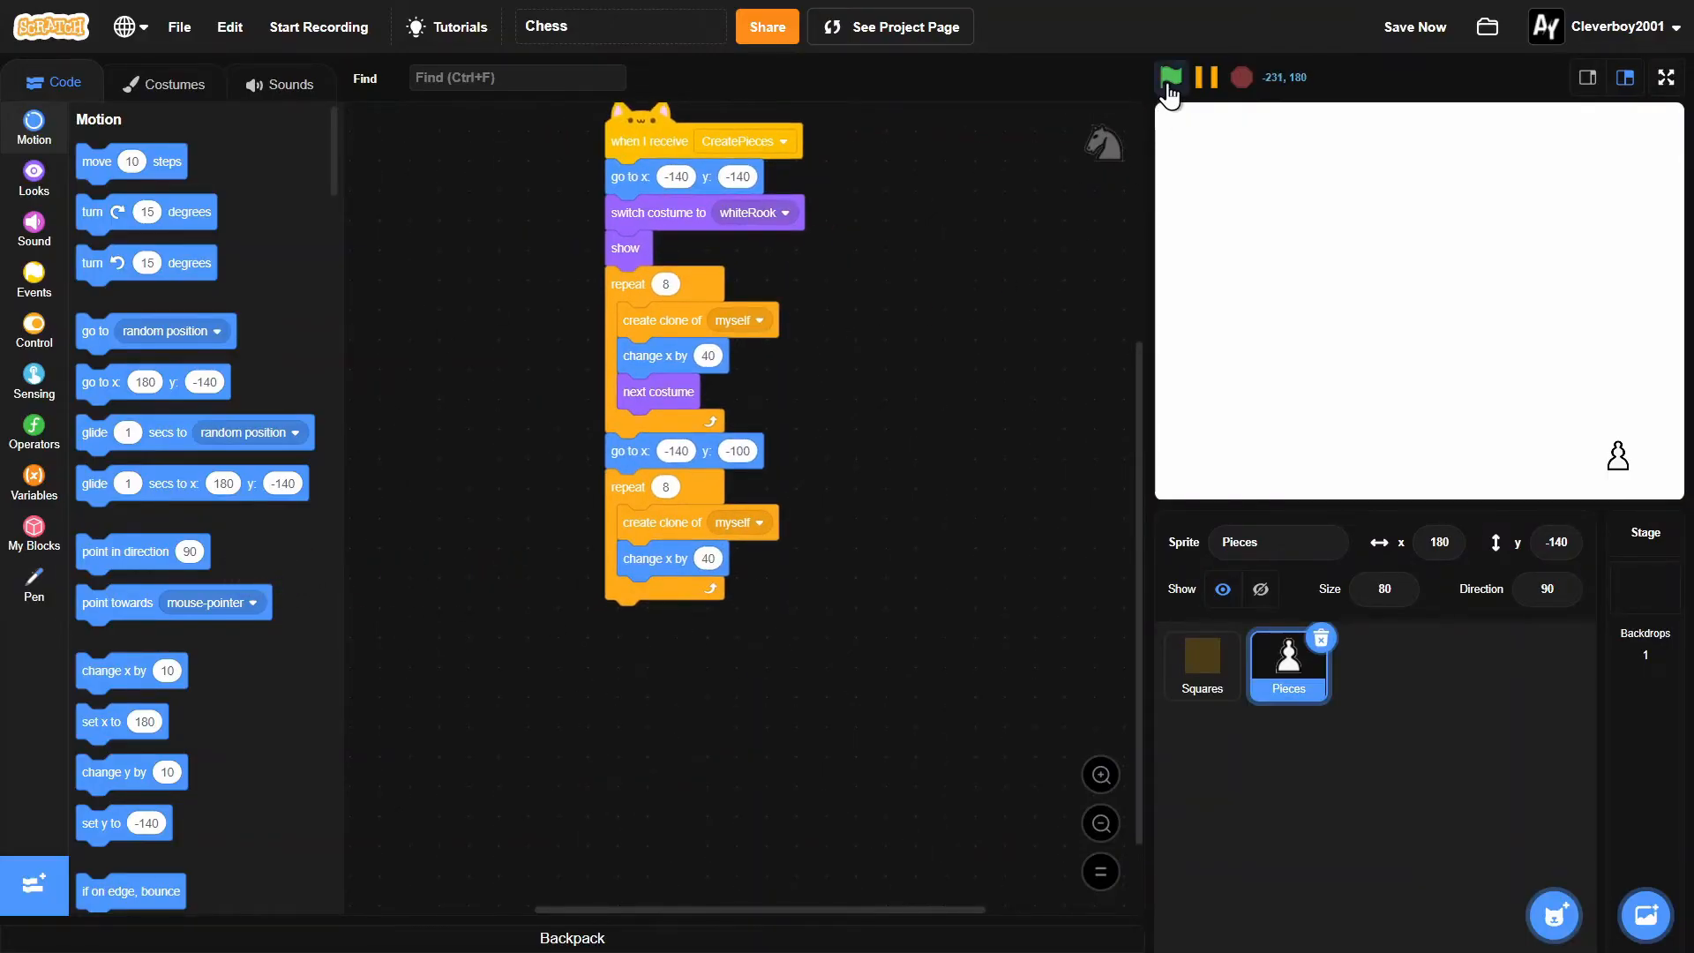
{"action": "left_click", "coordinate": [1170, 76]}
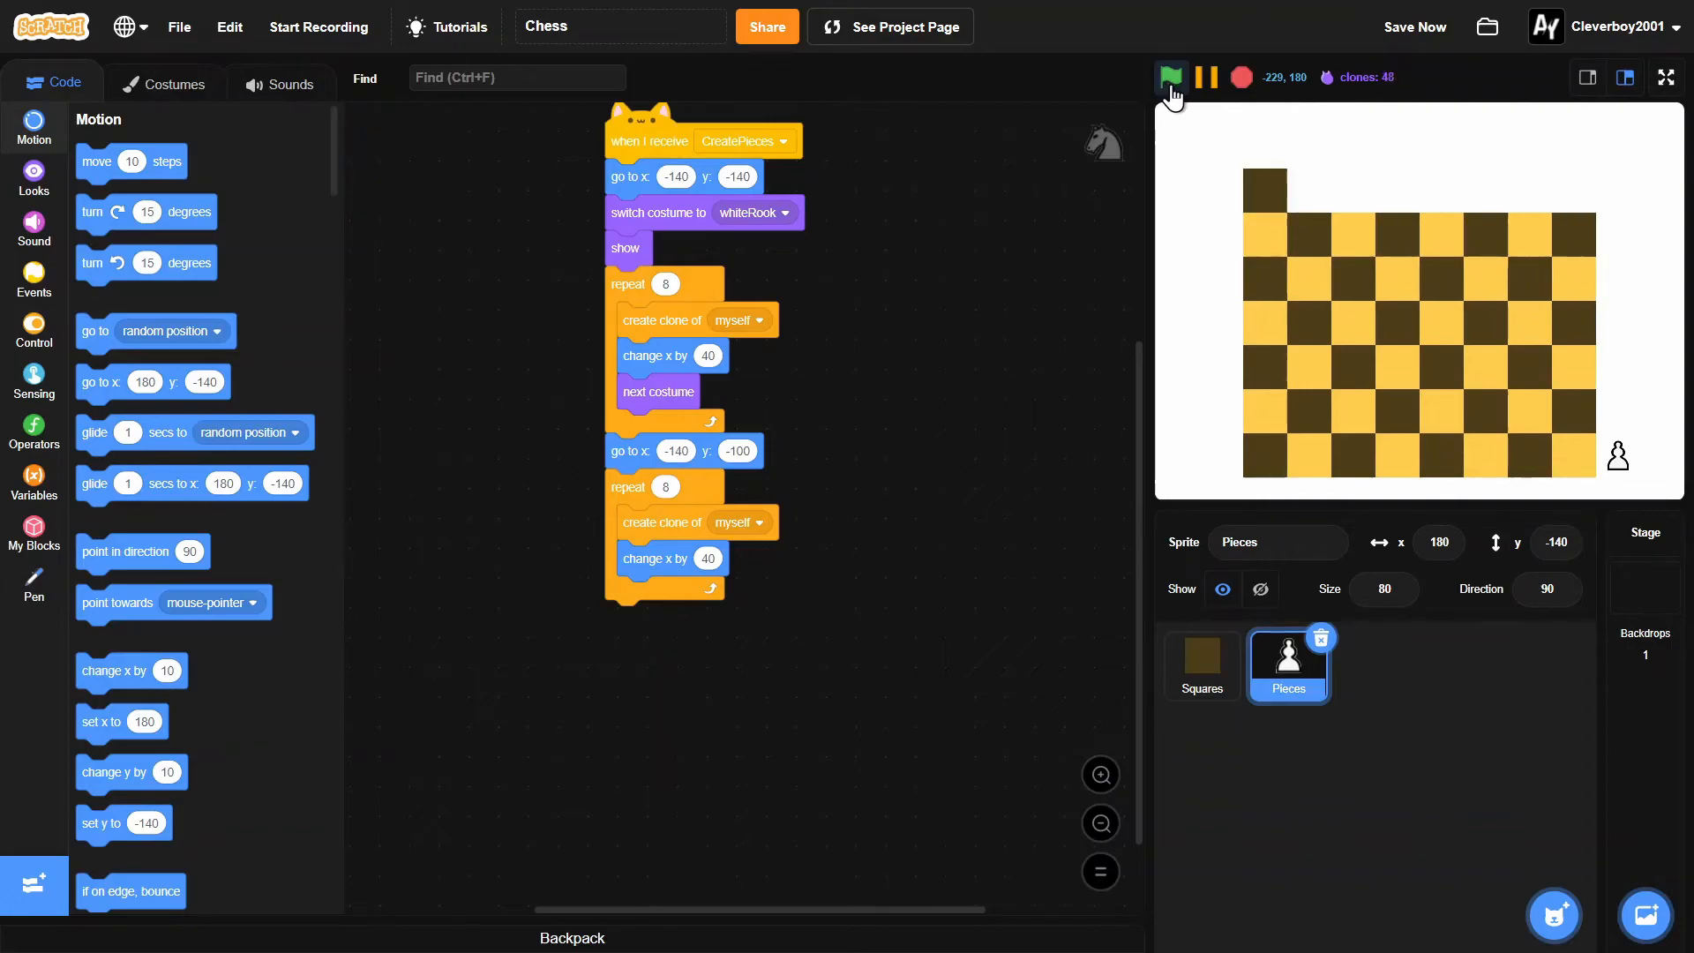
{"action": "left_click", "coordinate": [1170, 76]}
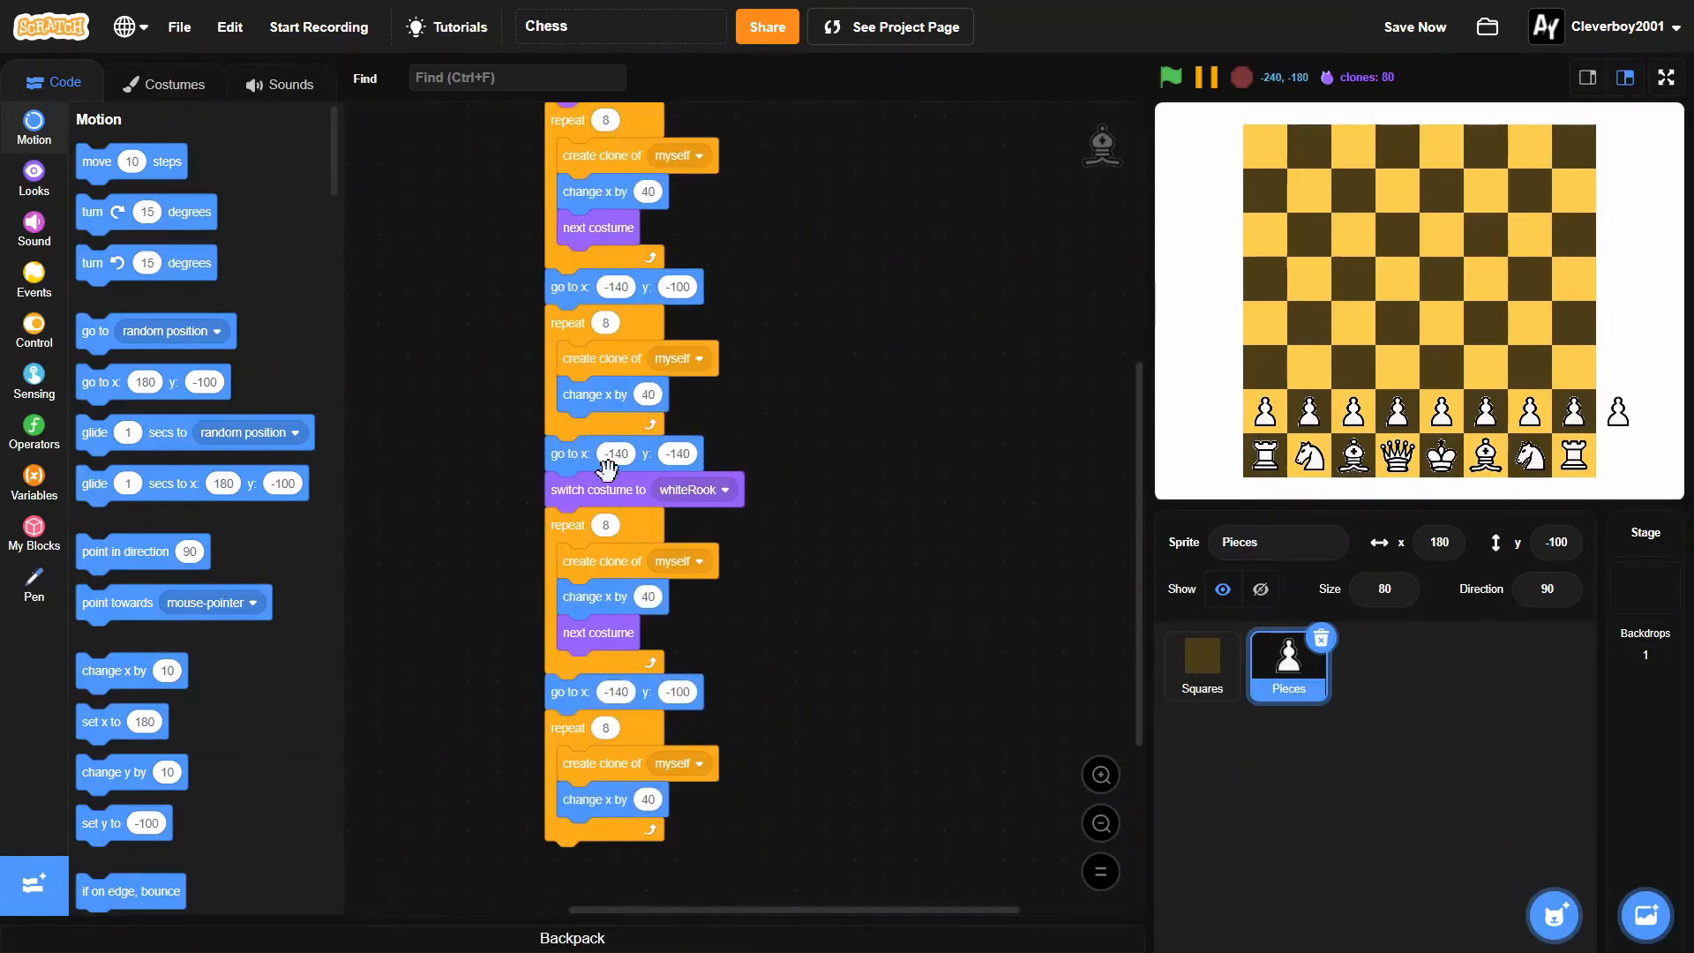
{"action": "mouse_move", "coordinate": [578, 523]}
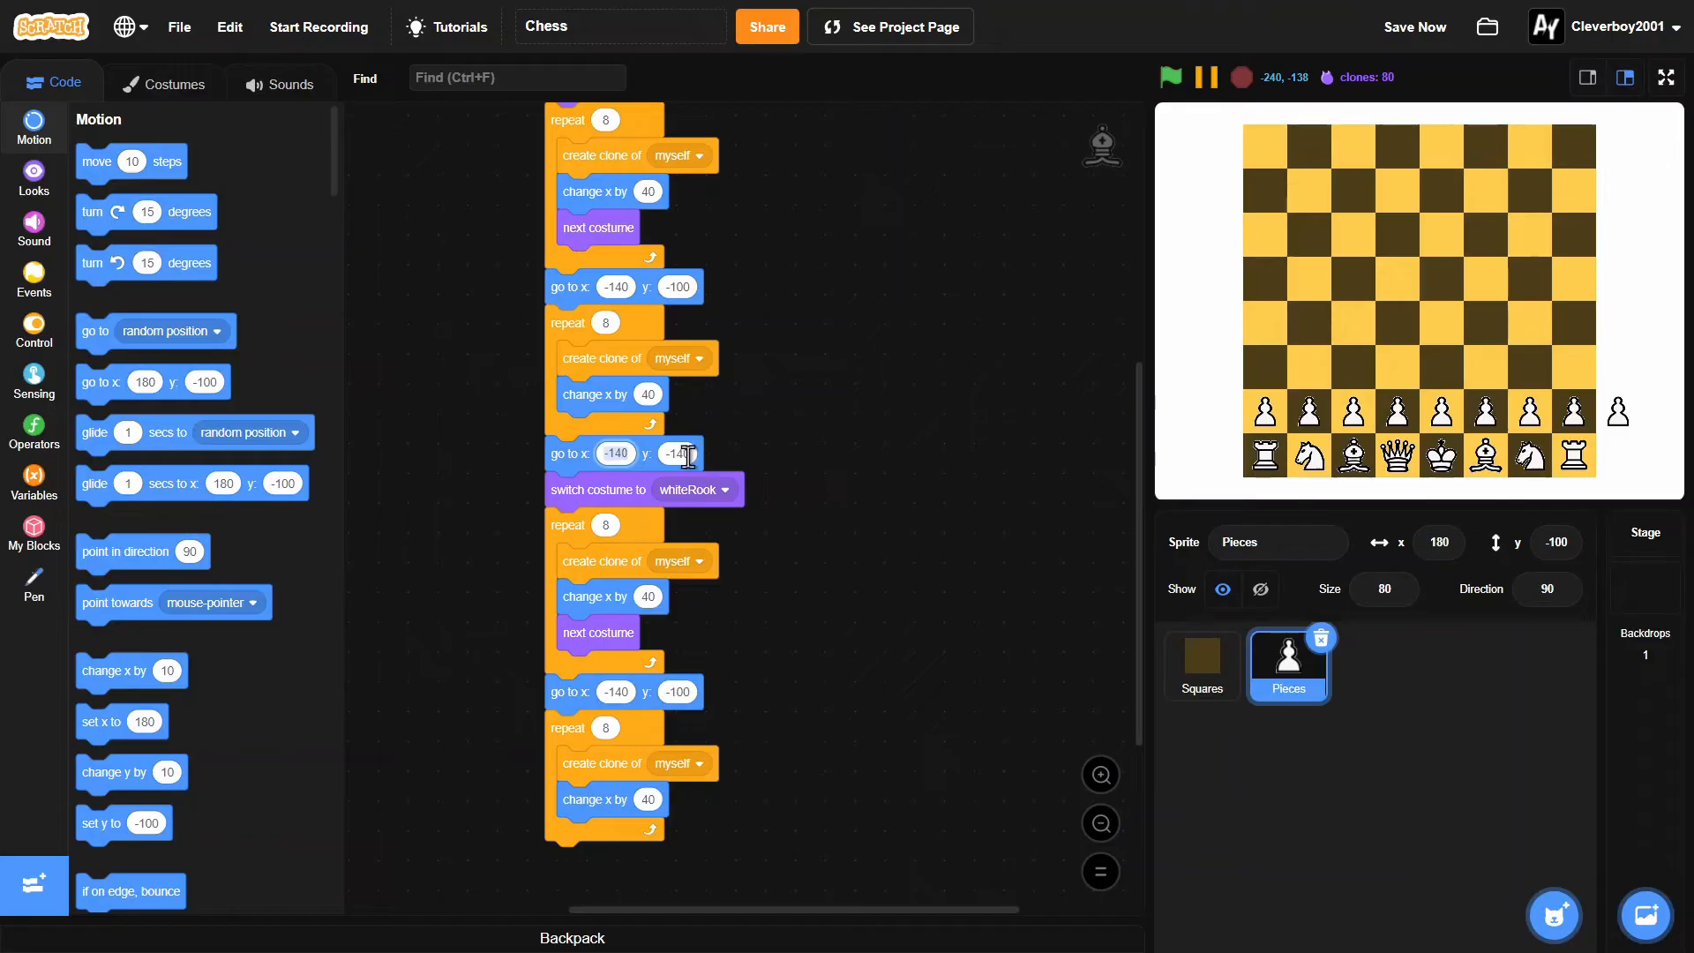
Step: Build the black side from y 140 as blackRook and y 100, hide the original, and rerun
{"action": "type", "text": "140"}
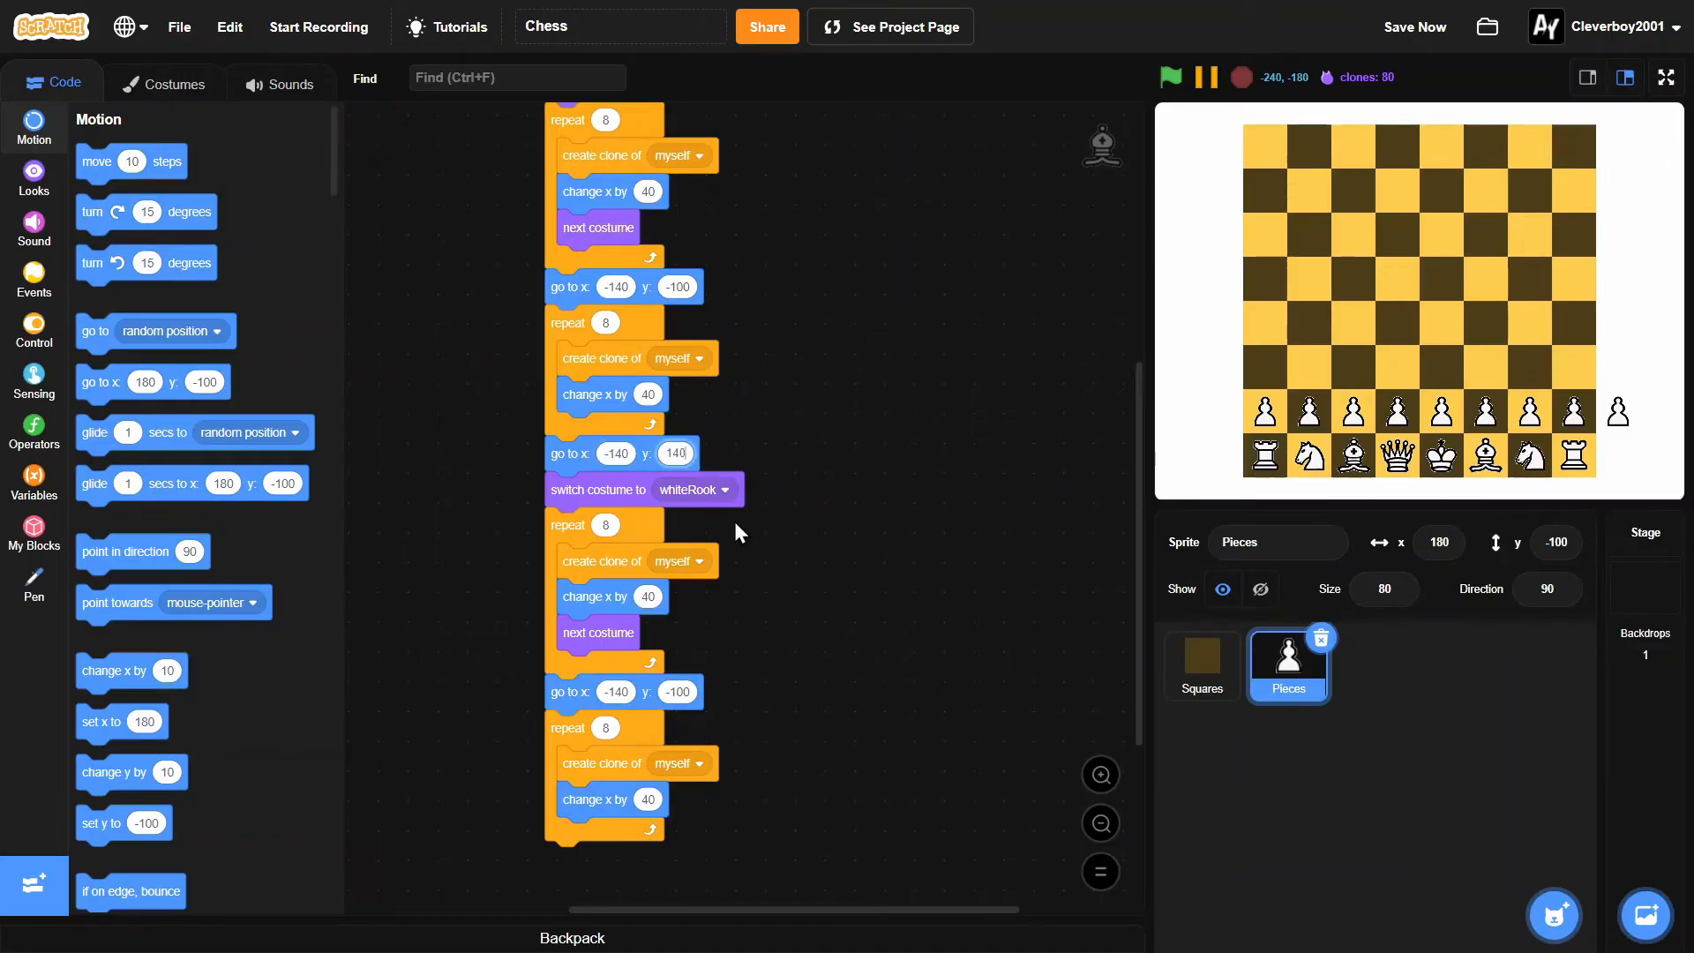
{"action": "left_click", "coordinate": [724, 489]}
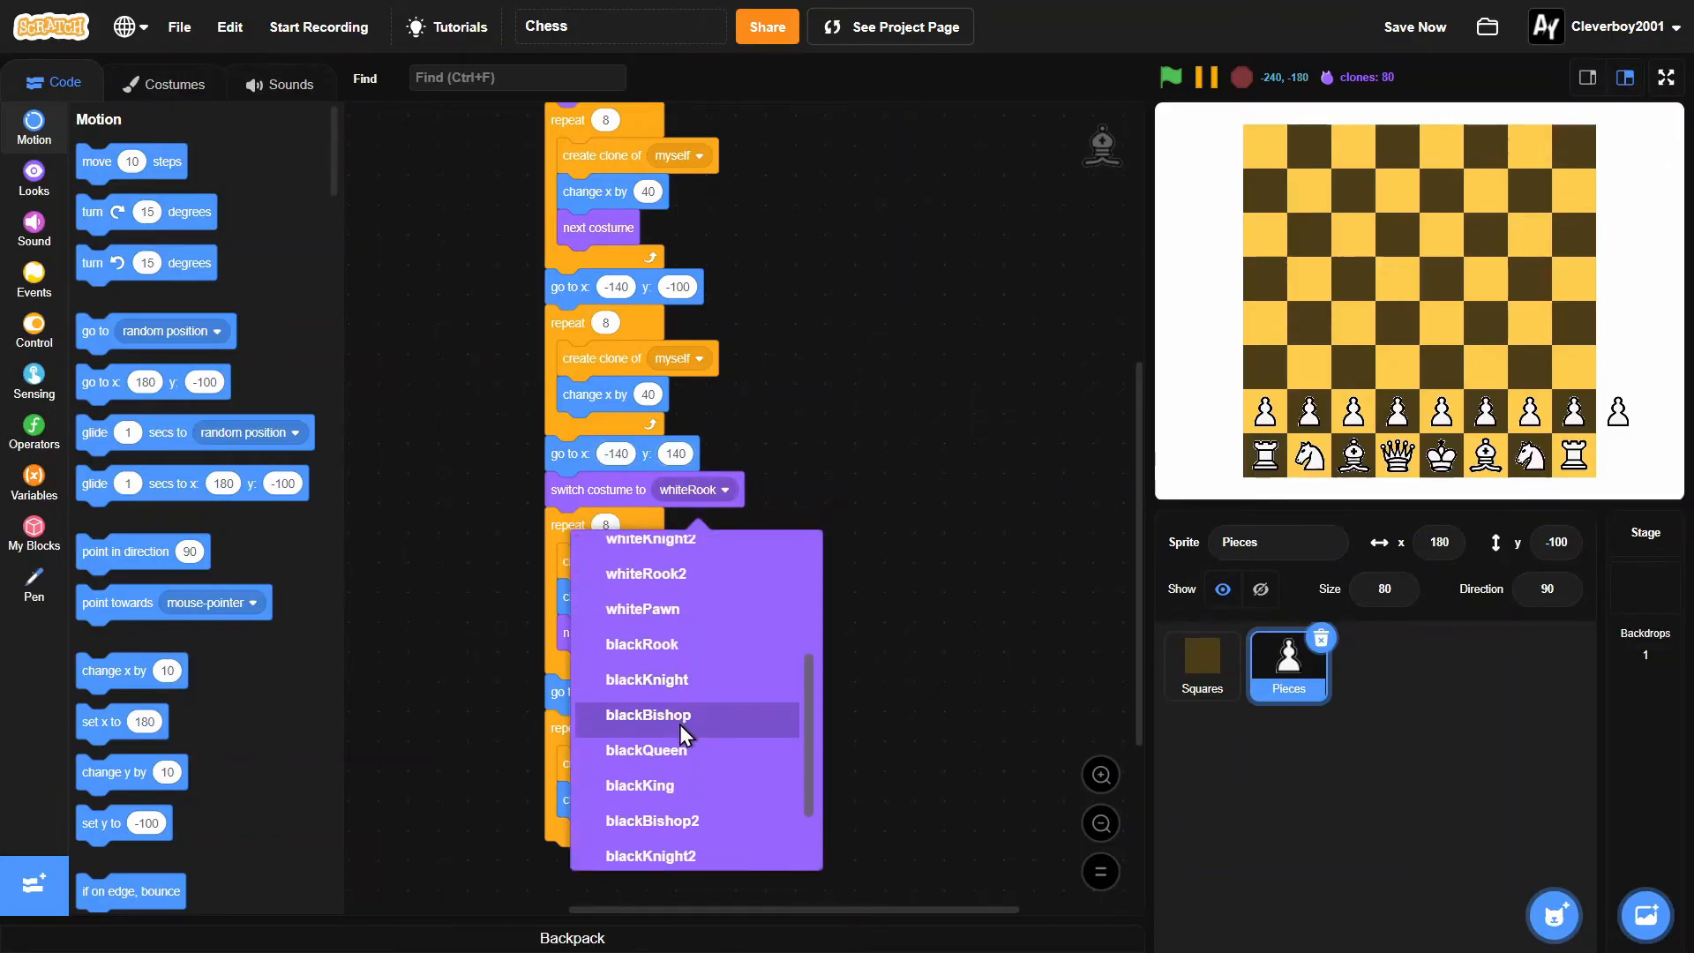
{"action": "left_click", "coordinate": [641, 644]}
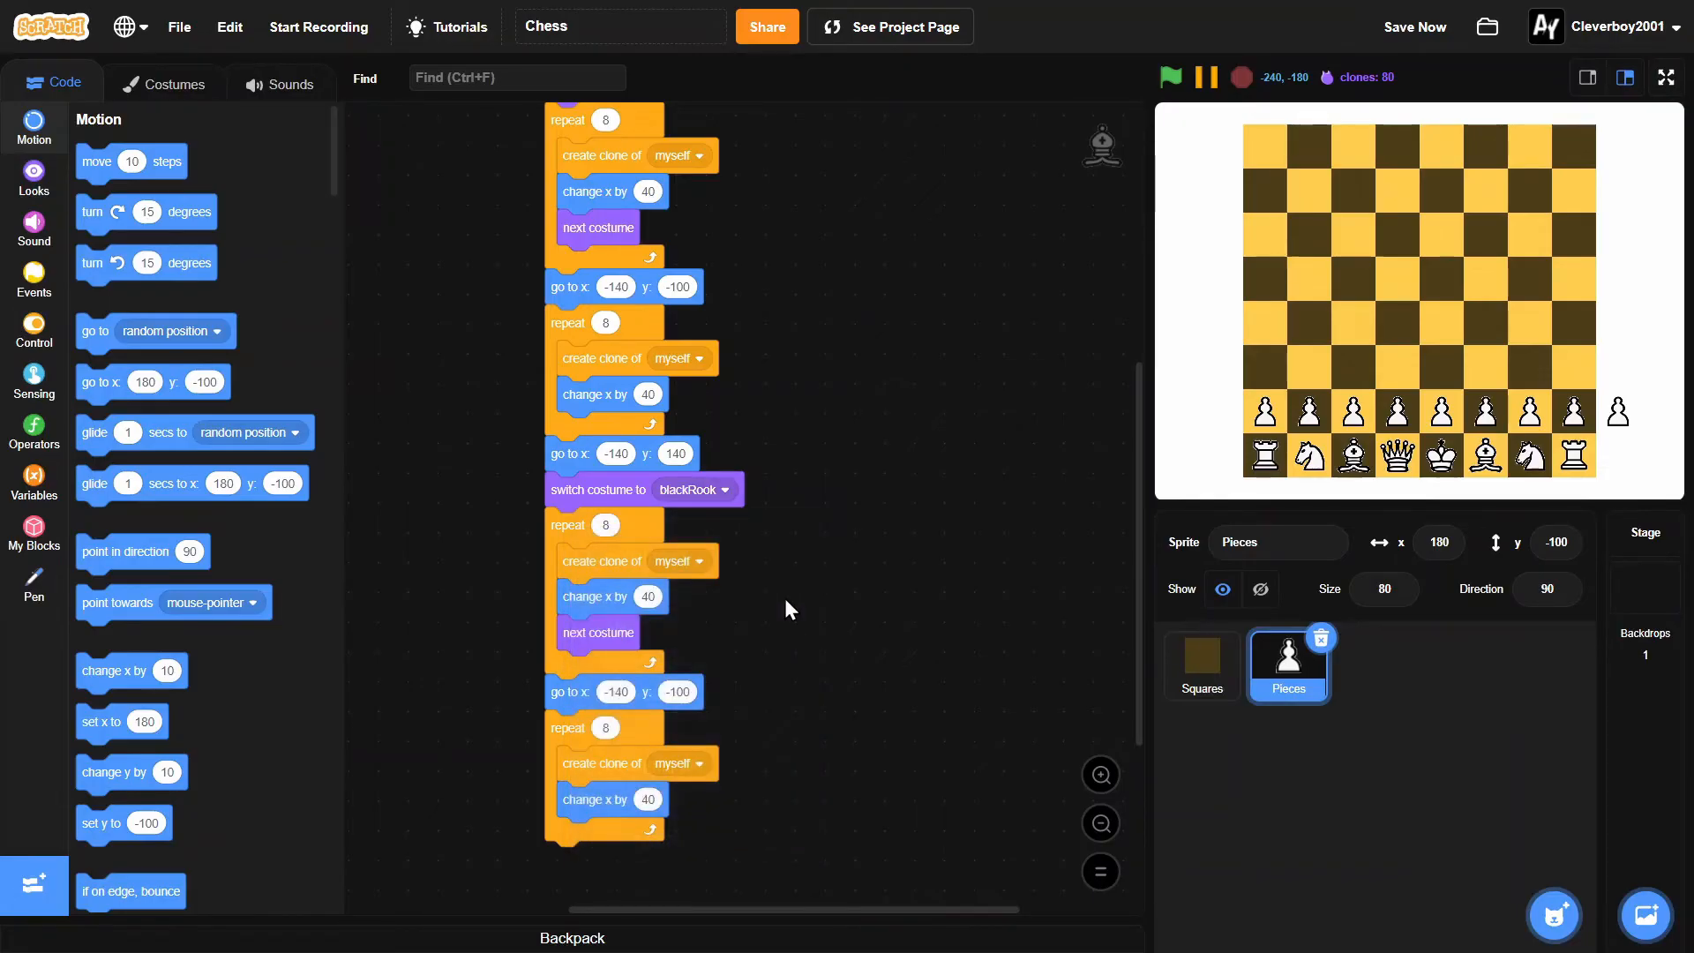
{"action": "scroll", "scroll_direction": "down", "scroll_amount": 3}
{"action": "type", "text": "100"}
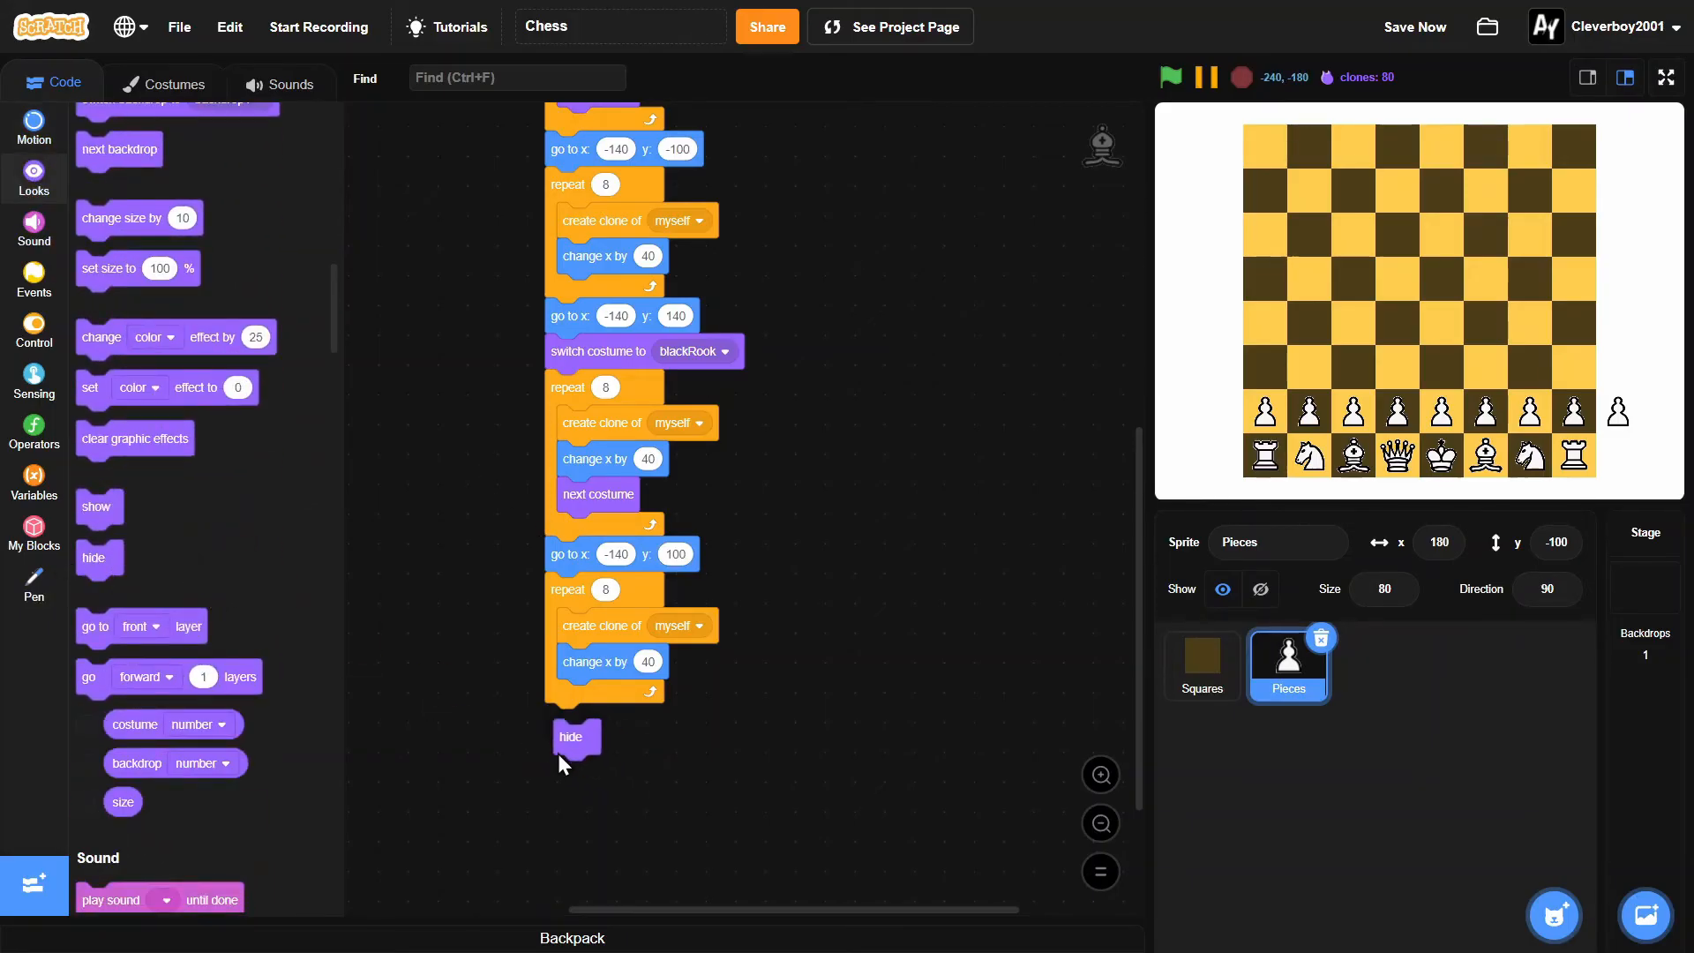
{"action": "left_click", "coordinate": [1170, 76]}
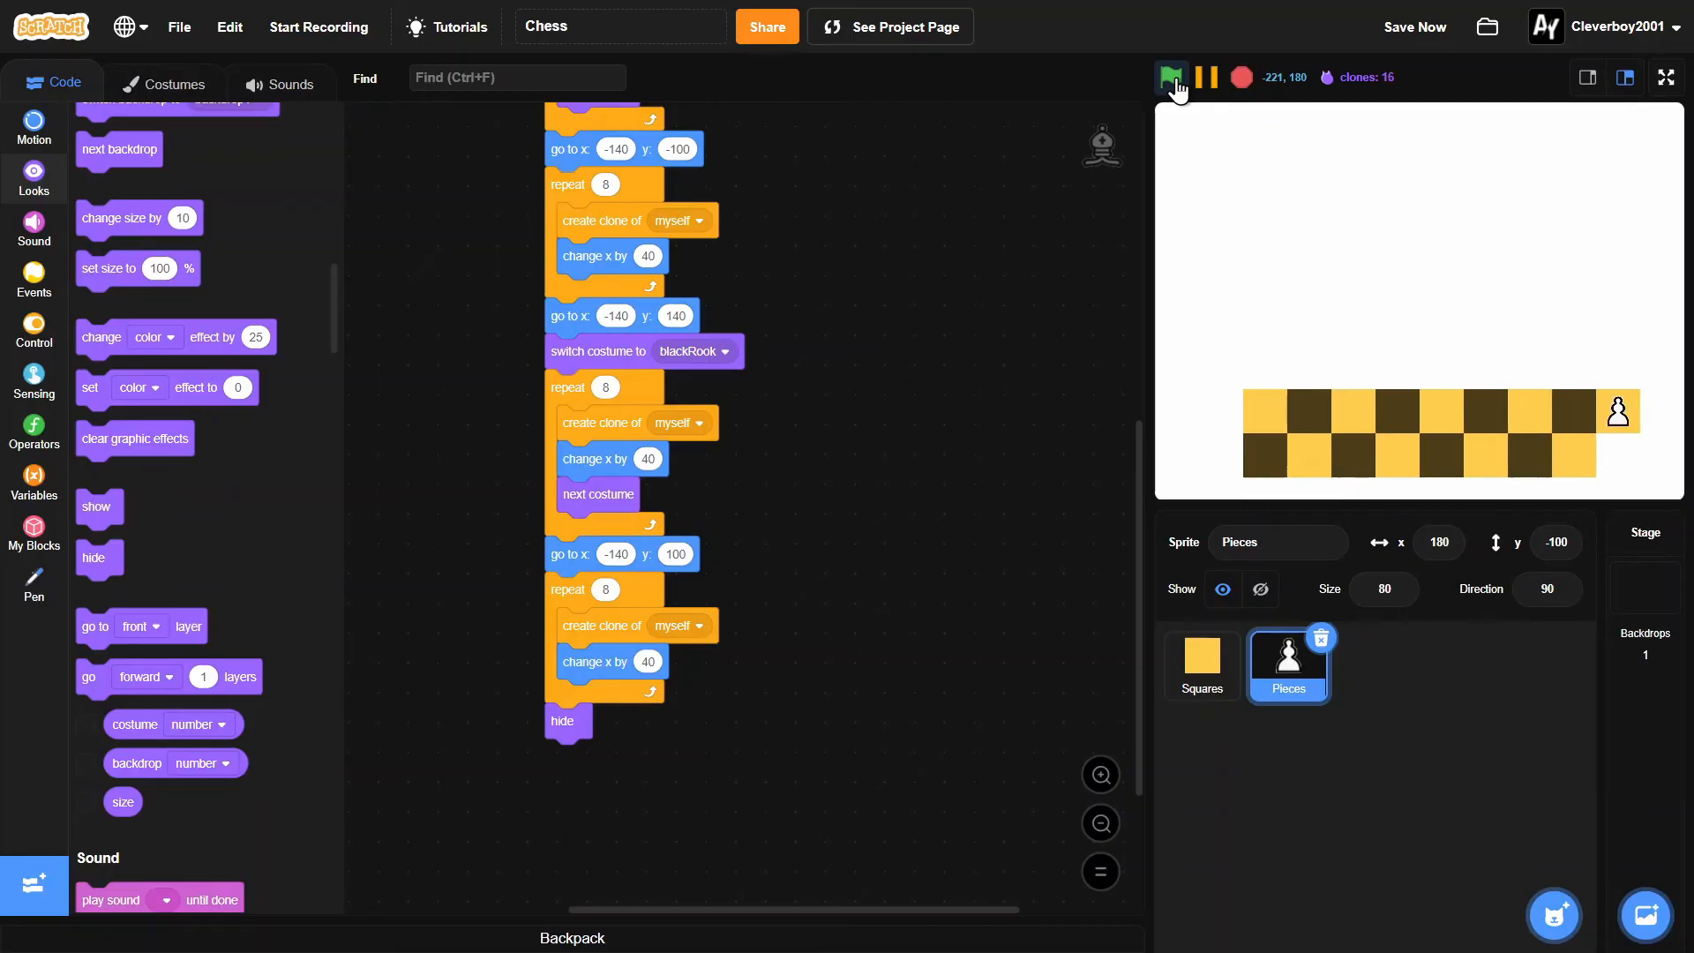
{"action": "left_click", "coordinate": [1171, 76]}
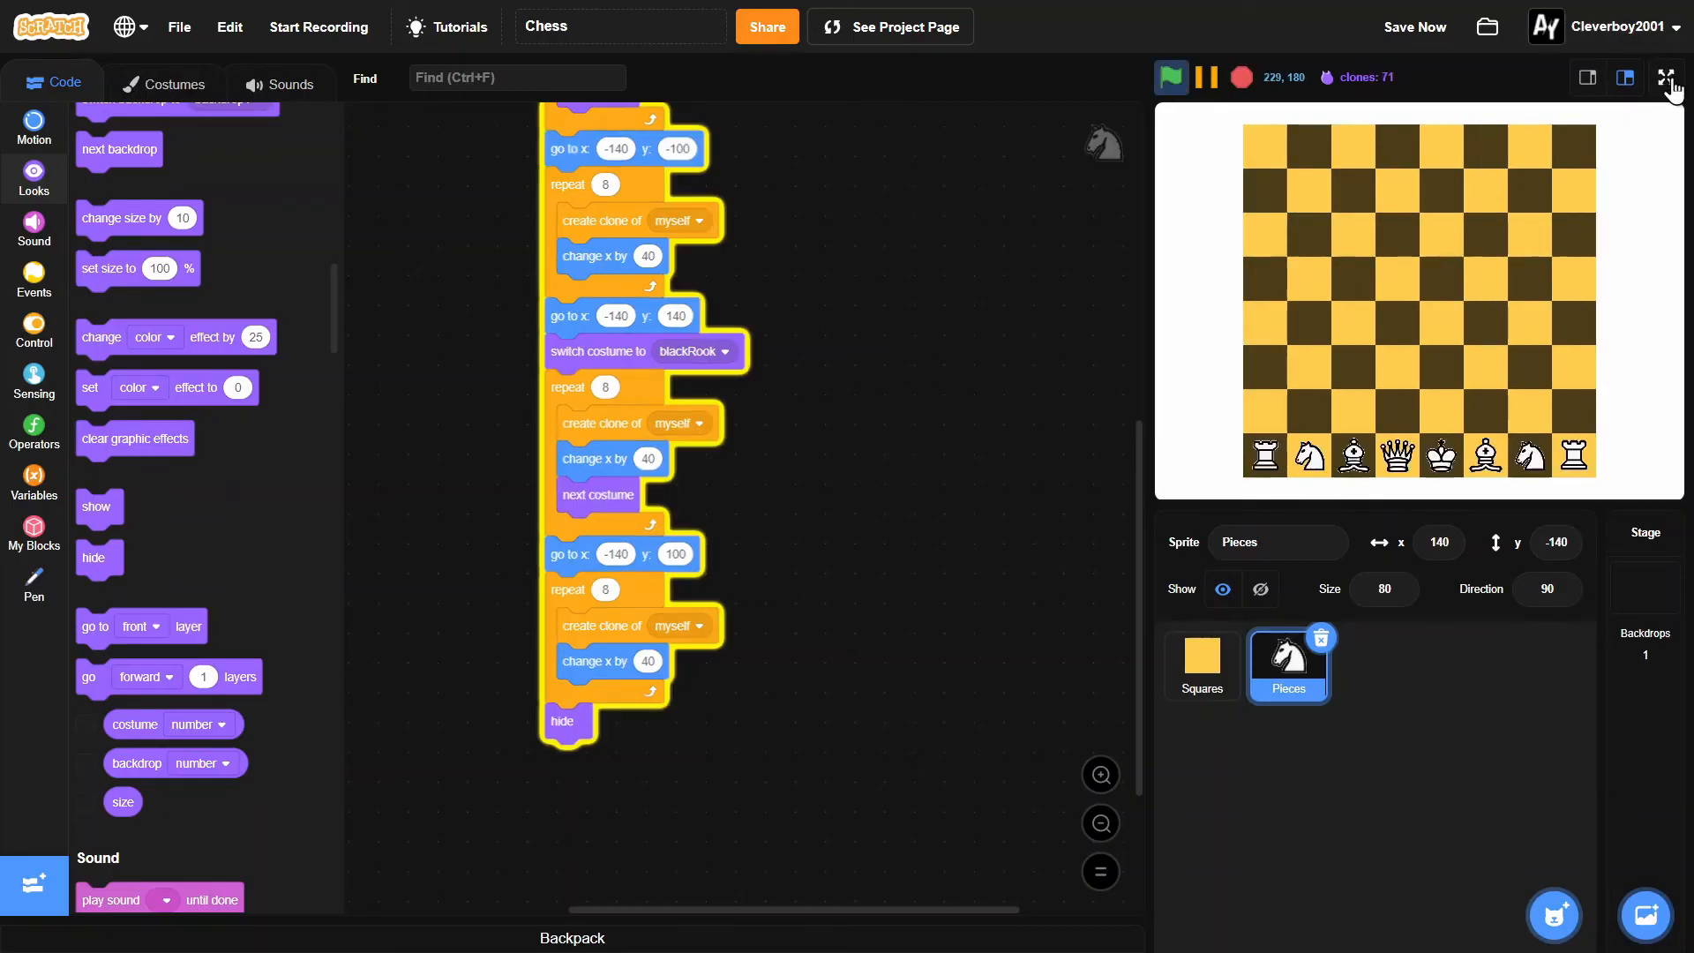
Step: Run the project so both armies appear with each clone set draggable
{"action": "left_click", "coordinate": [1170, 75]}
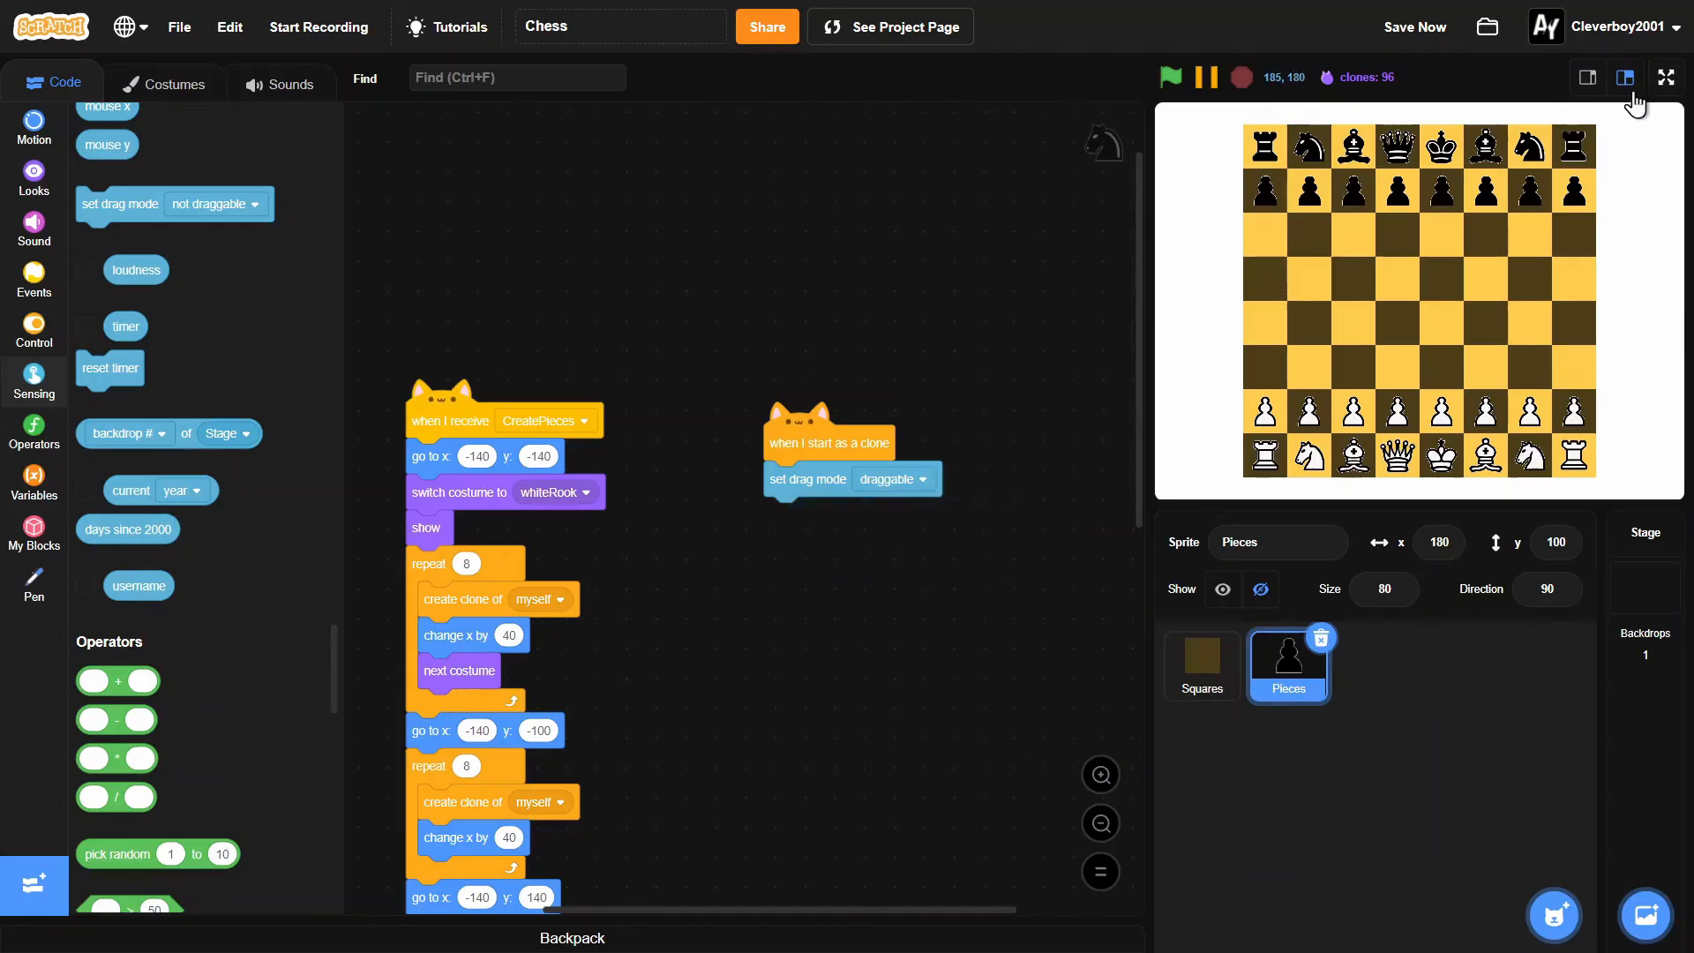
Step: Show the stage full screen, rerun the project, and drag the white king's pawn forward
{"action": "left_click", "coordinate": [1663, 76]}
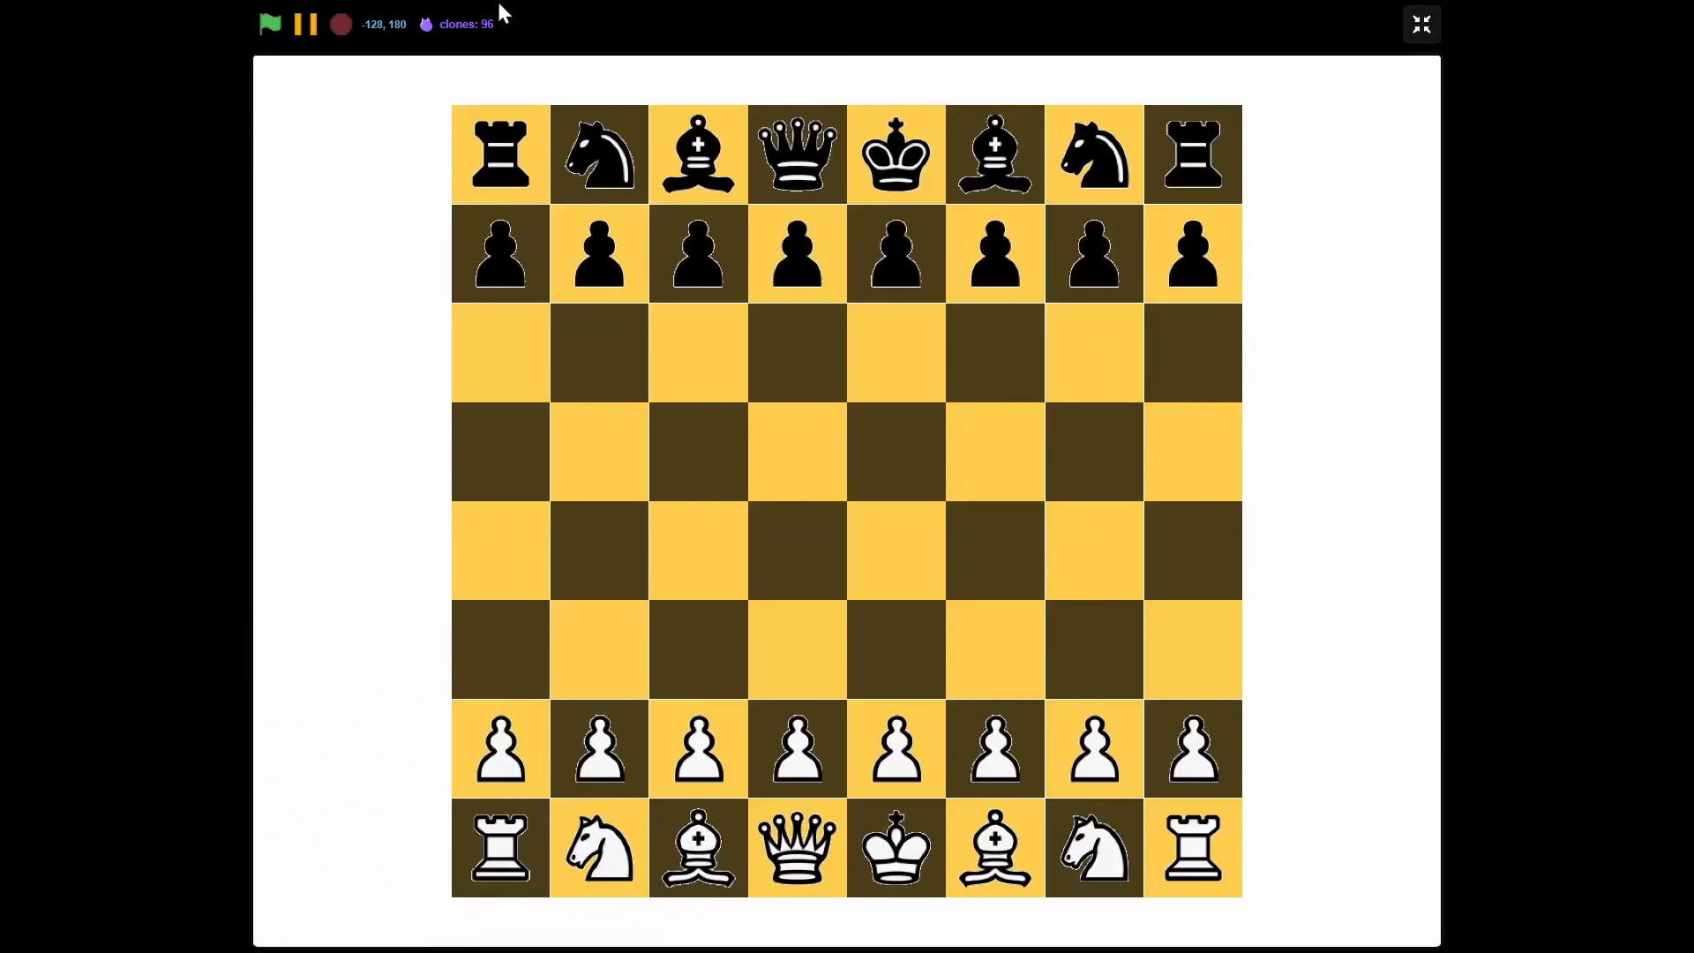
{"action": "left_click", "coordinate": [268, 23]}
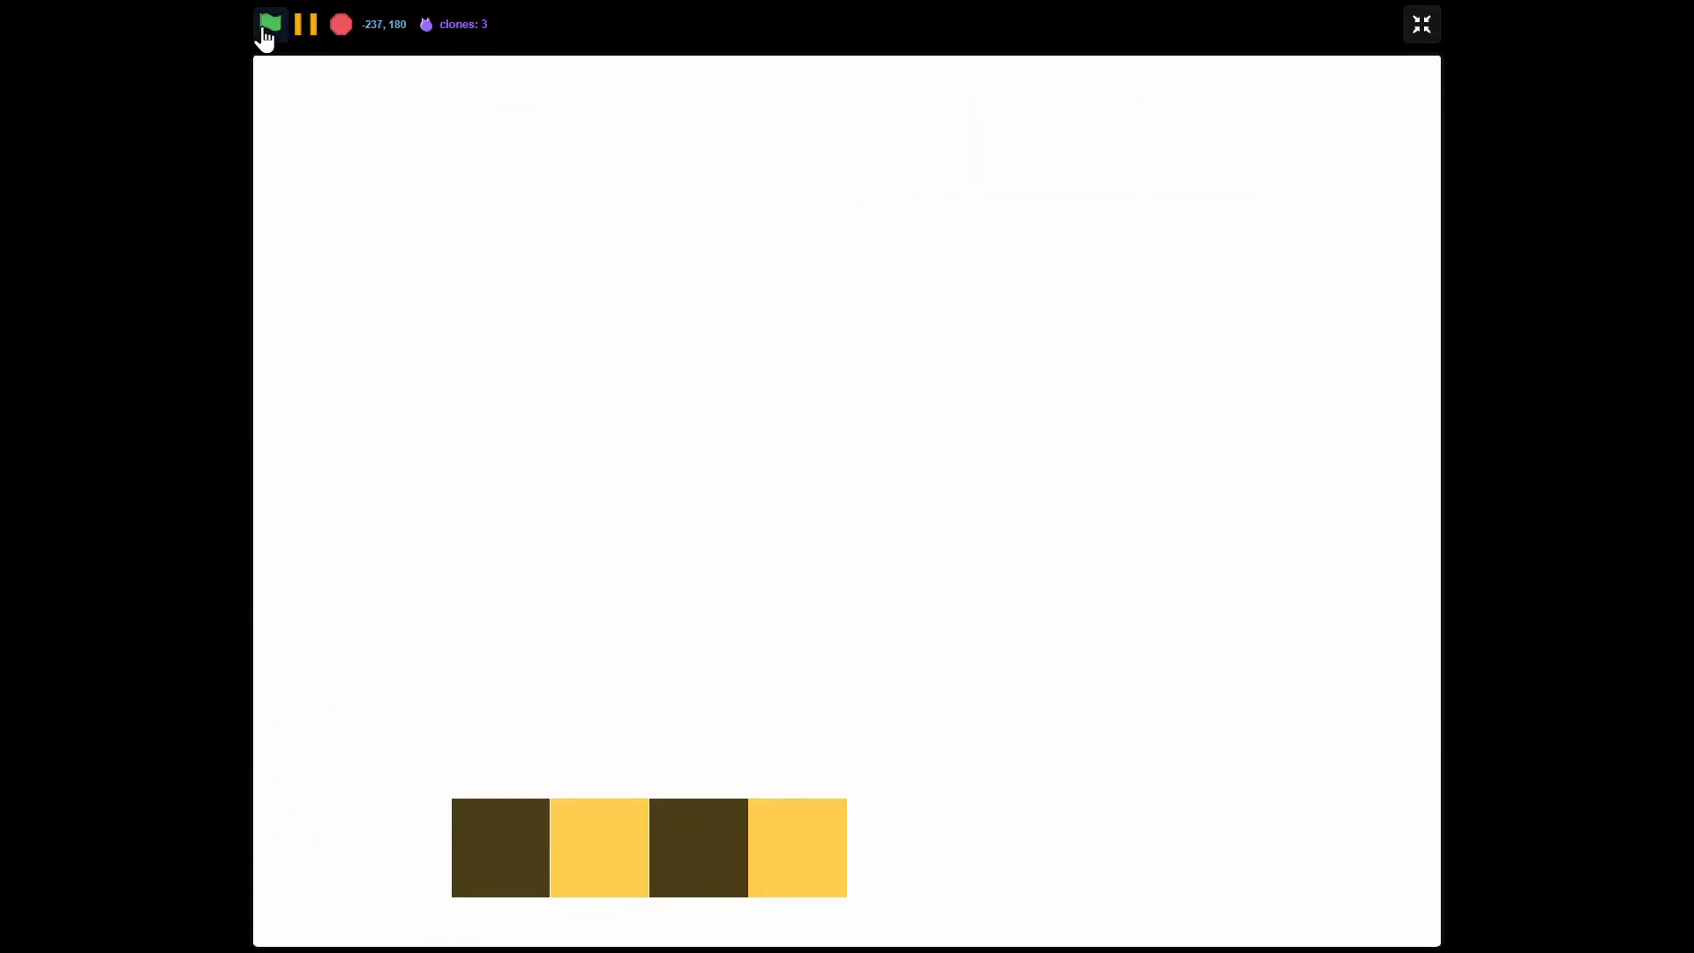
{"action": "left_click", "coordinate": [269, 23]}
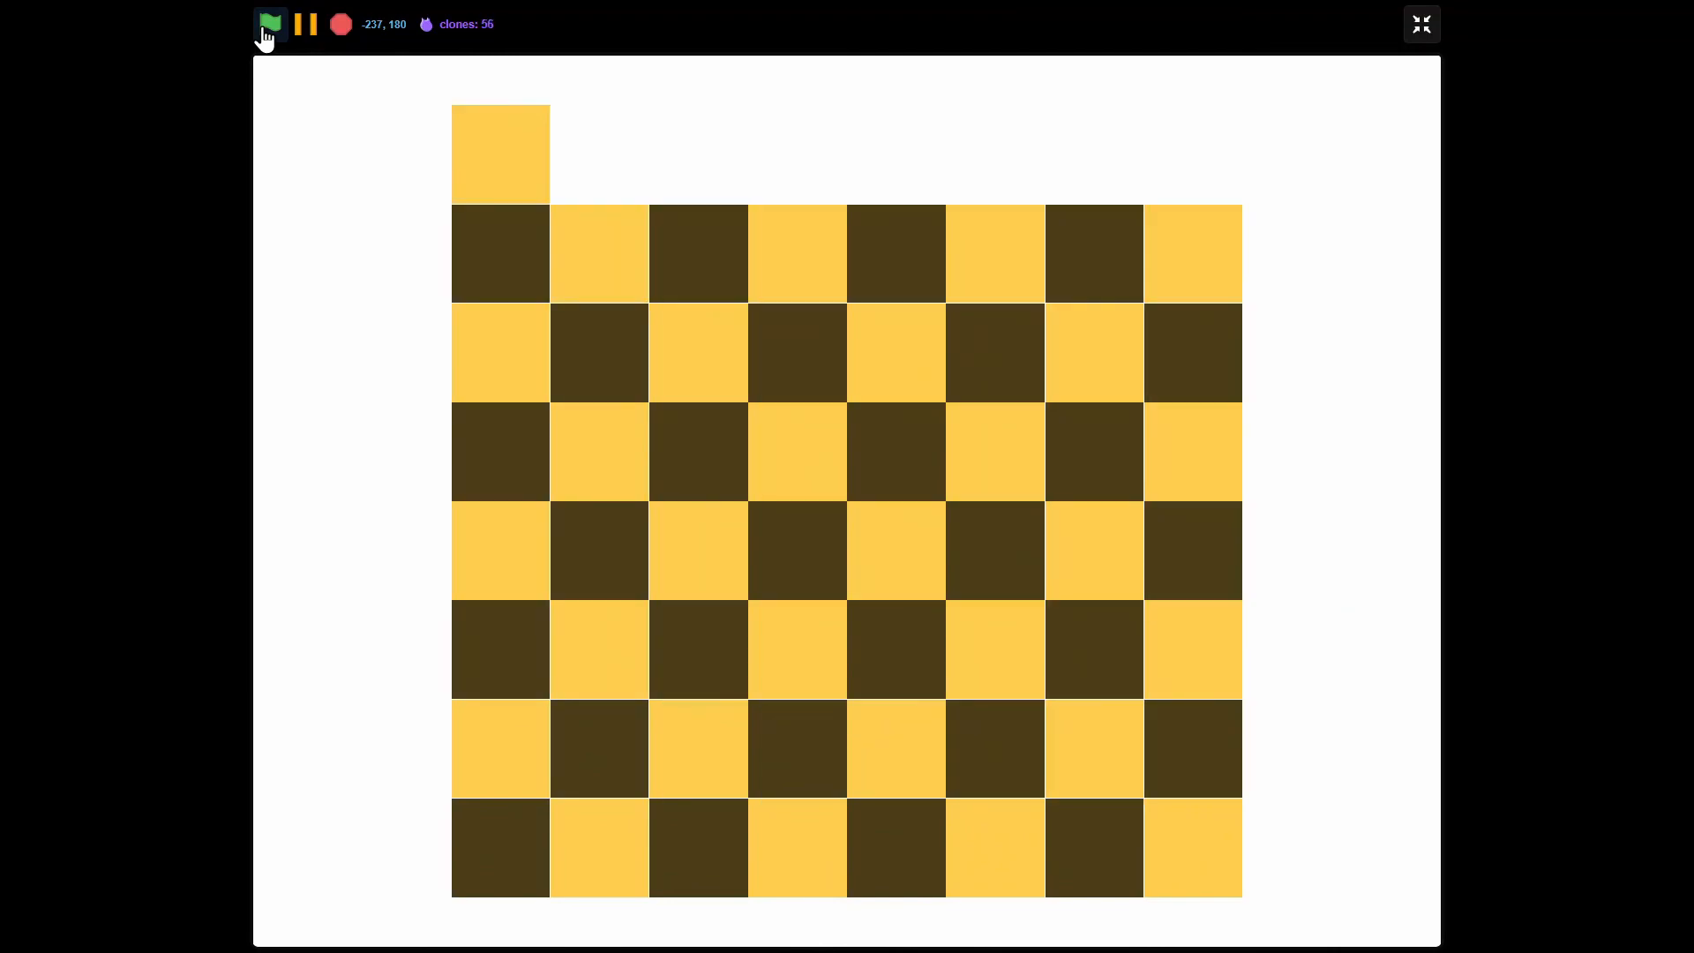
{"action": "left_click", "coordinate": [268, 23]}
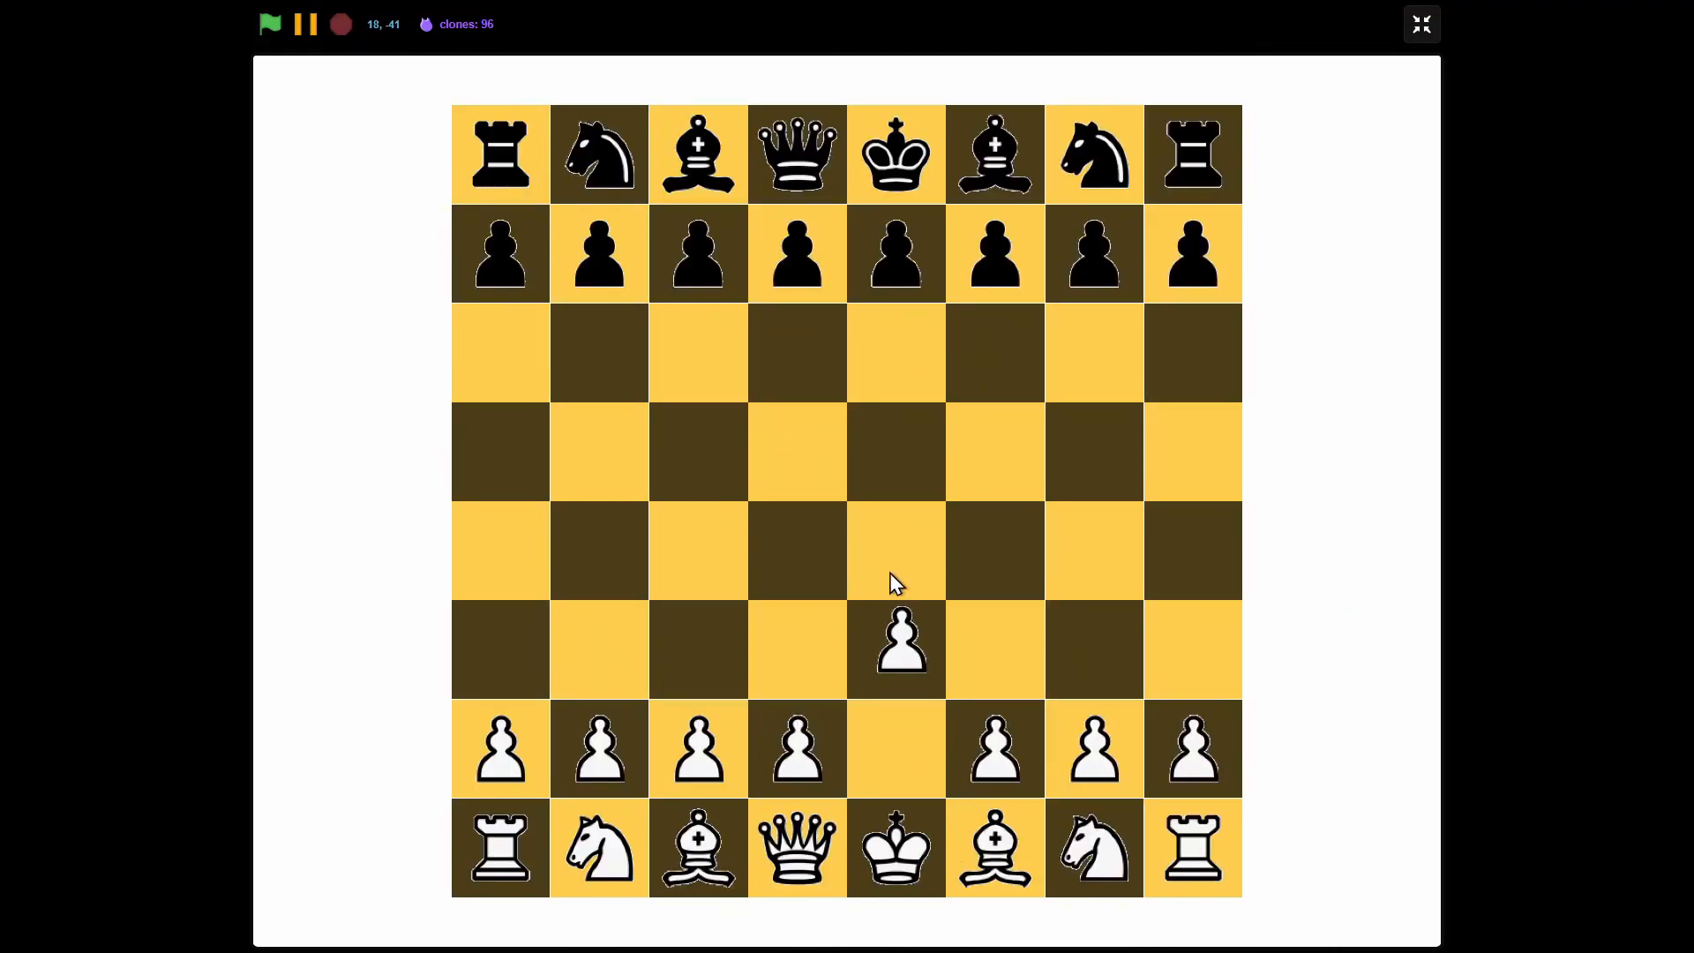